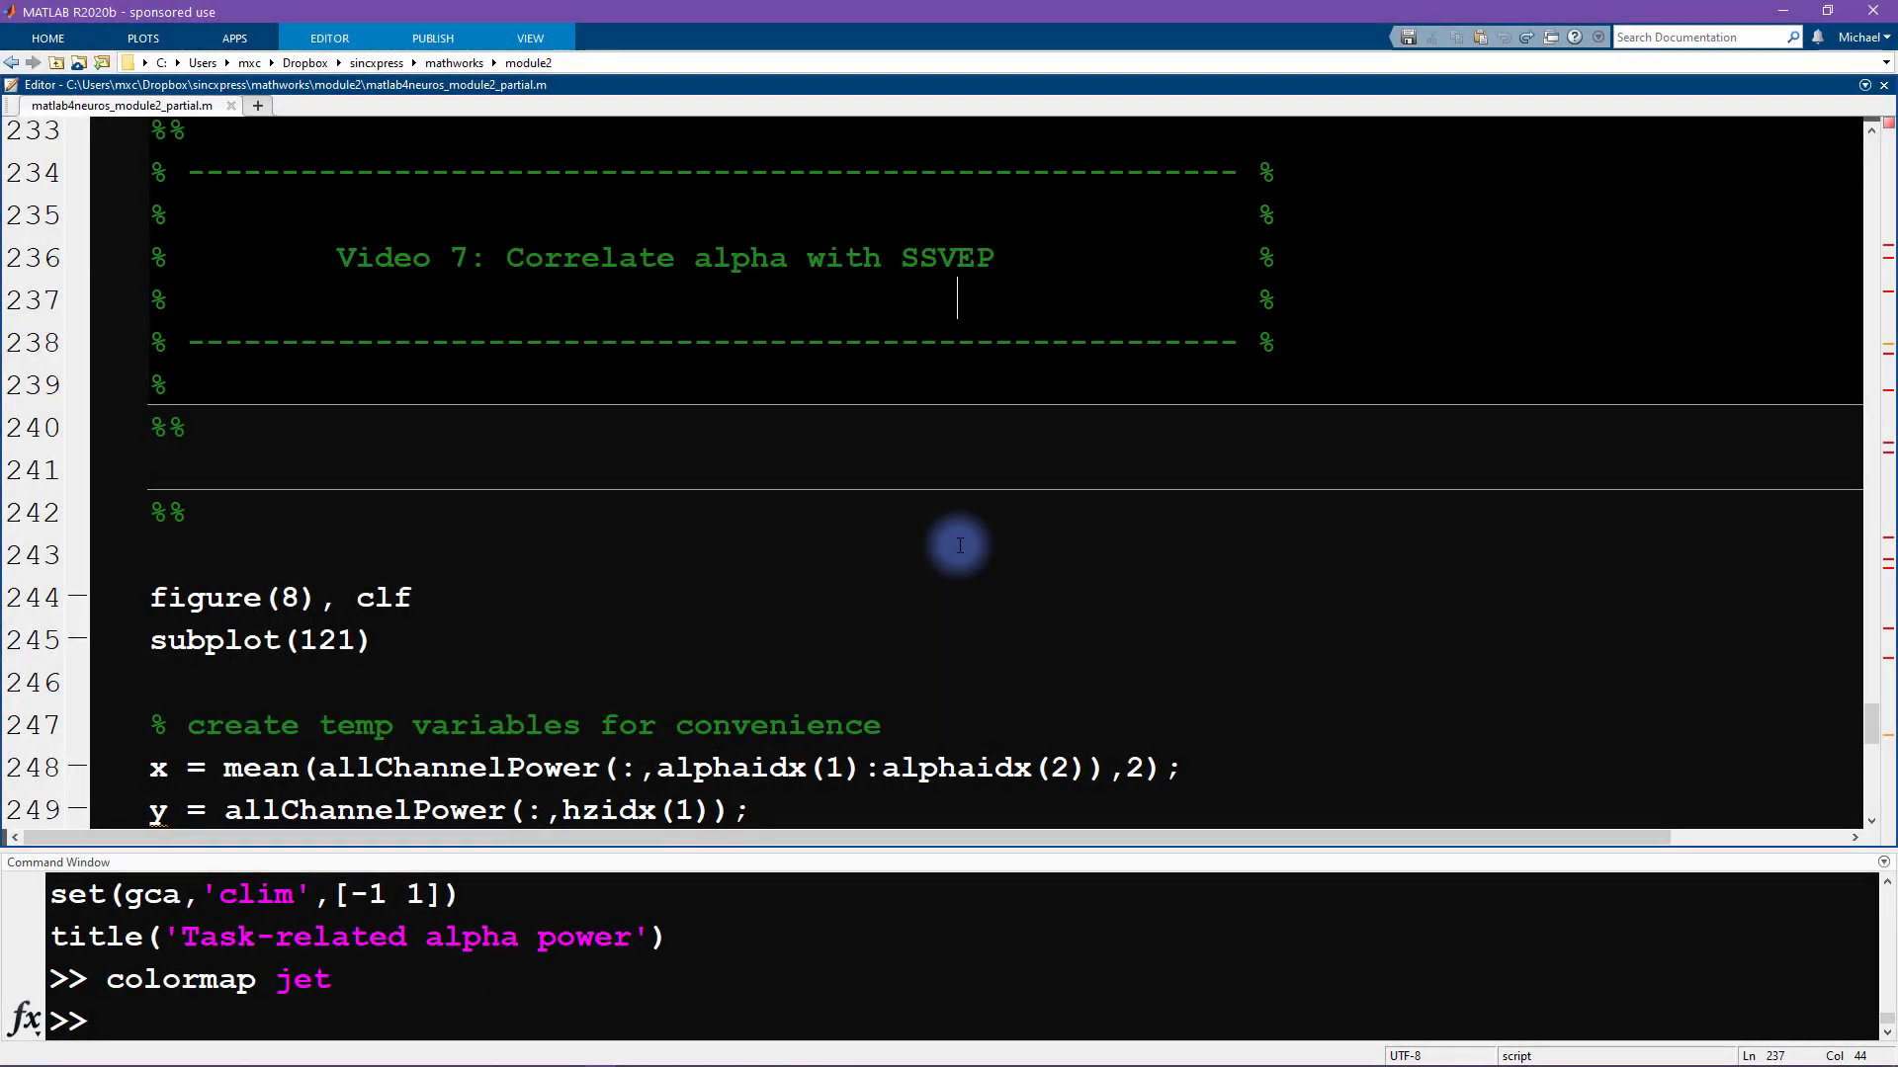
Step: Run line 248 with Evaluate Selection to compute x, the raw-alpha average
scroll(down, 3)
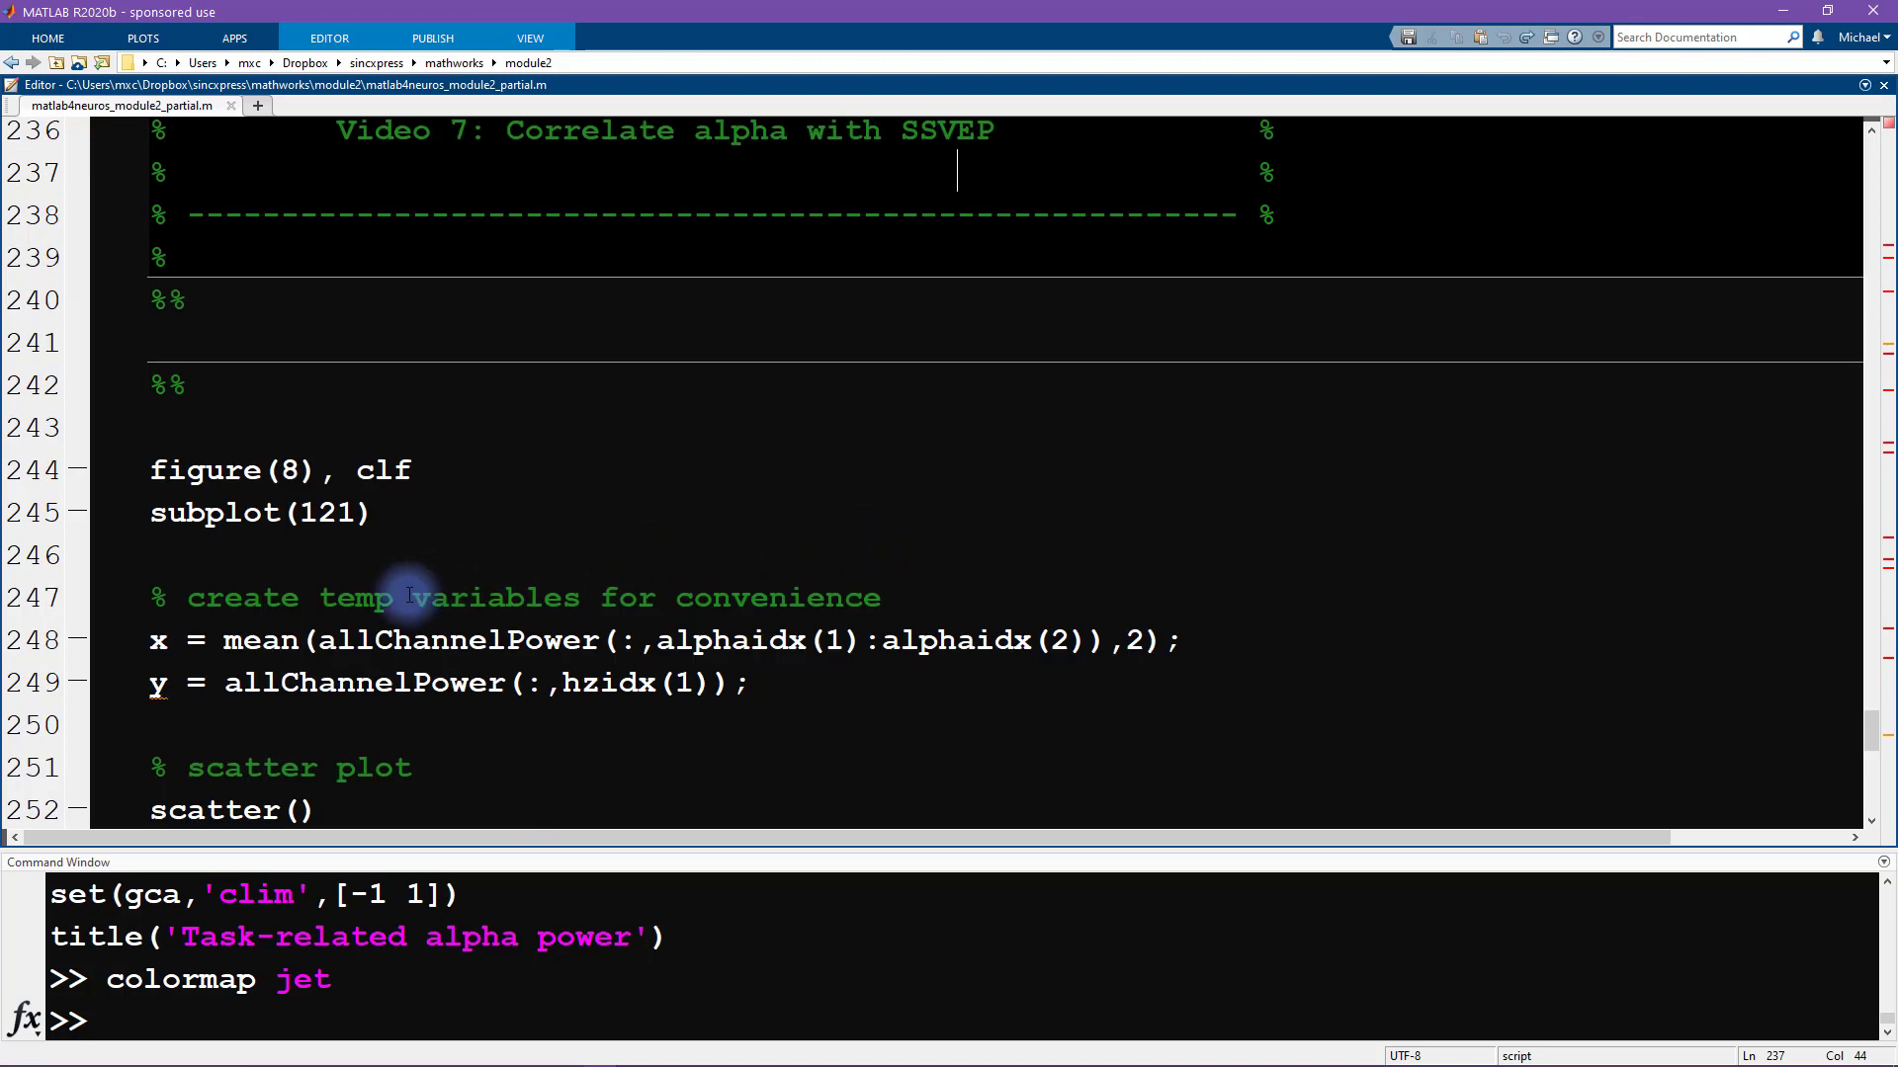
click(157, 640)
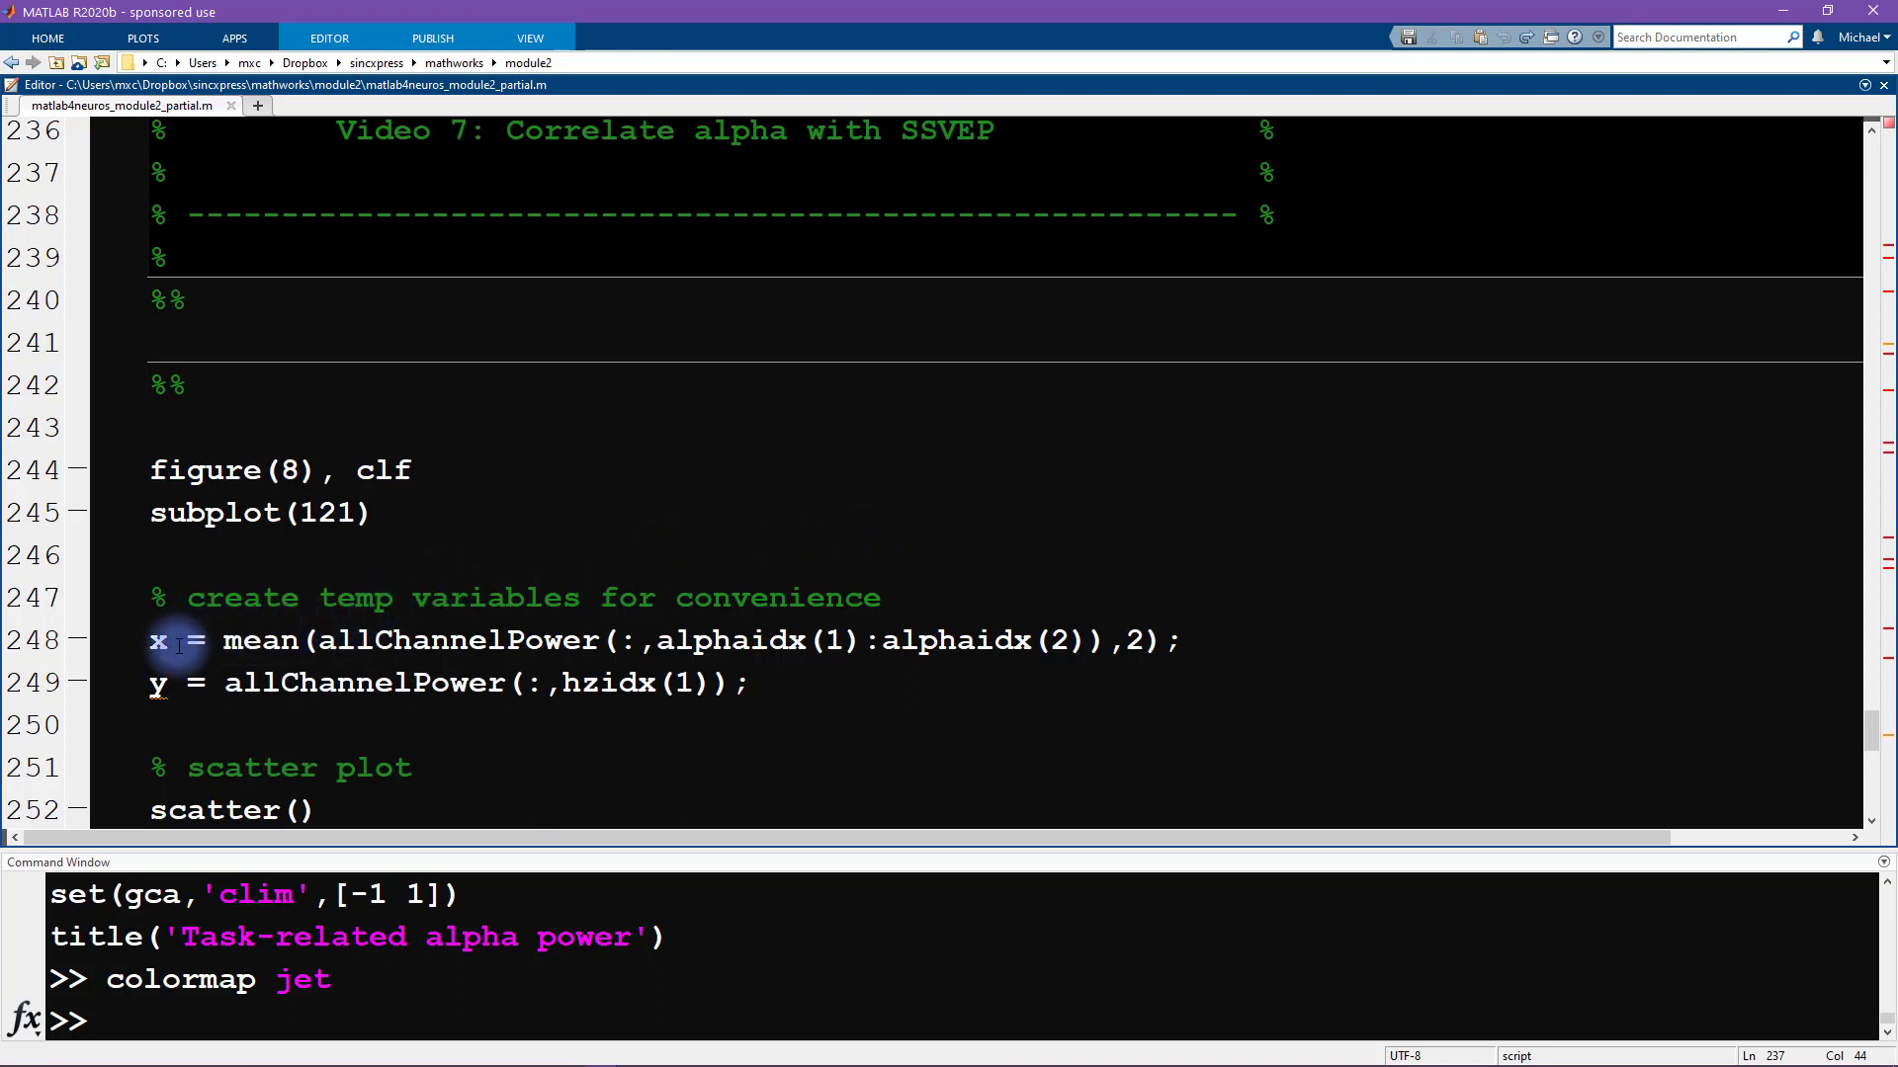
double_click(572, 597)
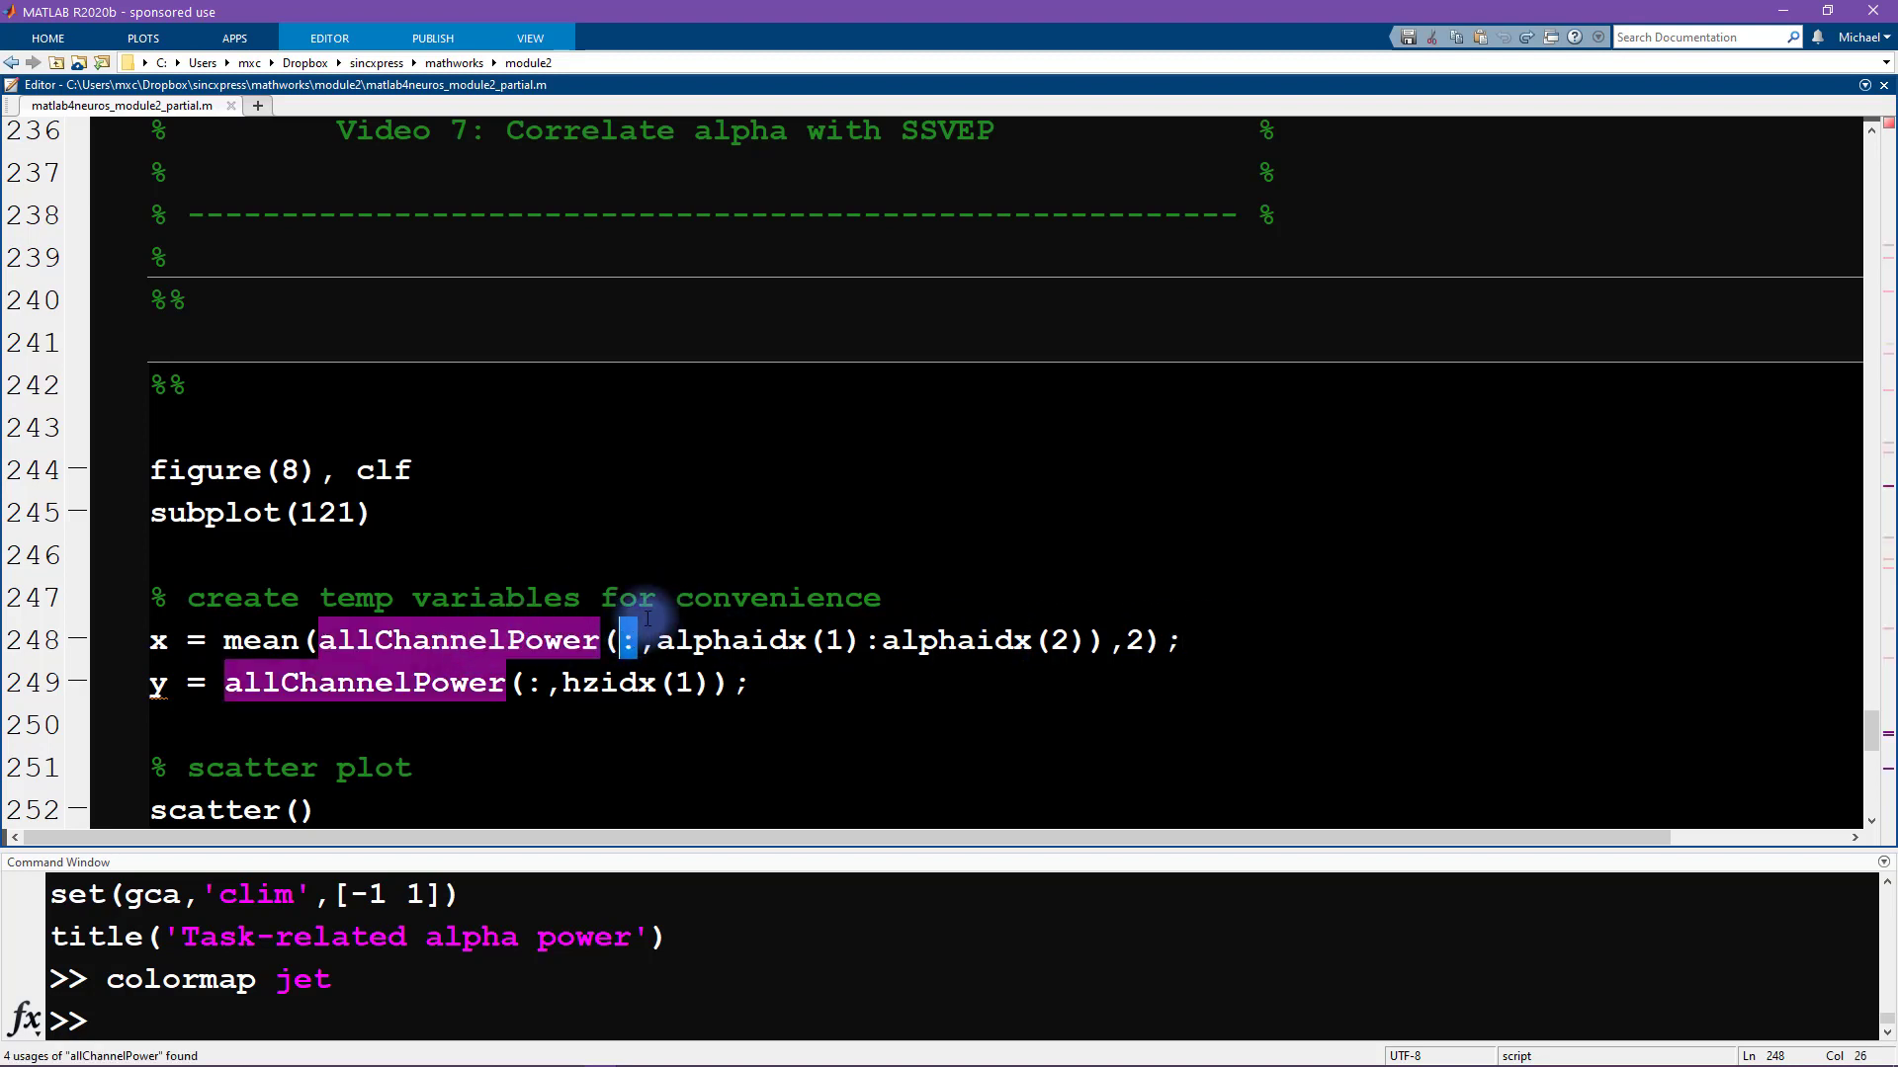
double_click(762, 641)
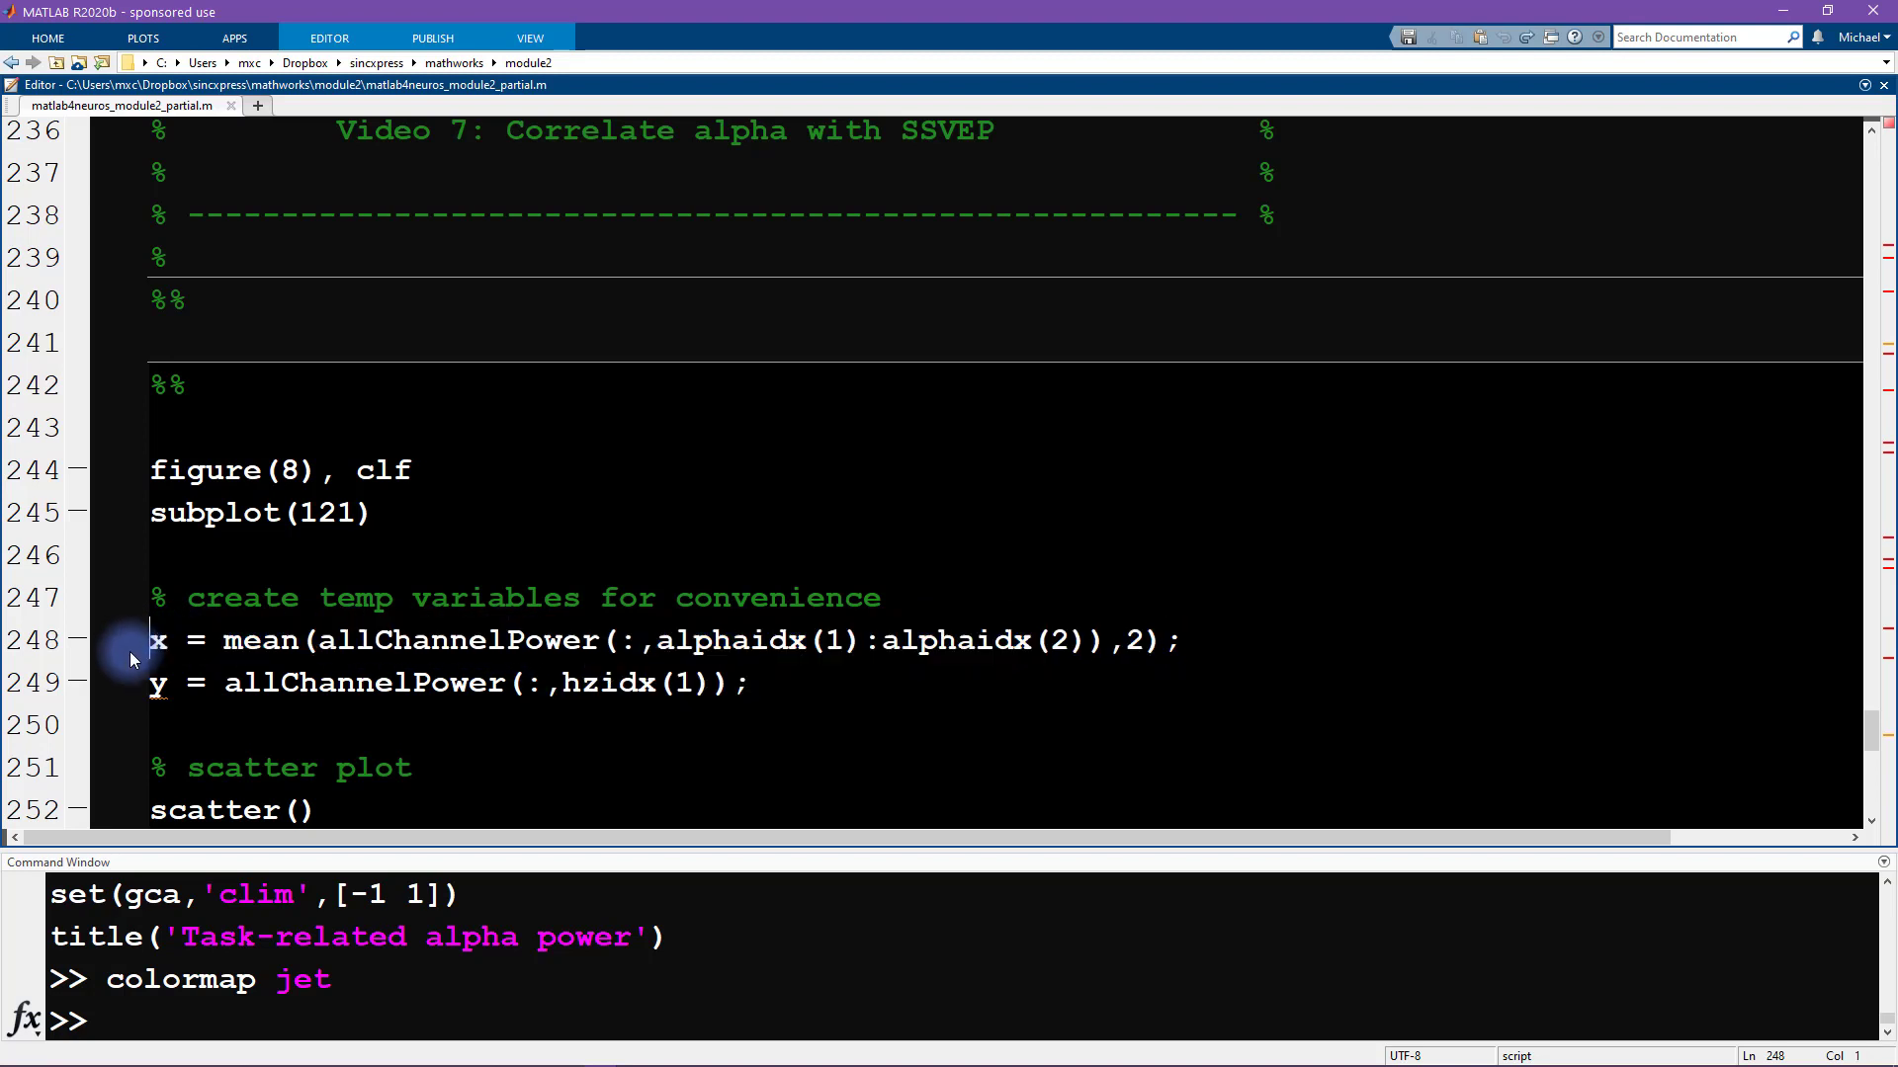
right_click(133, 640)
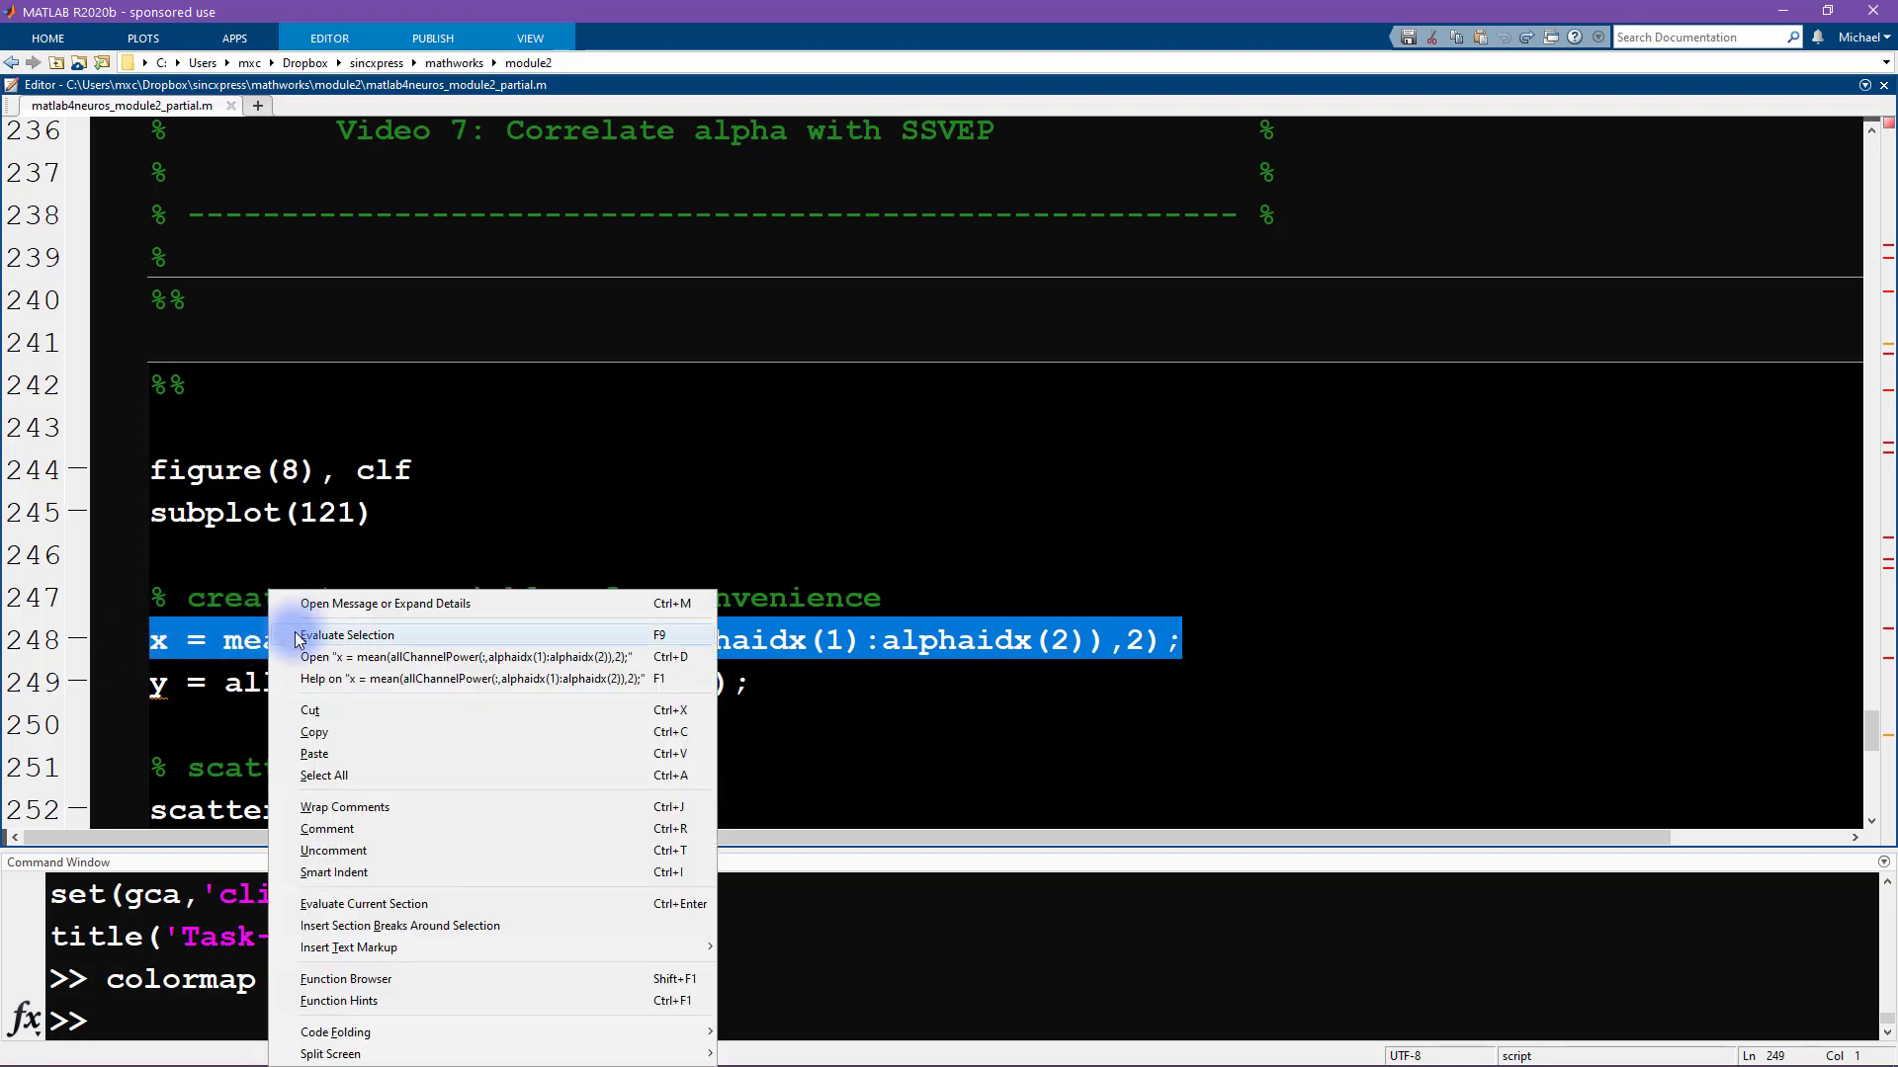
click(345, 635)
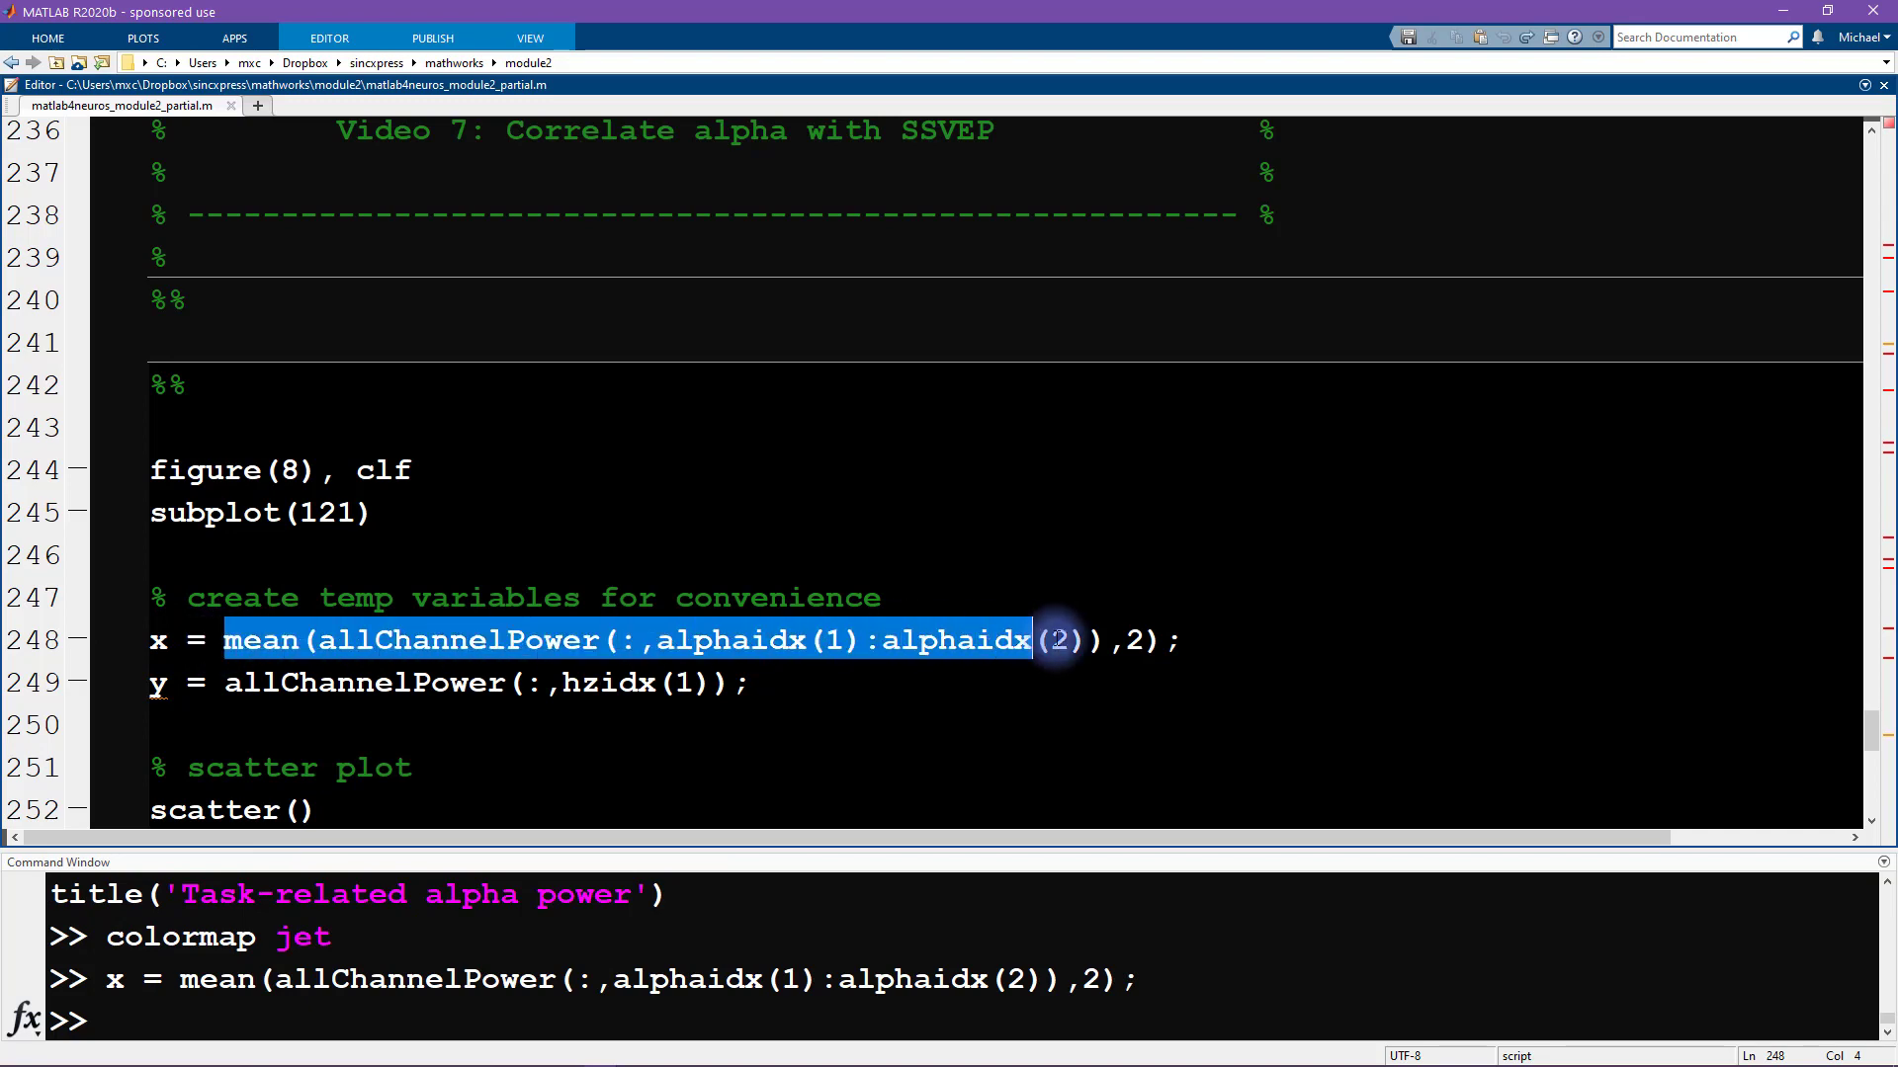
Step: Select lines 248–249 and evaluate them to also compute y, the 20 Hz allChannelPower
click(157, 640)
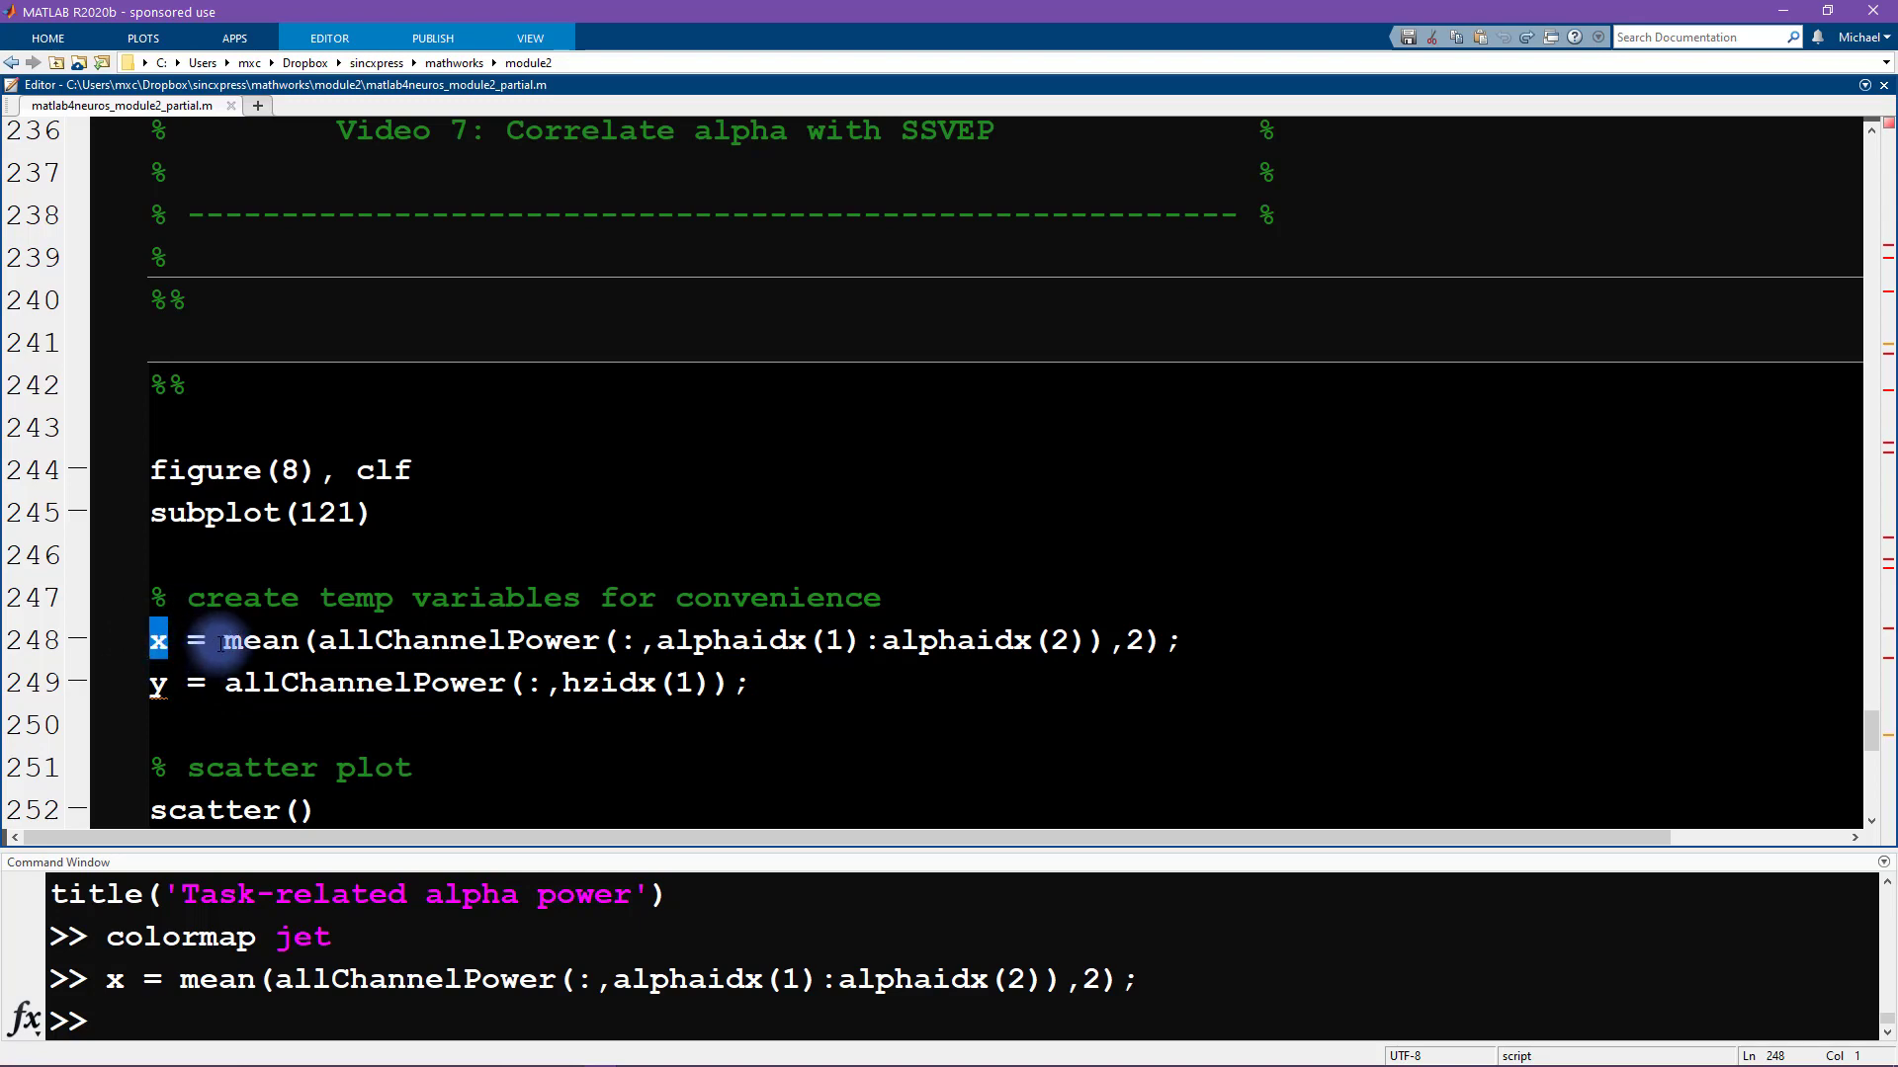
drag(222, 640, 1159, 639)
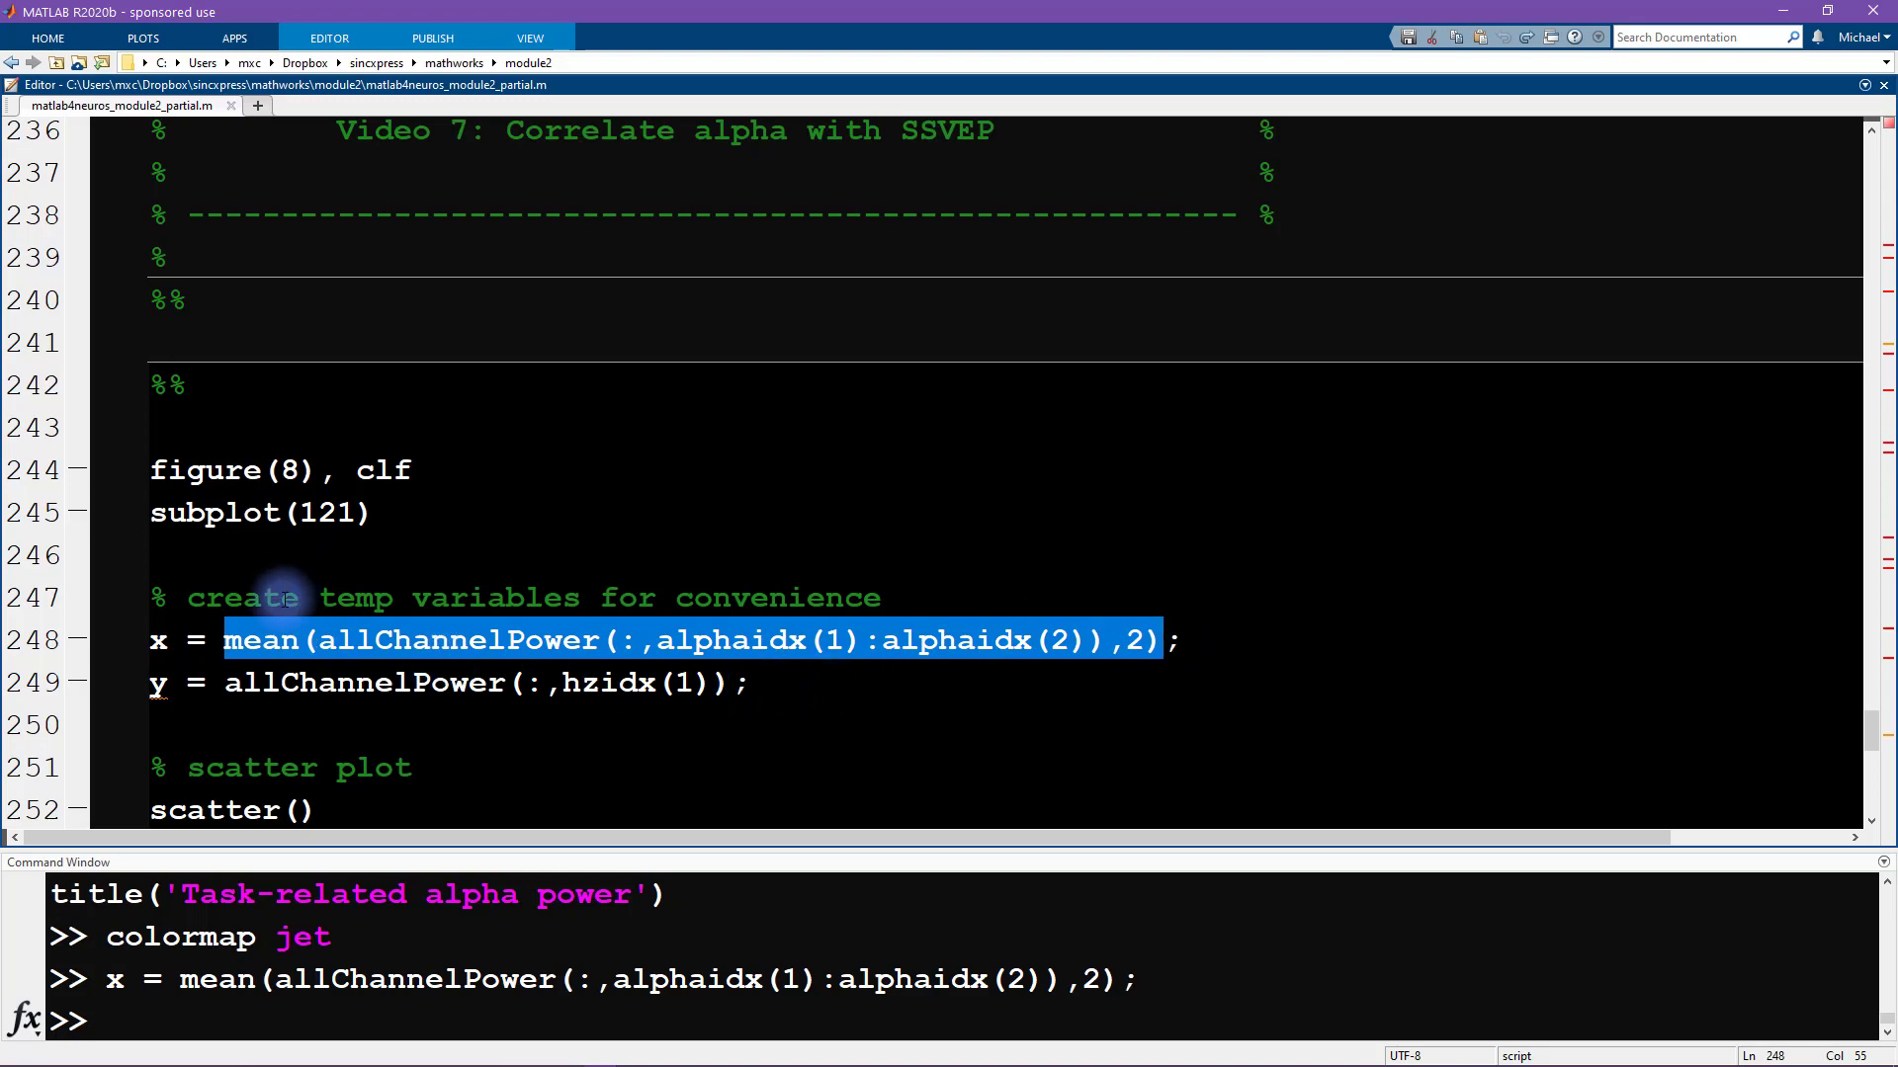
mouse_move(158, 683)
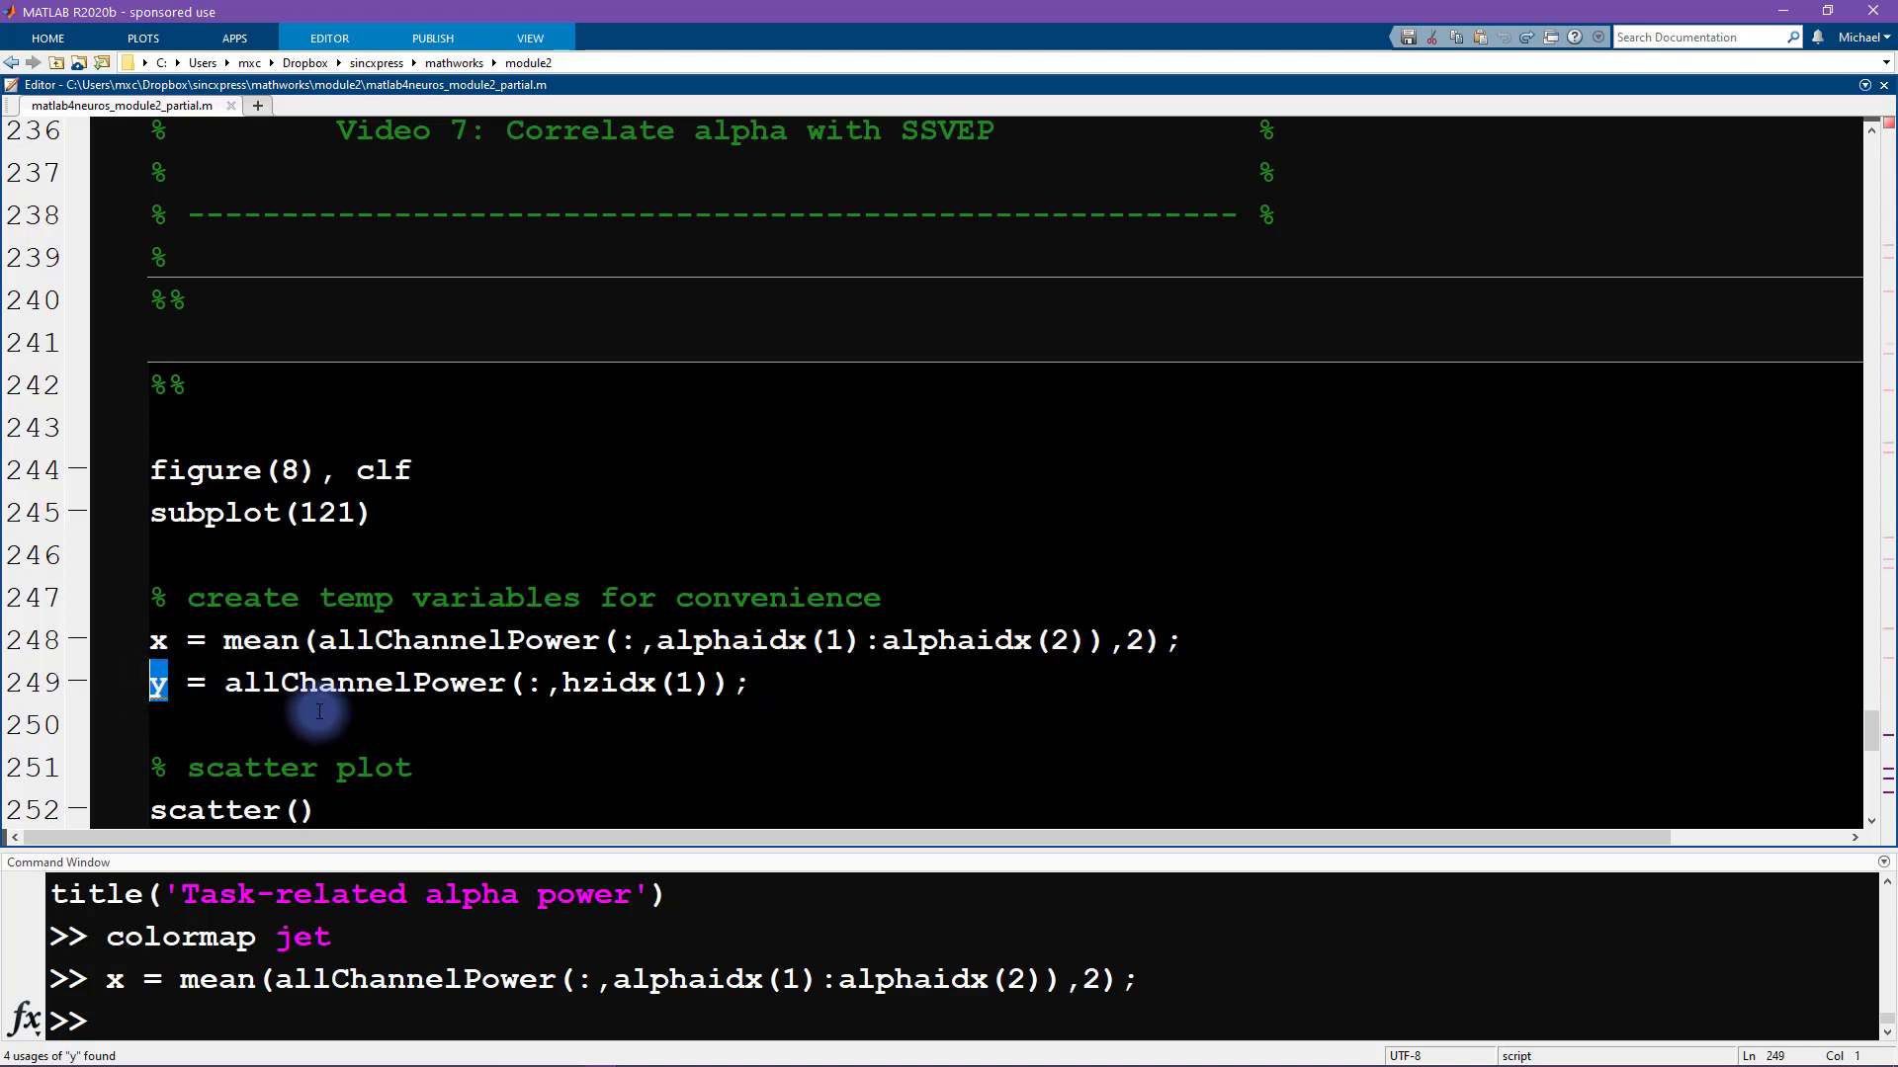
double_click(362, 681)
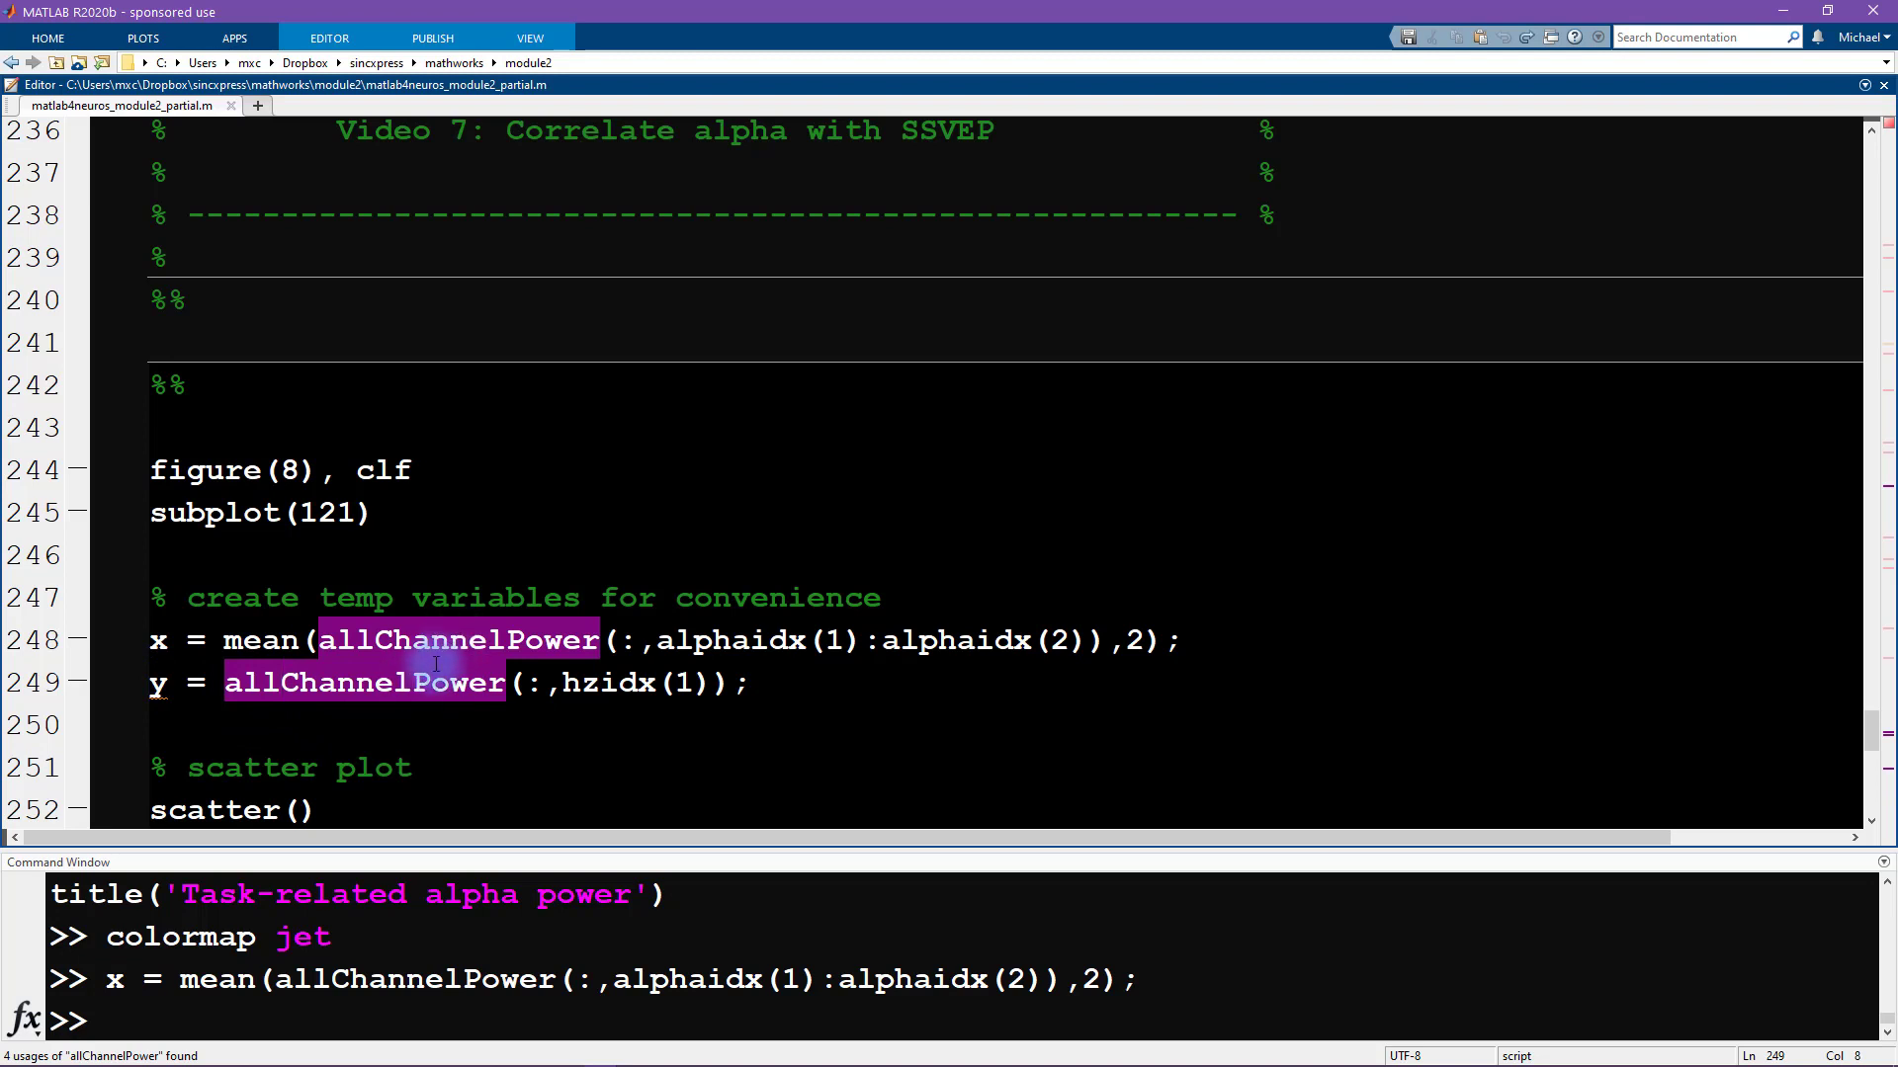
double_click(602, 683)
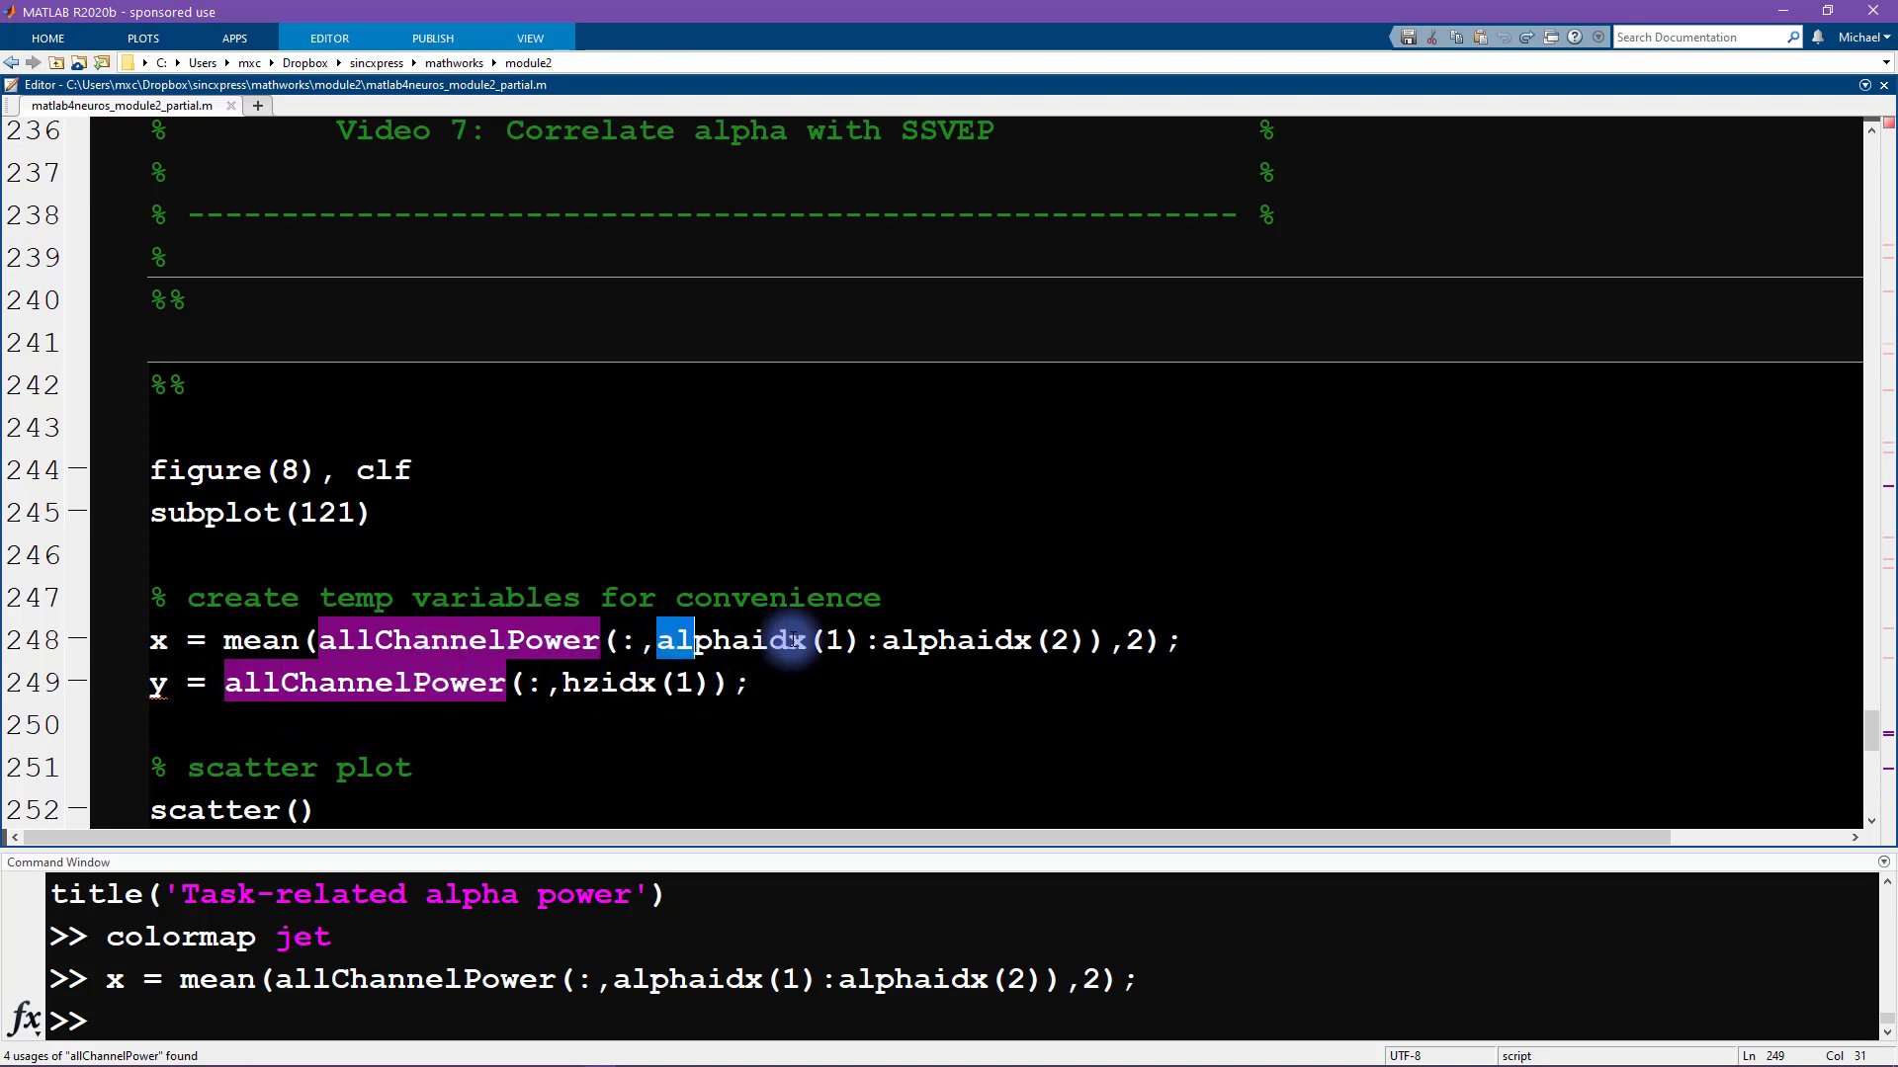
drag(659, 640, 1114, 641)
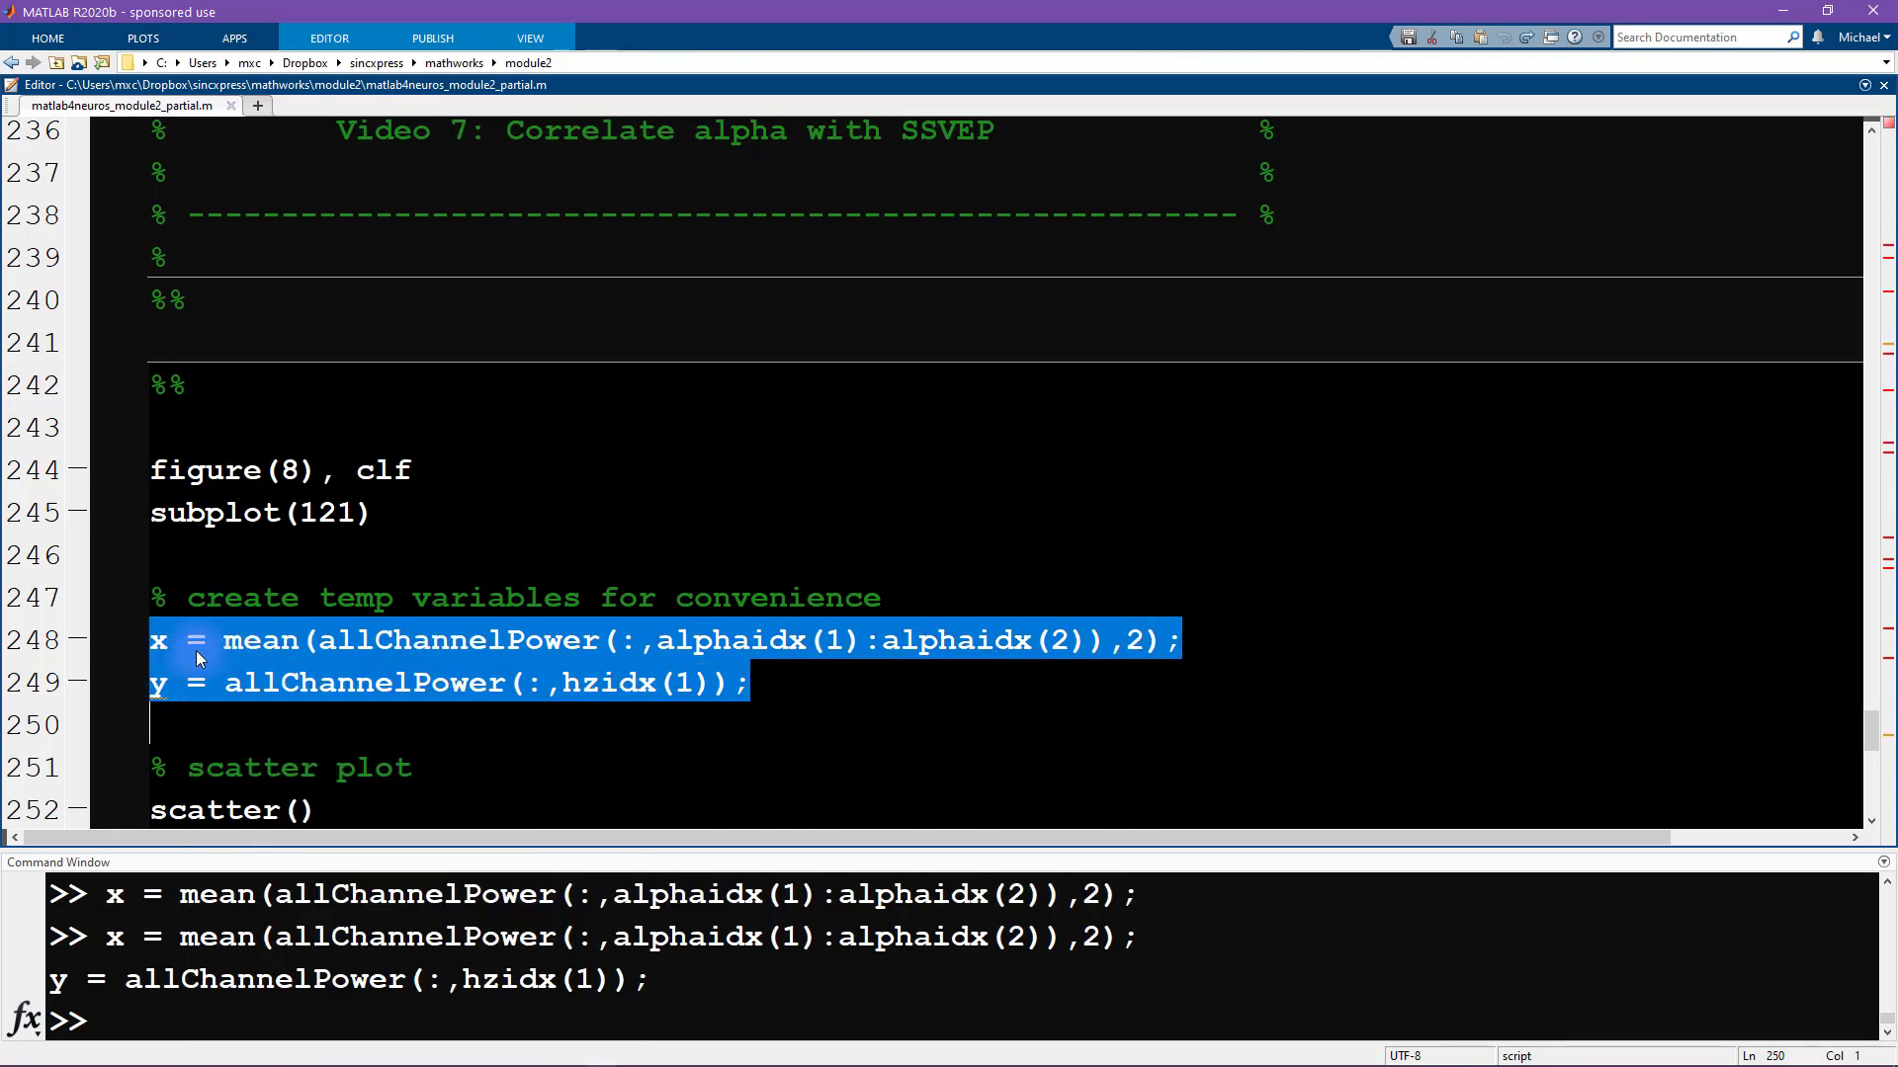
scroll(down, 3)
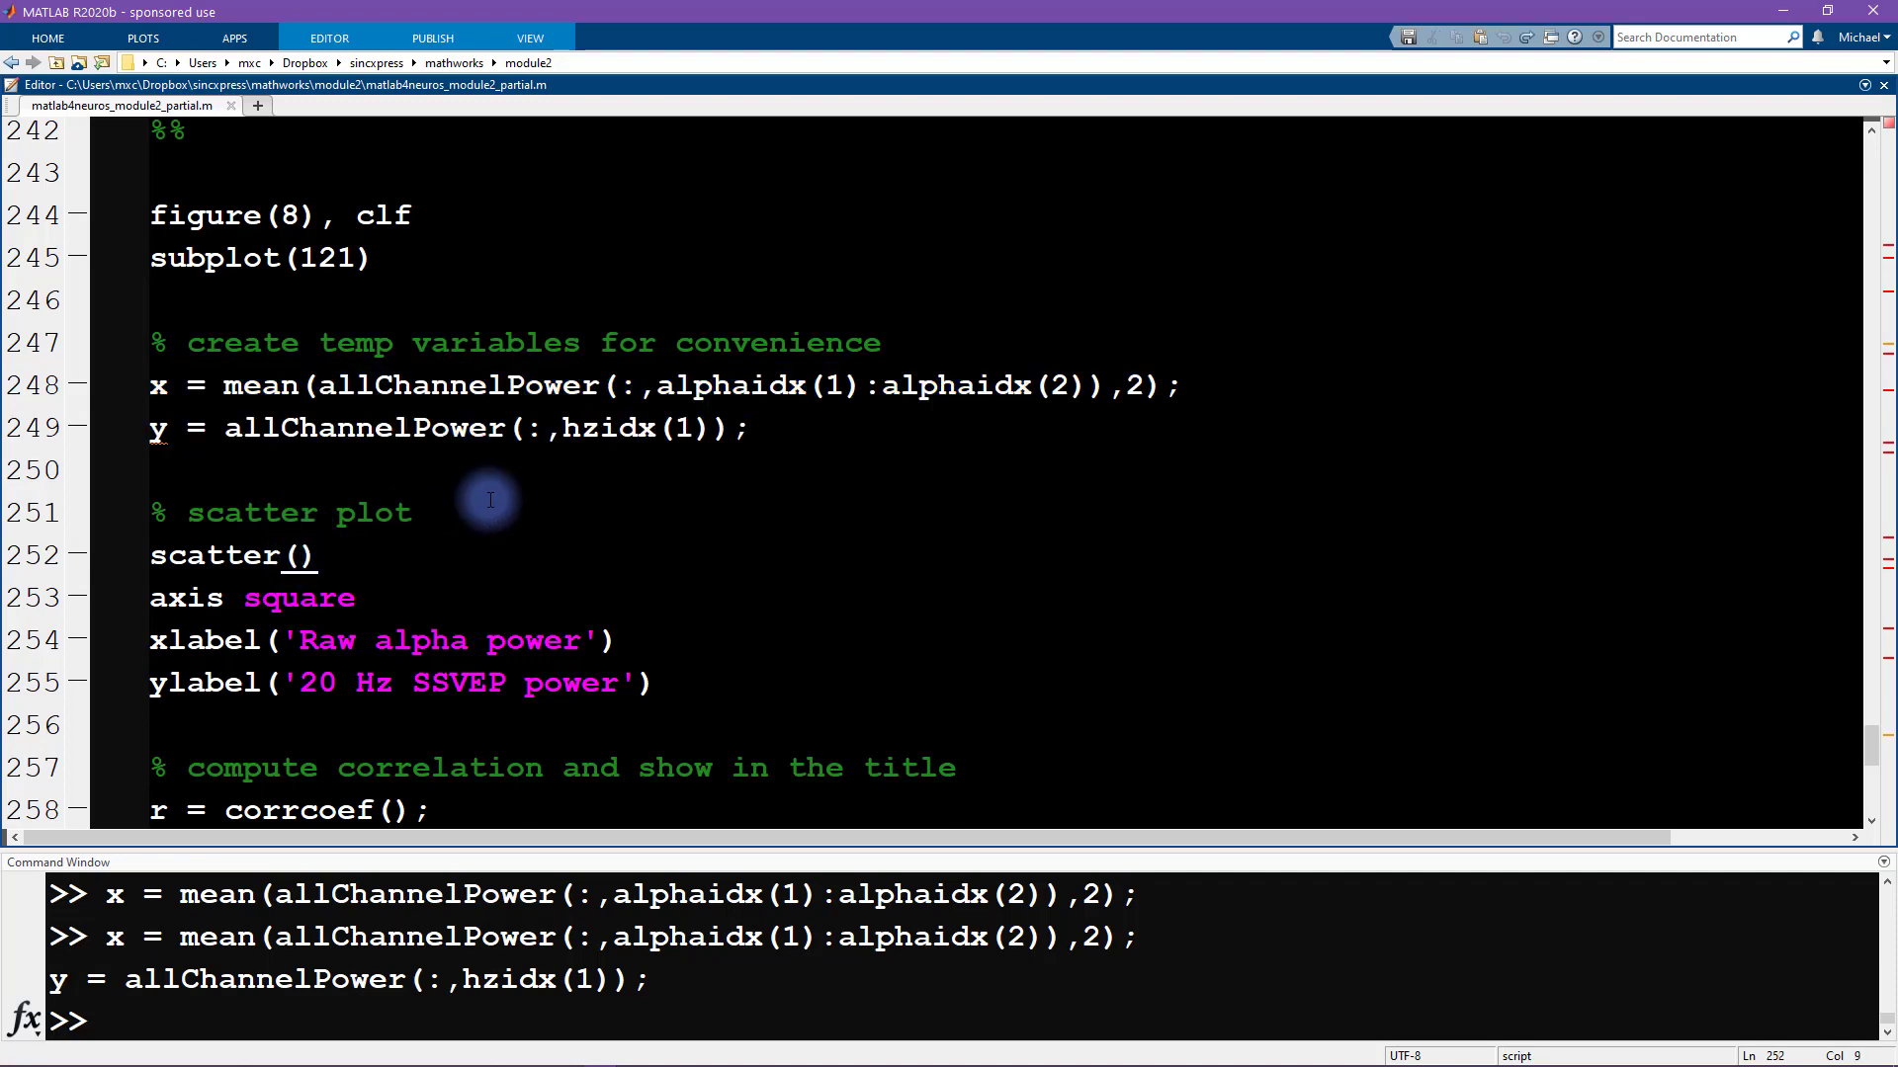
Step: Complete the call as scatter(x,y,120) and evaluate it to plot larger markers
text(x,y)
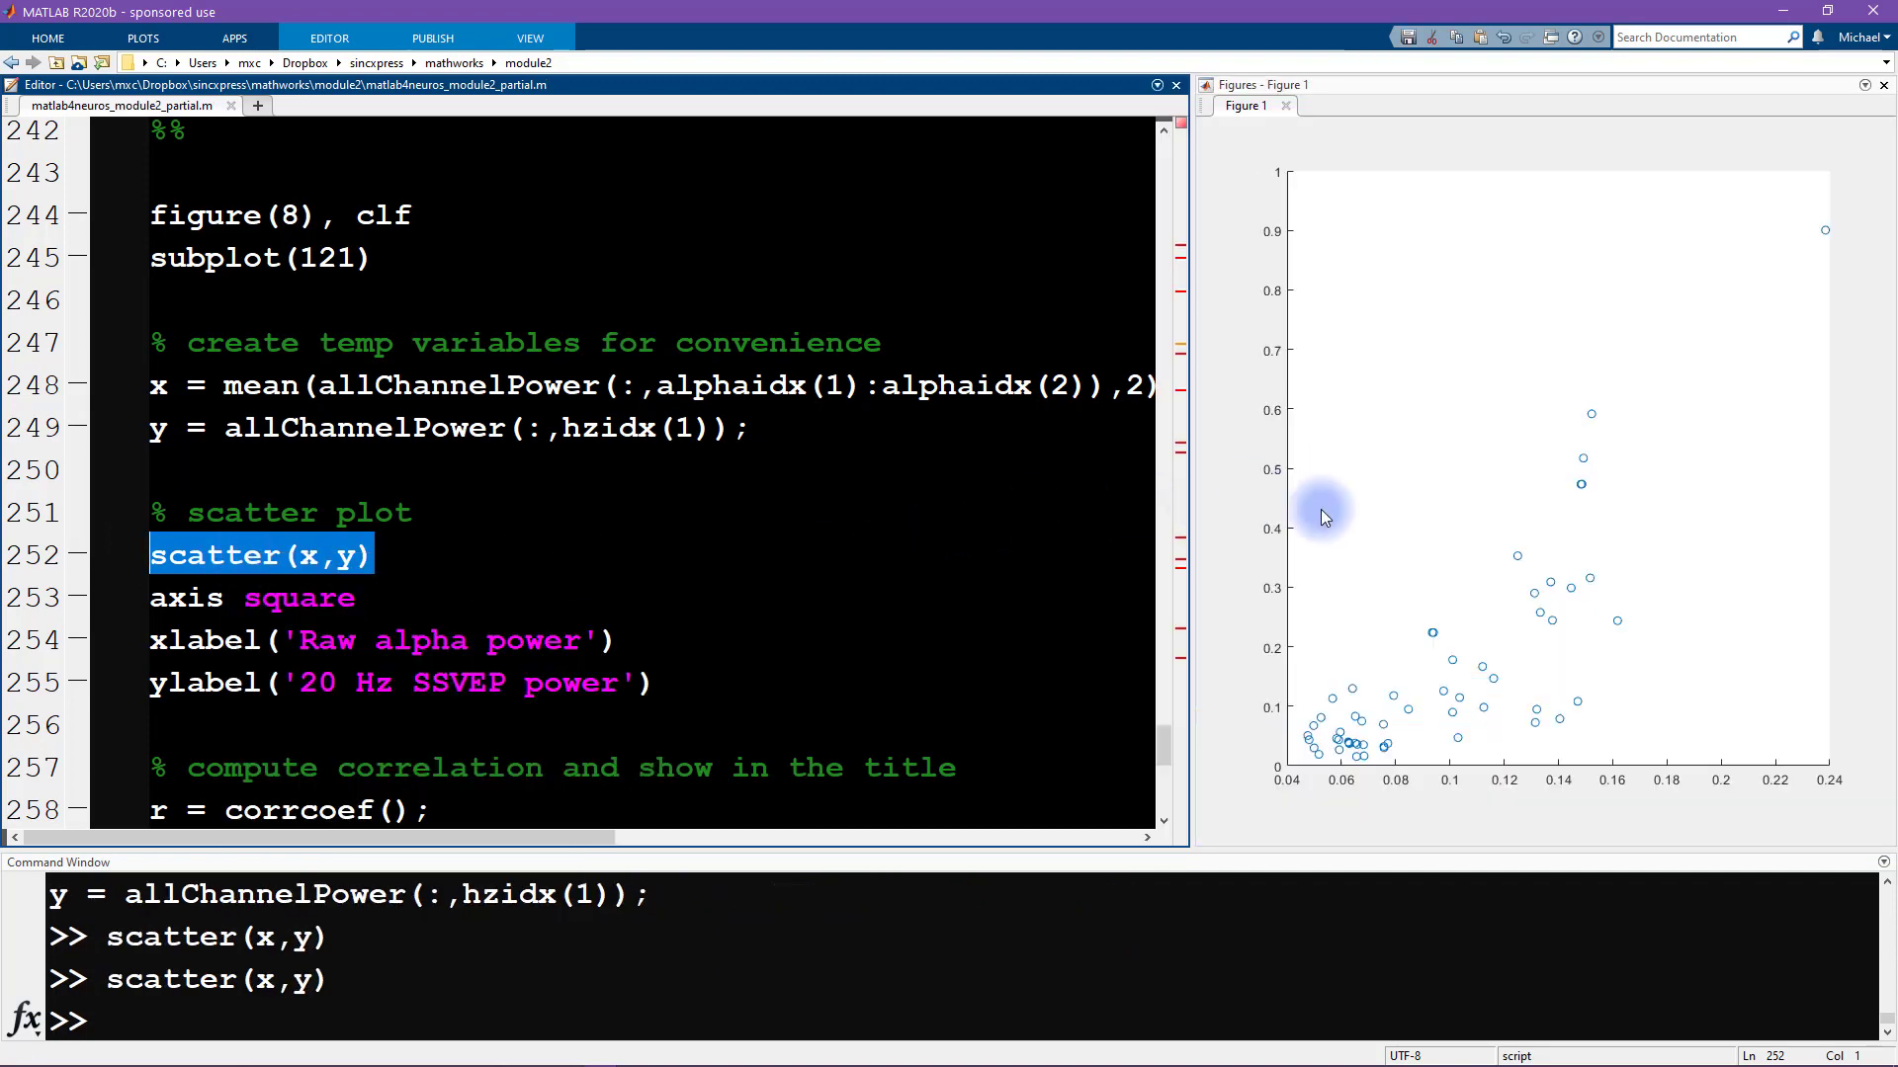
mouse_move(1425, 684)
text(,)
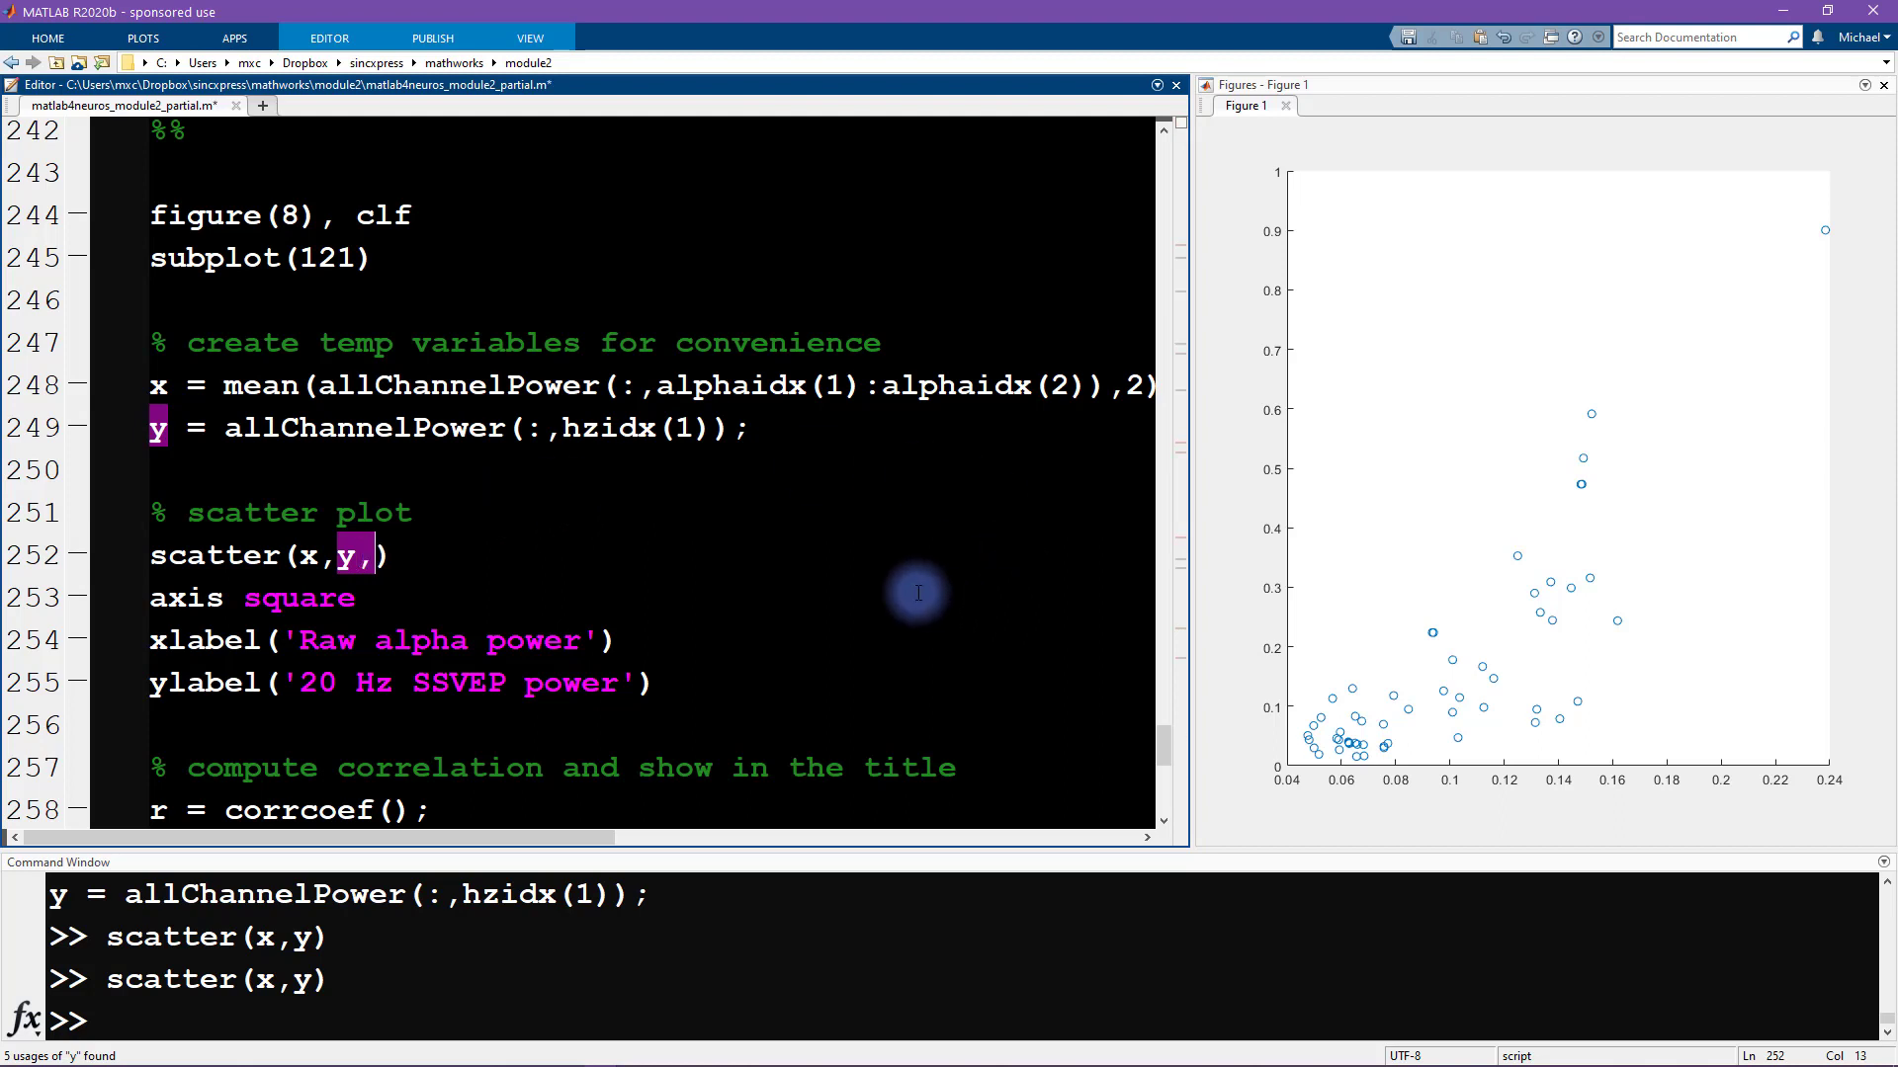
text(120)
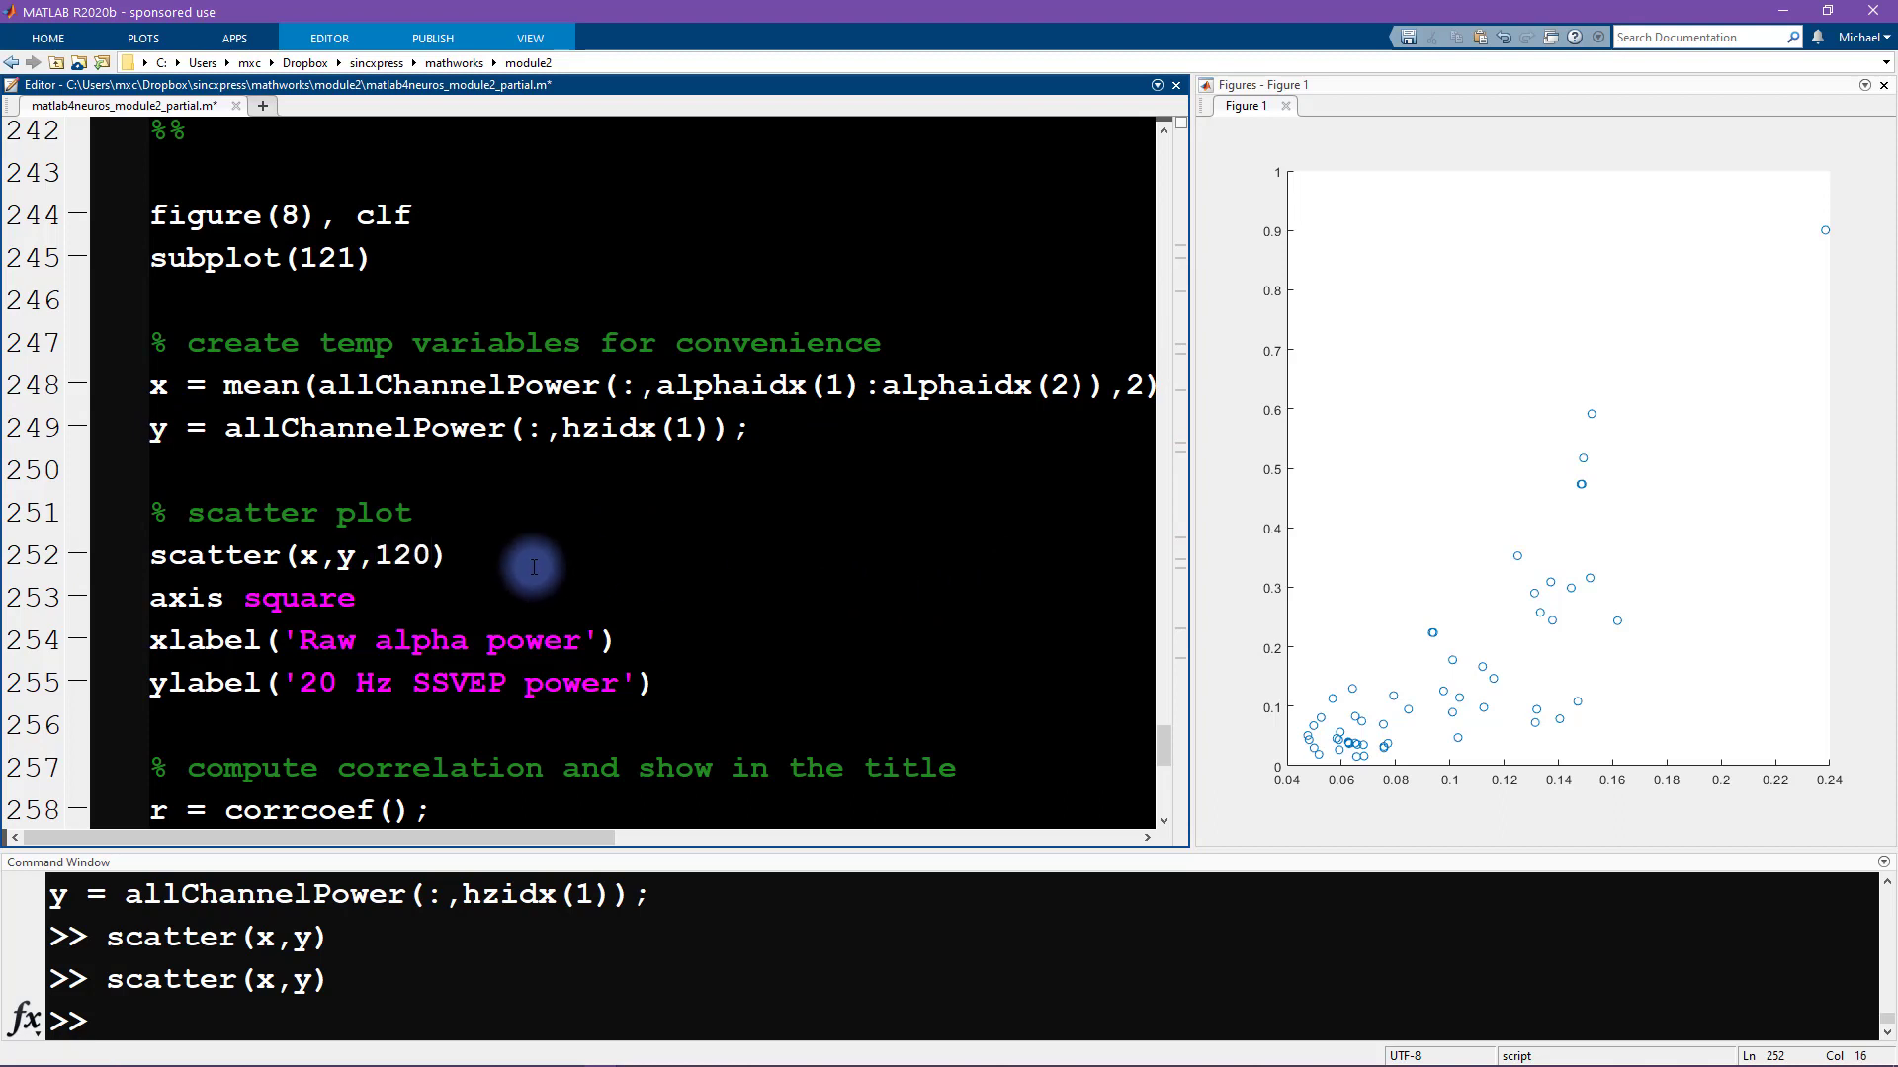
double_click(405, 554)
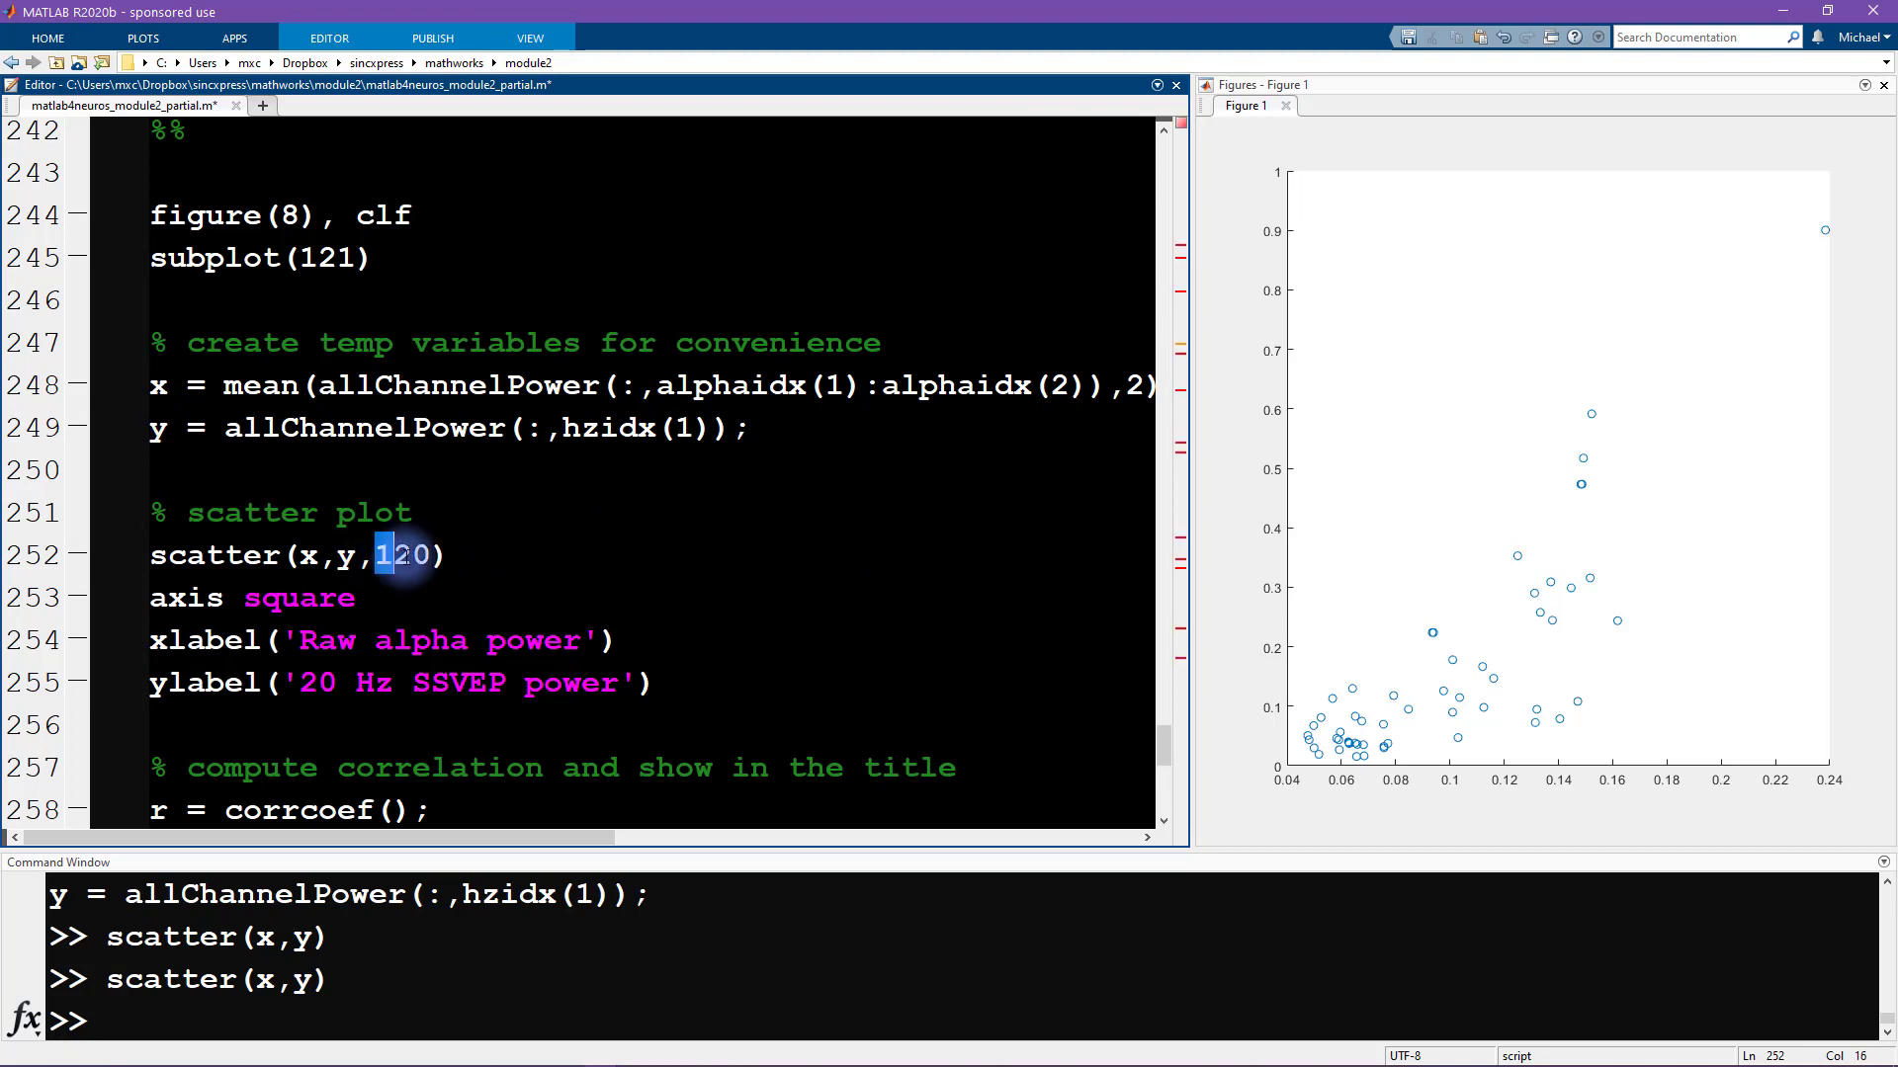
right_click(297, 555)
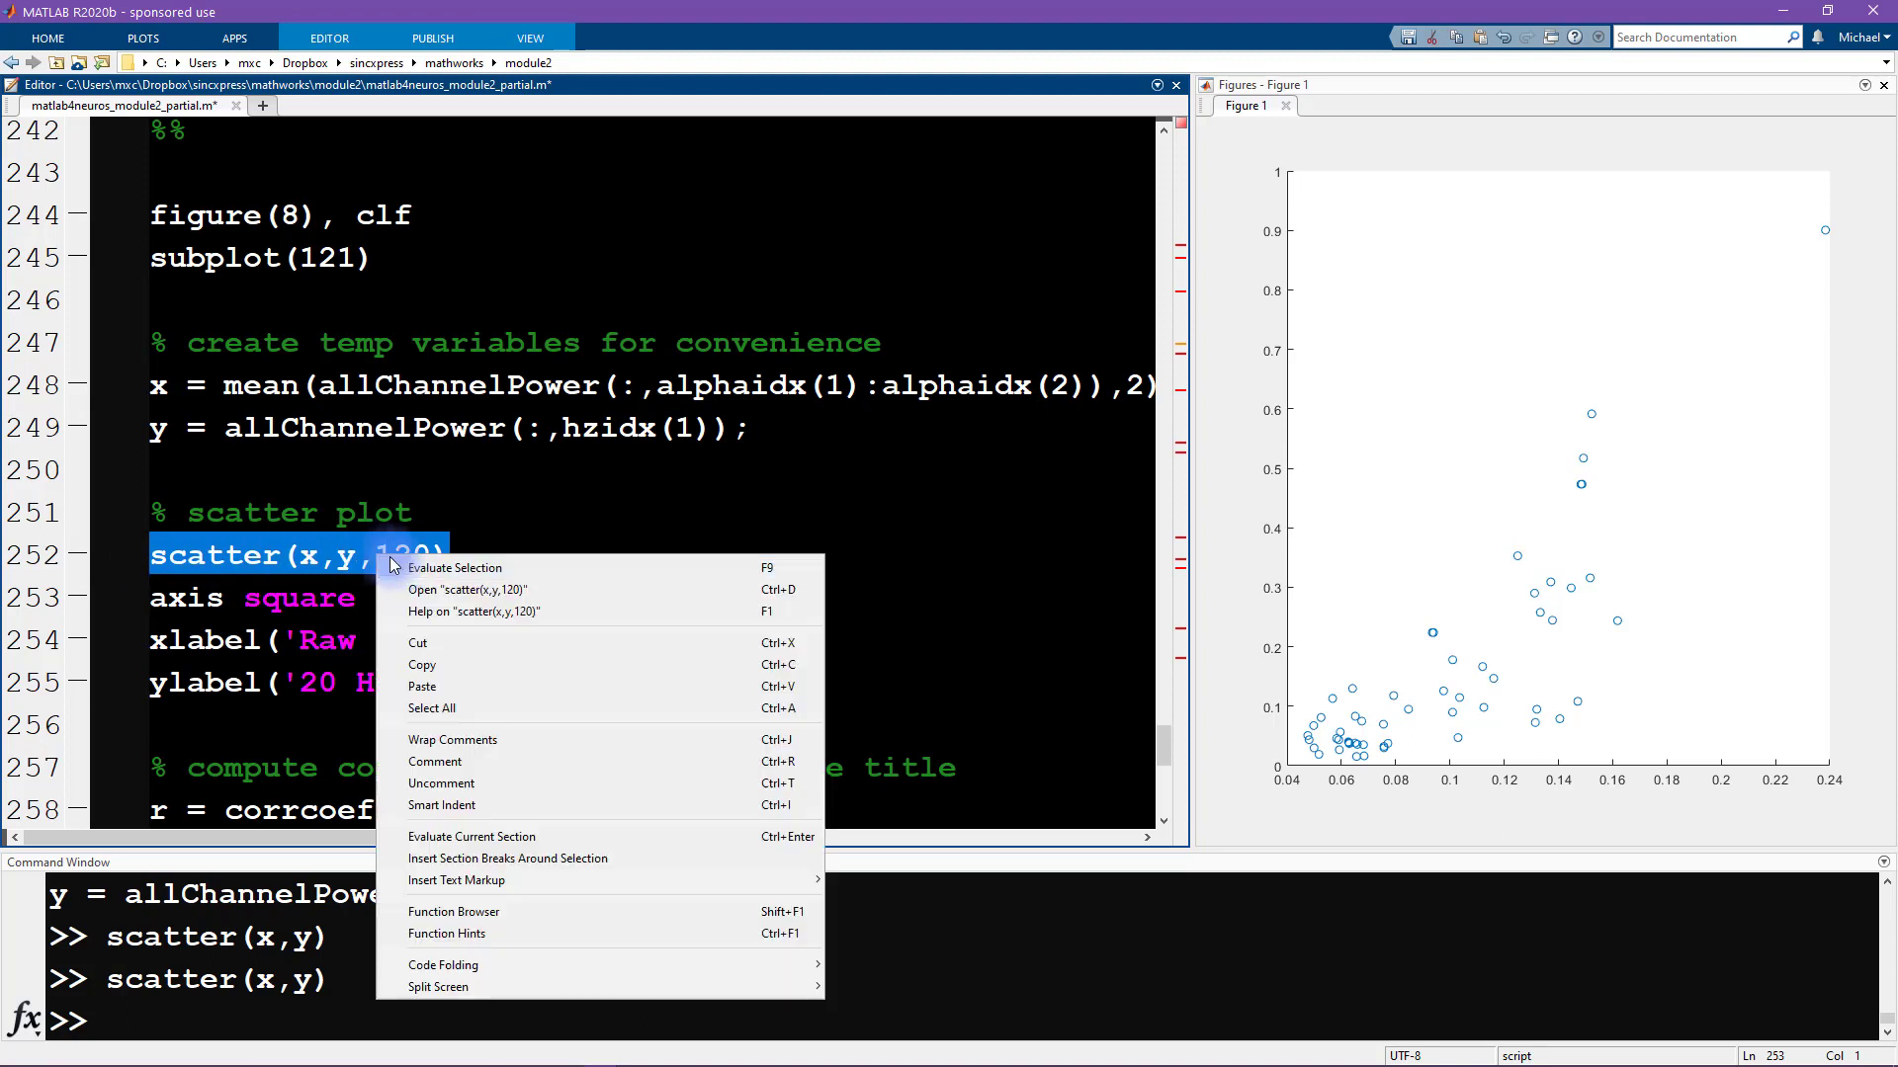
click(453, 567)
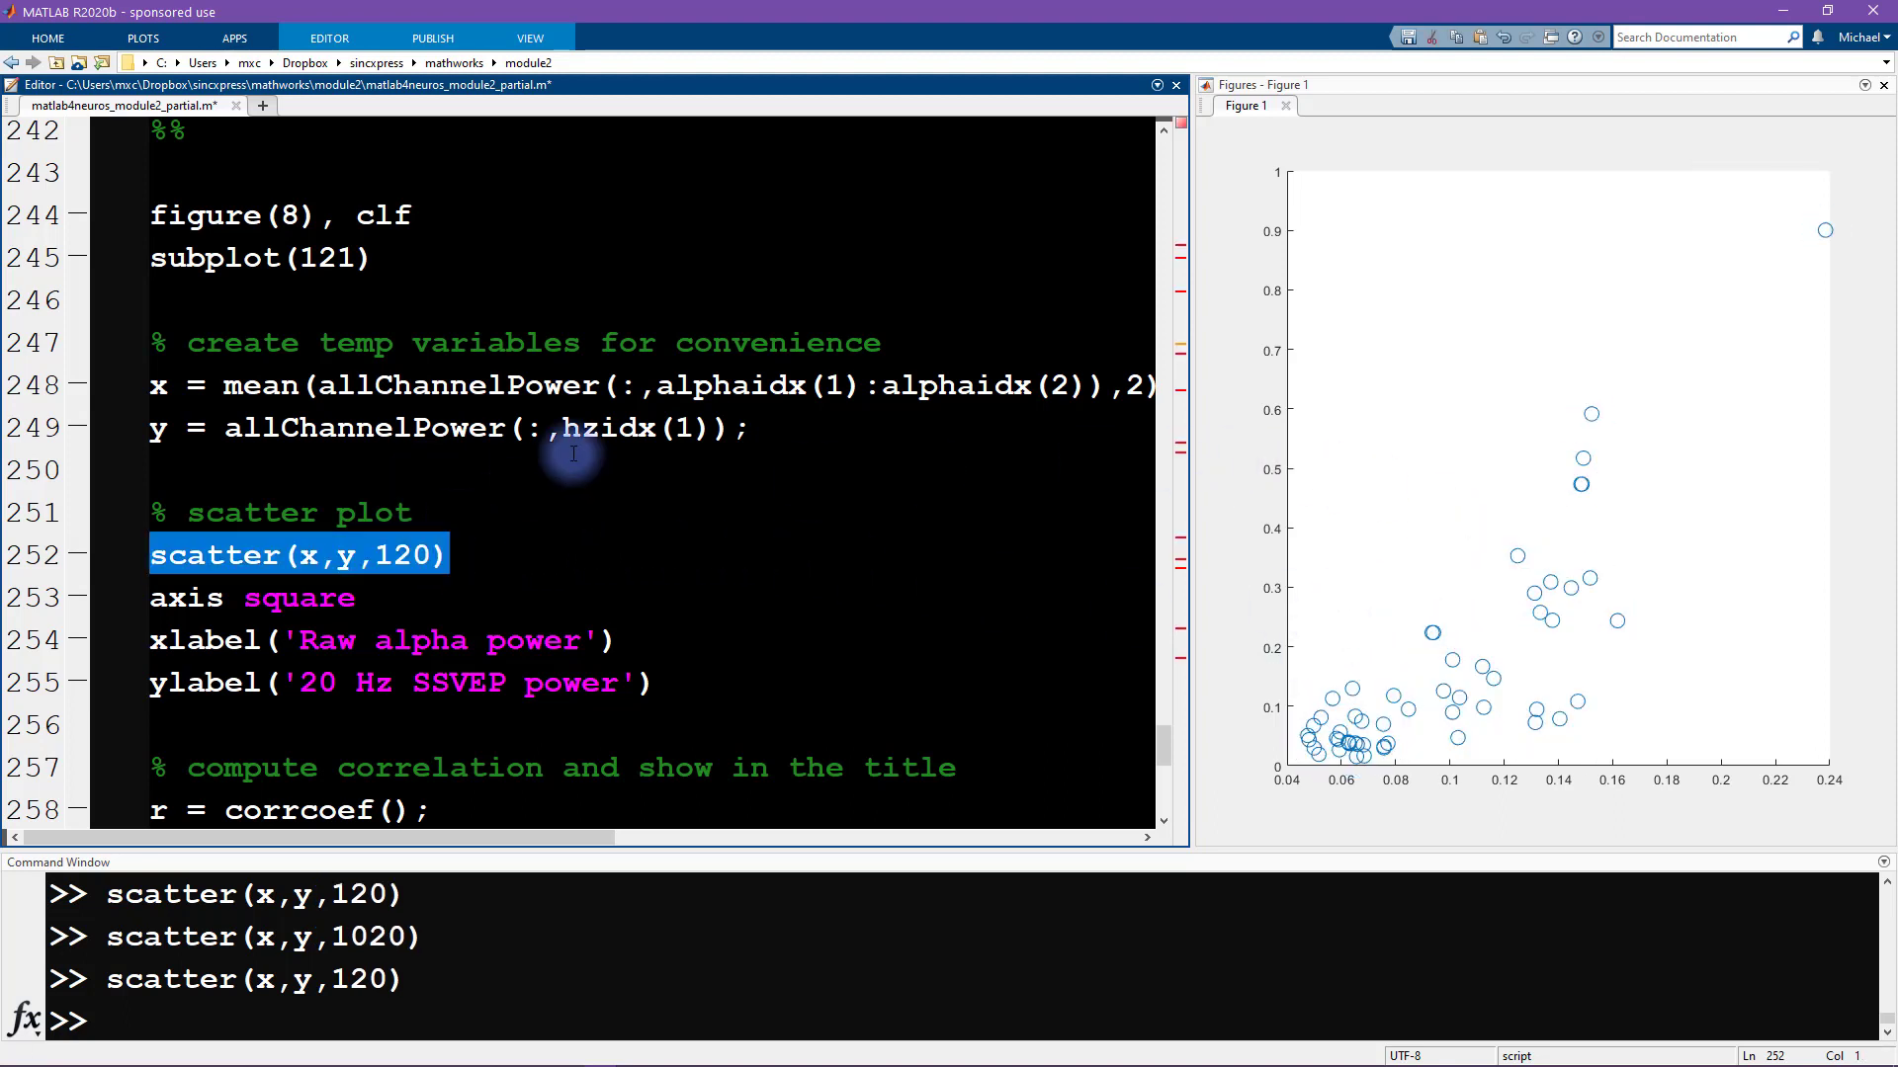
mouse_move(1449, 631)
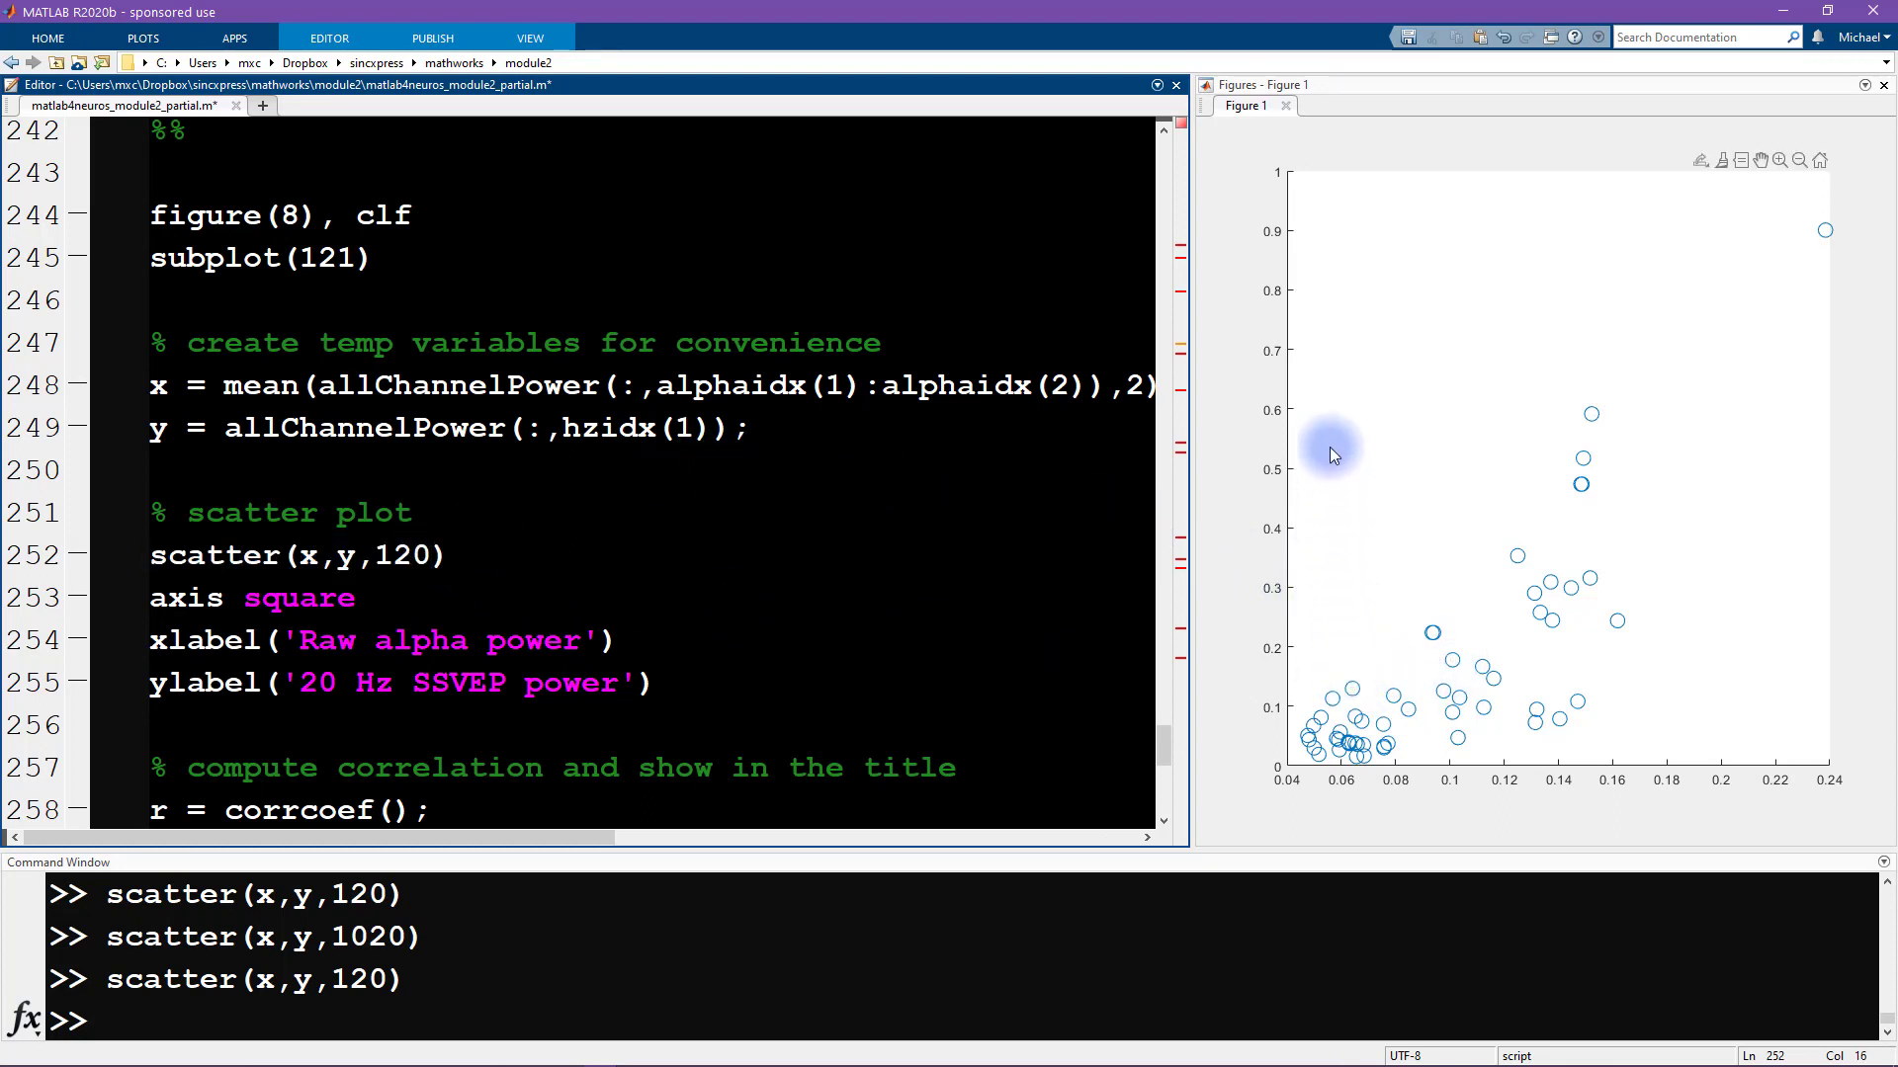
Step: Extend the call to scatter(x,y,120,'ro') and rerun it for red circle markers
text(,'ro')
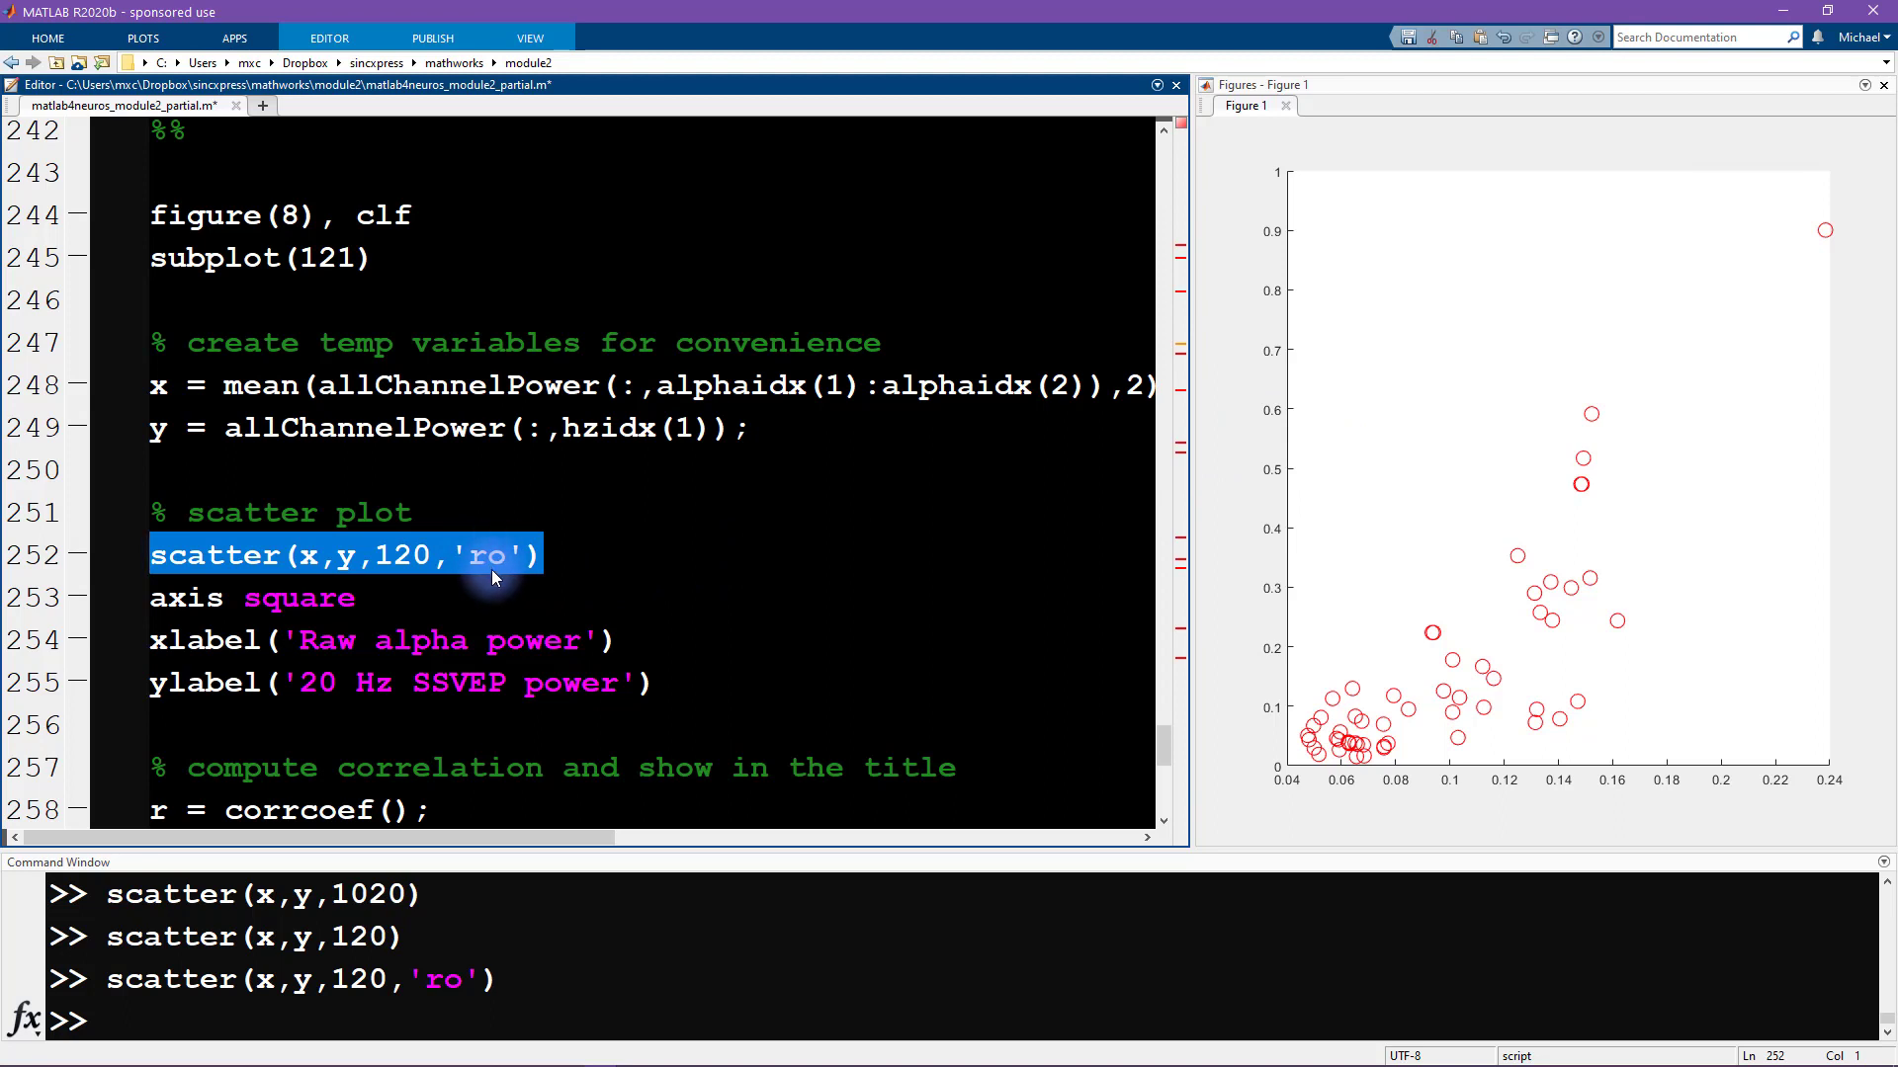
double_click(481, 555)
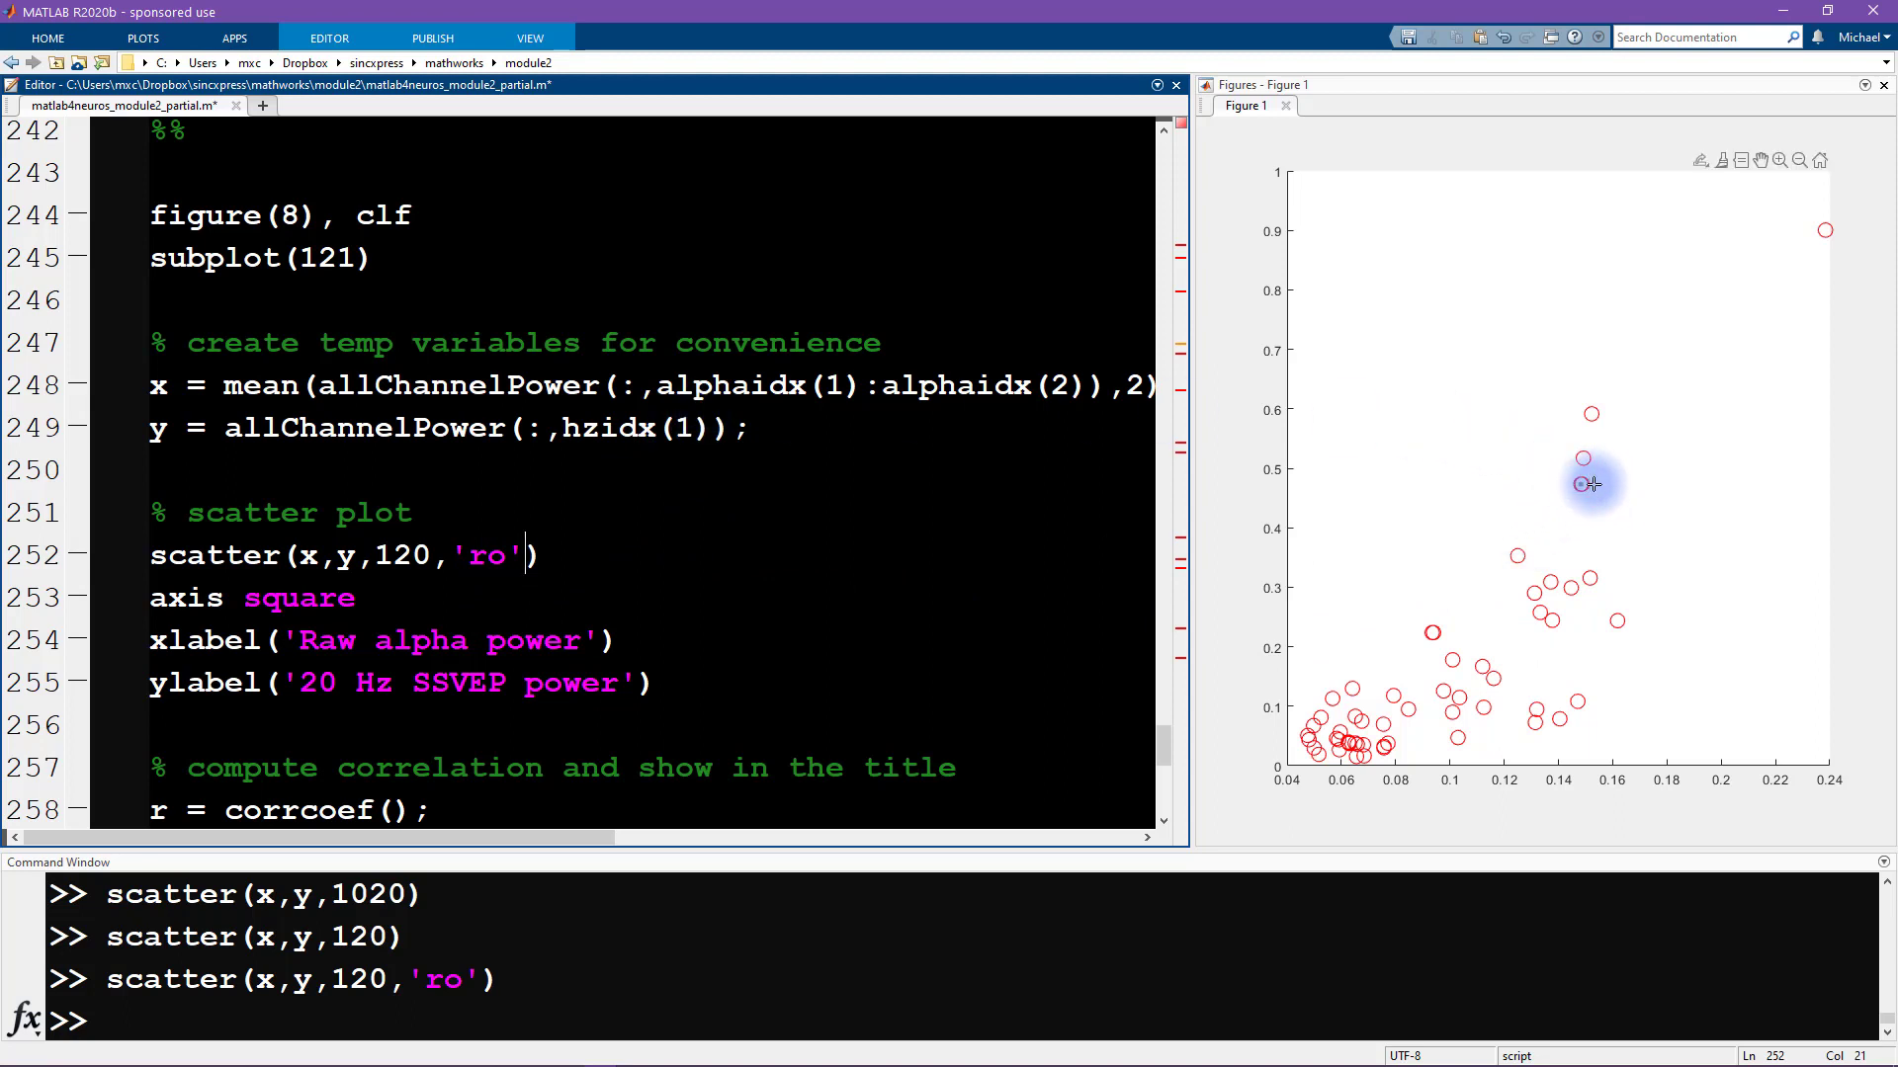
mouse_move(1581, 480)
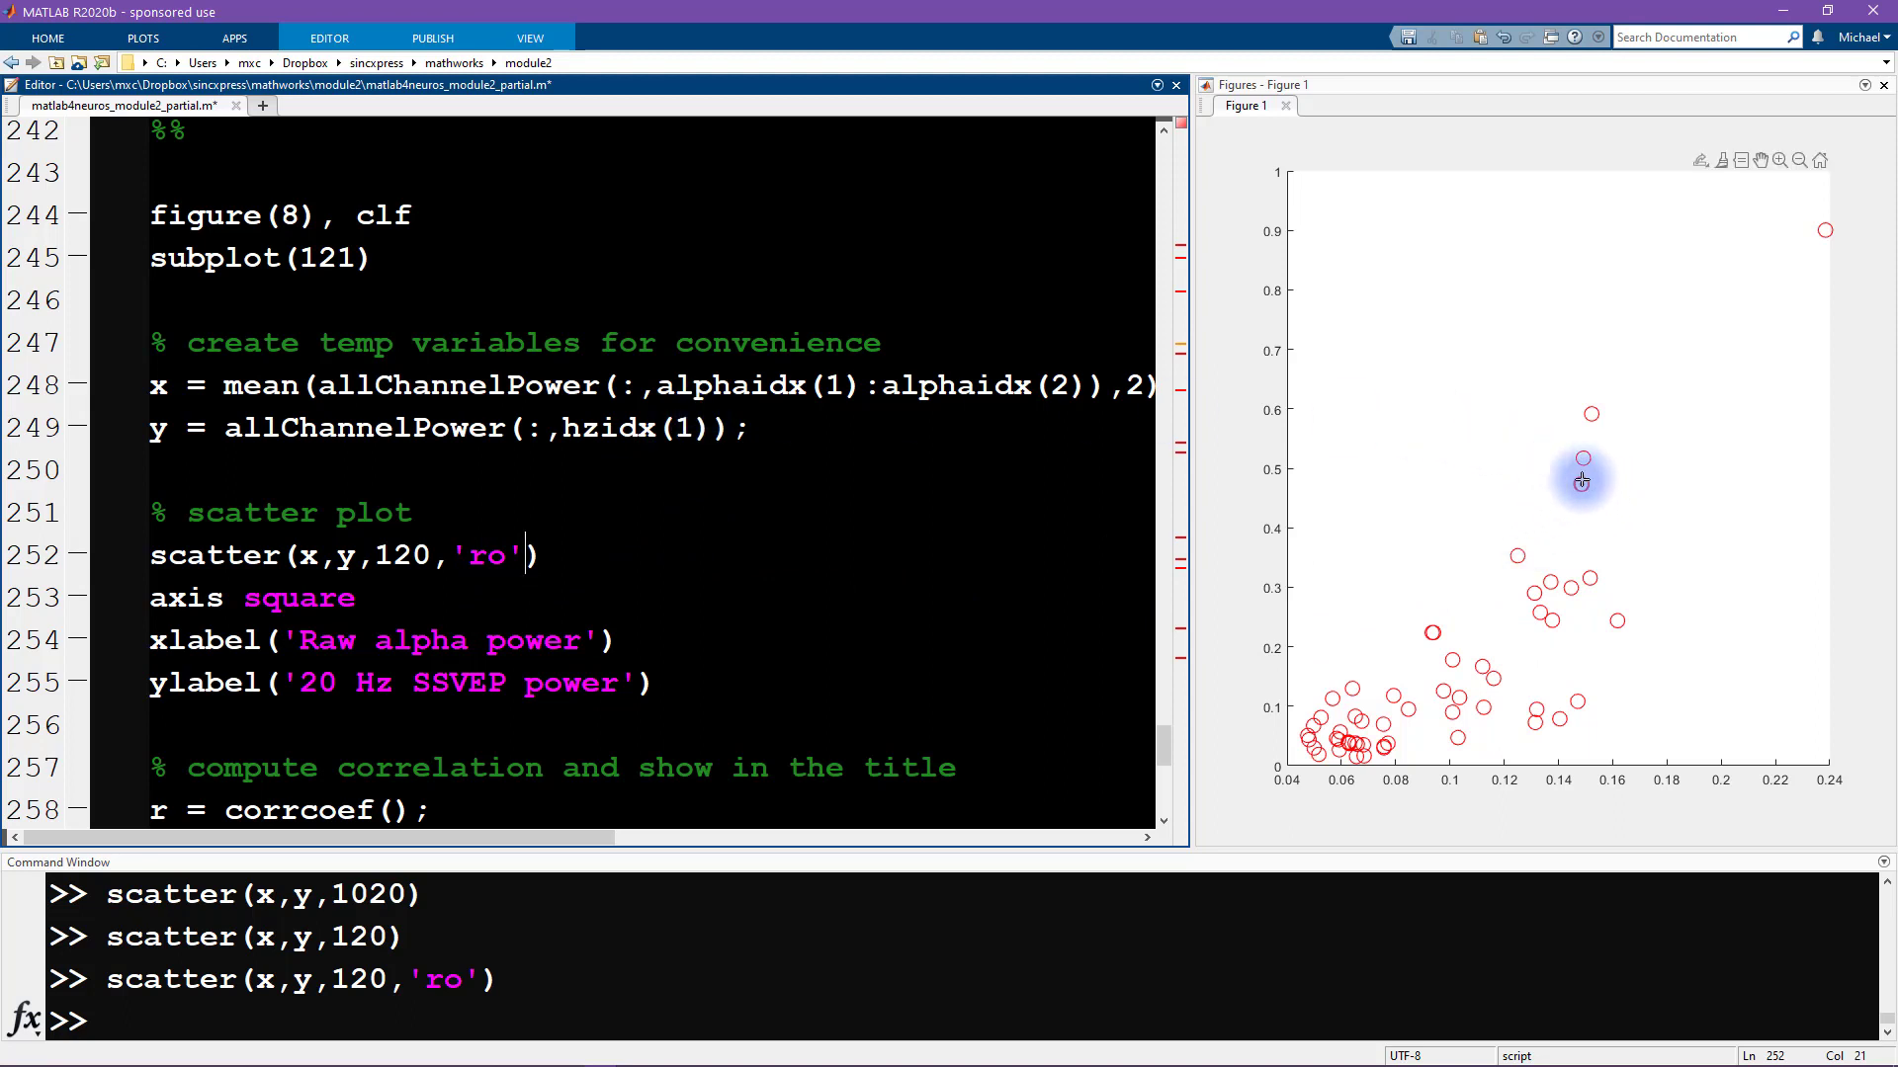
mouse_move(1508, 532)
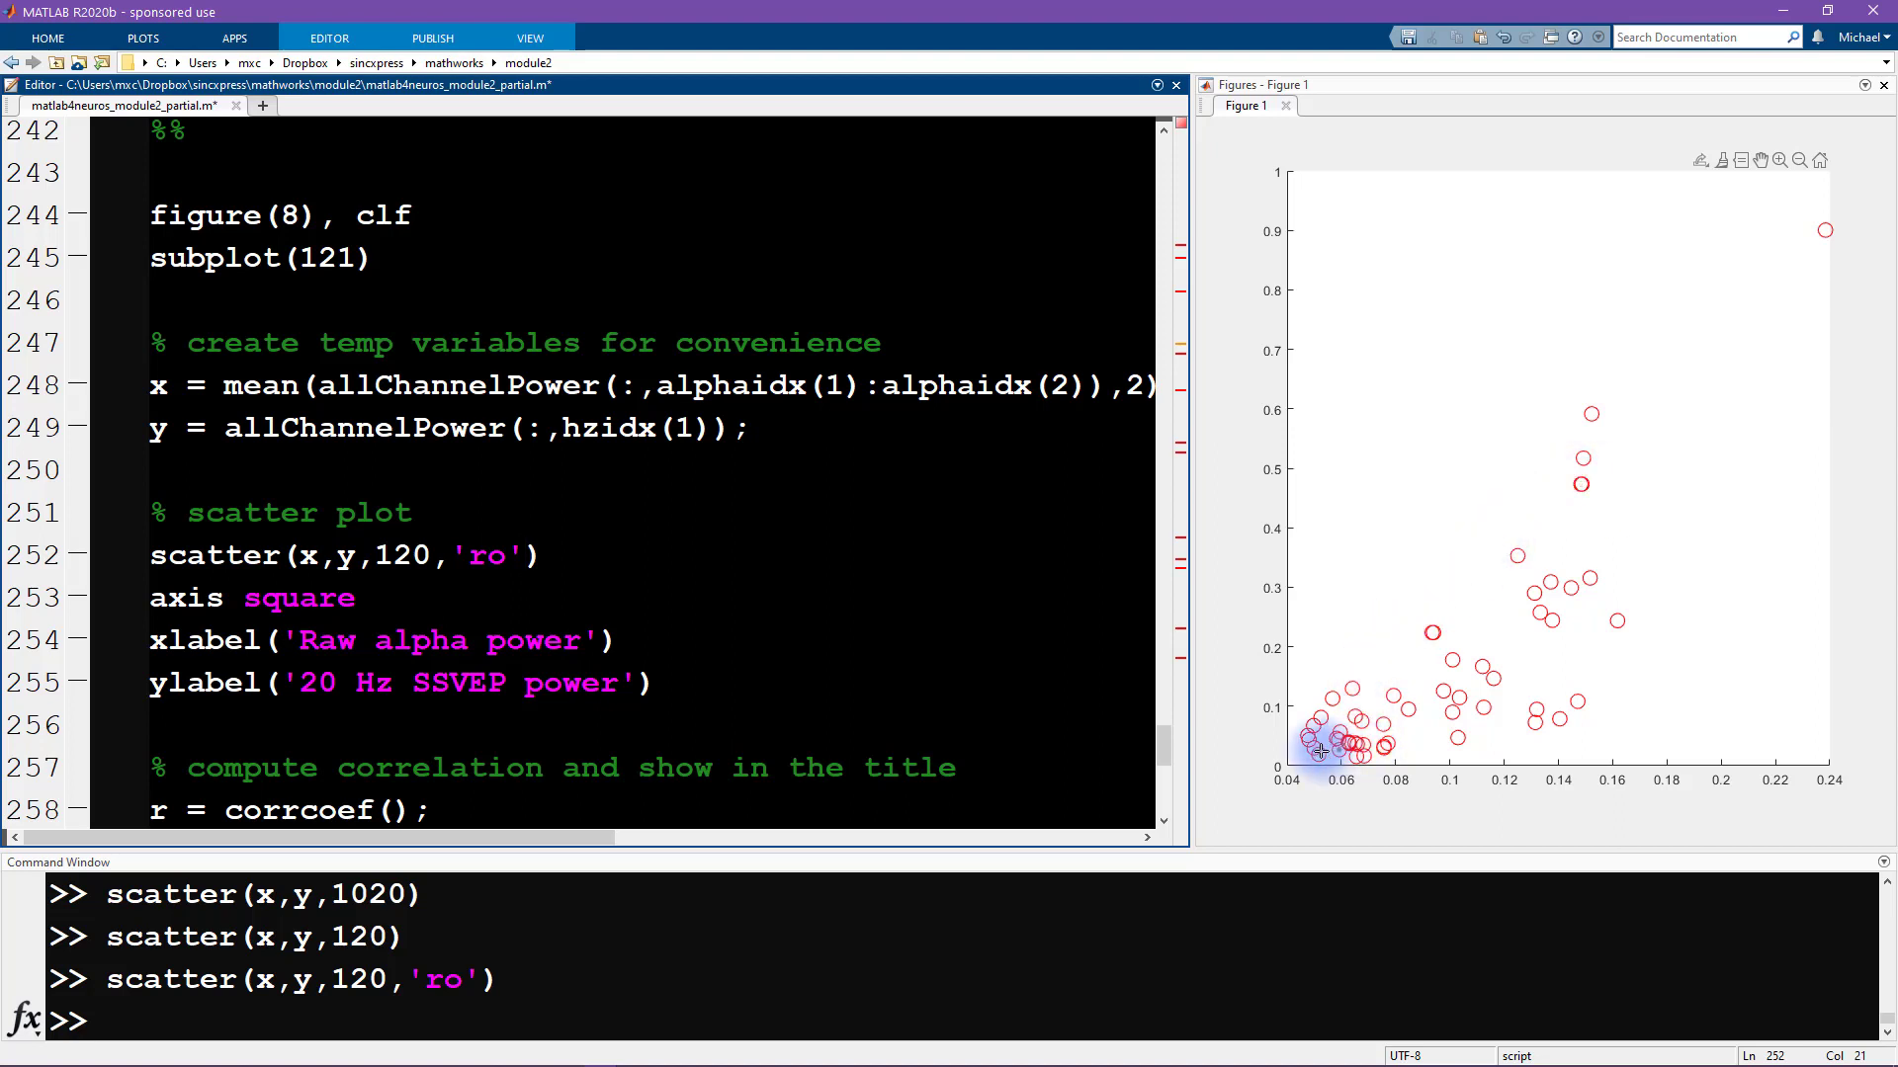
mouse_move(1305, 700)
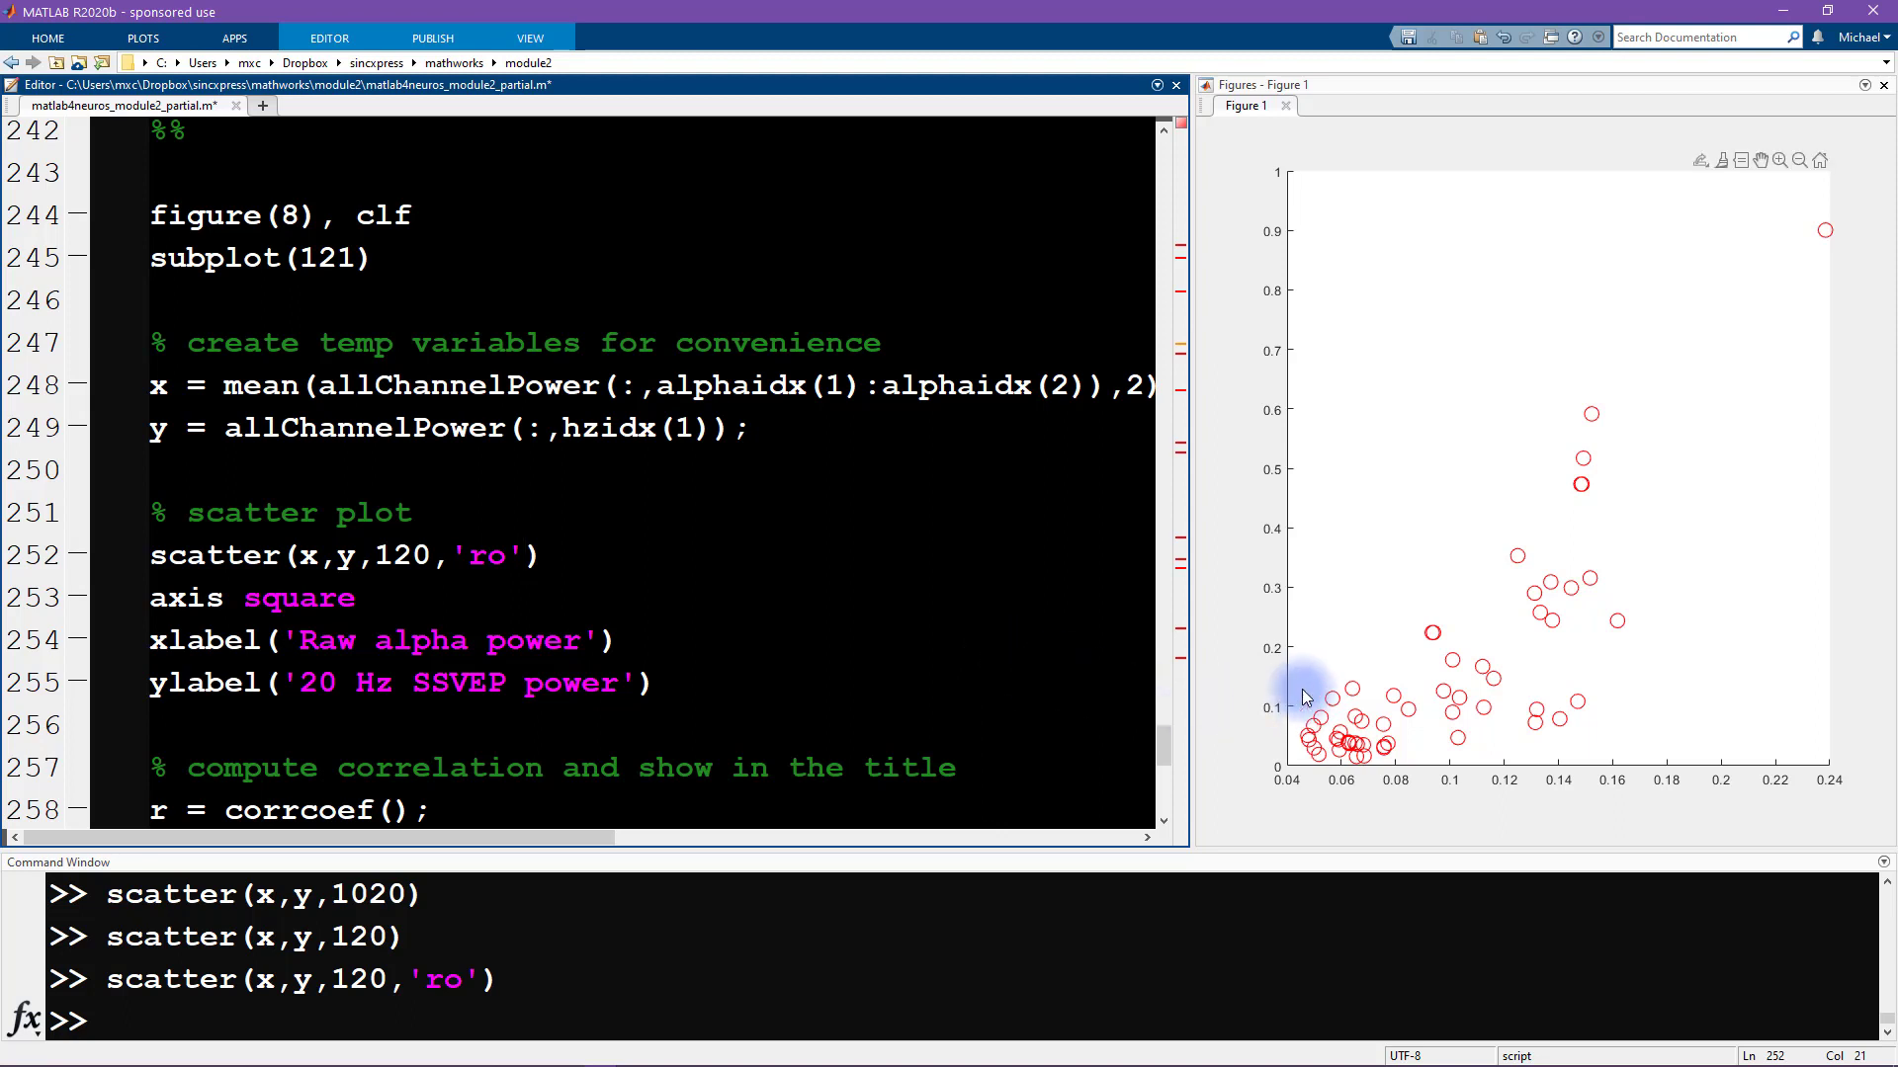
Step: Append 'markerfacecolor','r' to the scatter call to fill the circles solid red
text(,'m)
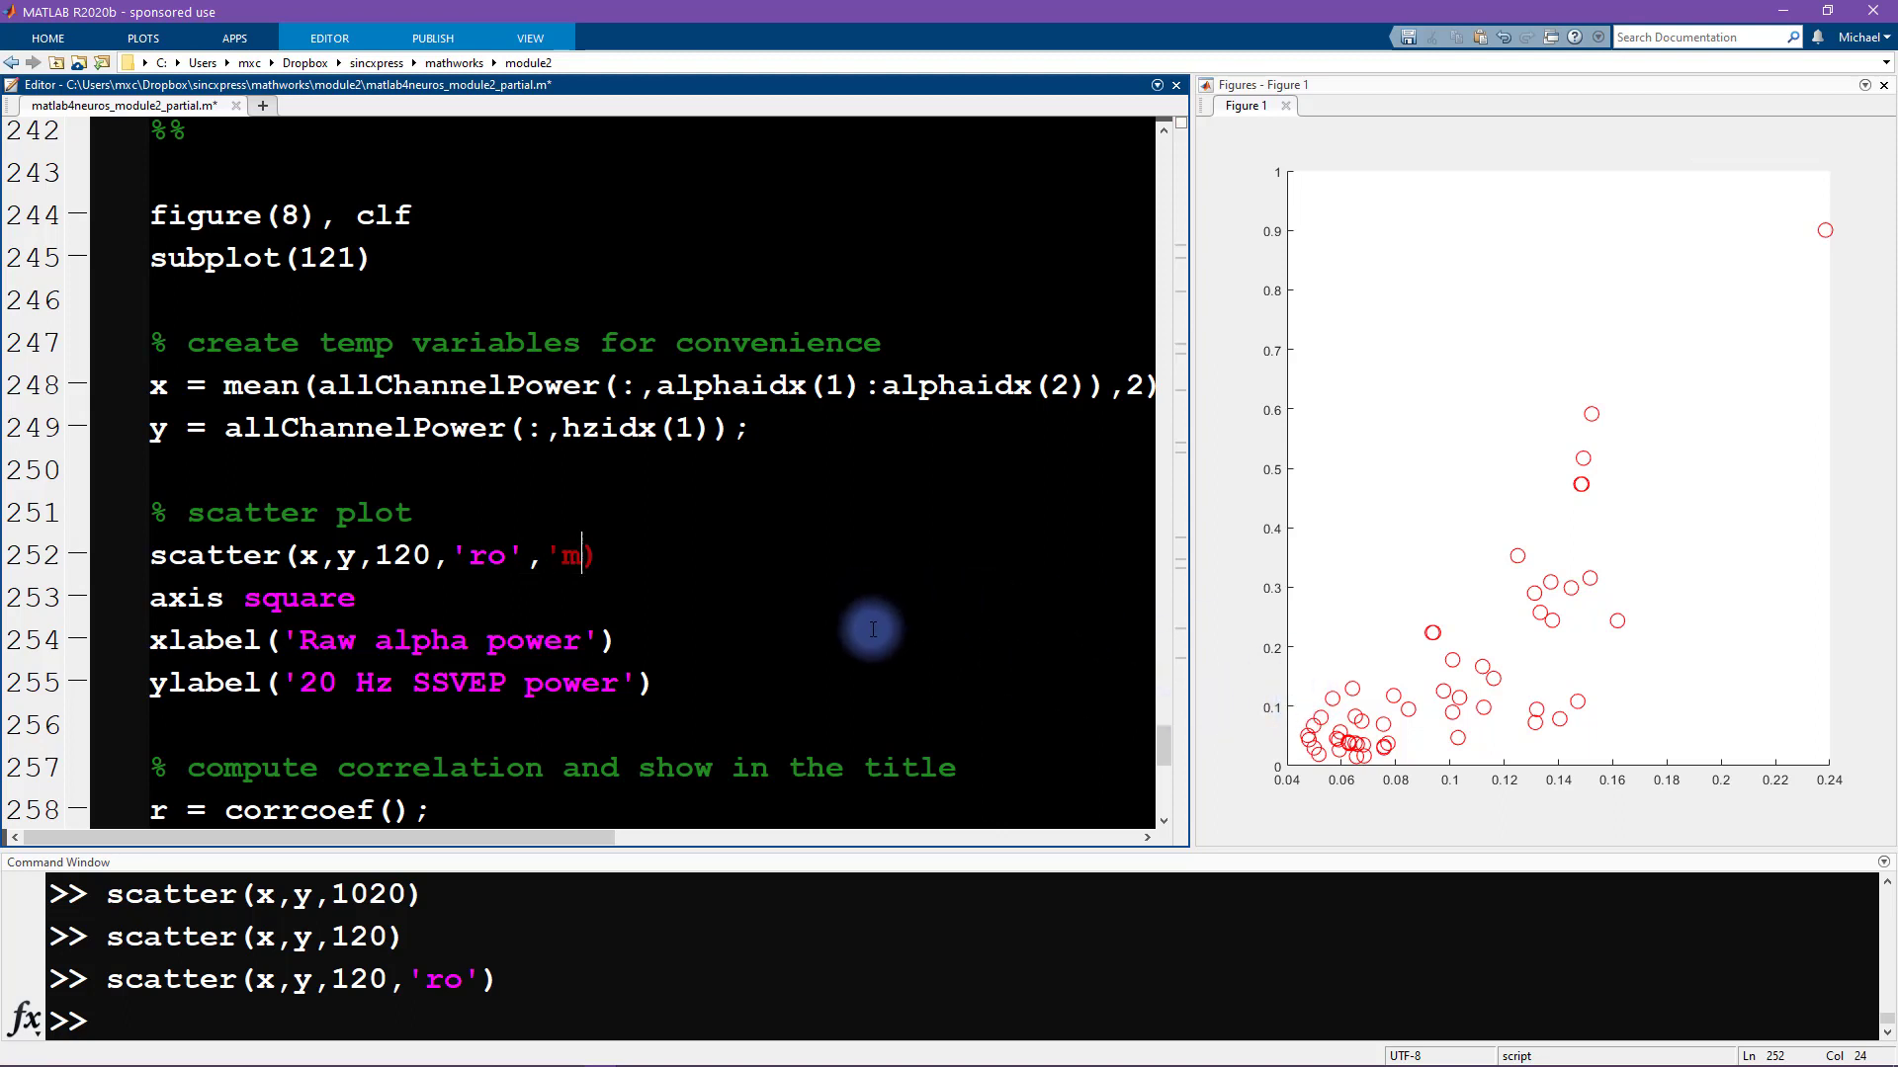
text(arkerfaceco)
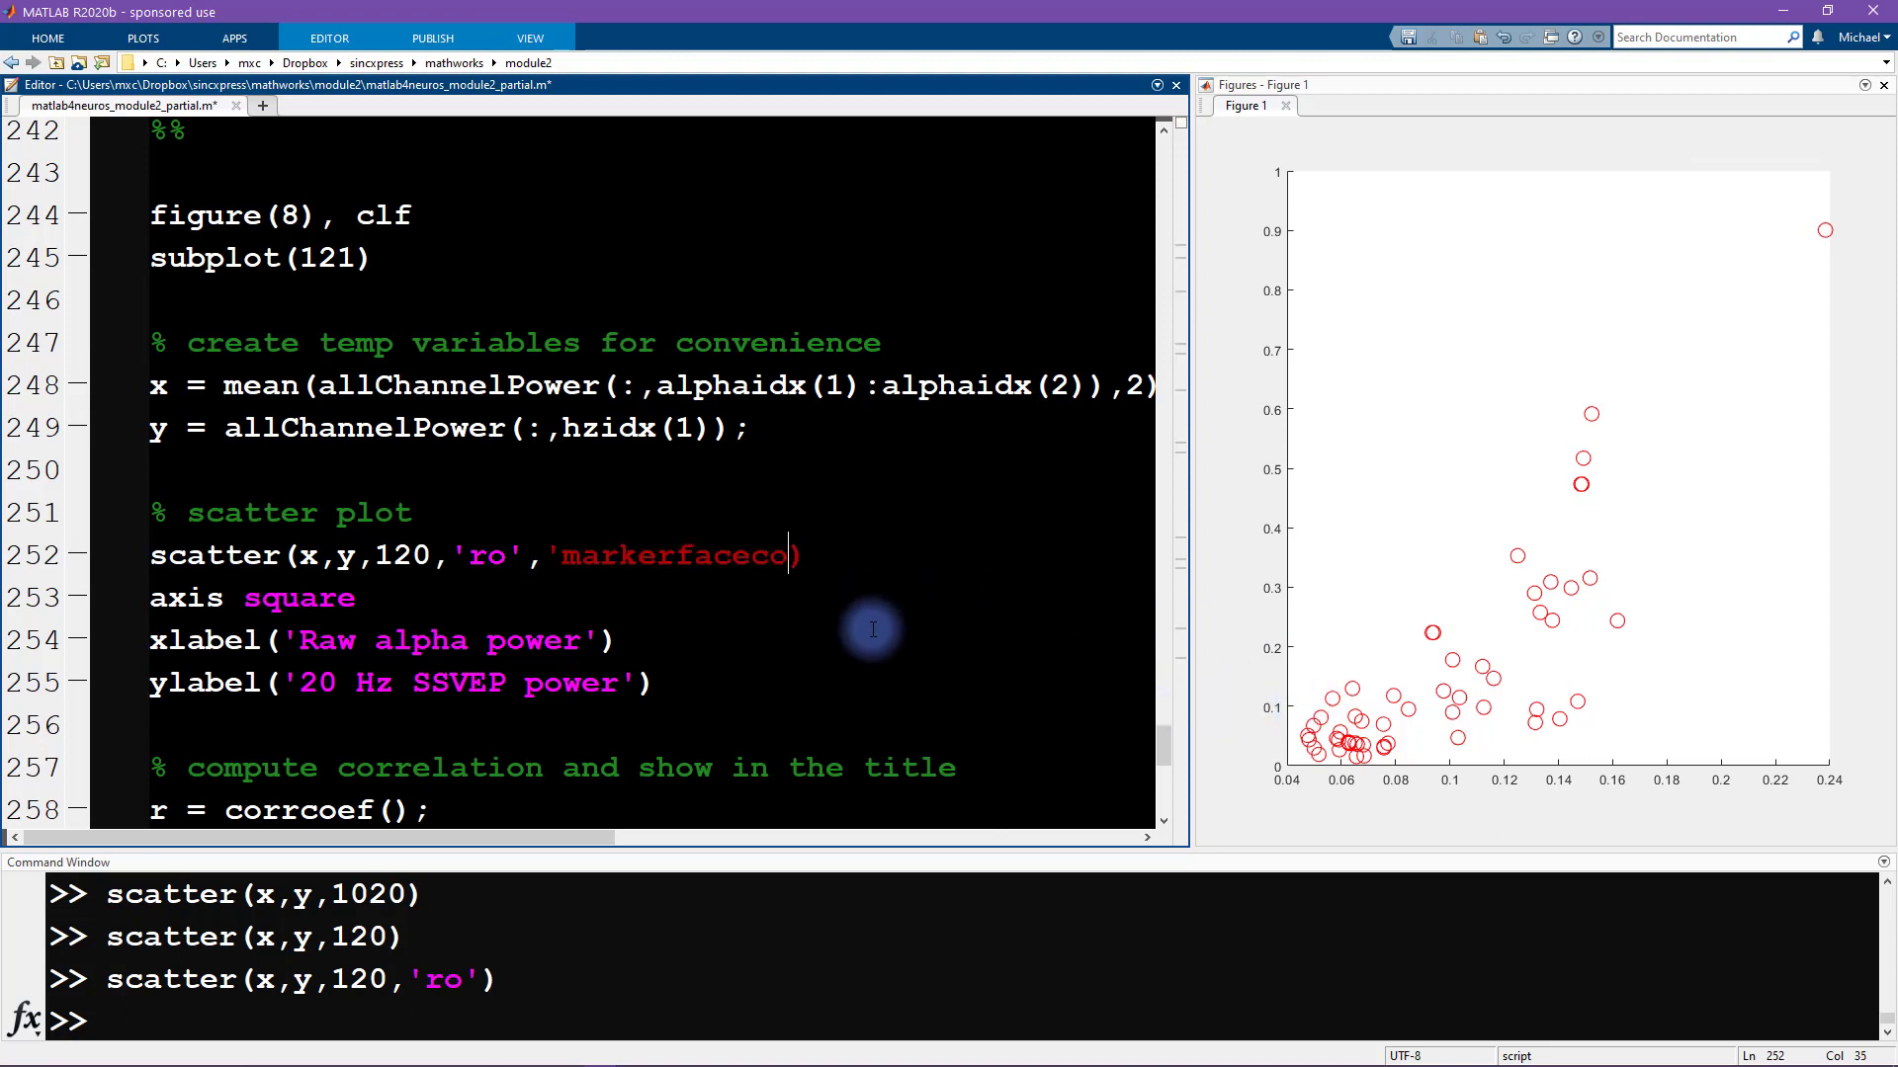
text(lor','r')
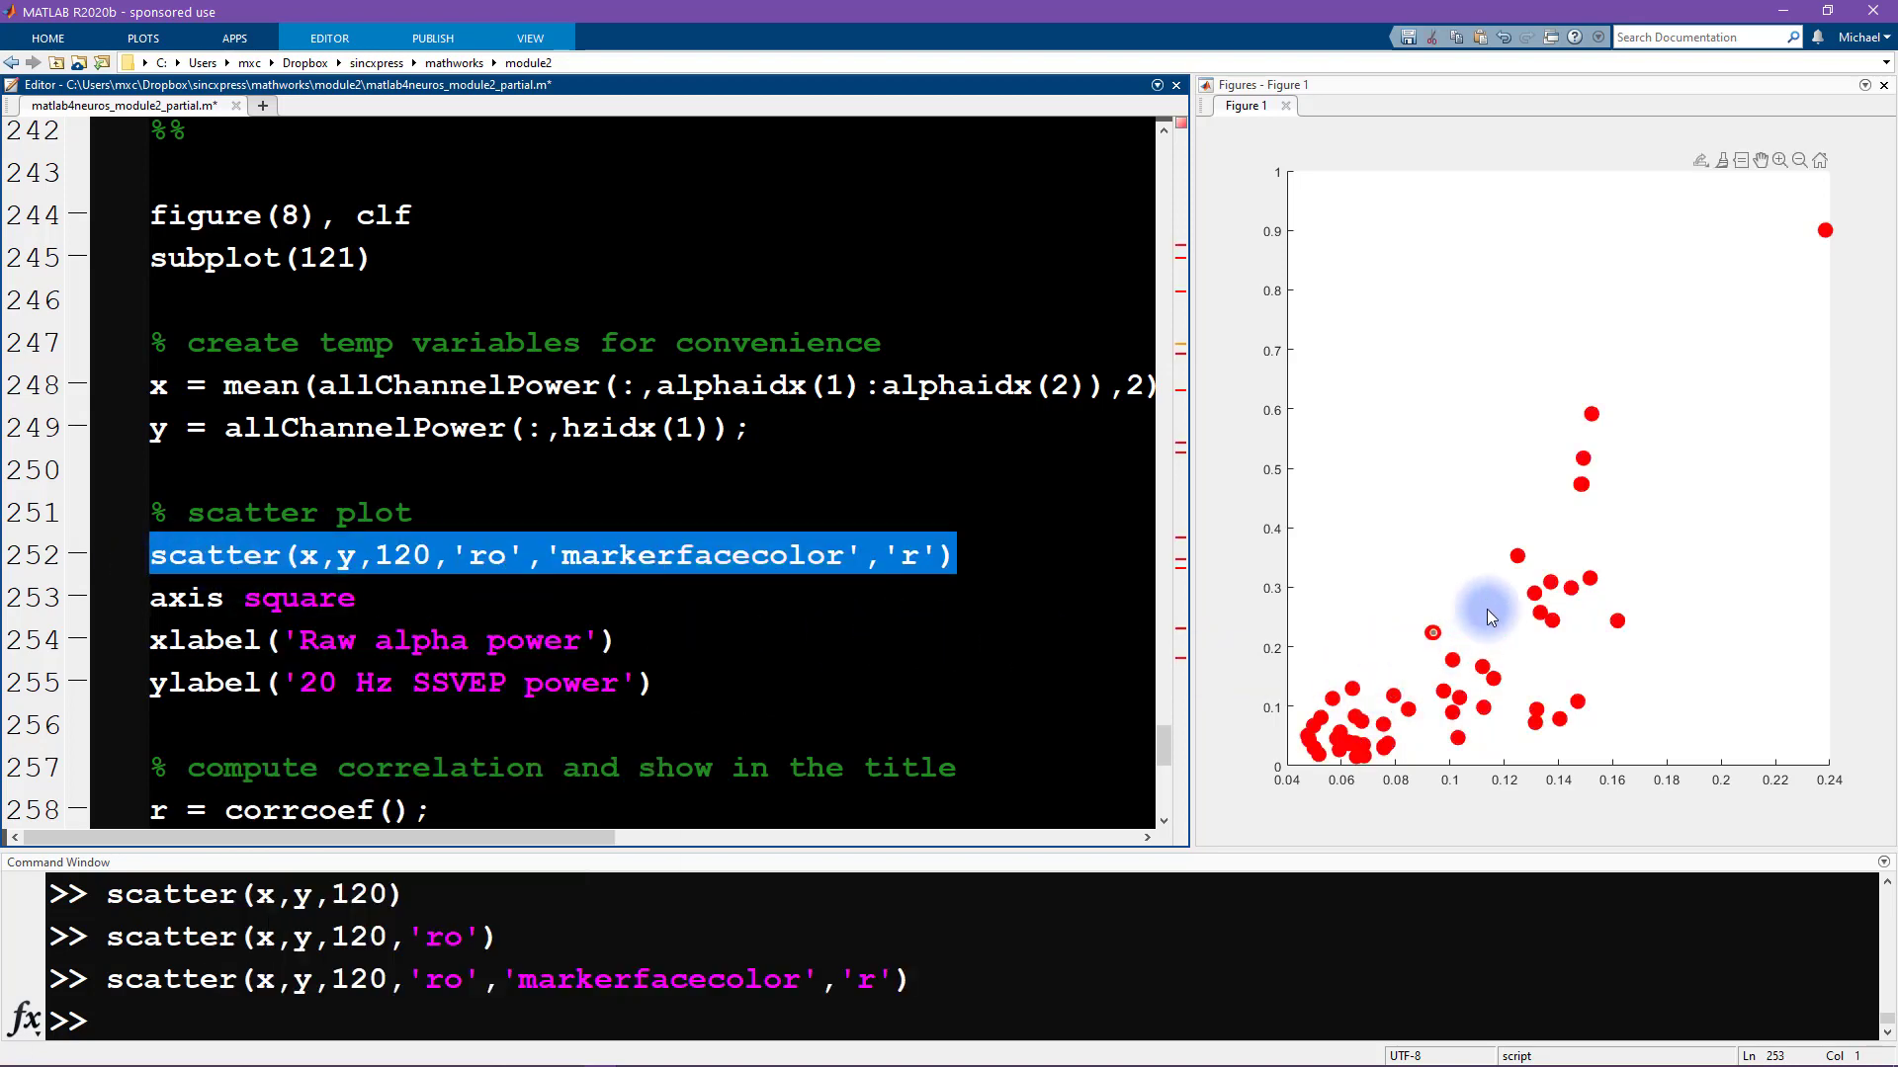
mouse_move(1468, 496)
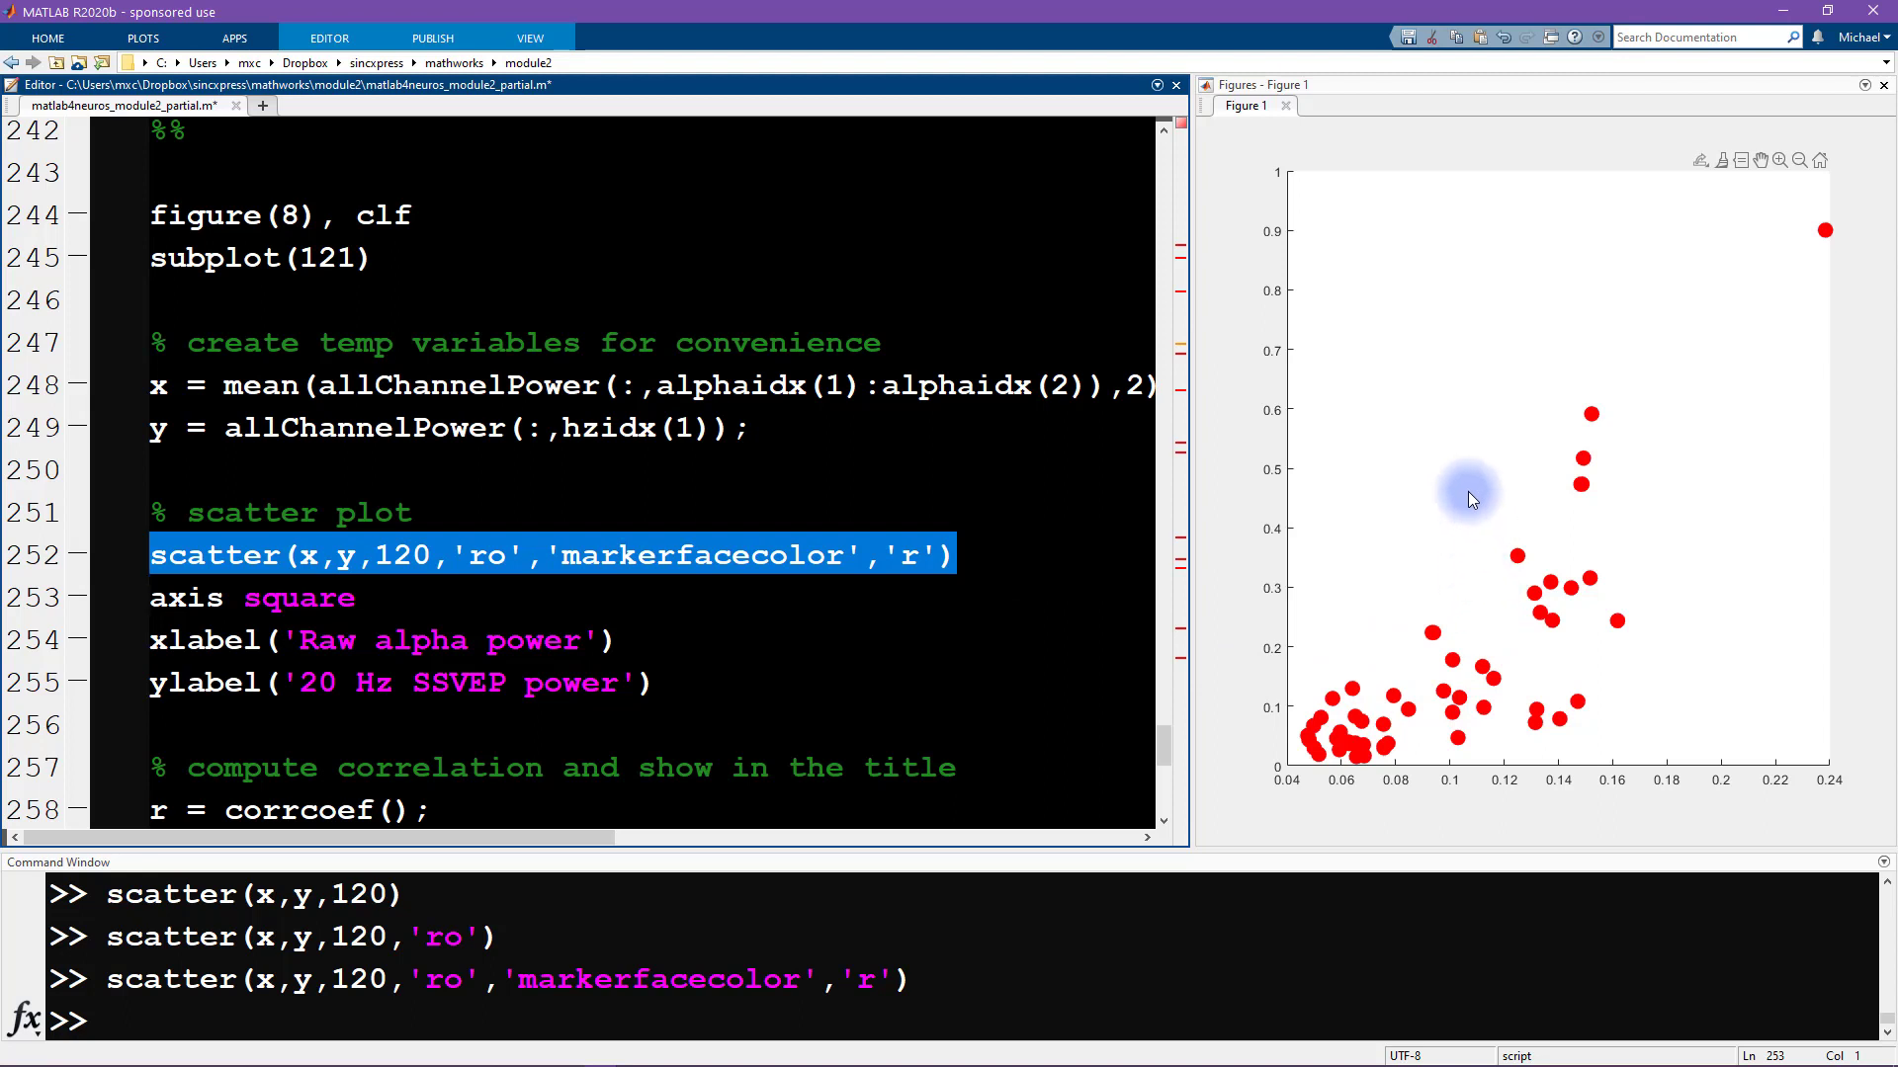
mouse_move(1618, 391)
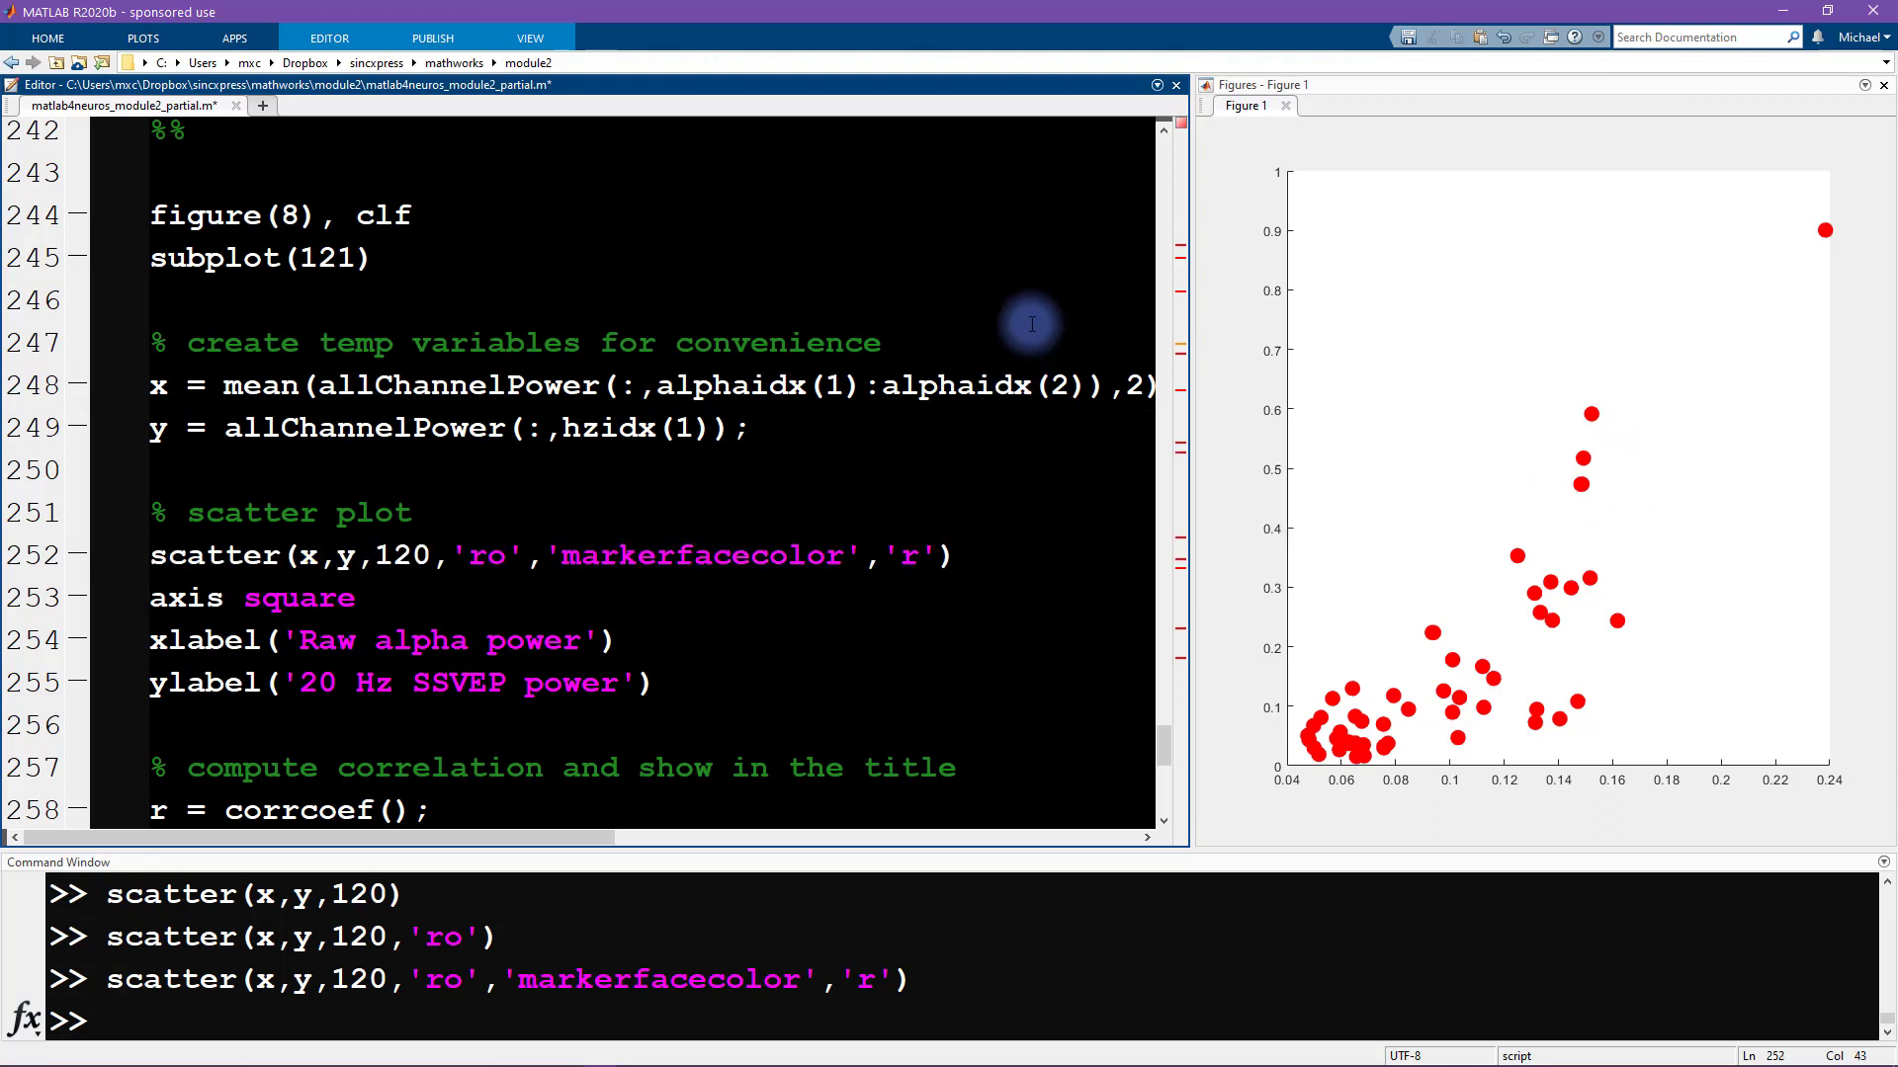
Step: Add 'markerfacealpha',0 to the scatter call and run it, leaving the red circles hollow
text(,')
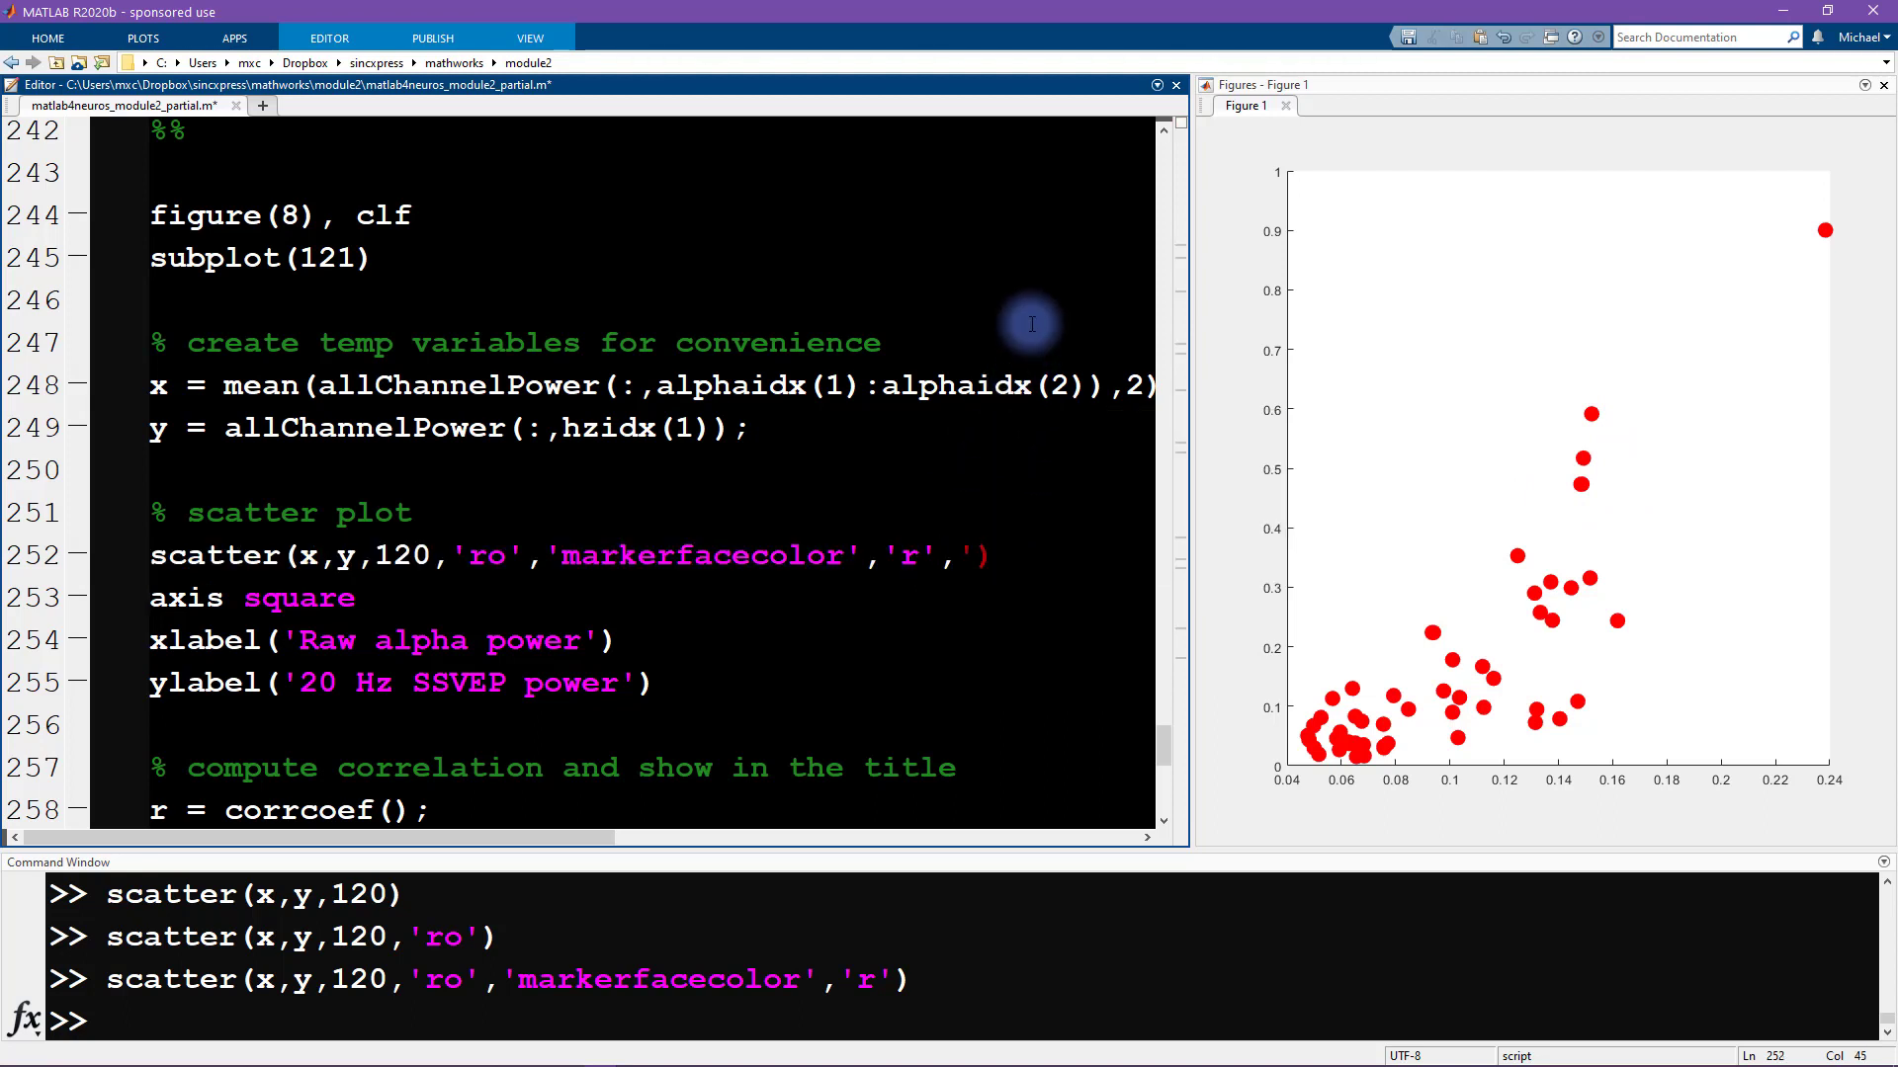
text('markerf)
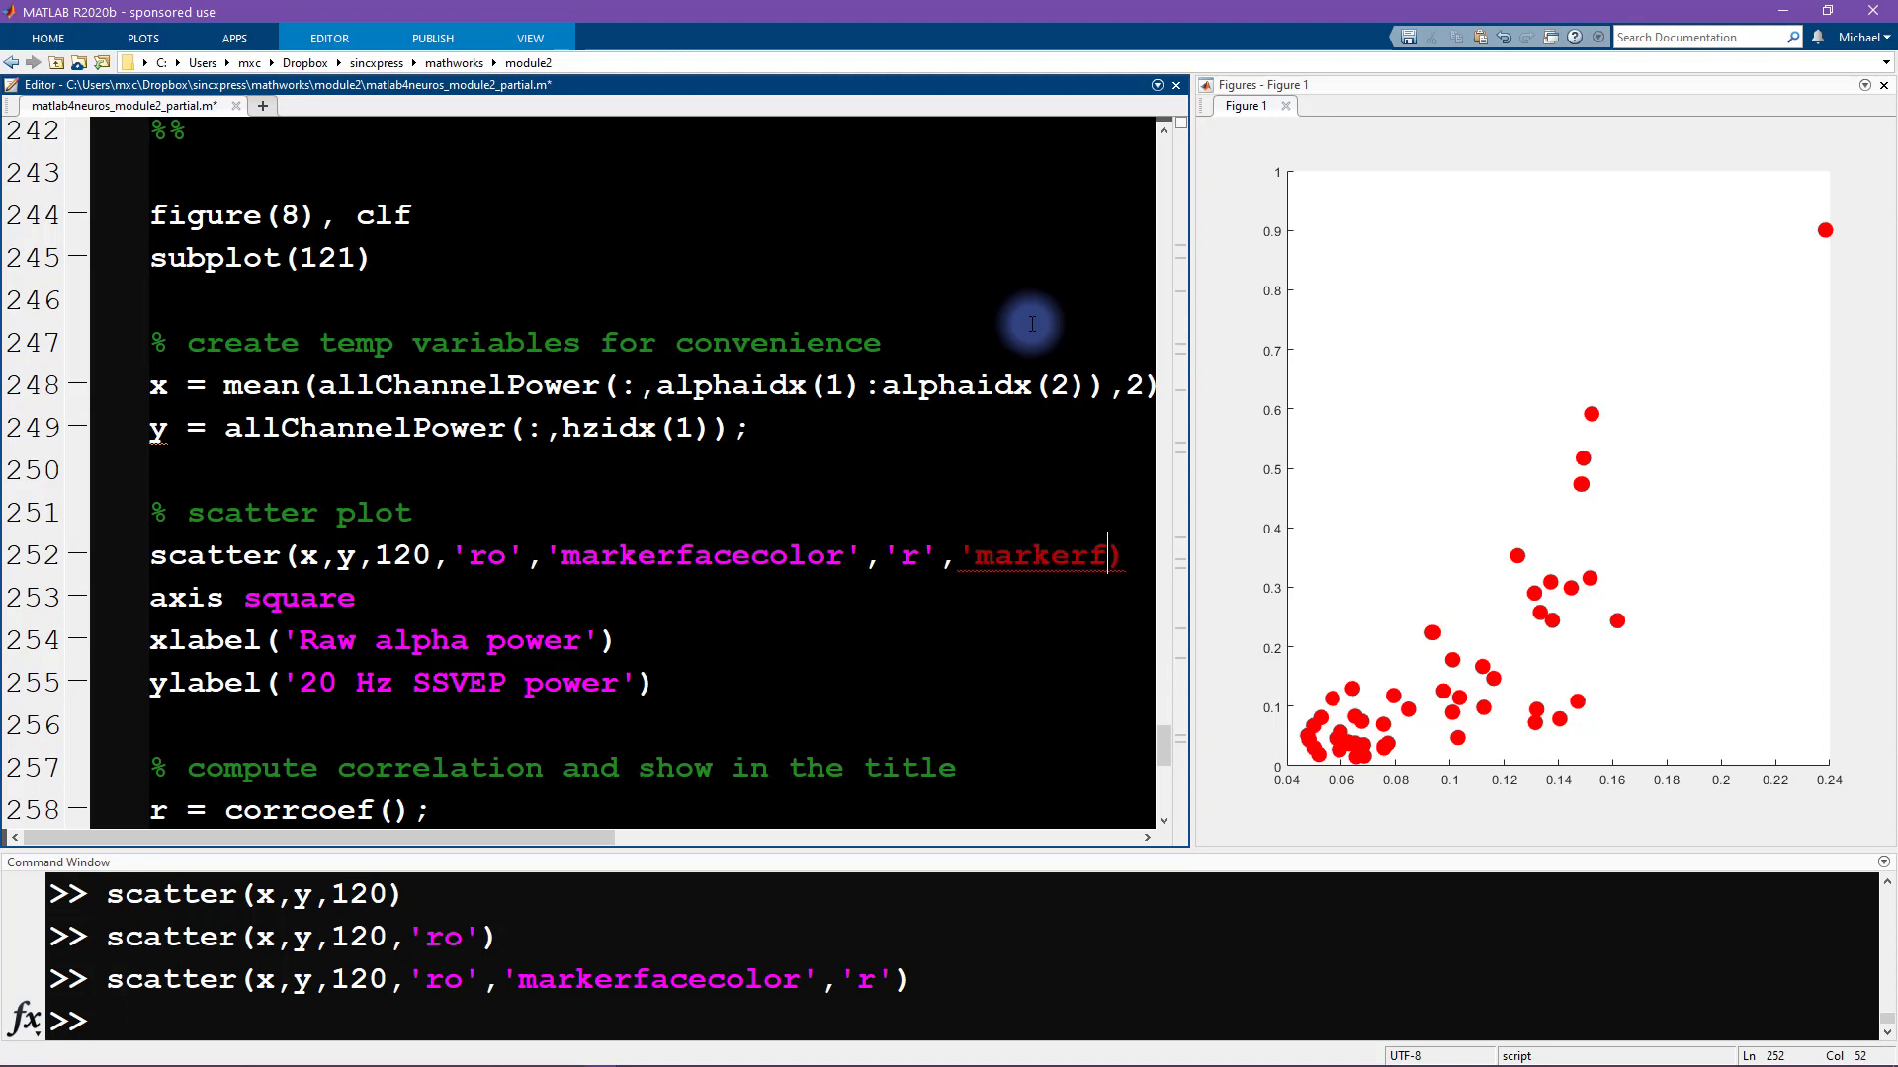
text(acealpha')
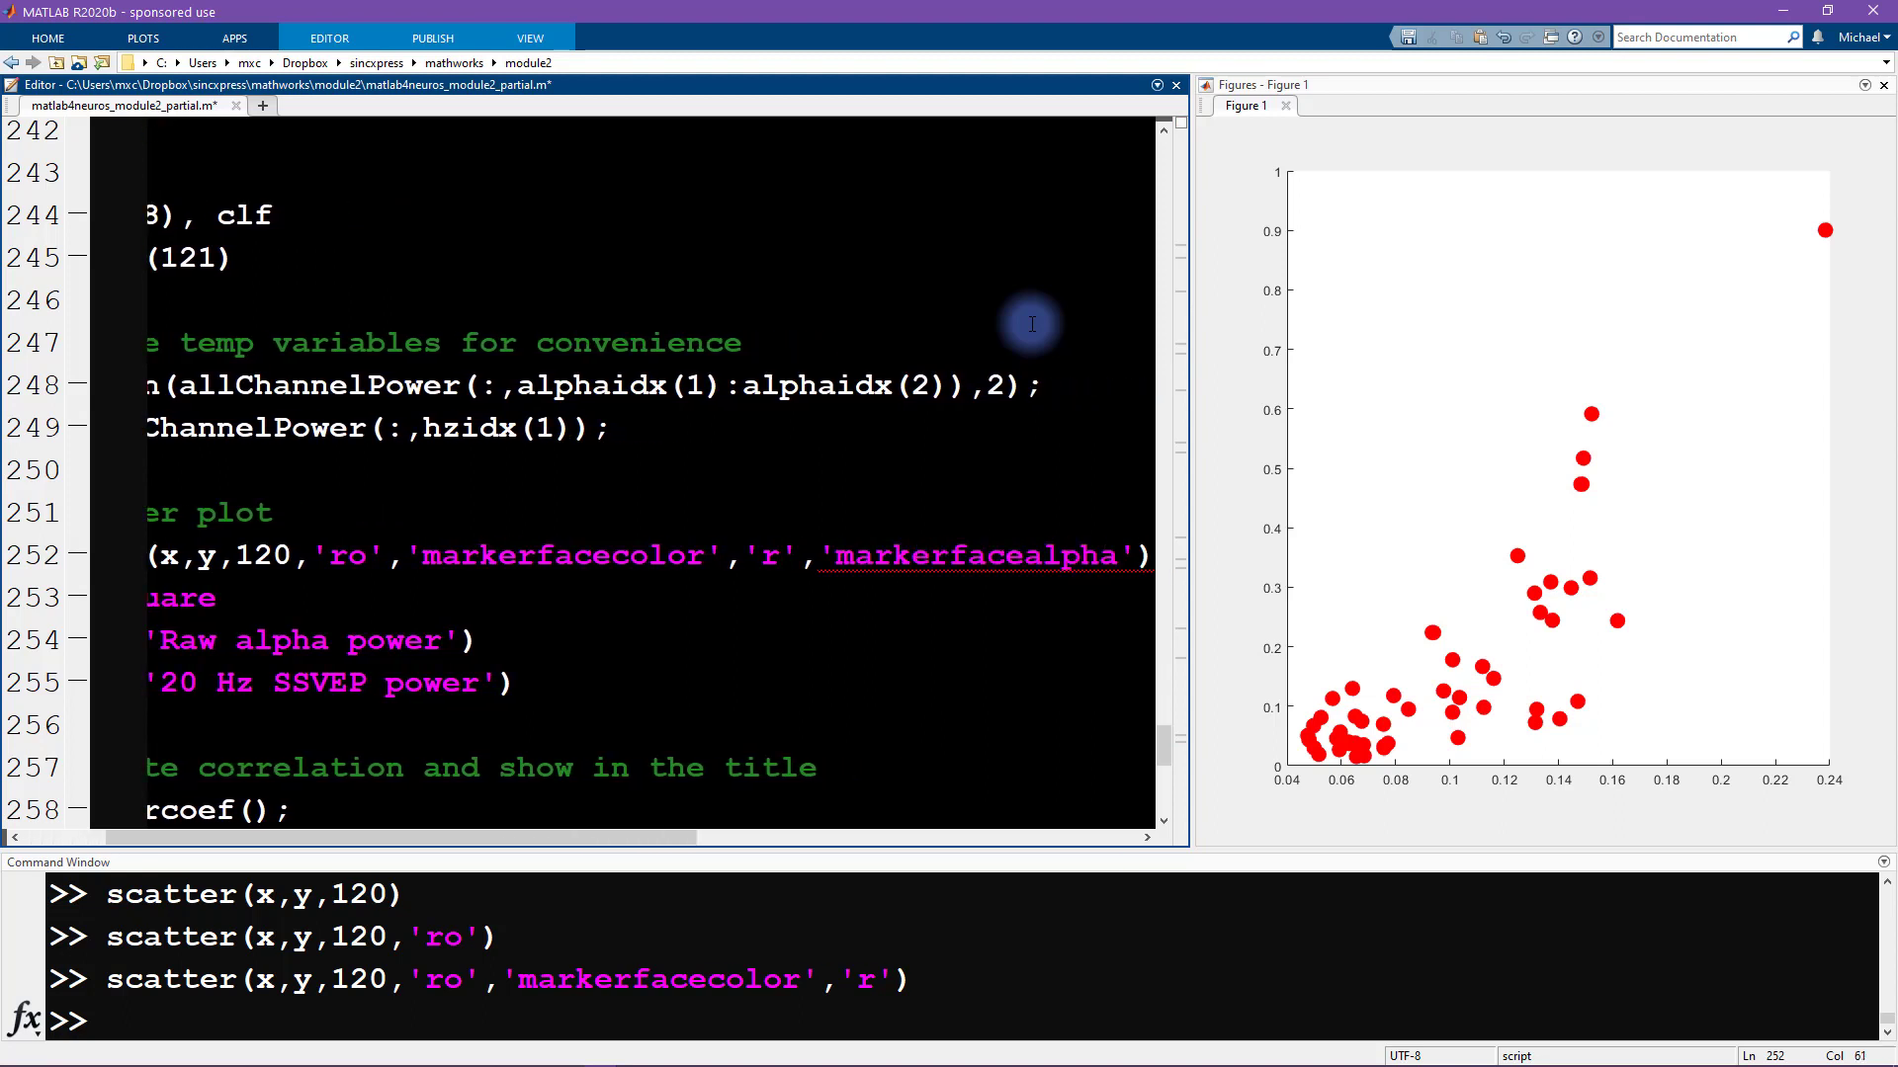
double_click(1080, 555)
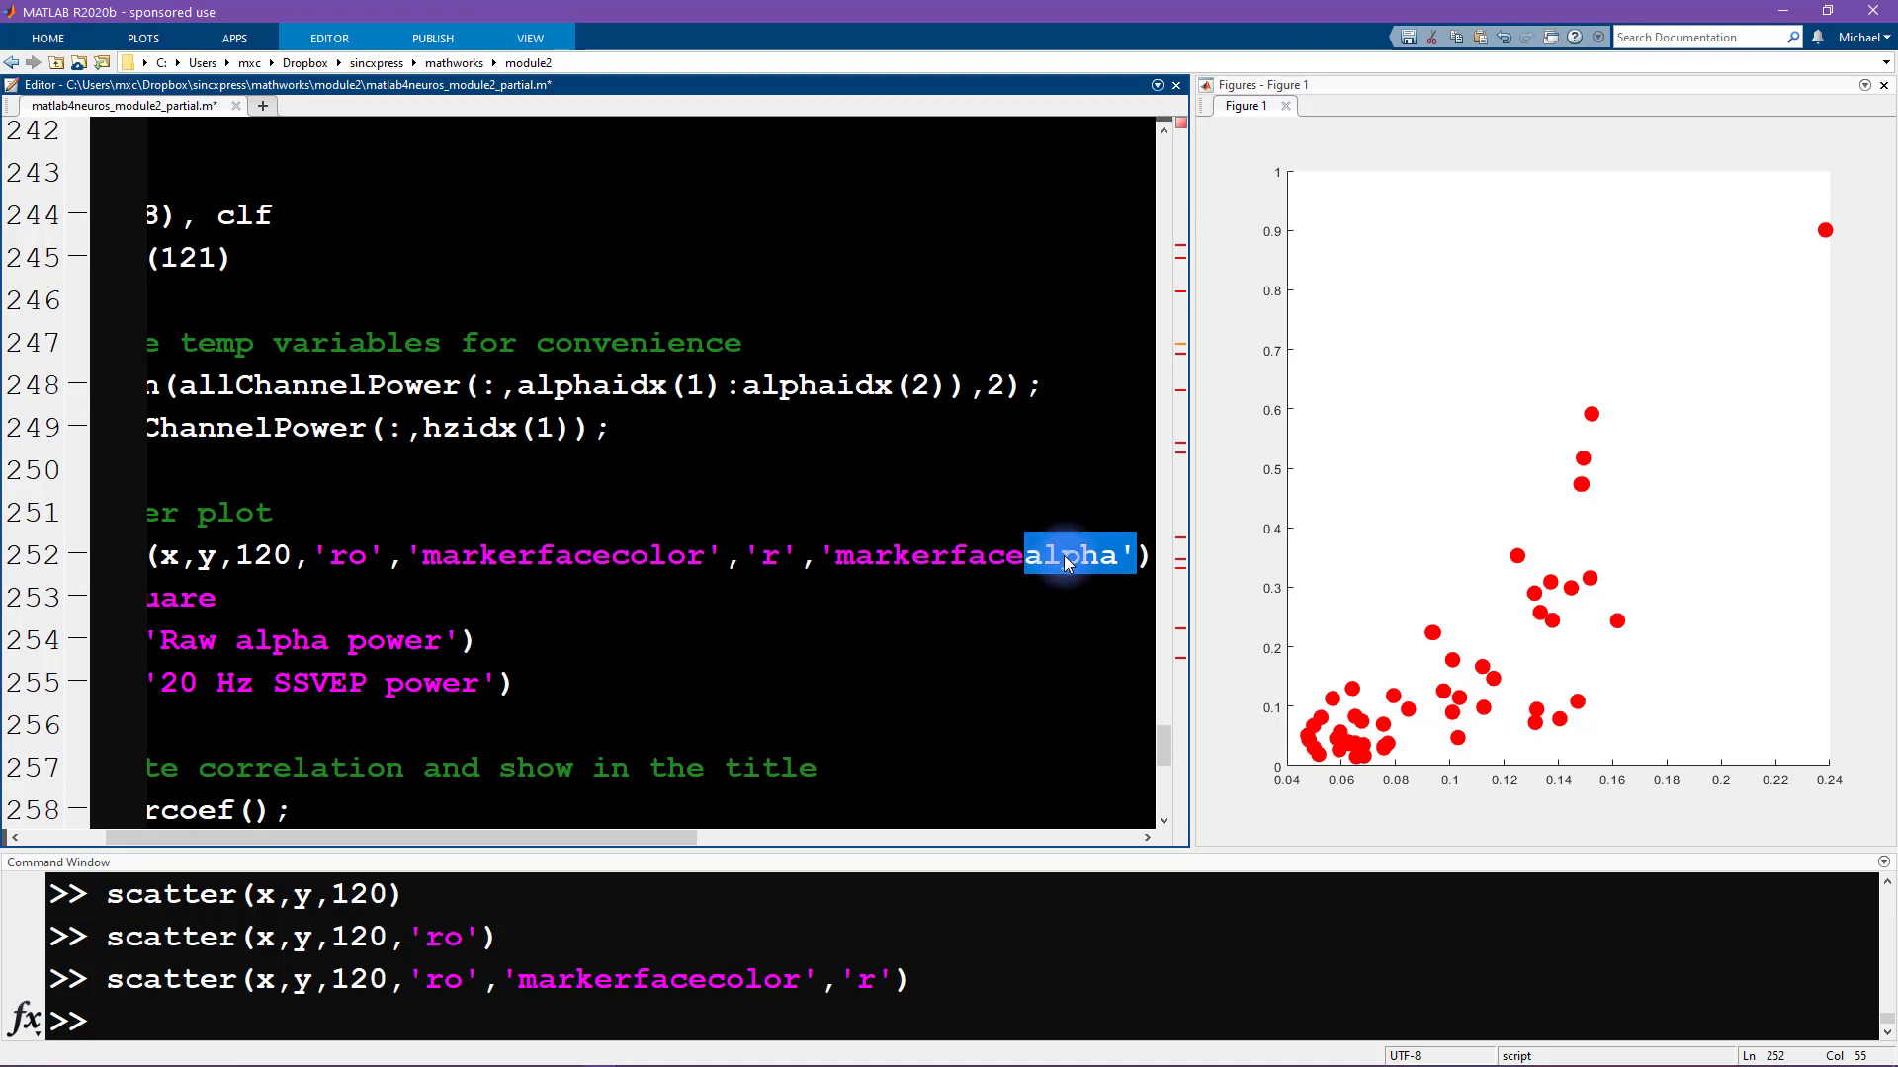
mouse_move(1067, 563)
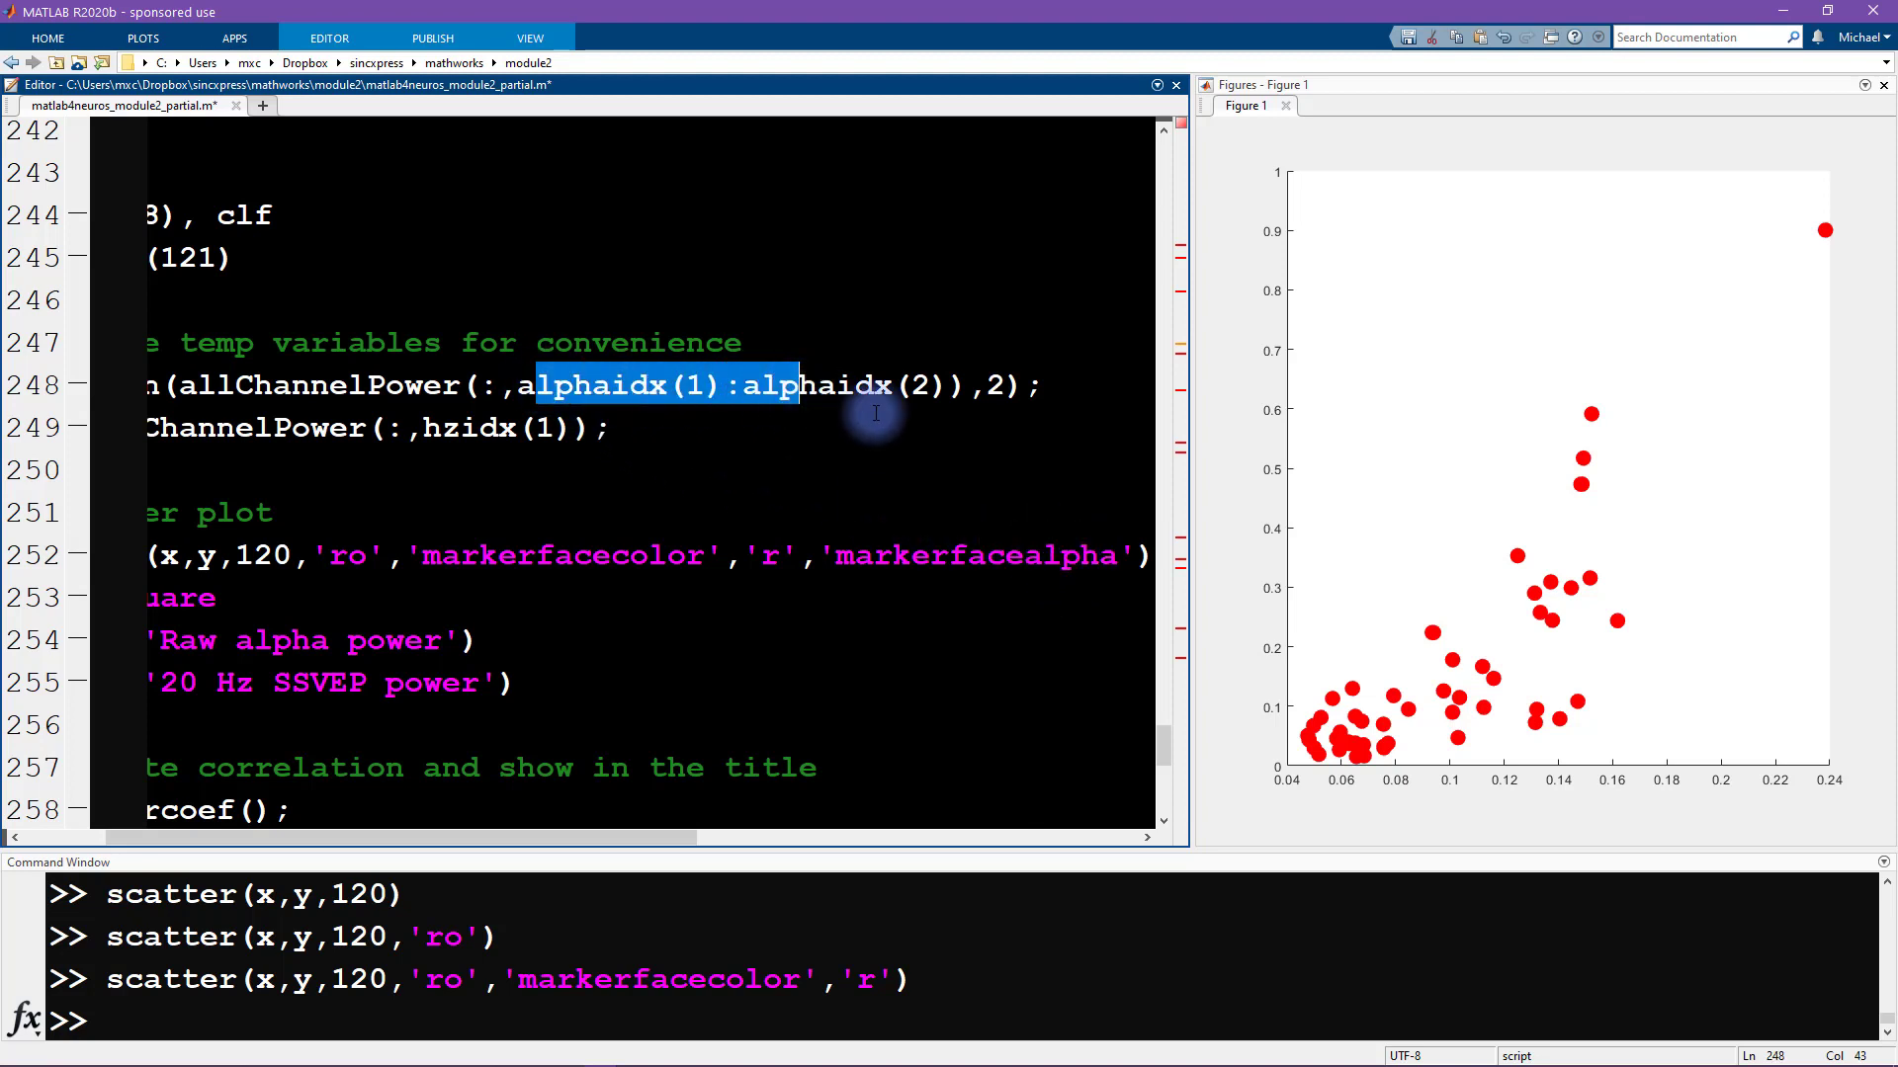
double_click(1071, 555)
text(,)
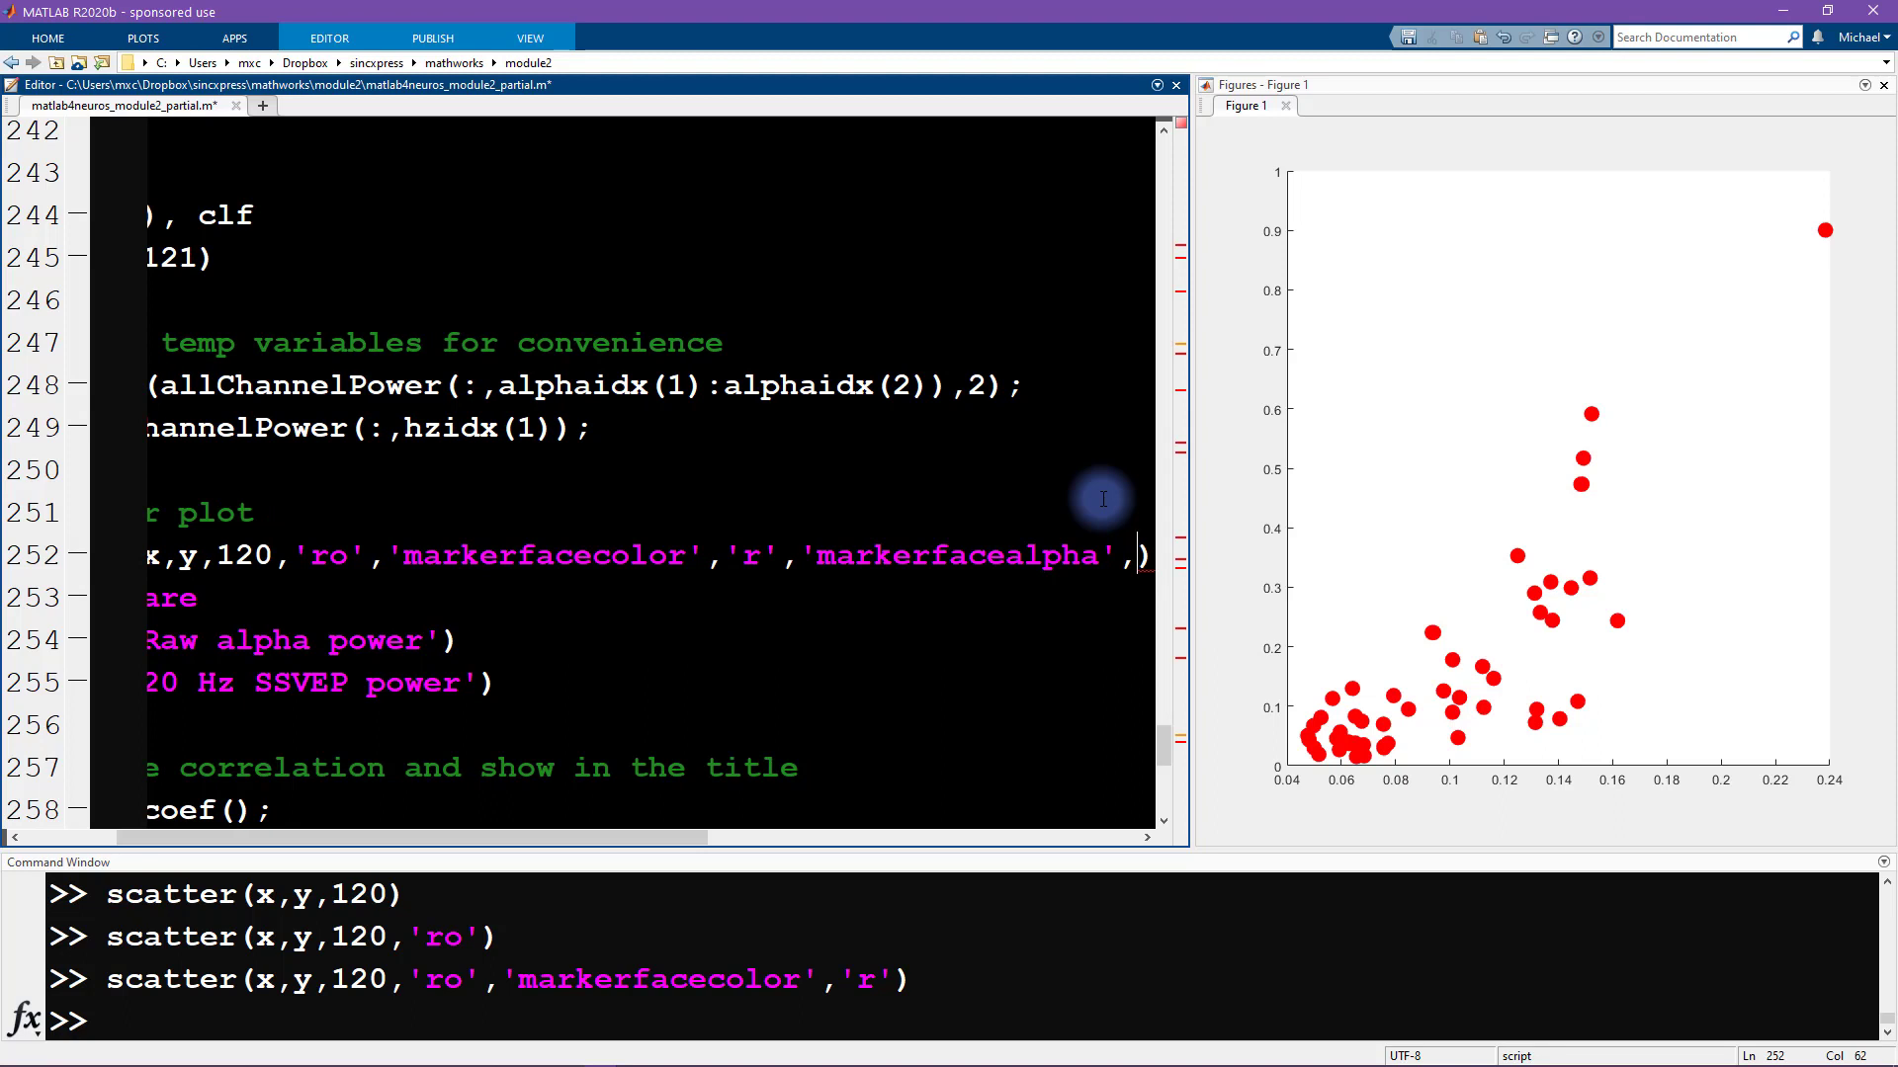
text(0)
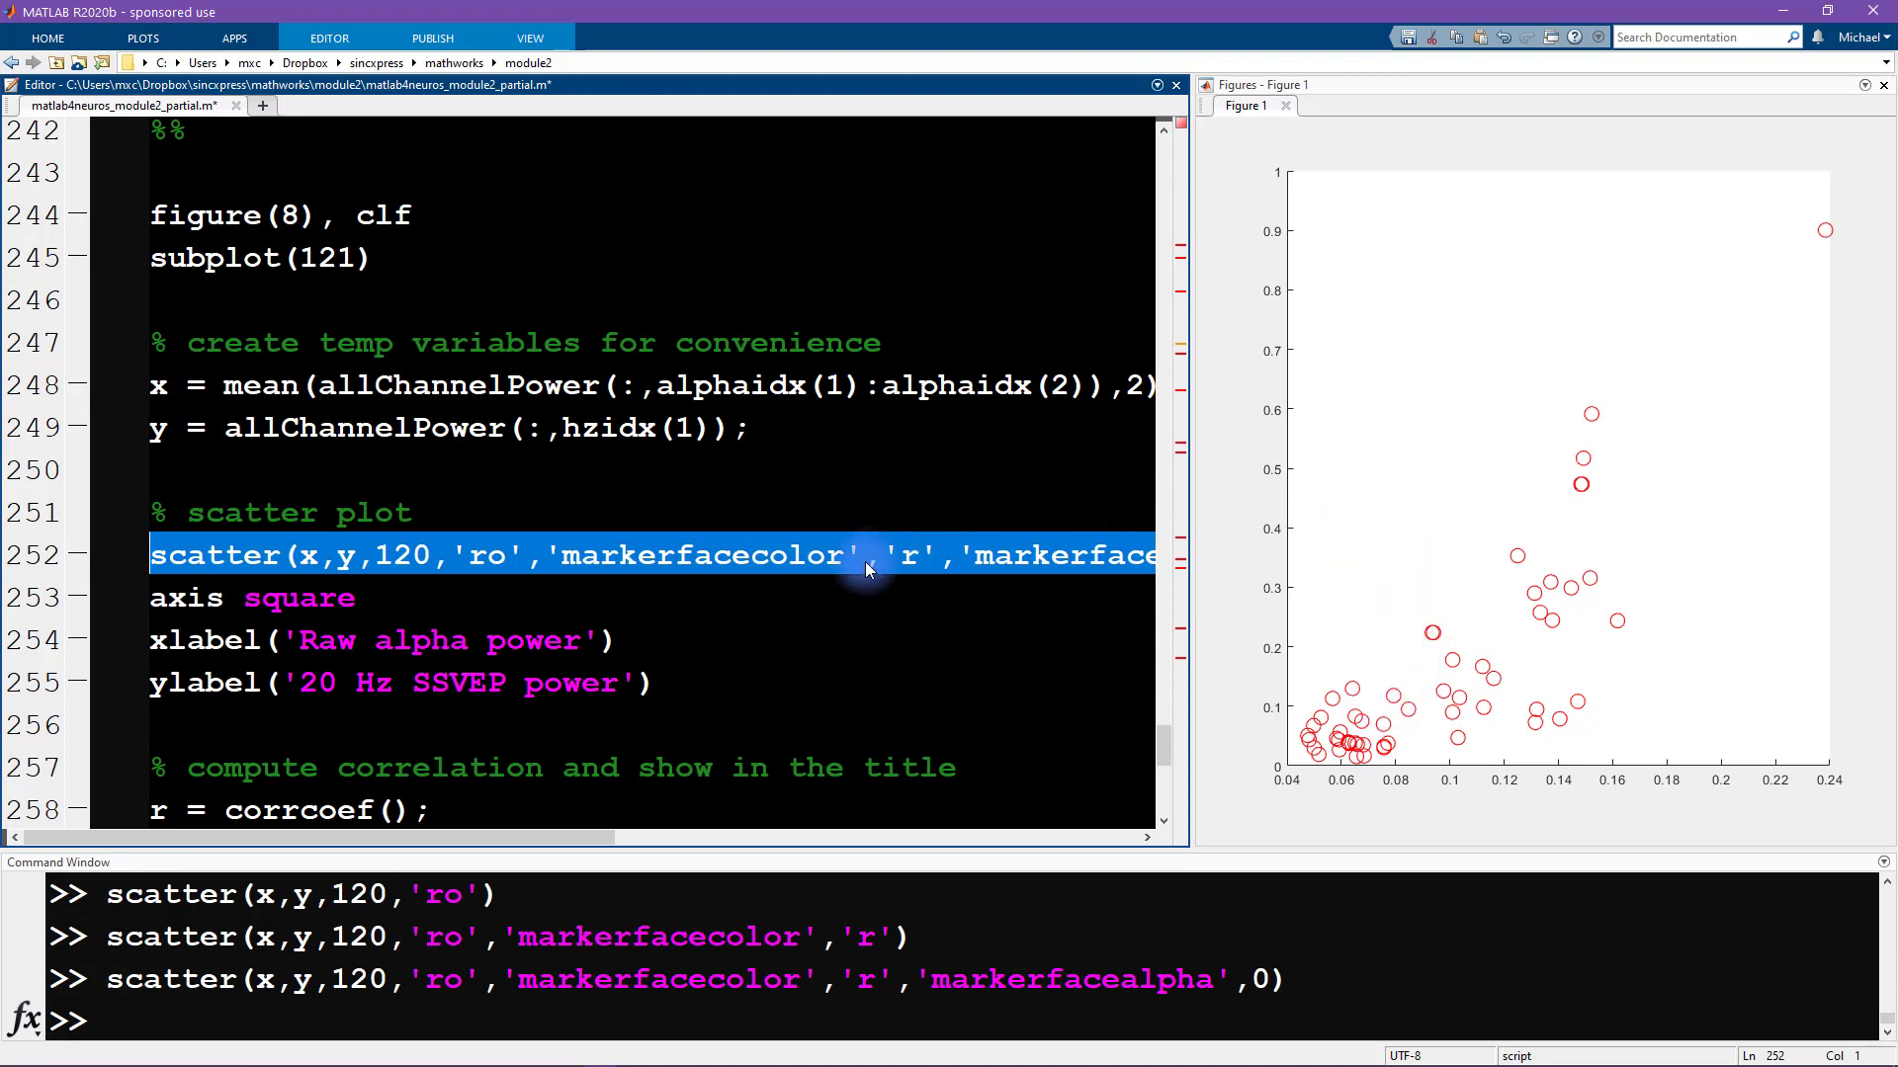
mouse_move(1071, 562)
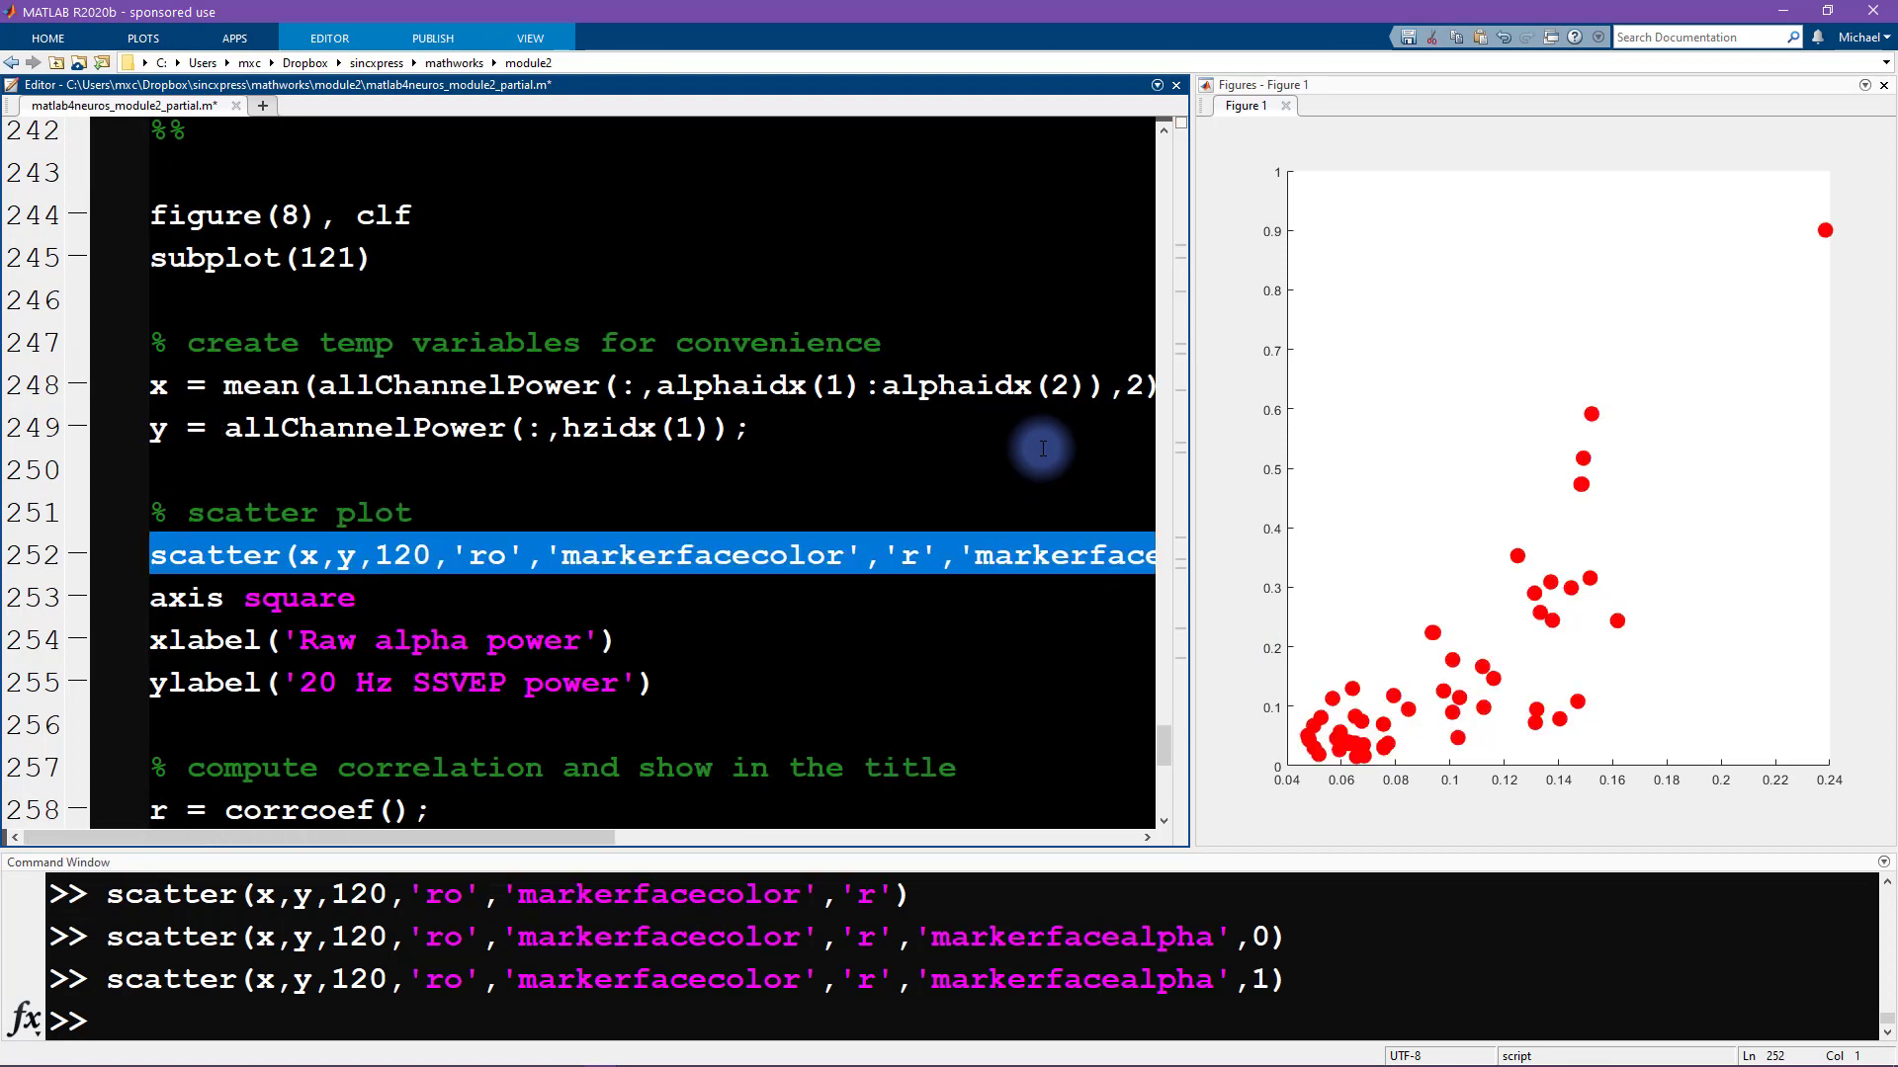
mouse_move(1077, 560)
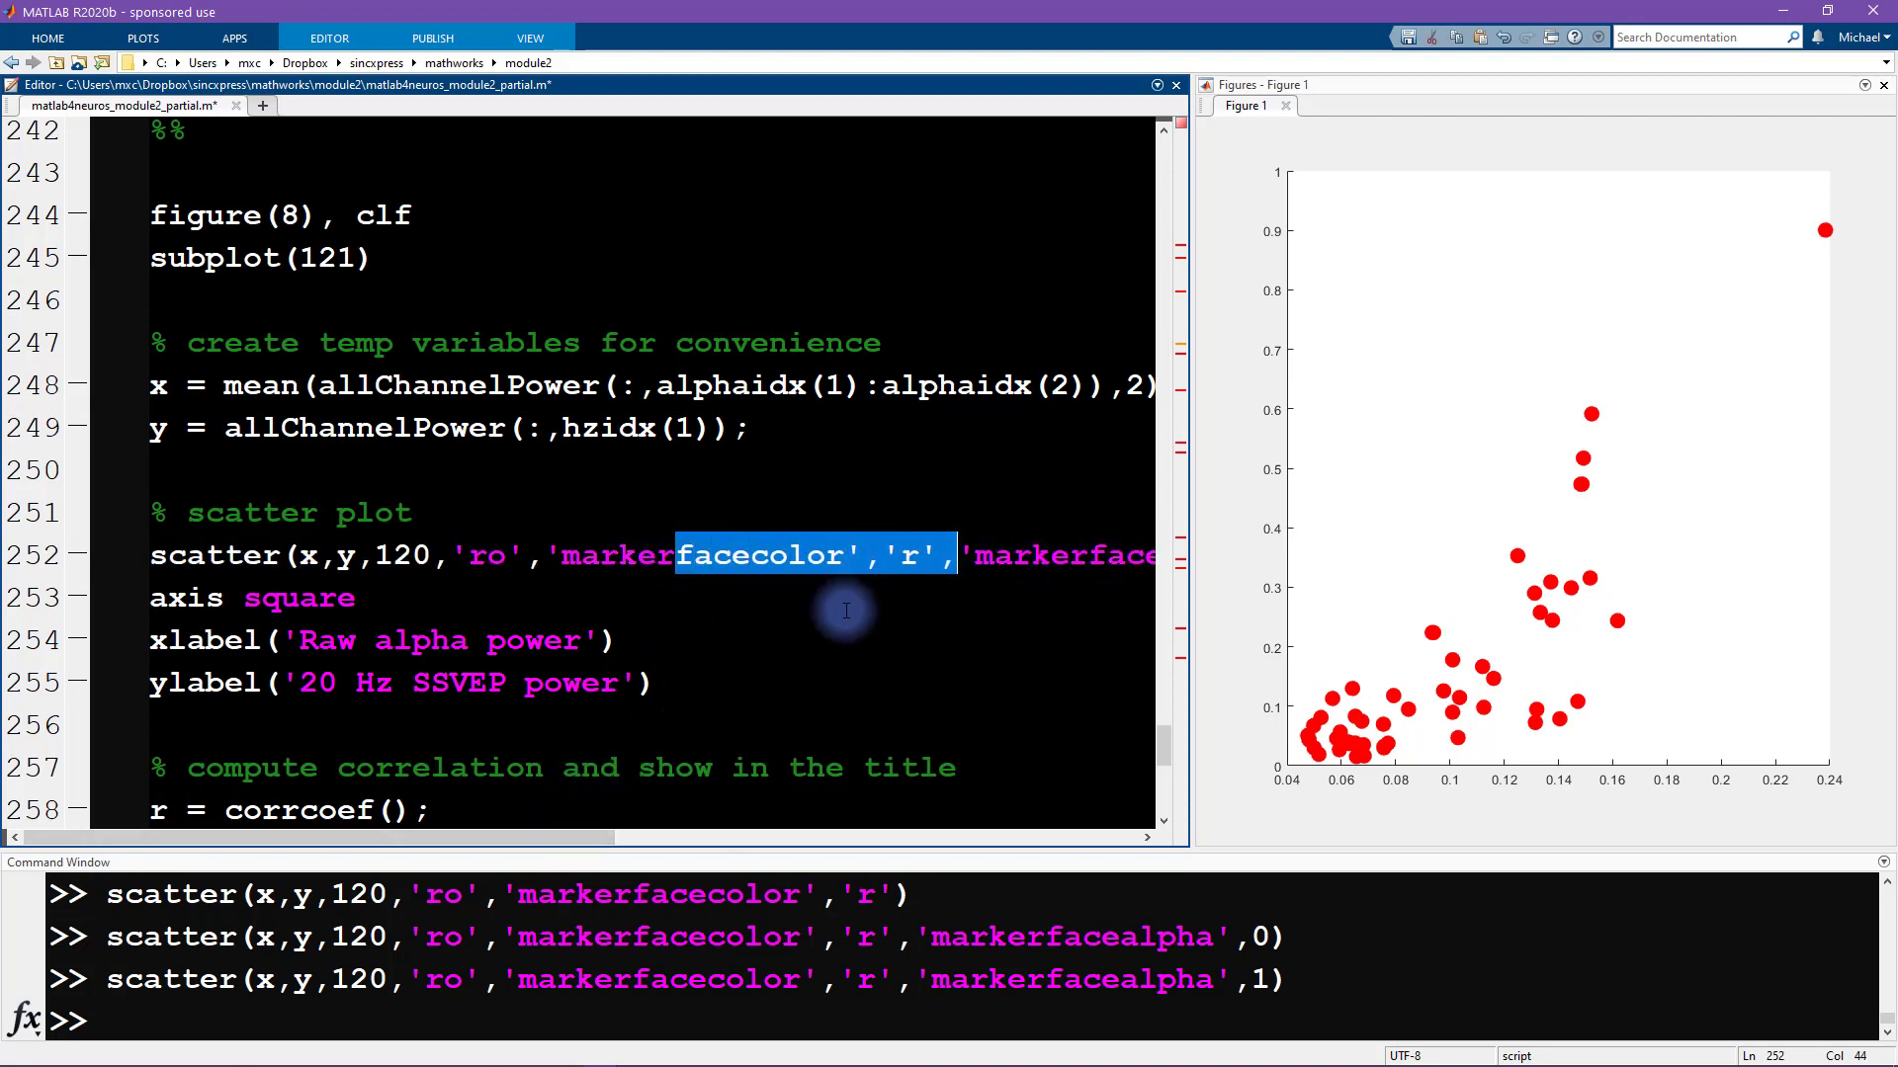
Step: Rerun the scatter line with 'markerfacealpha' set to .5 for half-transparent dots
drag(545, 837, 775, 837)
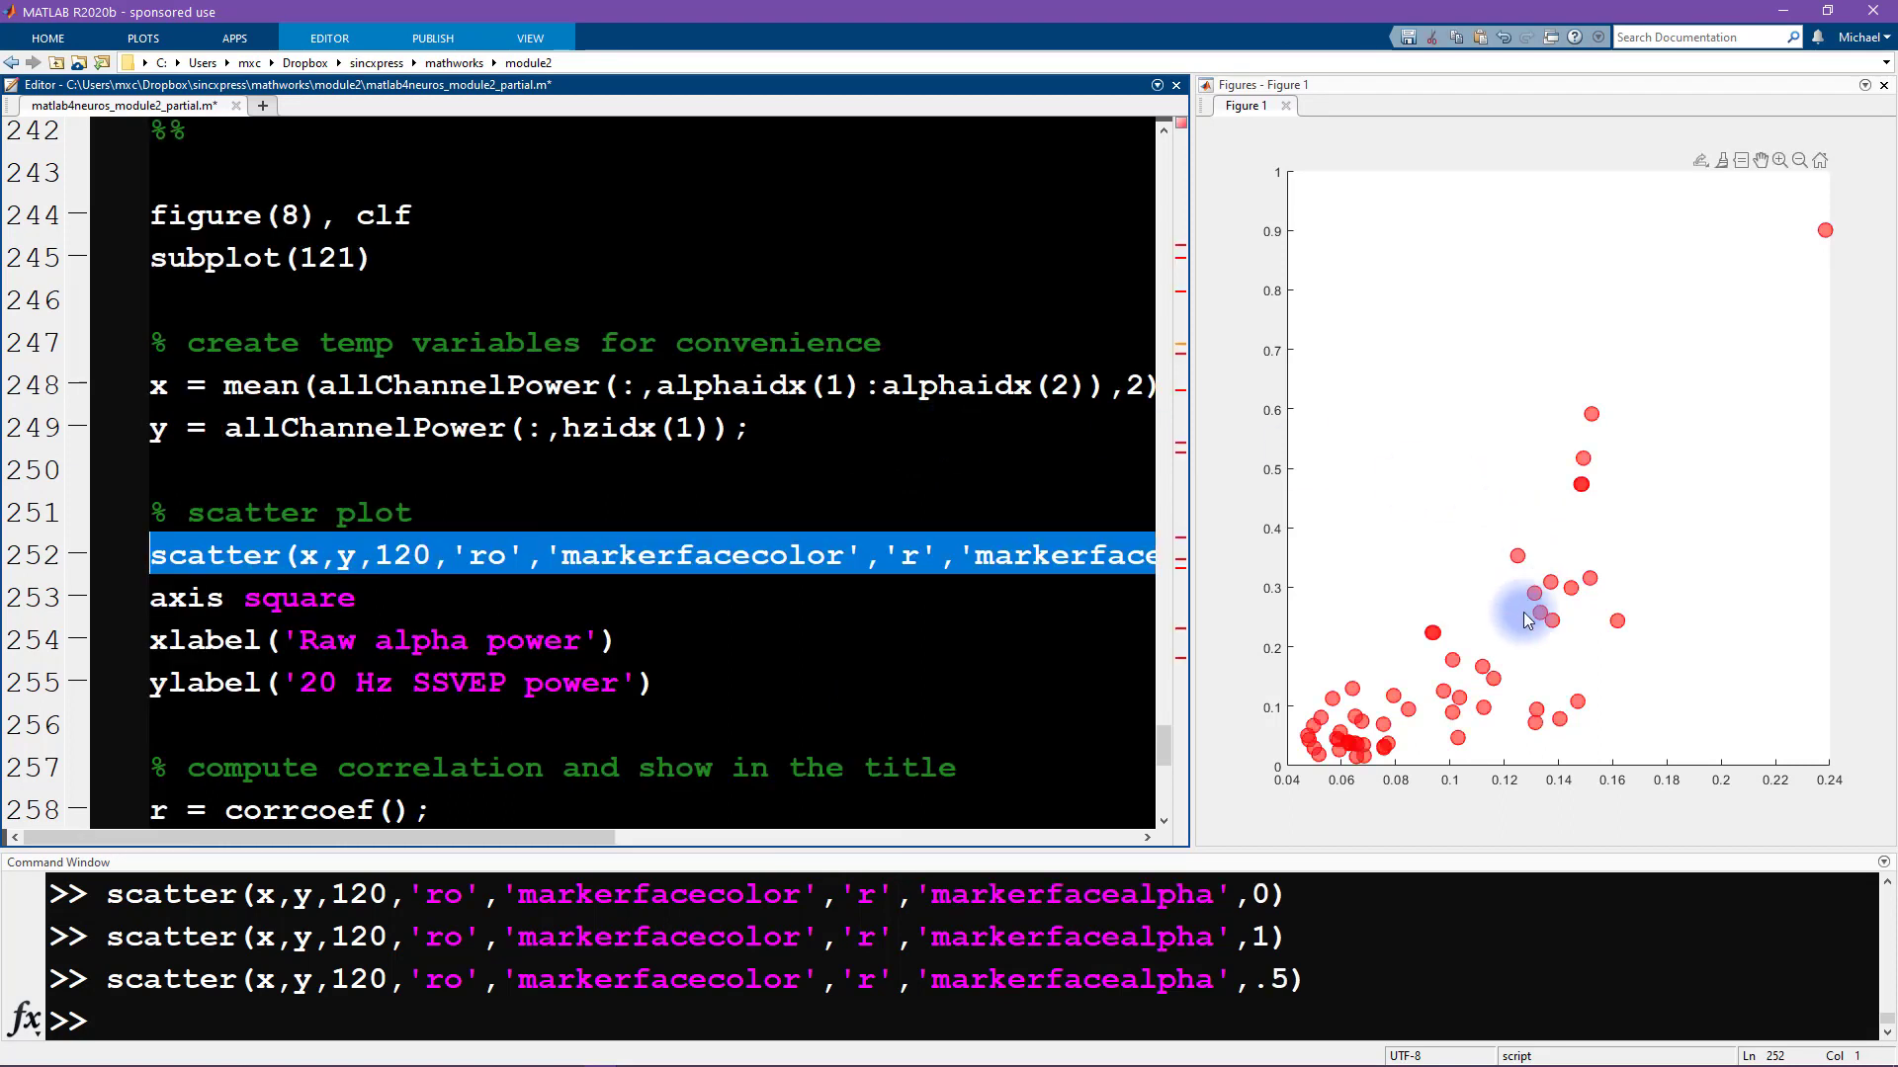
mouse_move(1600, 498)
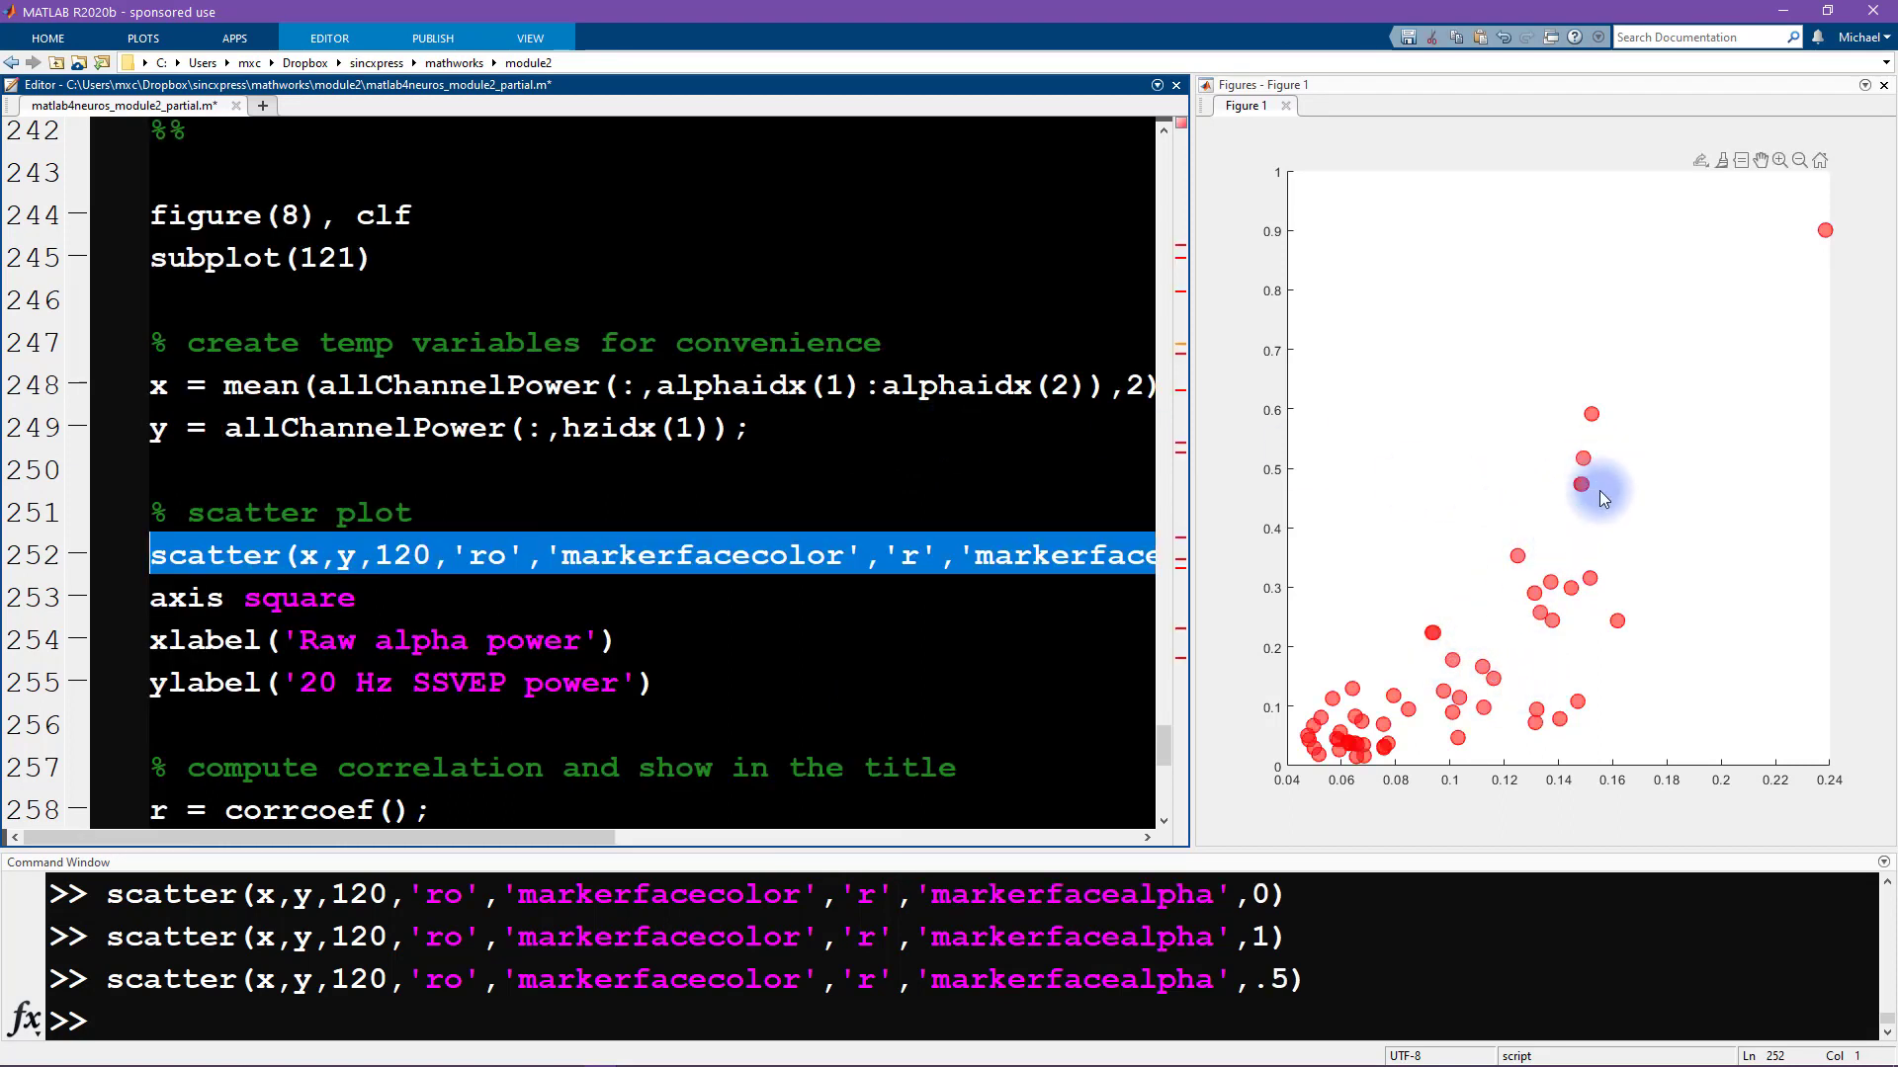
mouse_move(1433, 636)
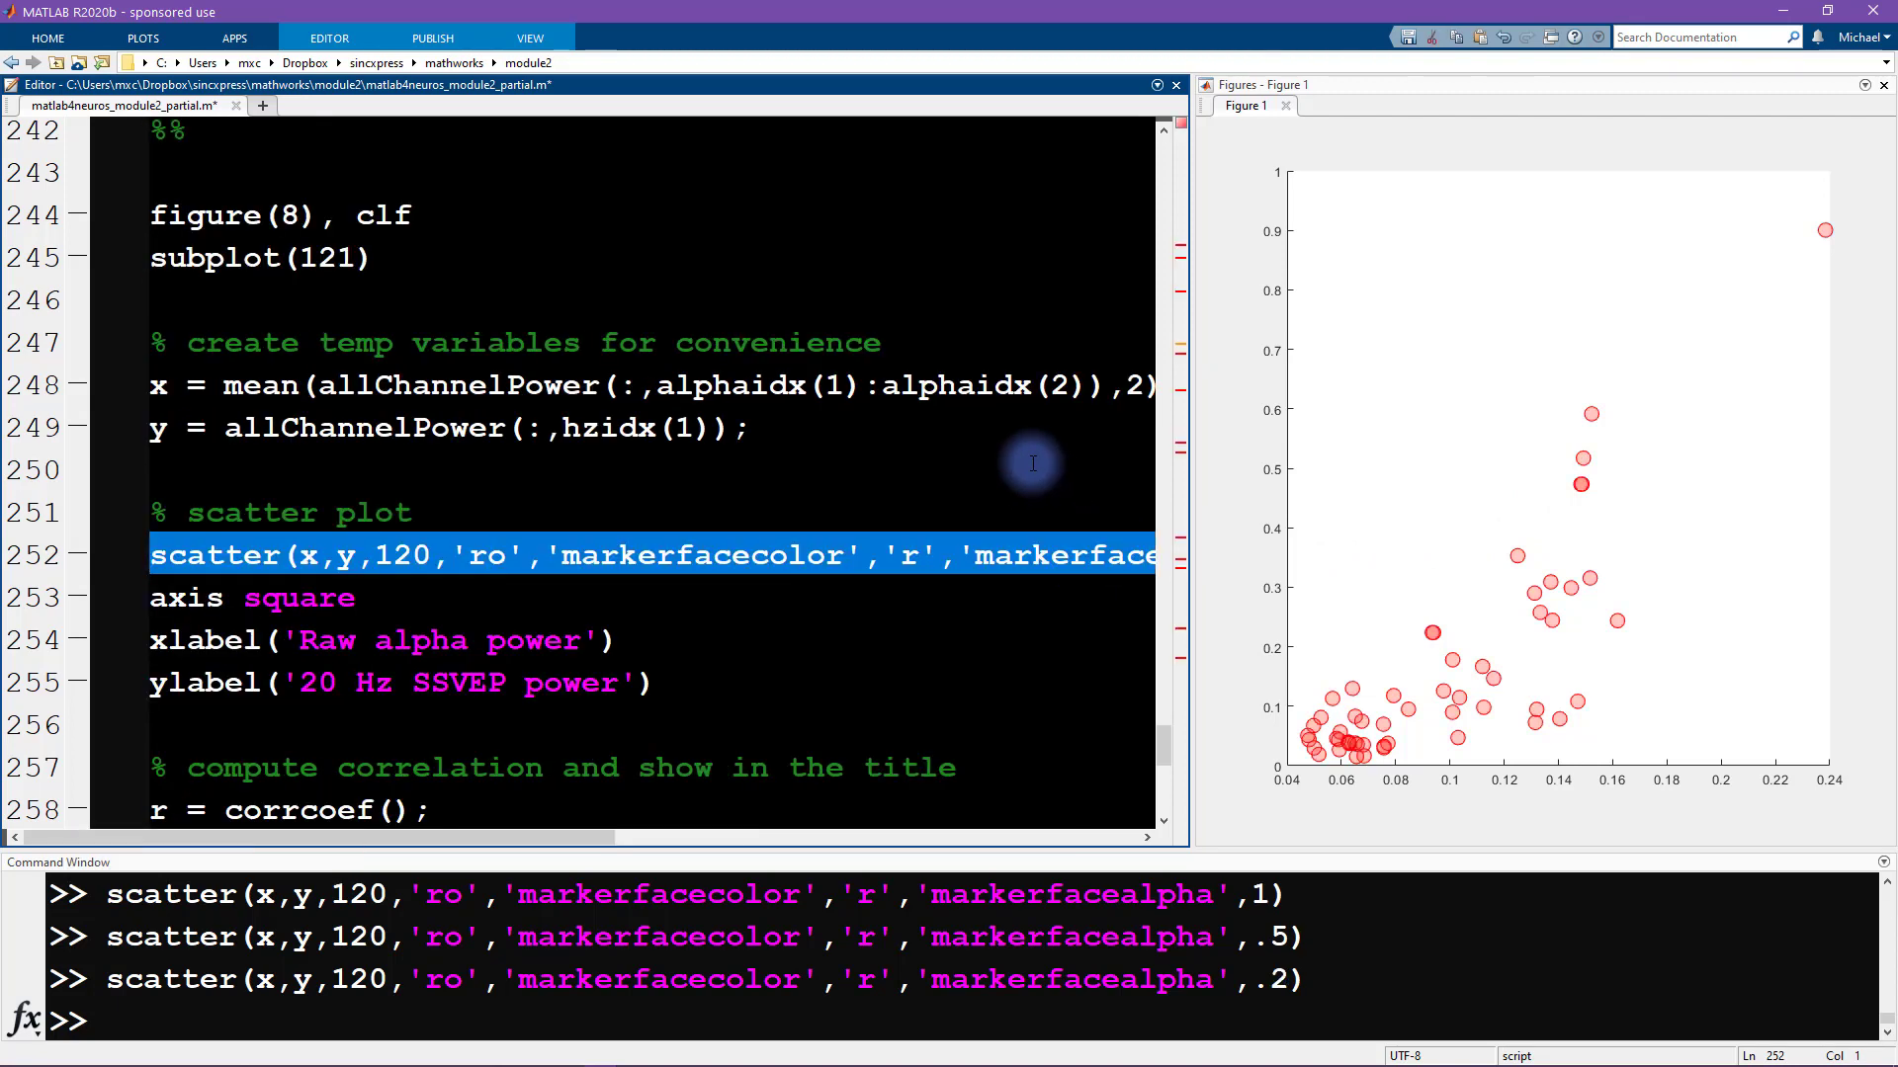
mouse_move(133, 603)
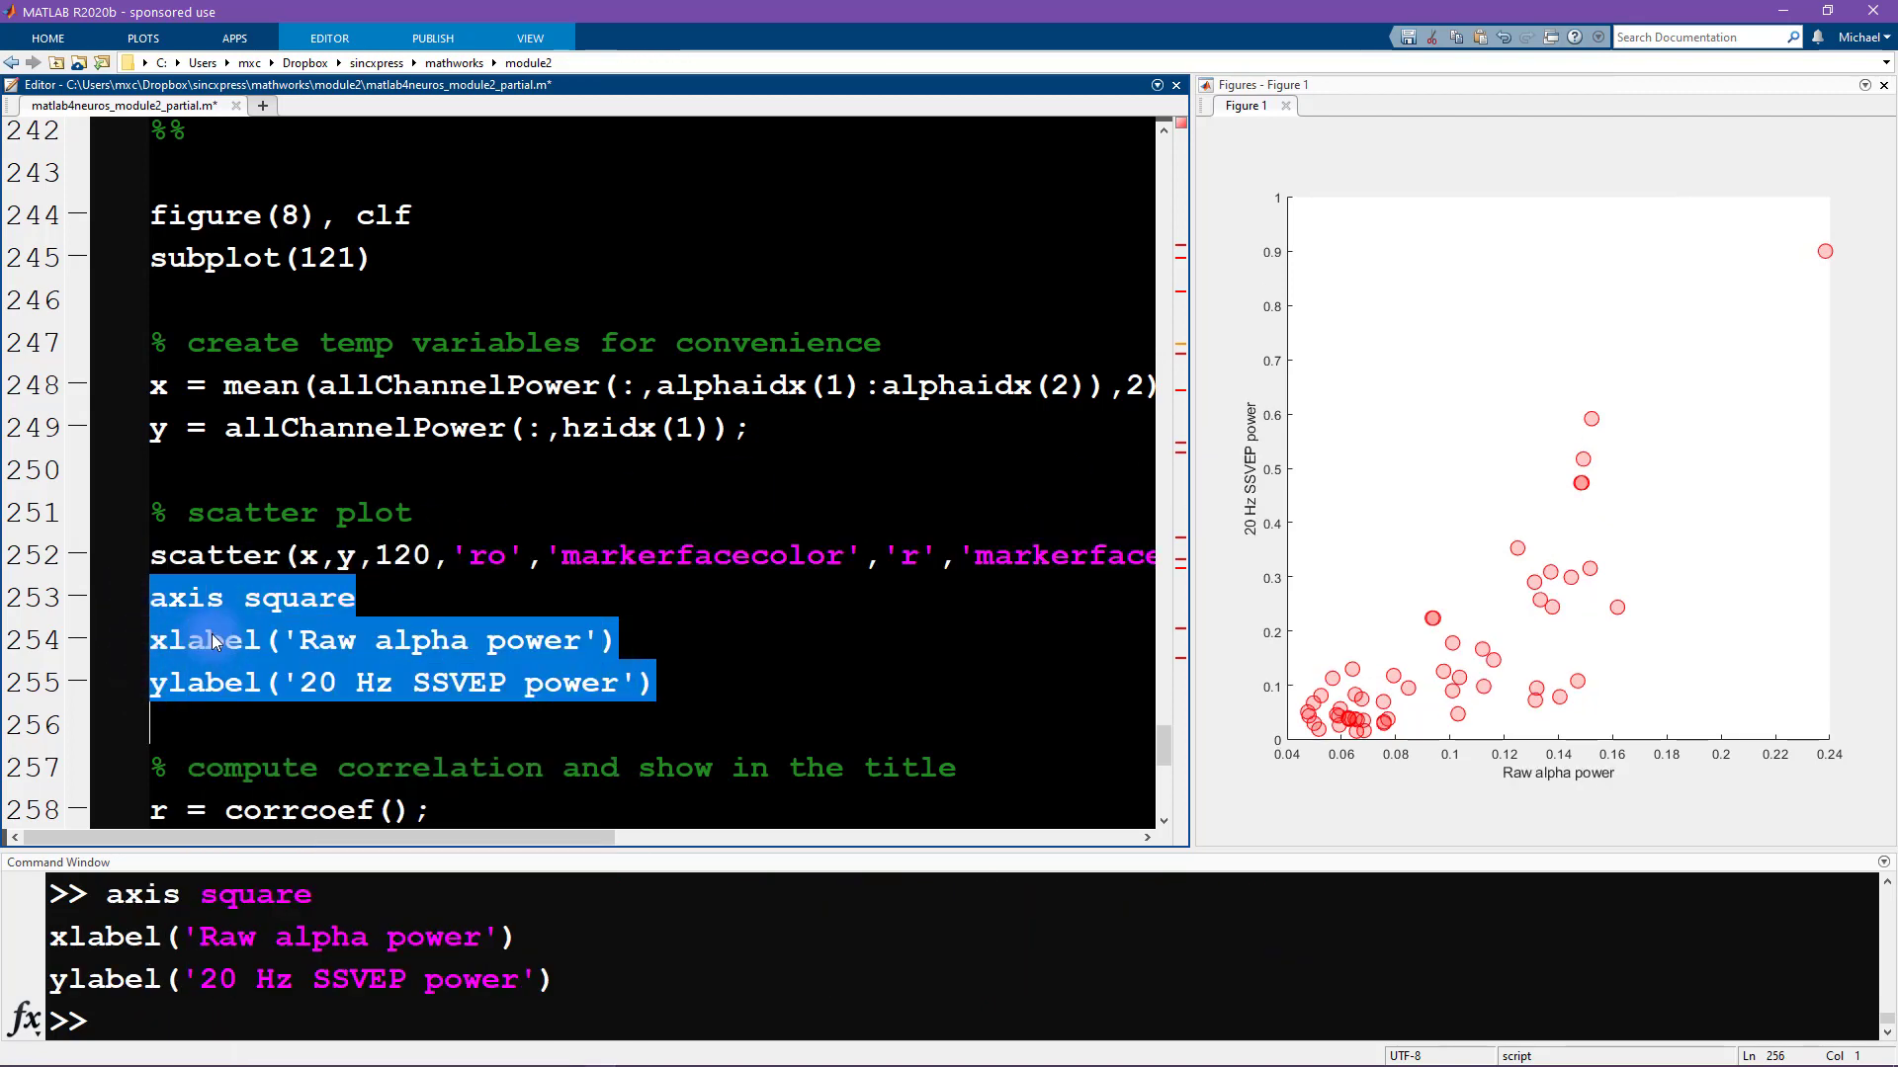
click(482, 556)
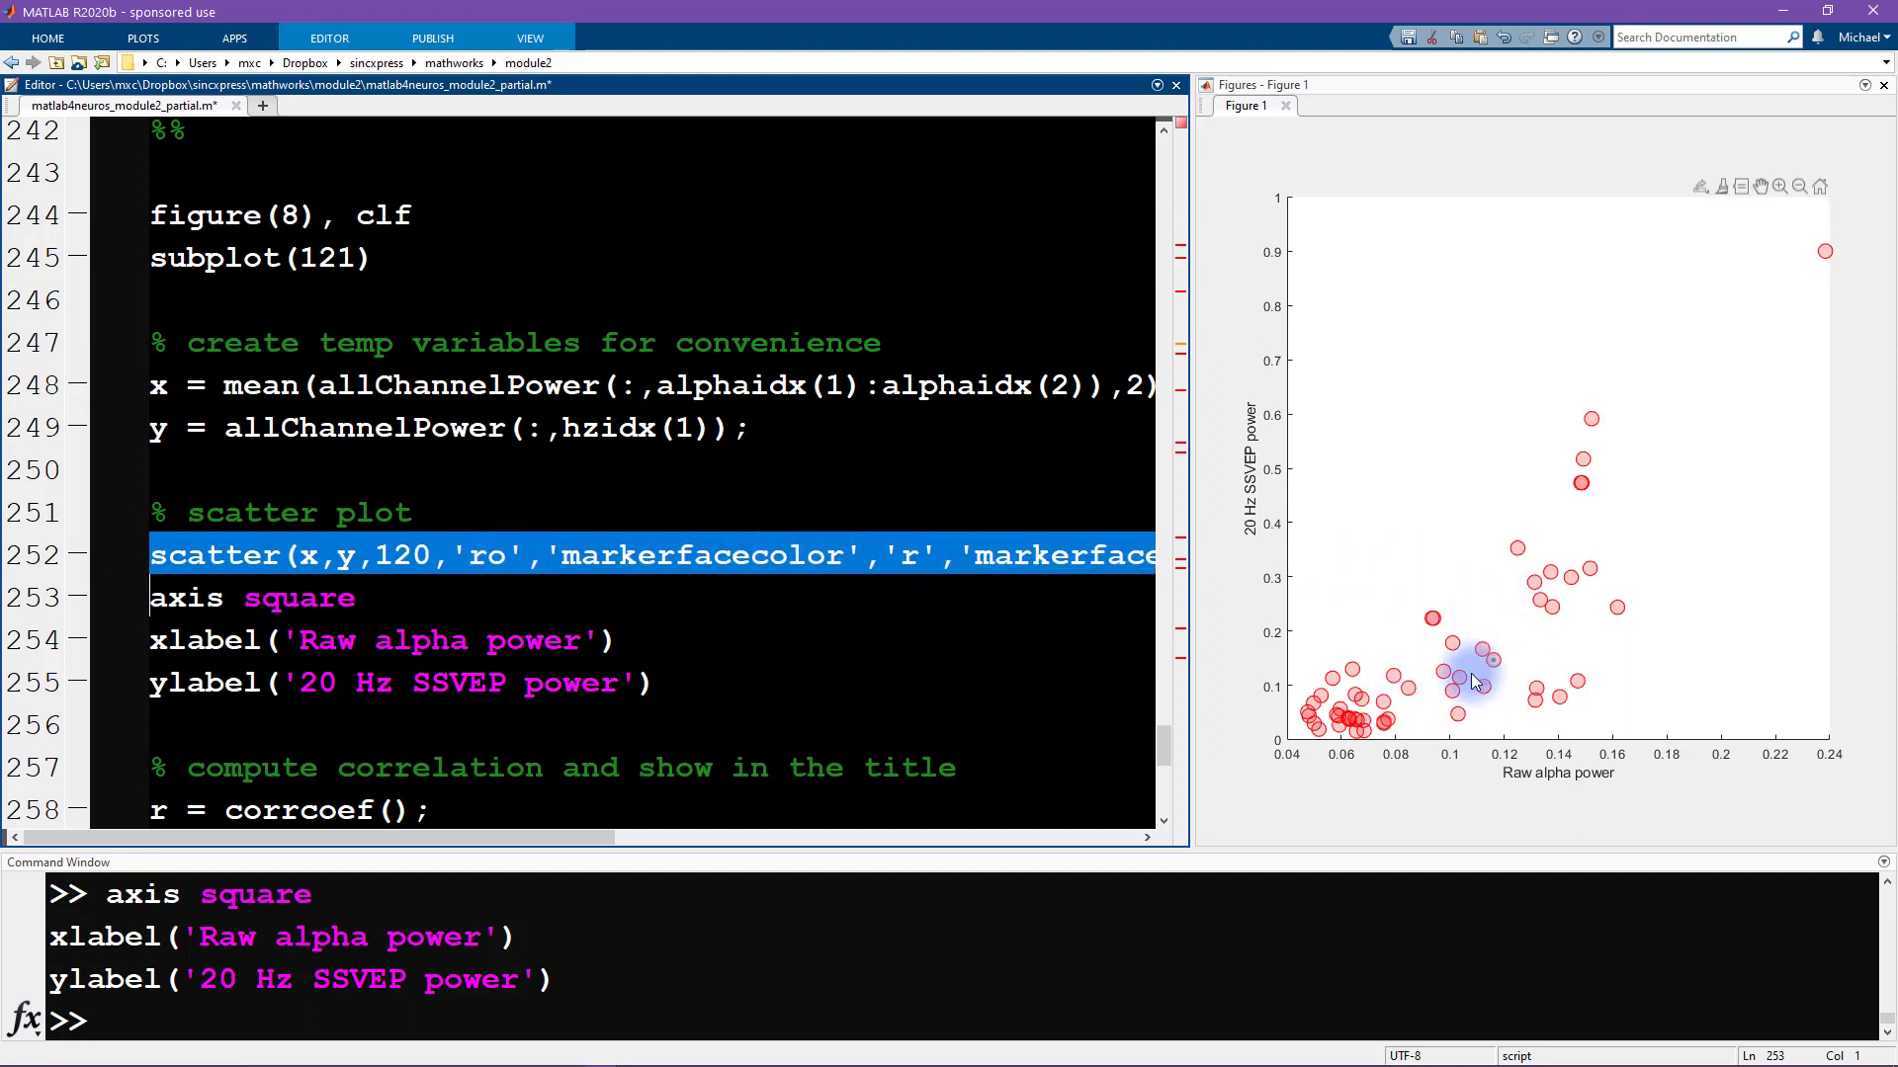
mouse_move(1371, 641)
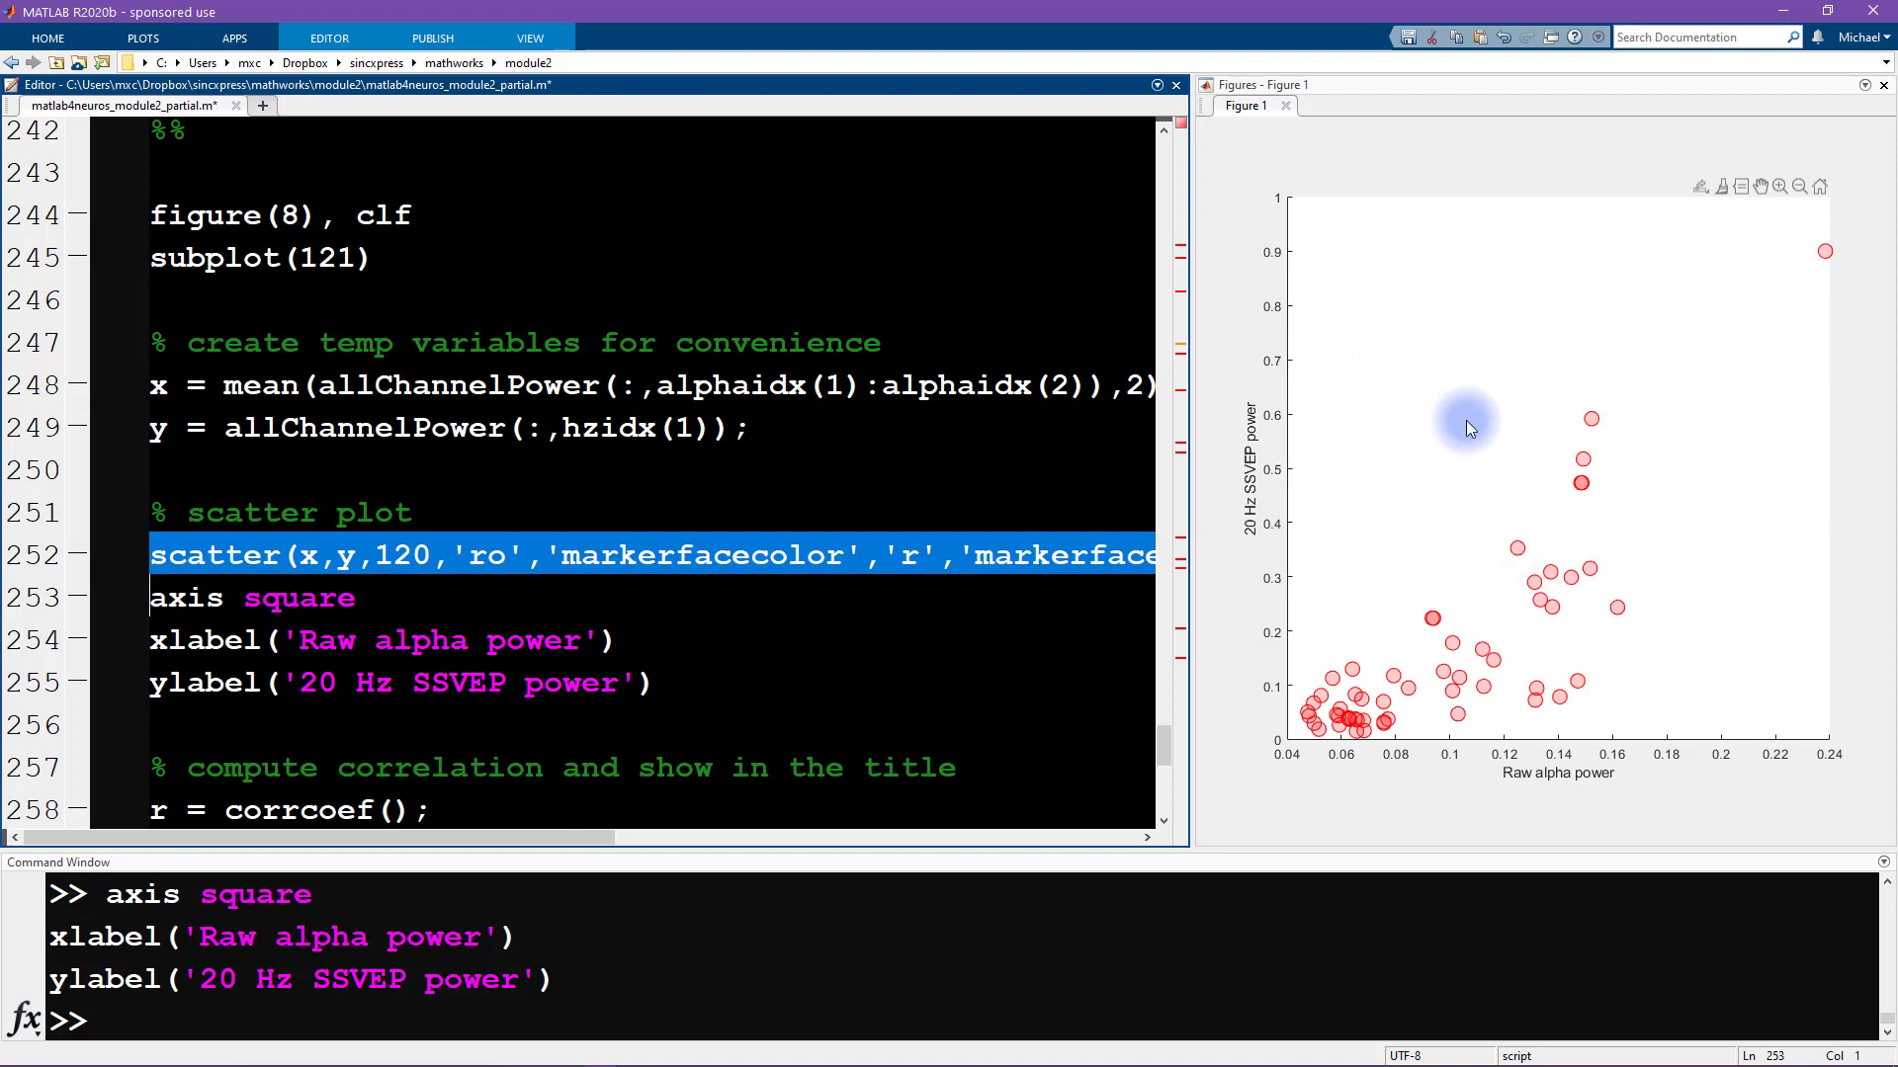
mouse_move(1461, 184)
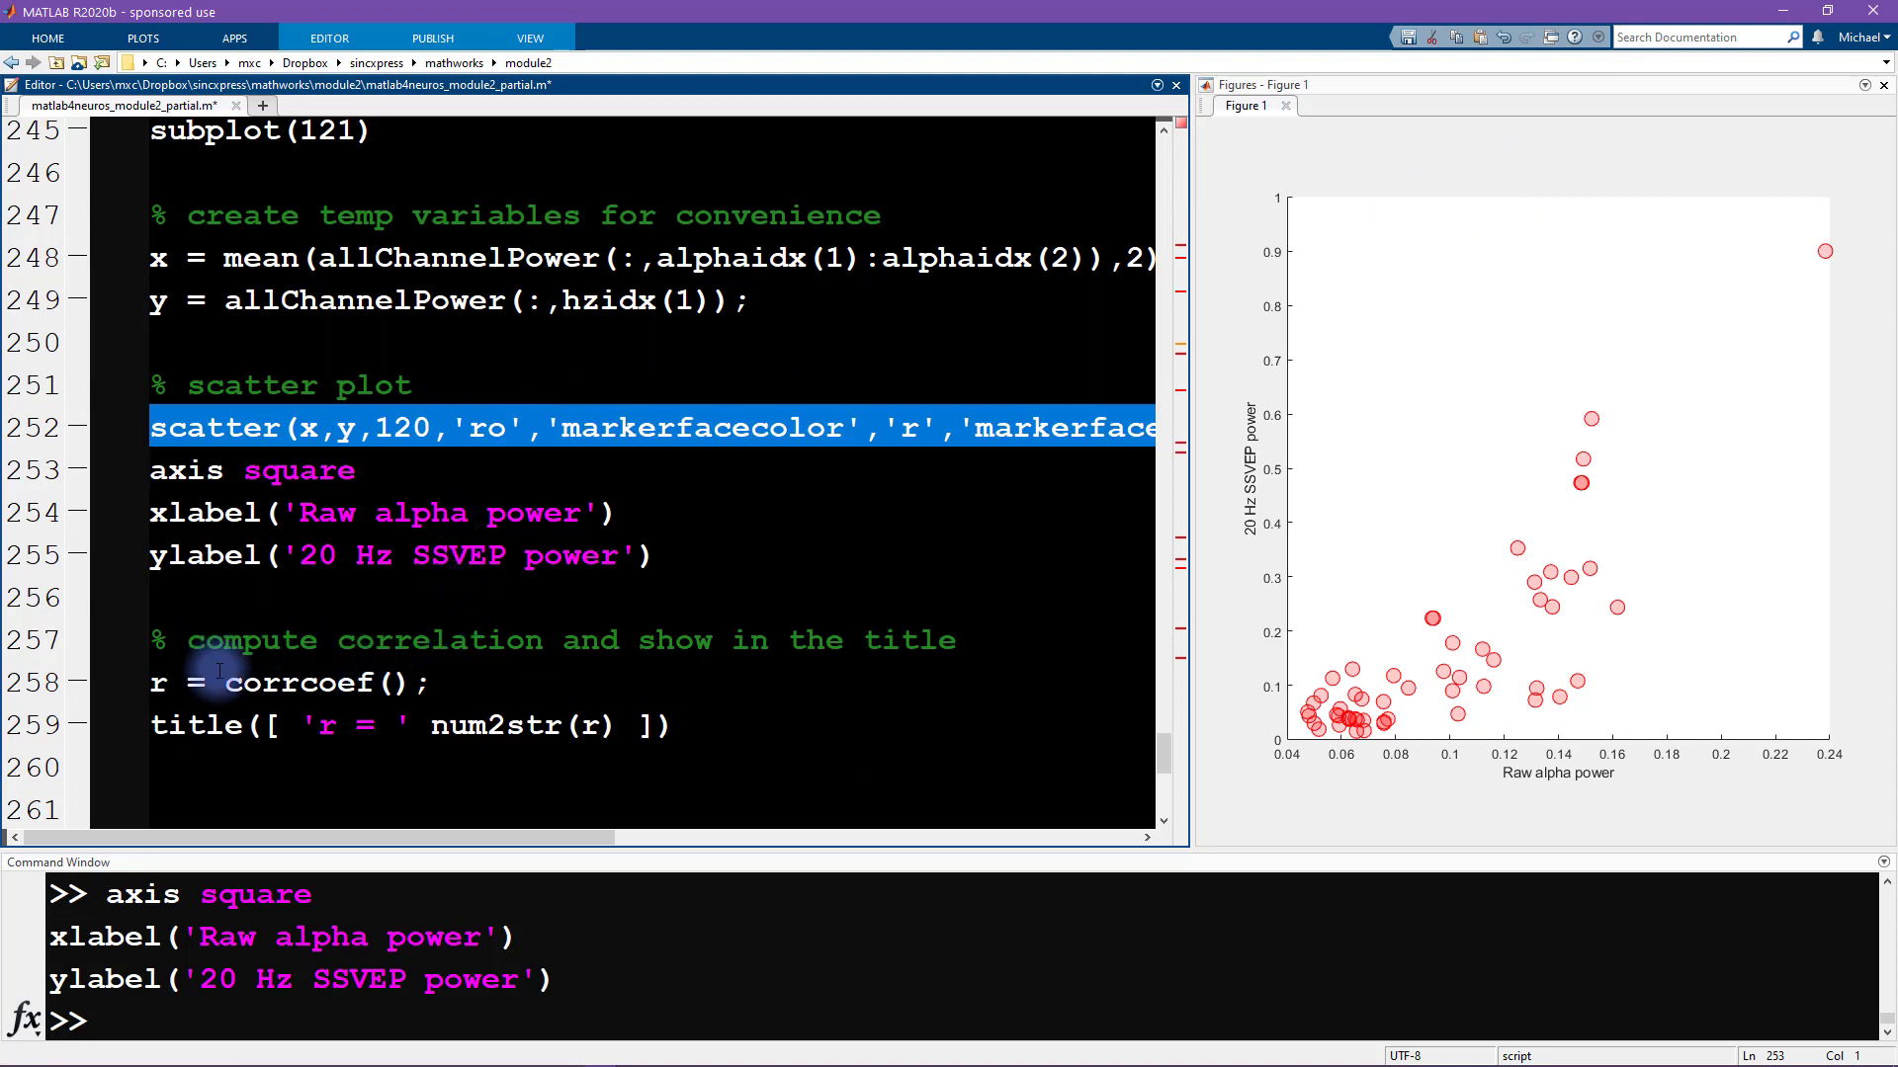
Step: Fill in the correlation line as r = corrcoef(x,y), checking the x and y definitions
double_click(297, 683)
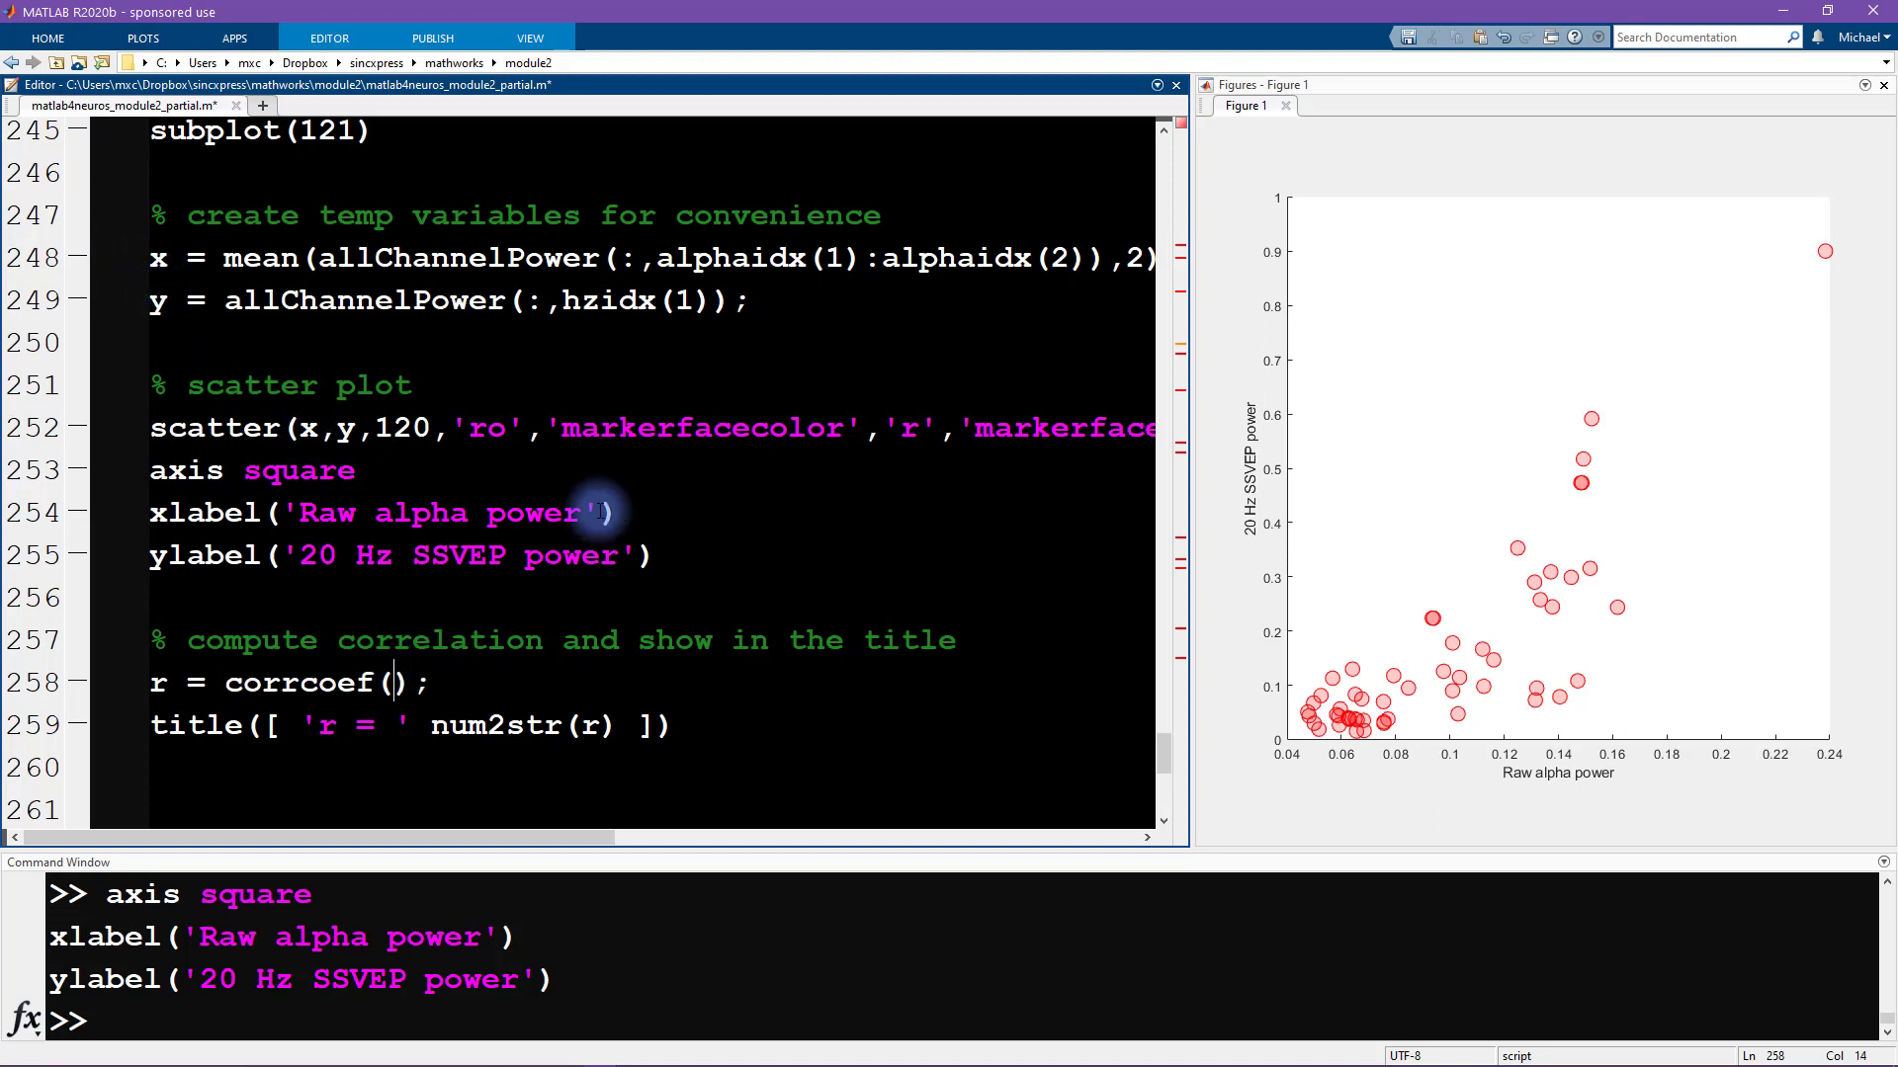
text(x,y)
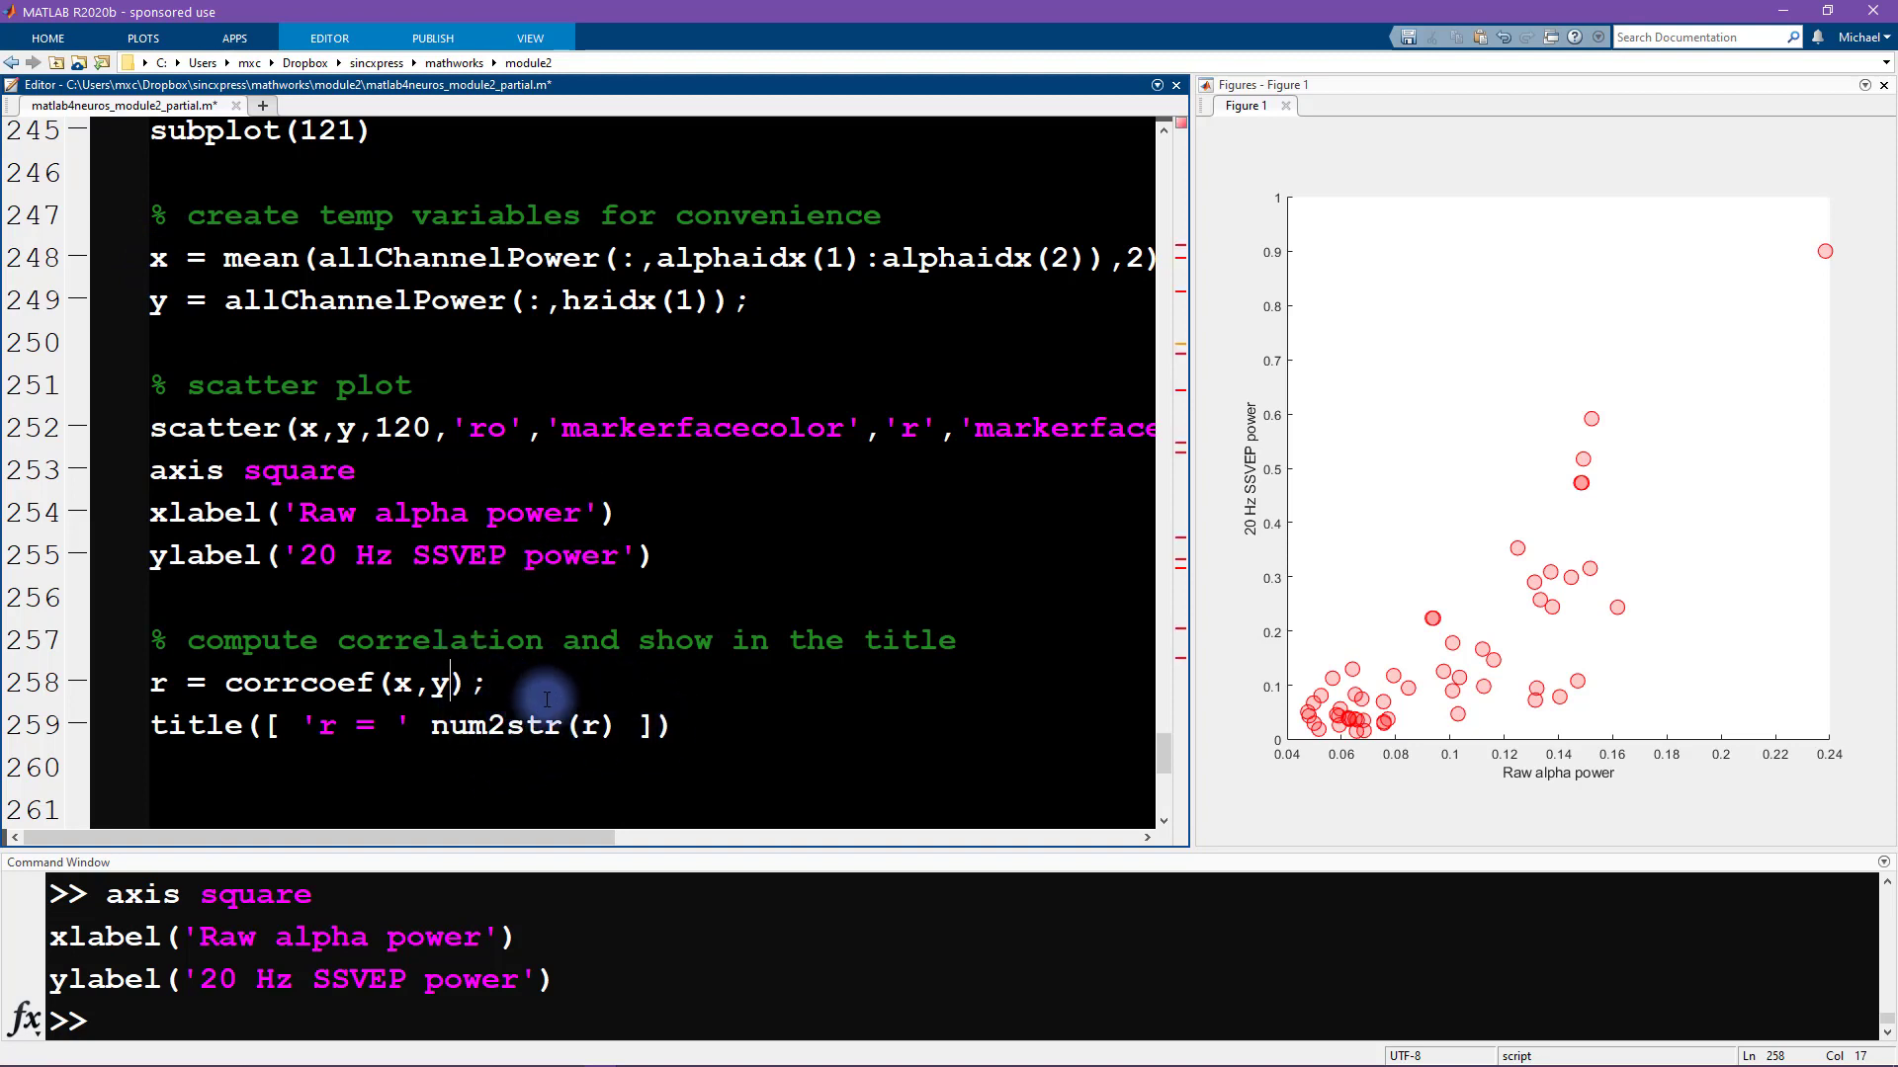
drag(150, 384, 484, 684)
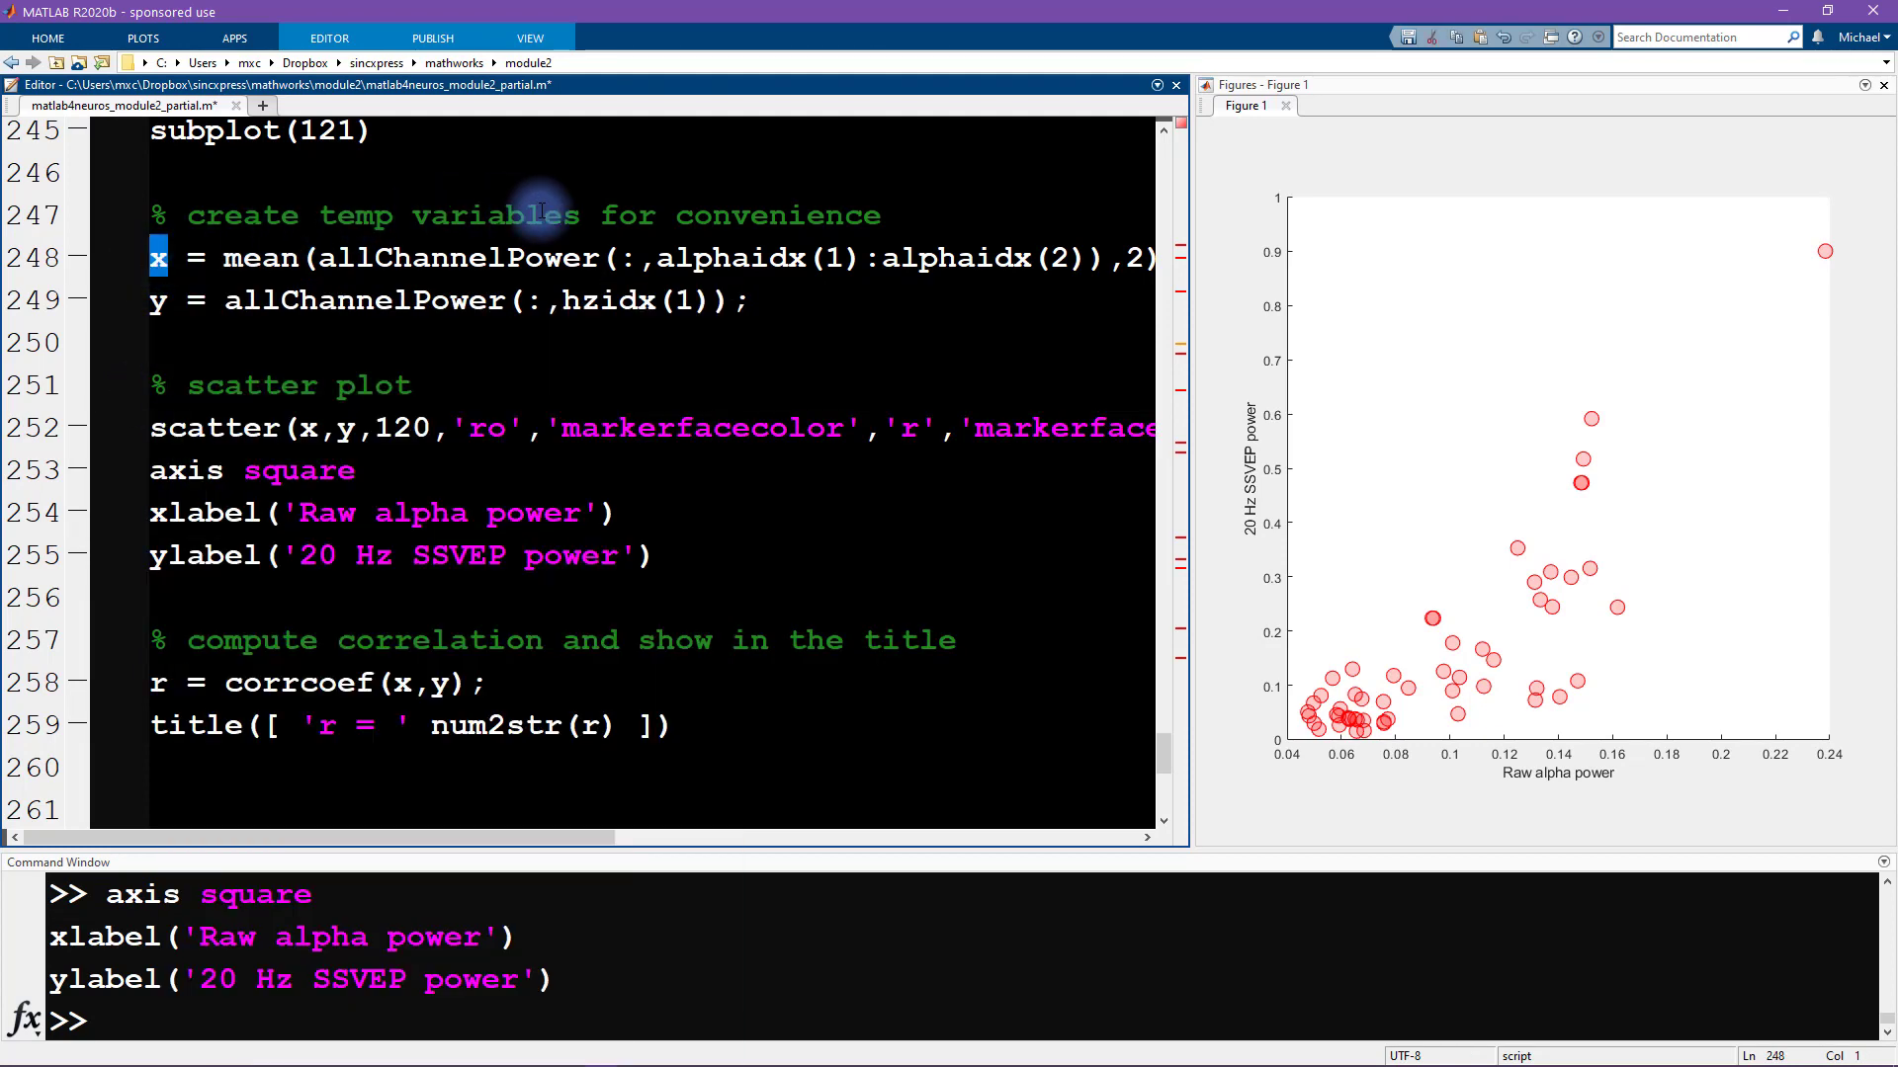
click(156, 258)
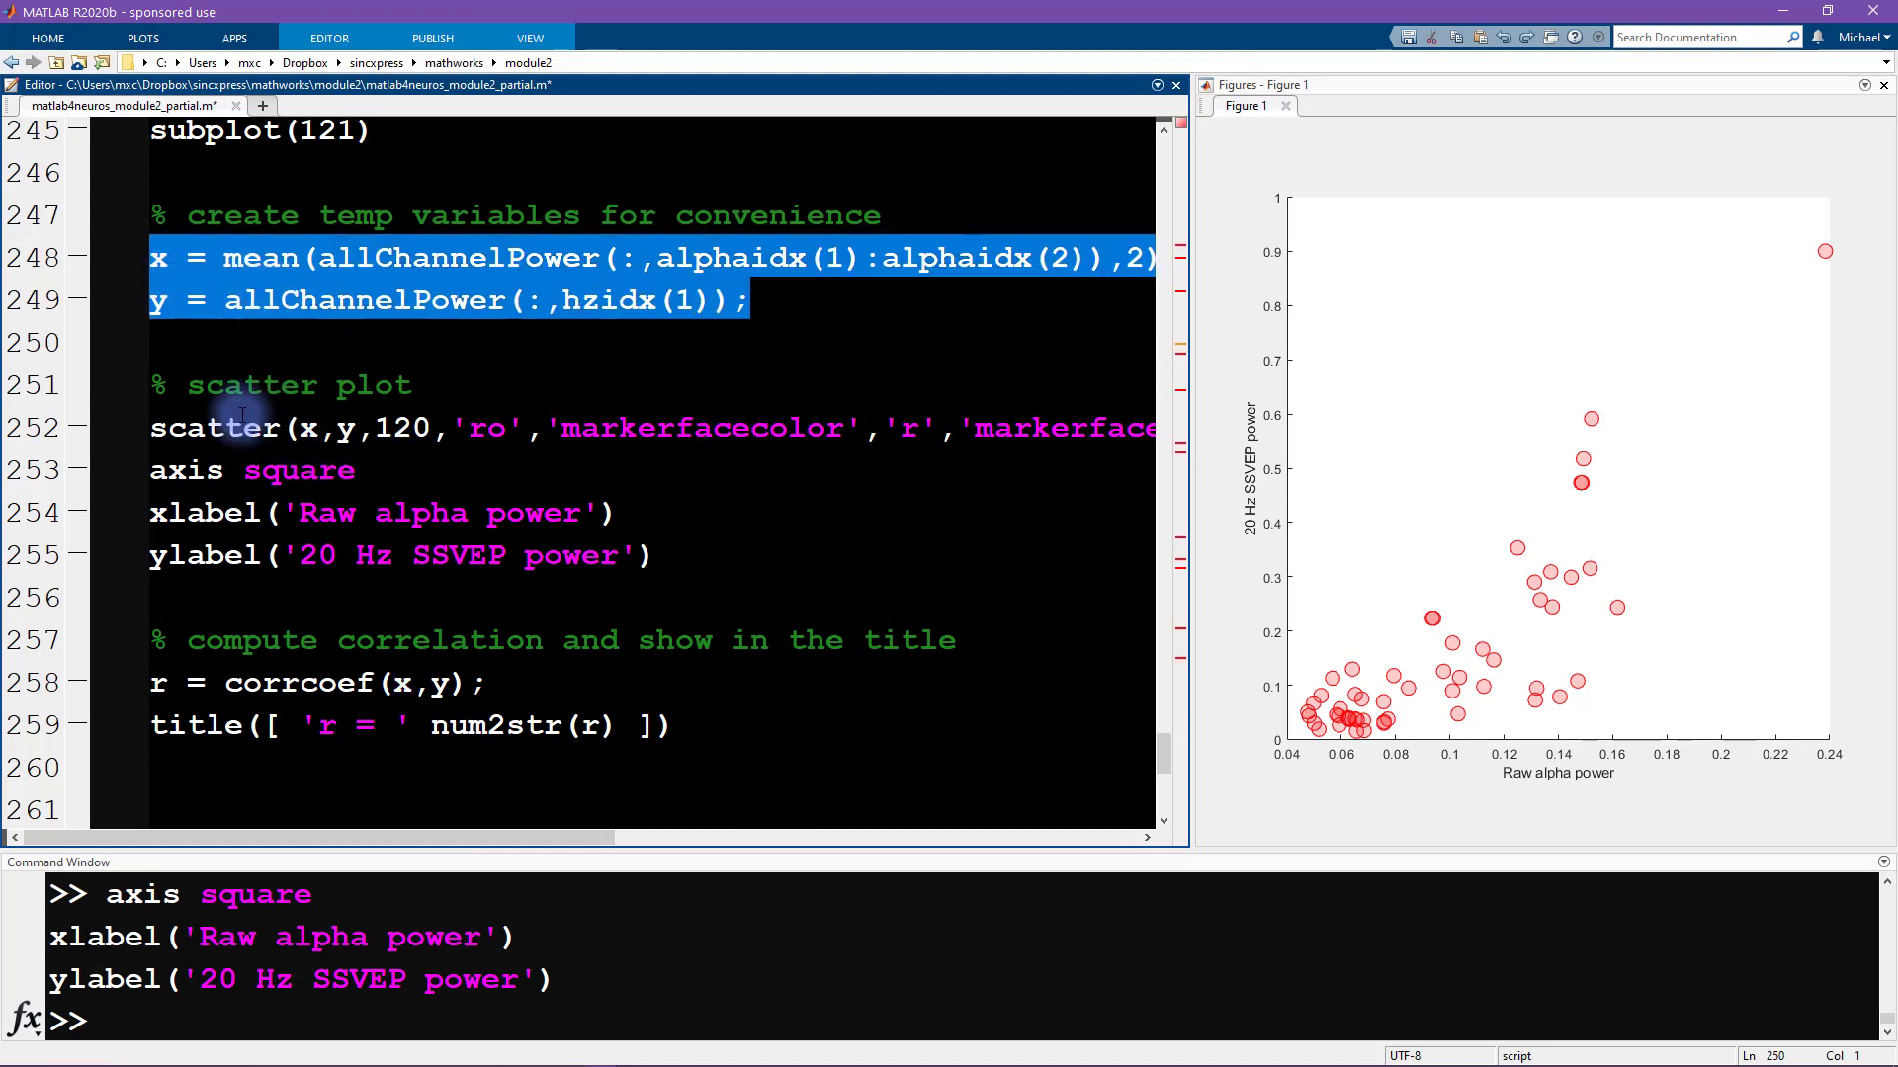
click(449, 683)
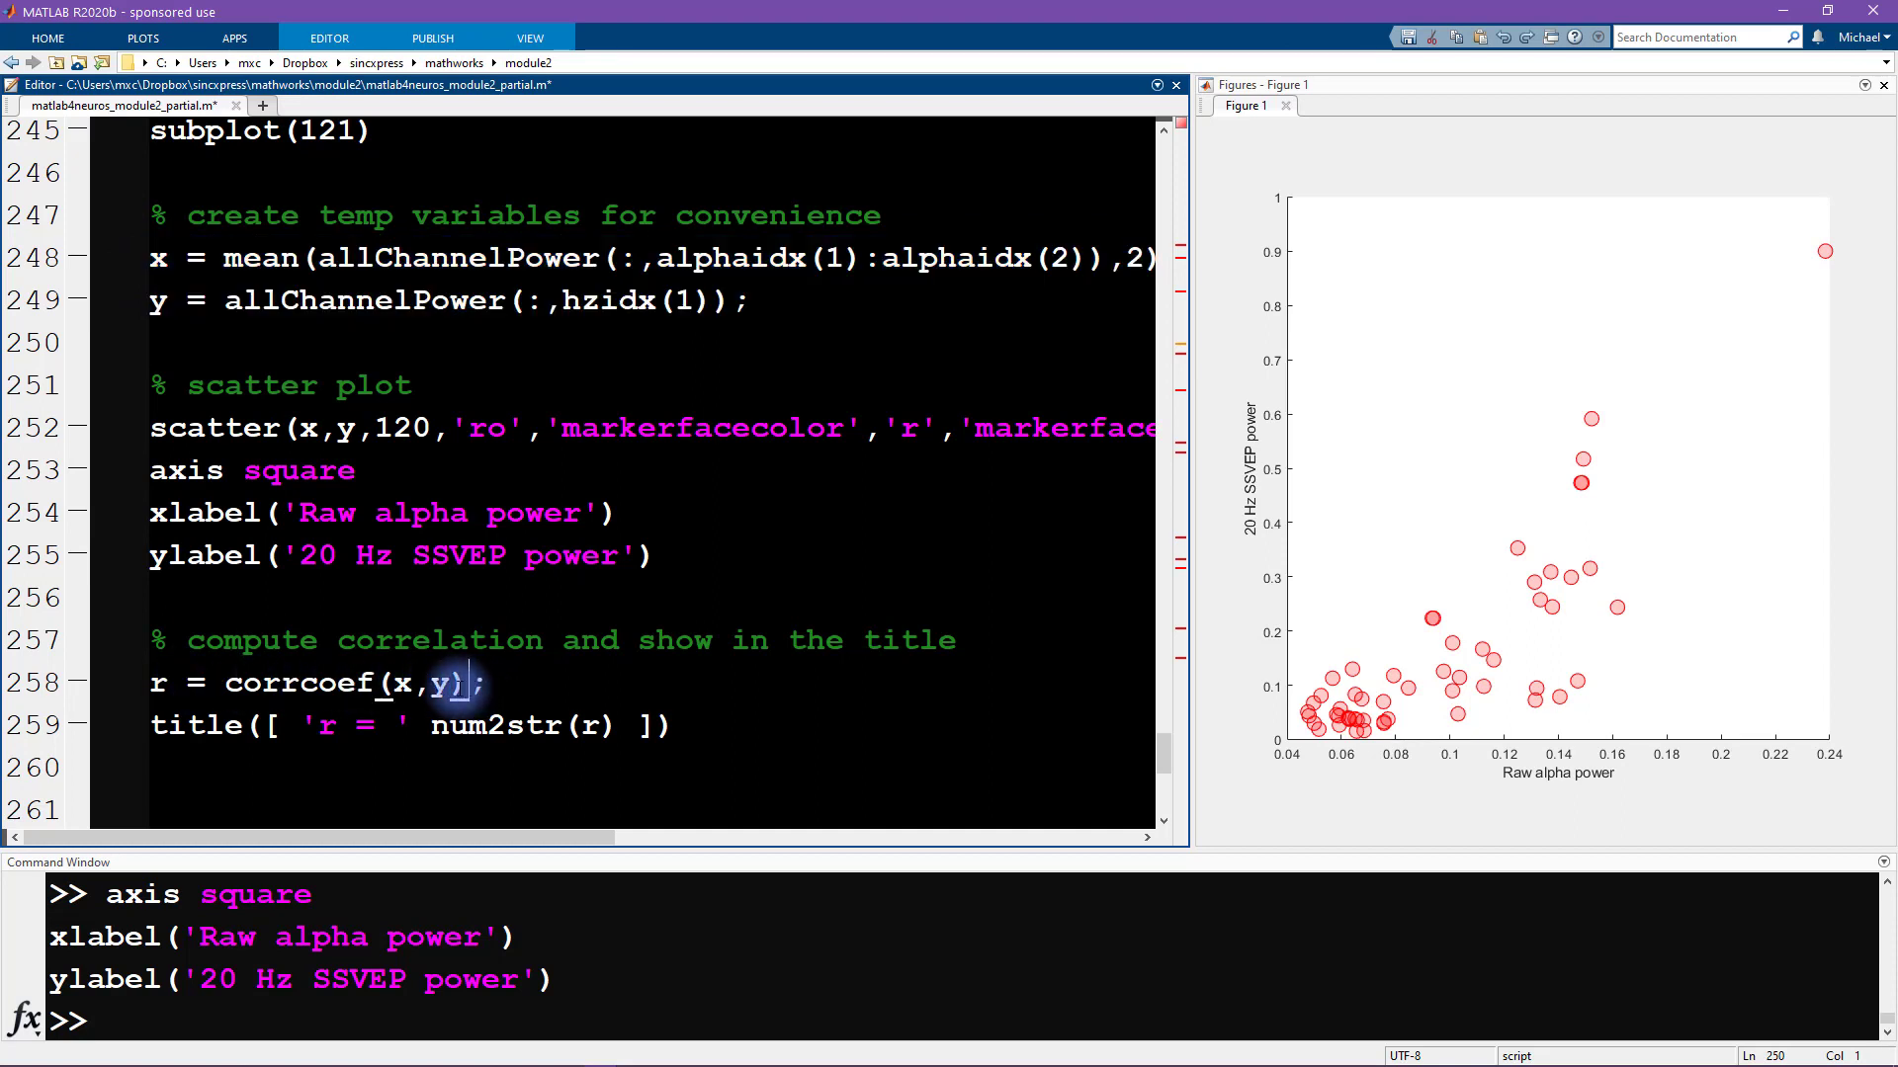
Step: Evaluate r = corrcoef(x,y) and inspect the 2×2 matrix with 0.8215 off-diagonal
right_click(260, 635)
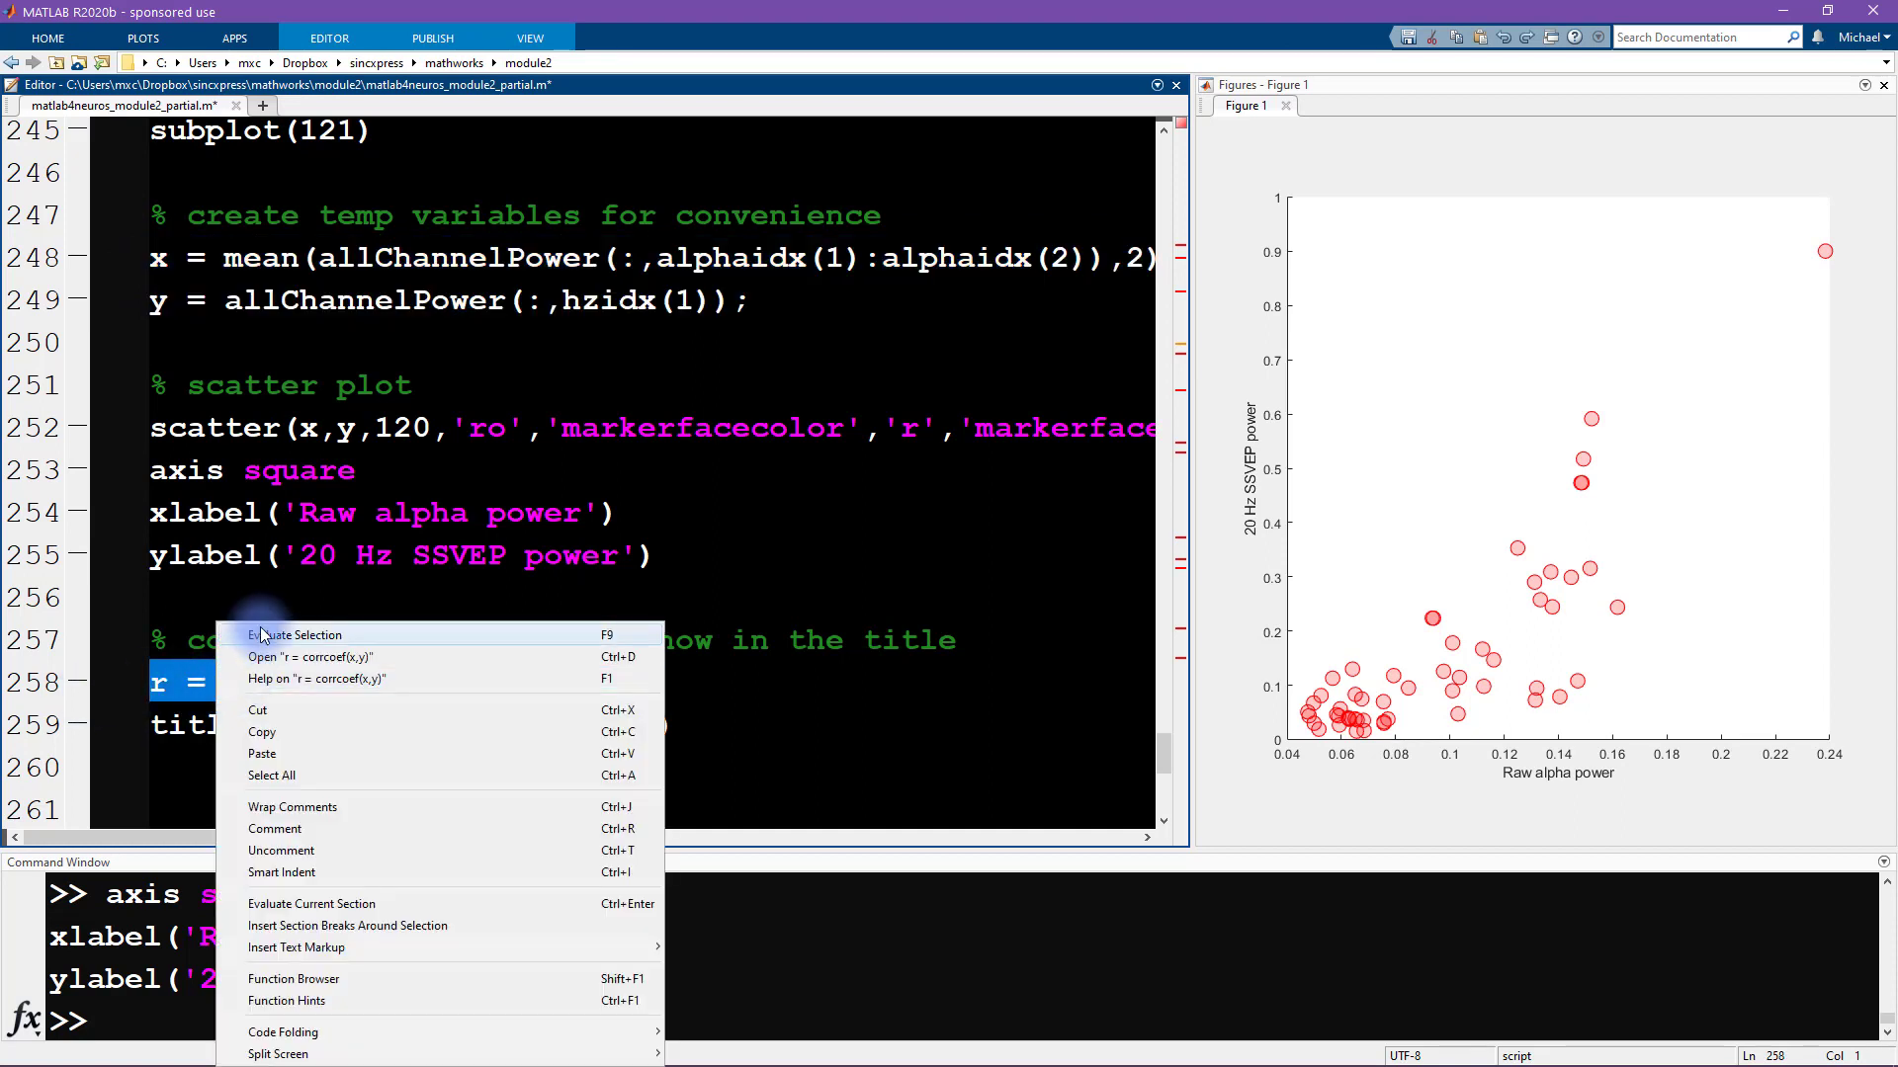
click(296, 635)
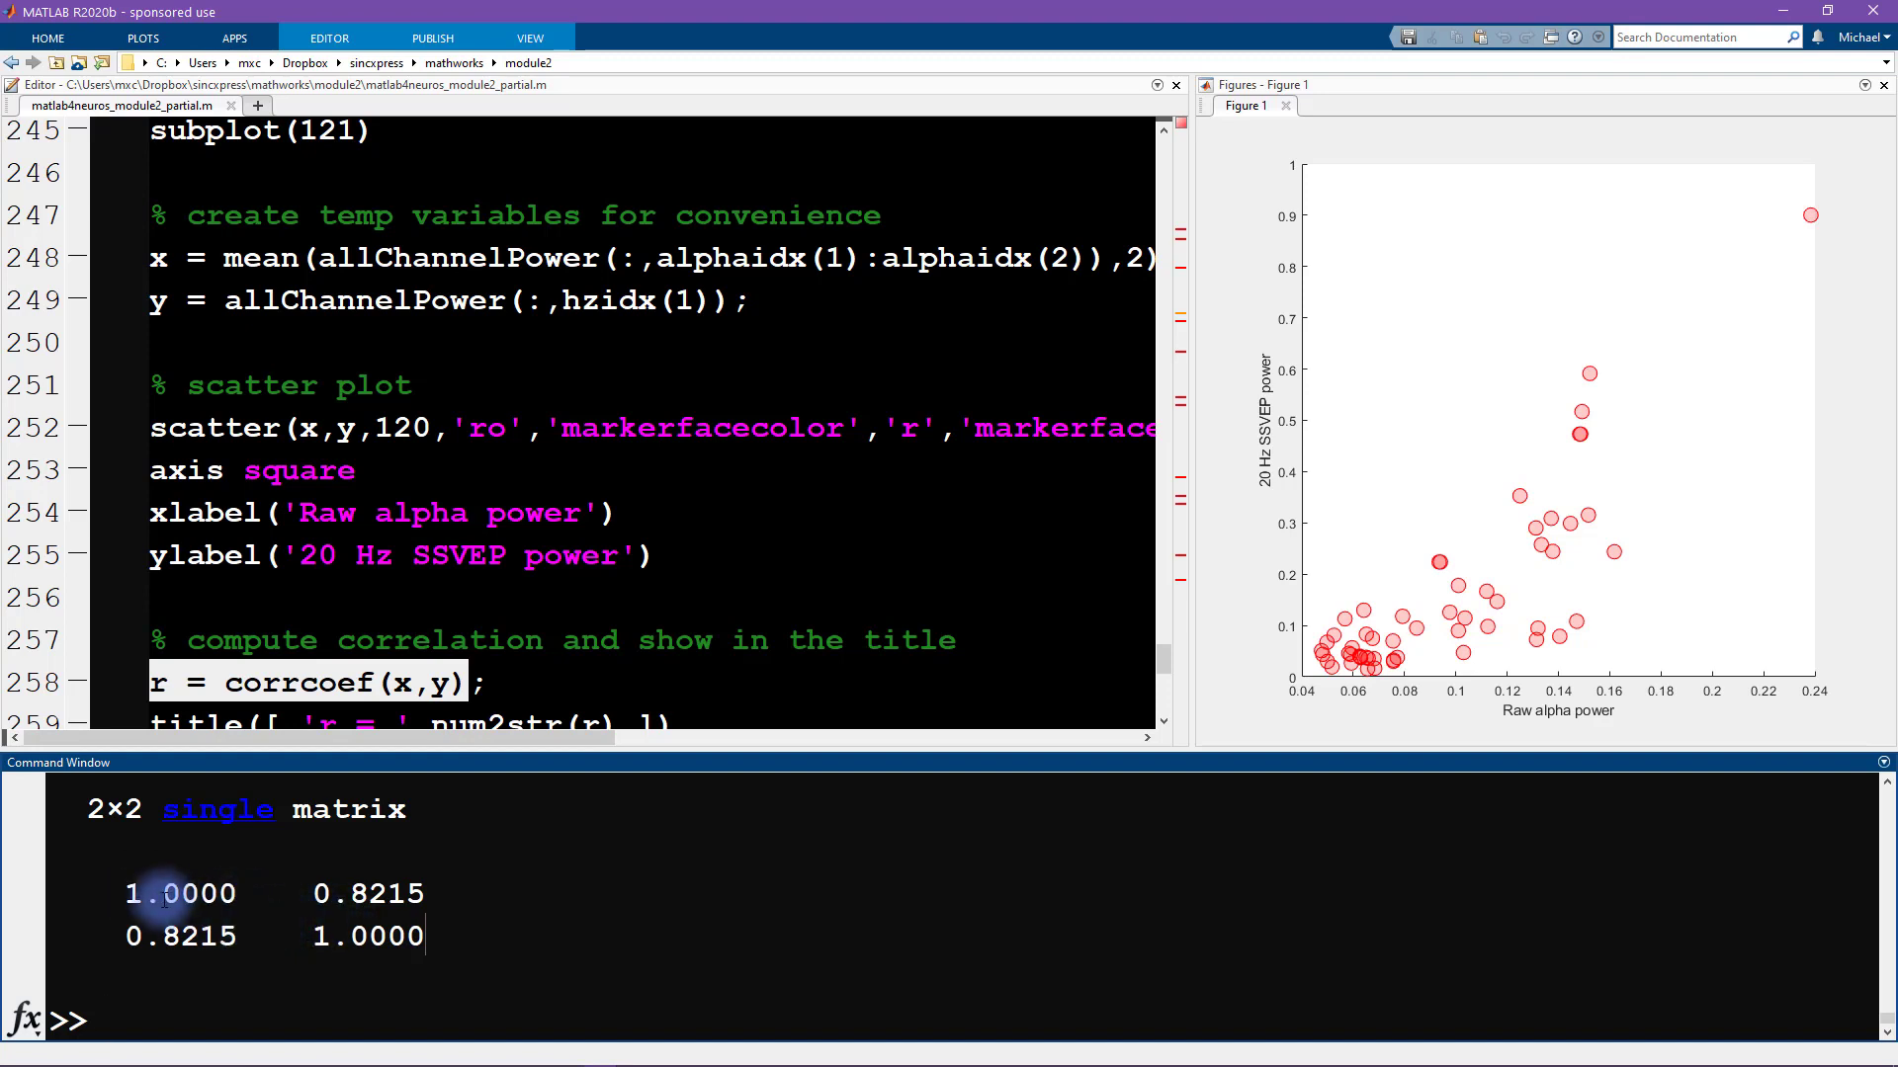
double_click(179, 894)
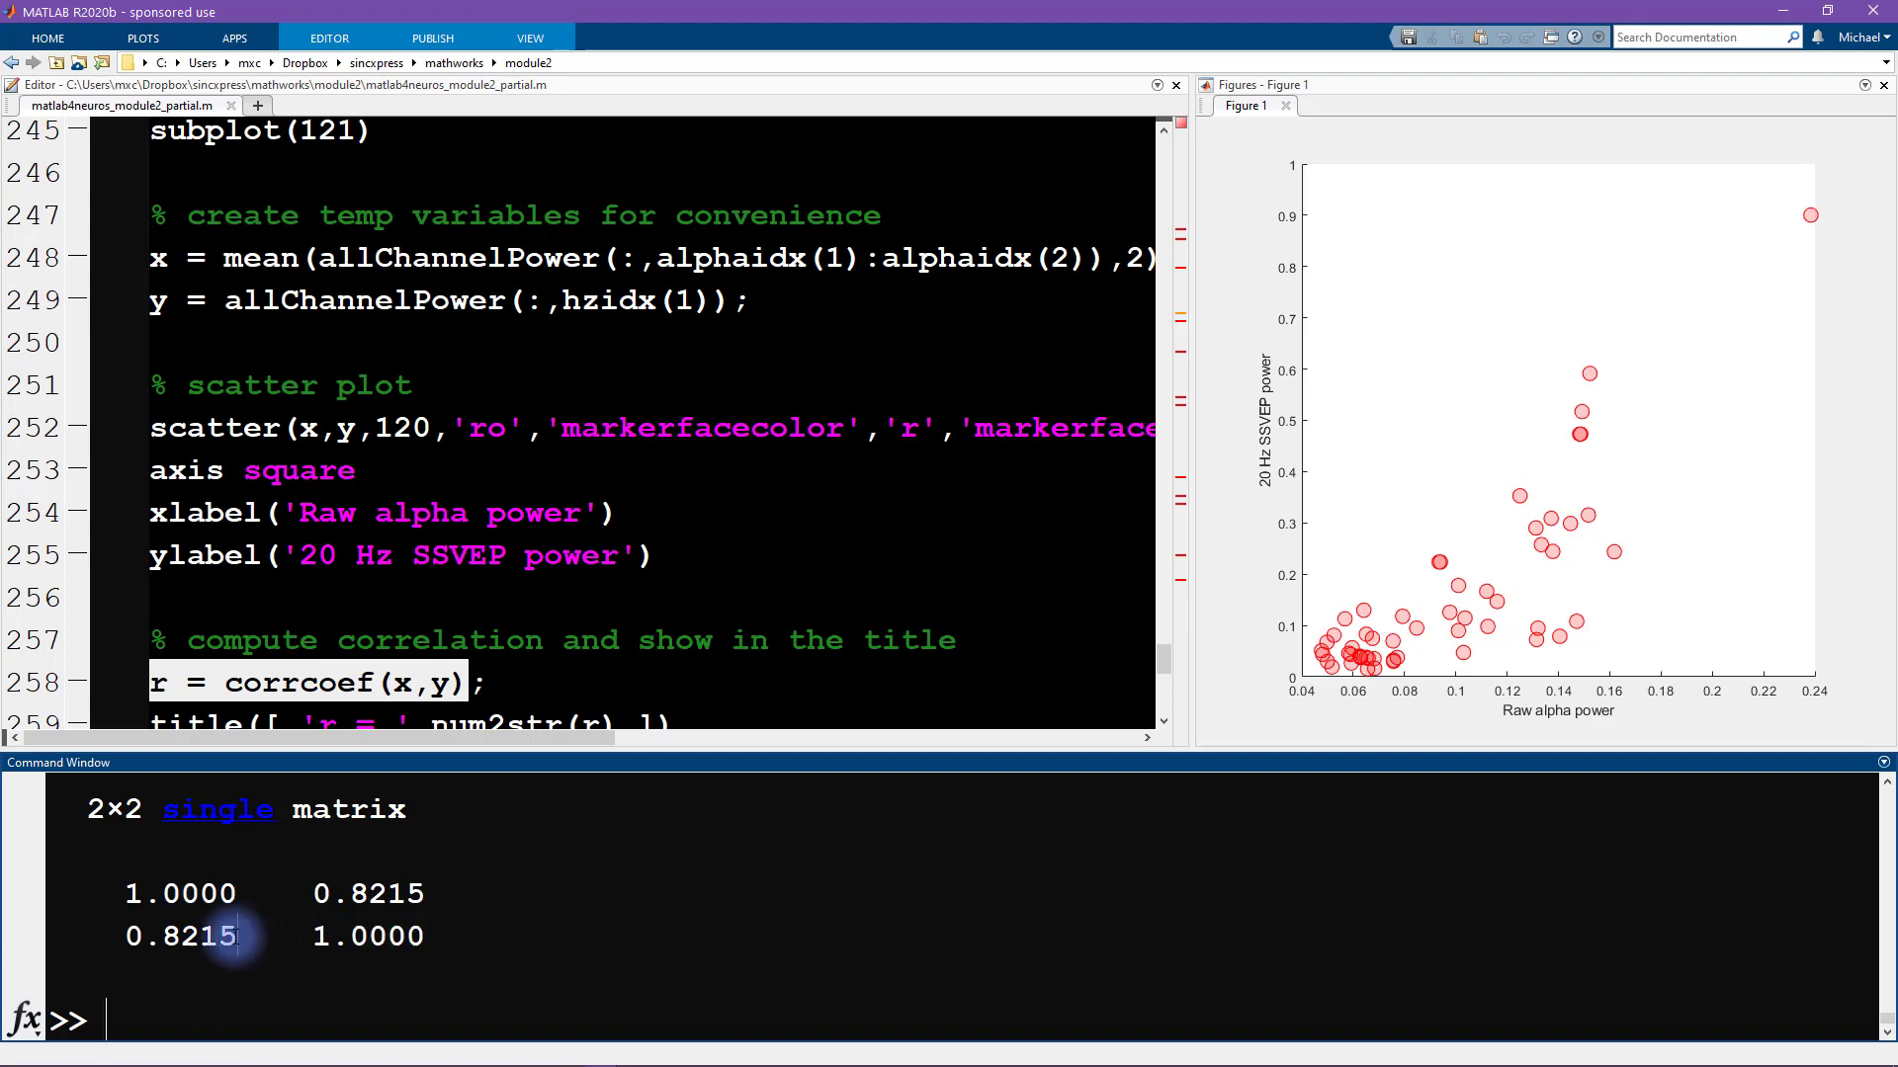
double_click(171, 936)
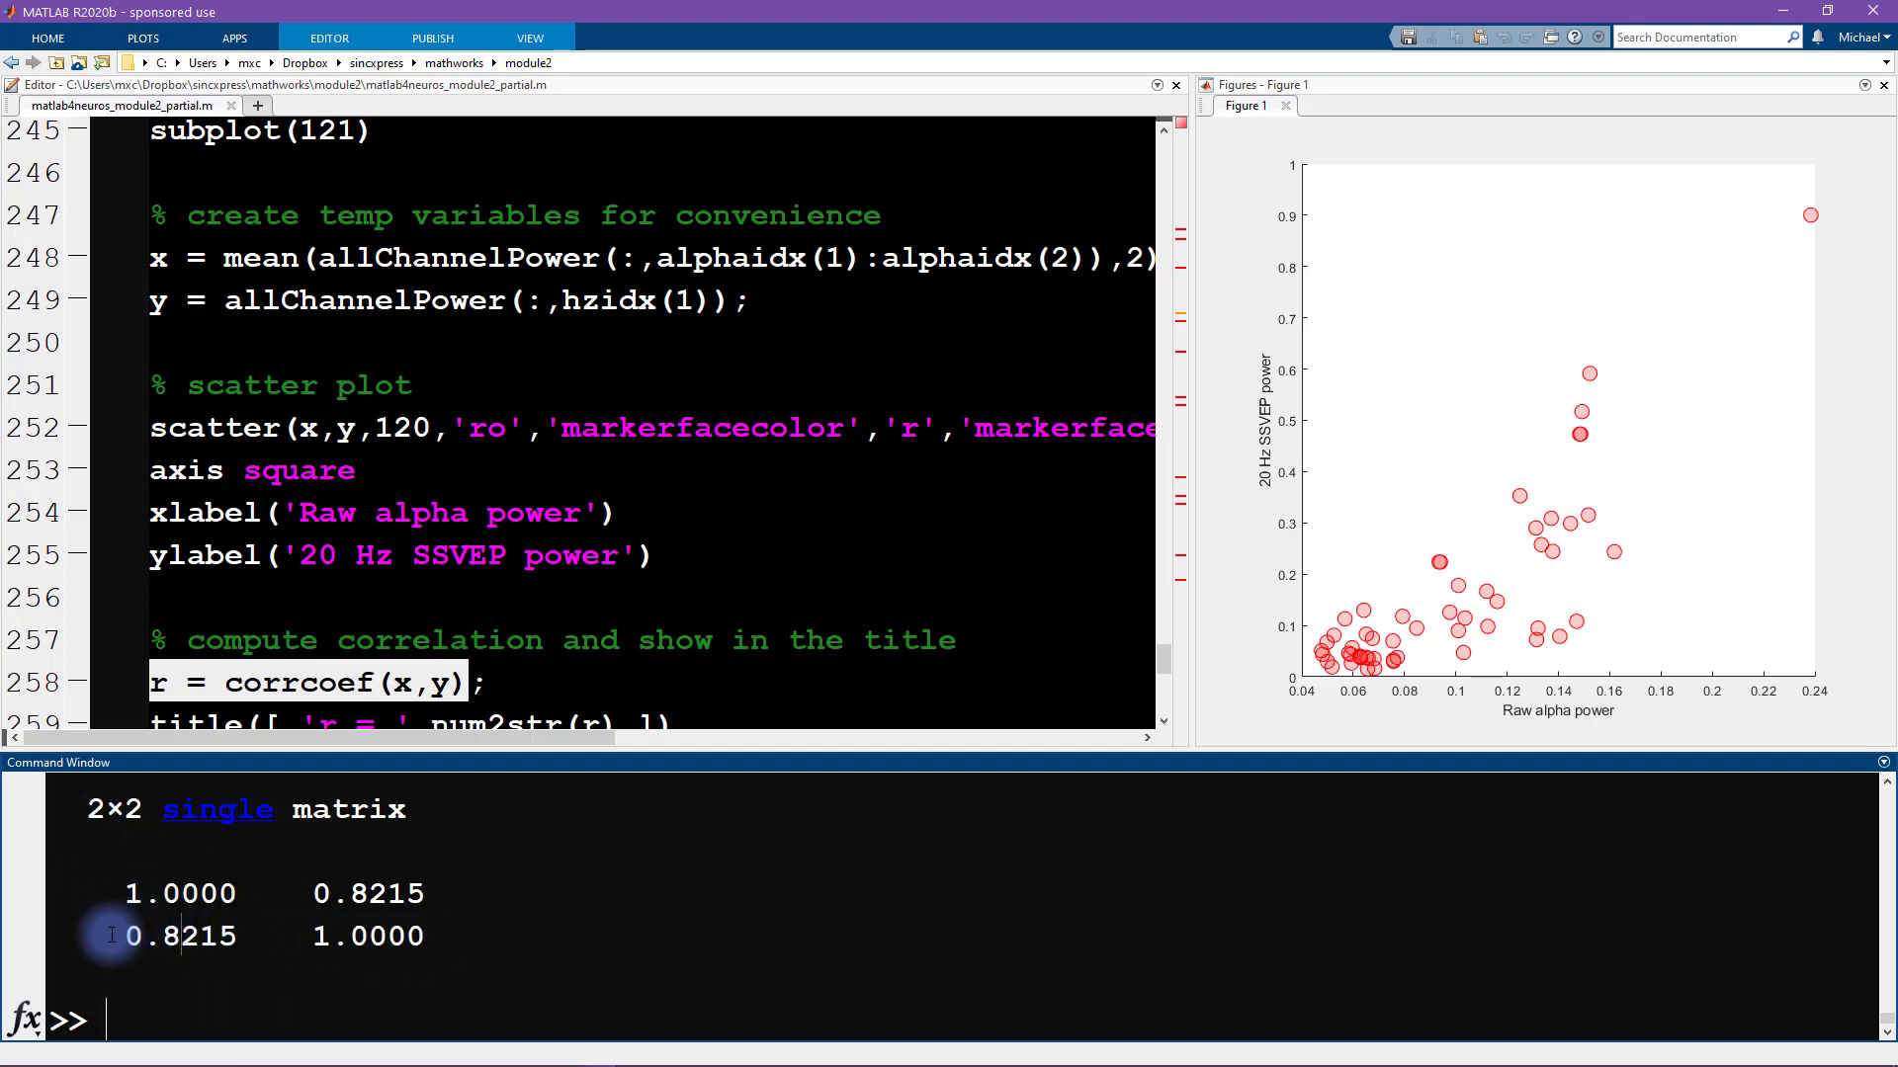
double_click(180, 934)
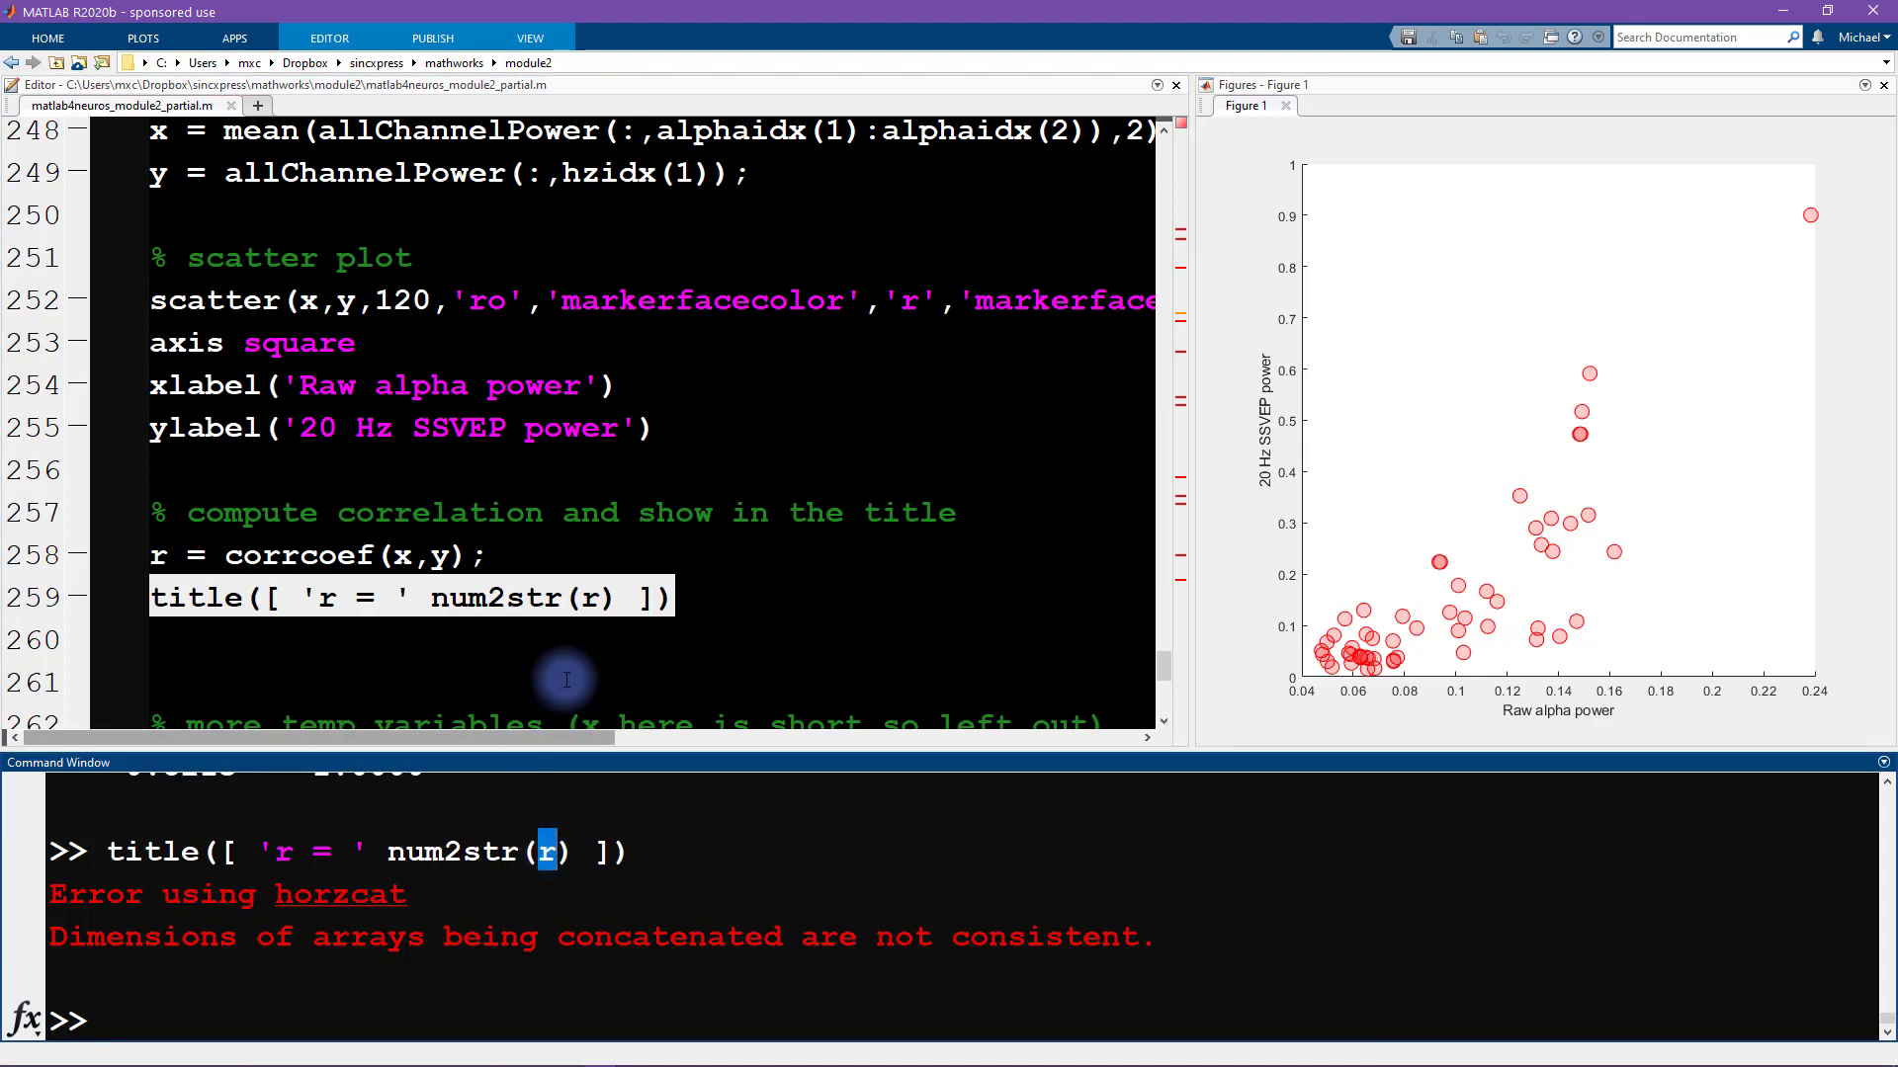
Step: Change num2str(r) to num2str(r(1,2)) in the title line and rerun it
double_click(594, 597)
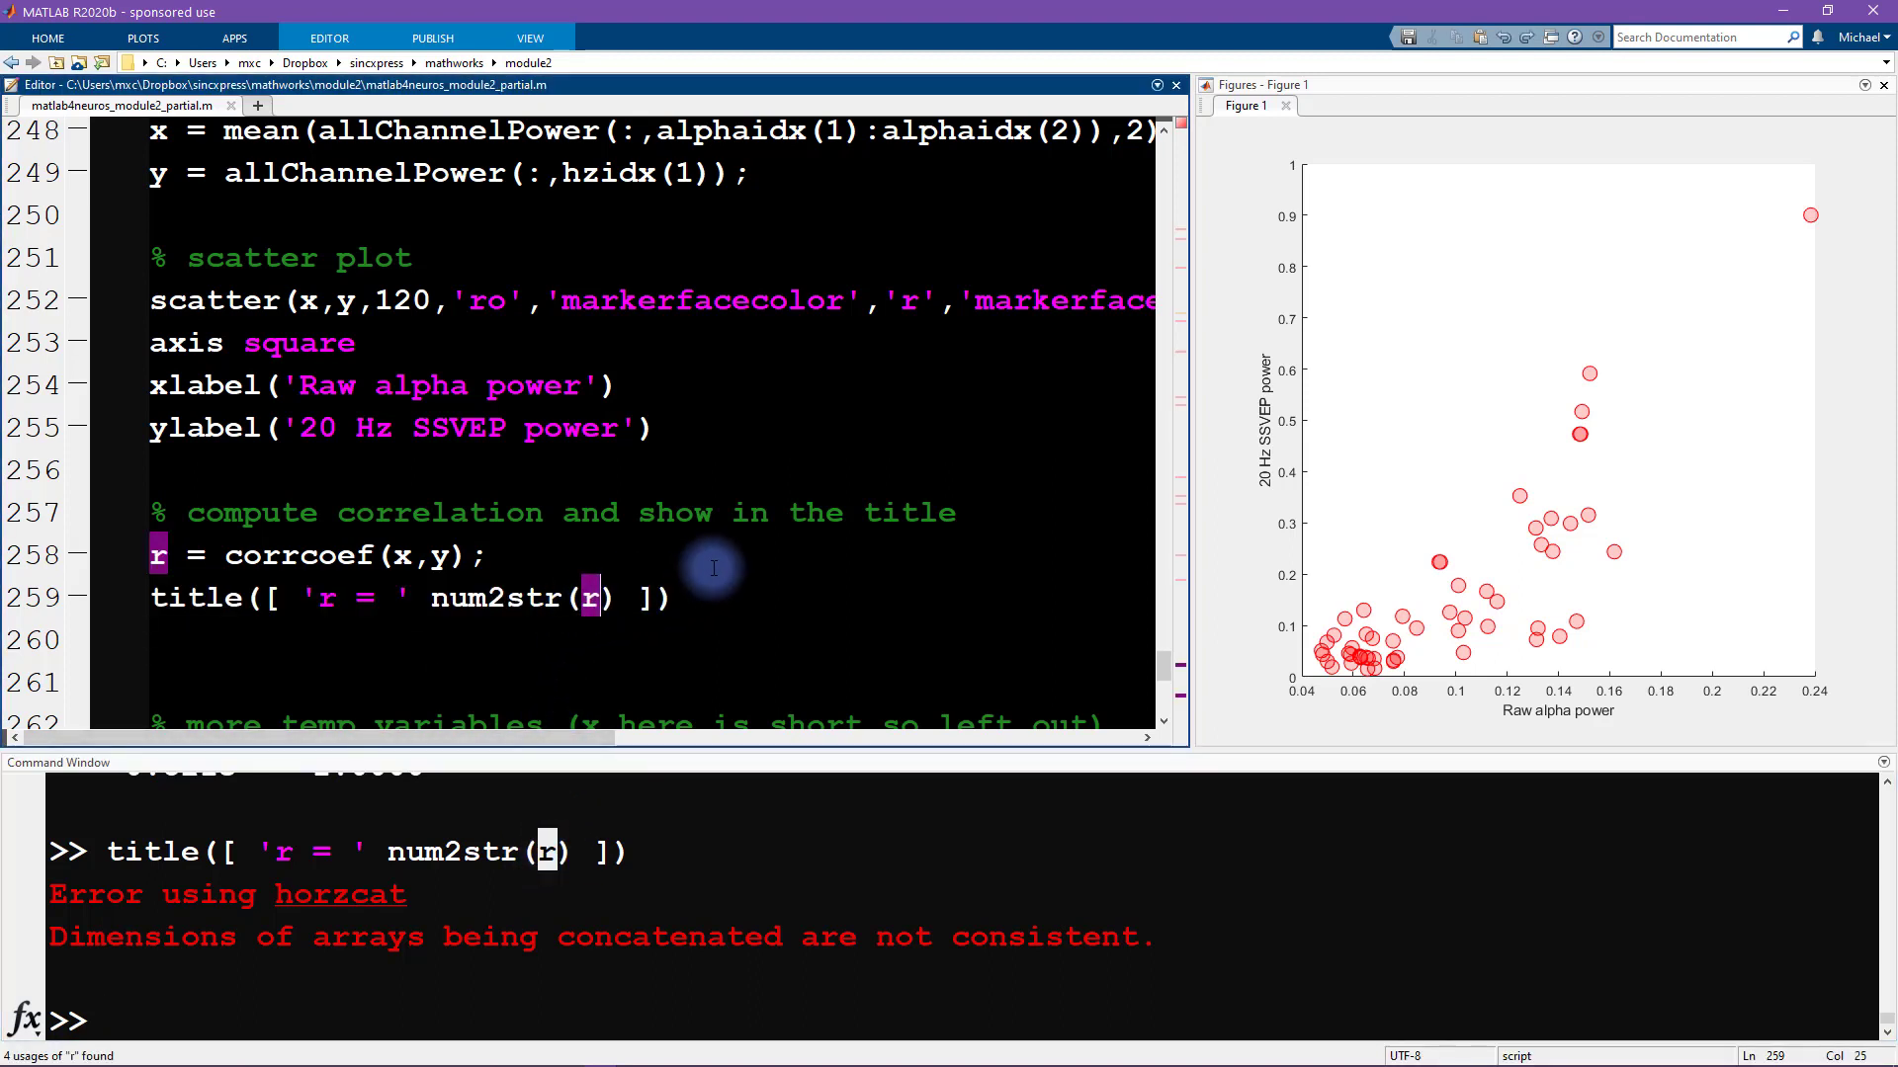
text((1,2)
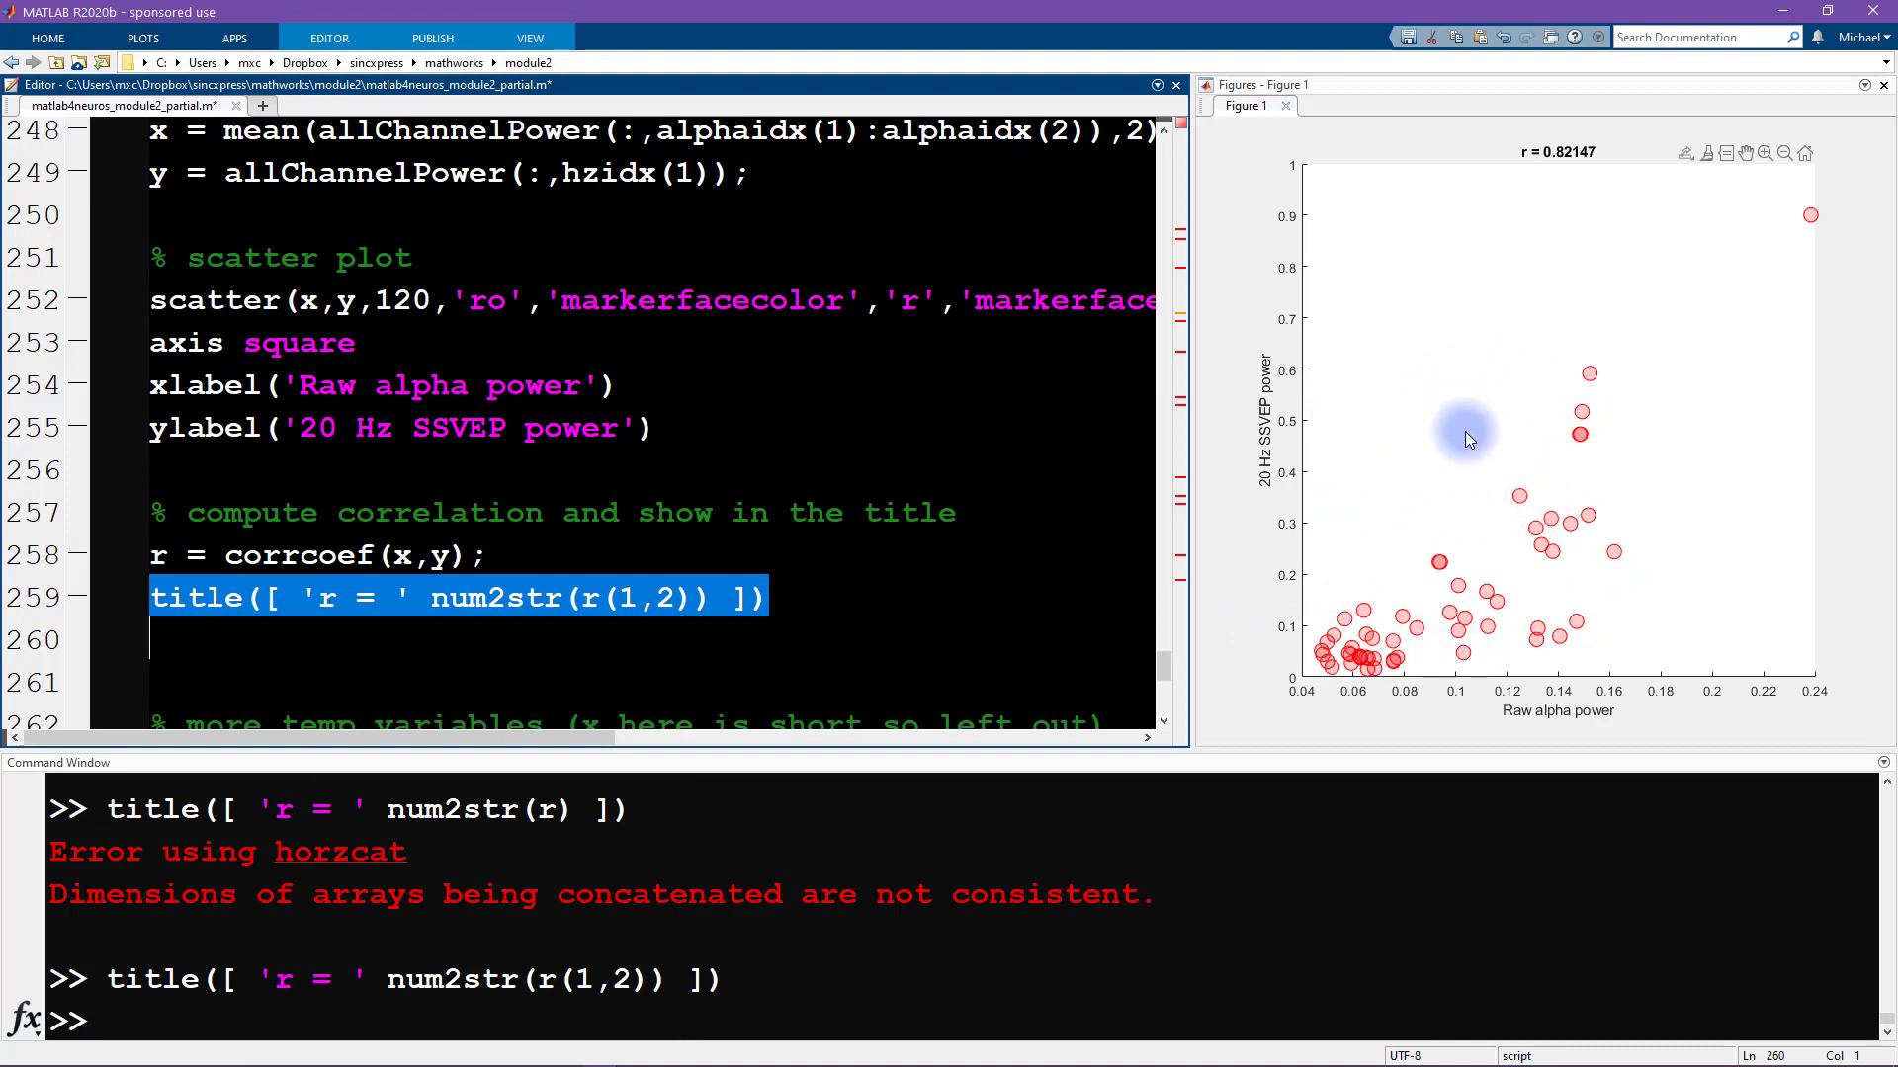
mouse_move(1434, 615)
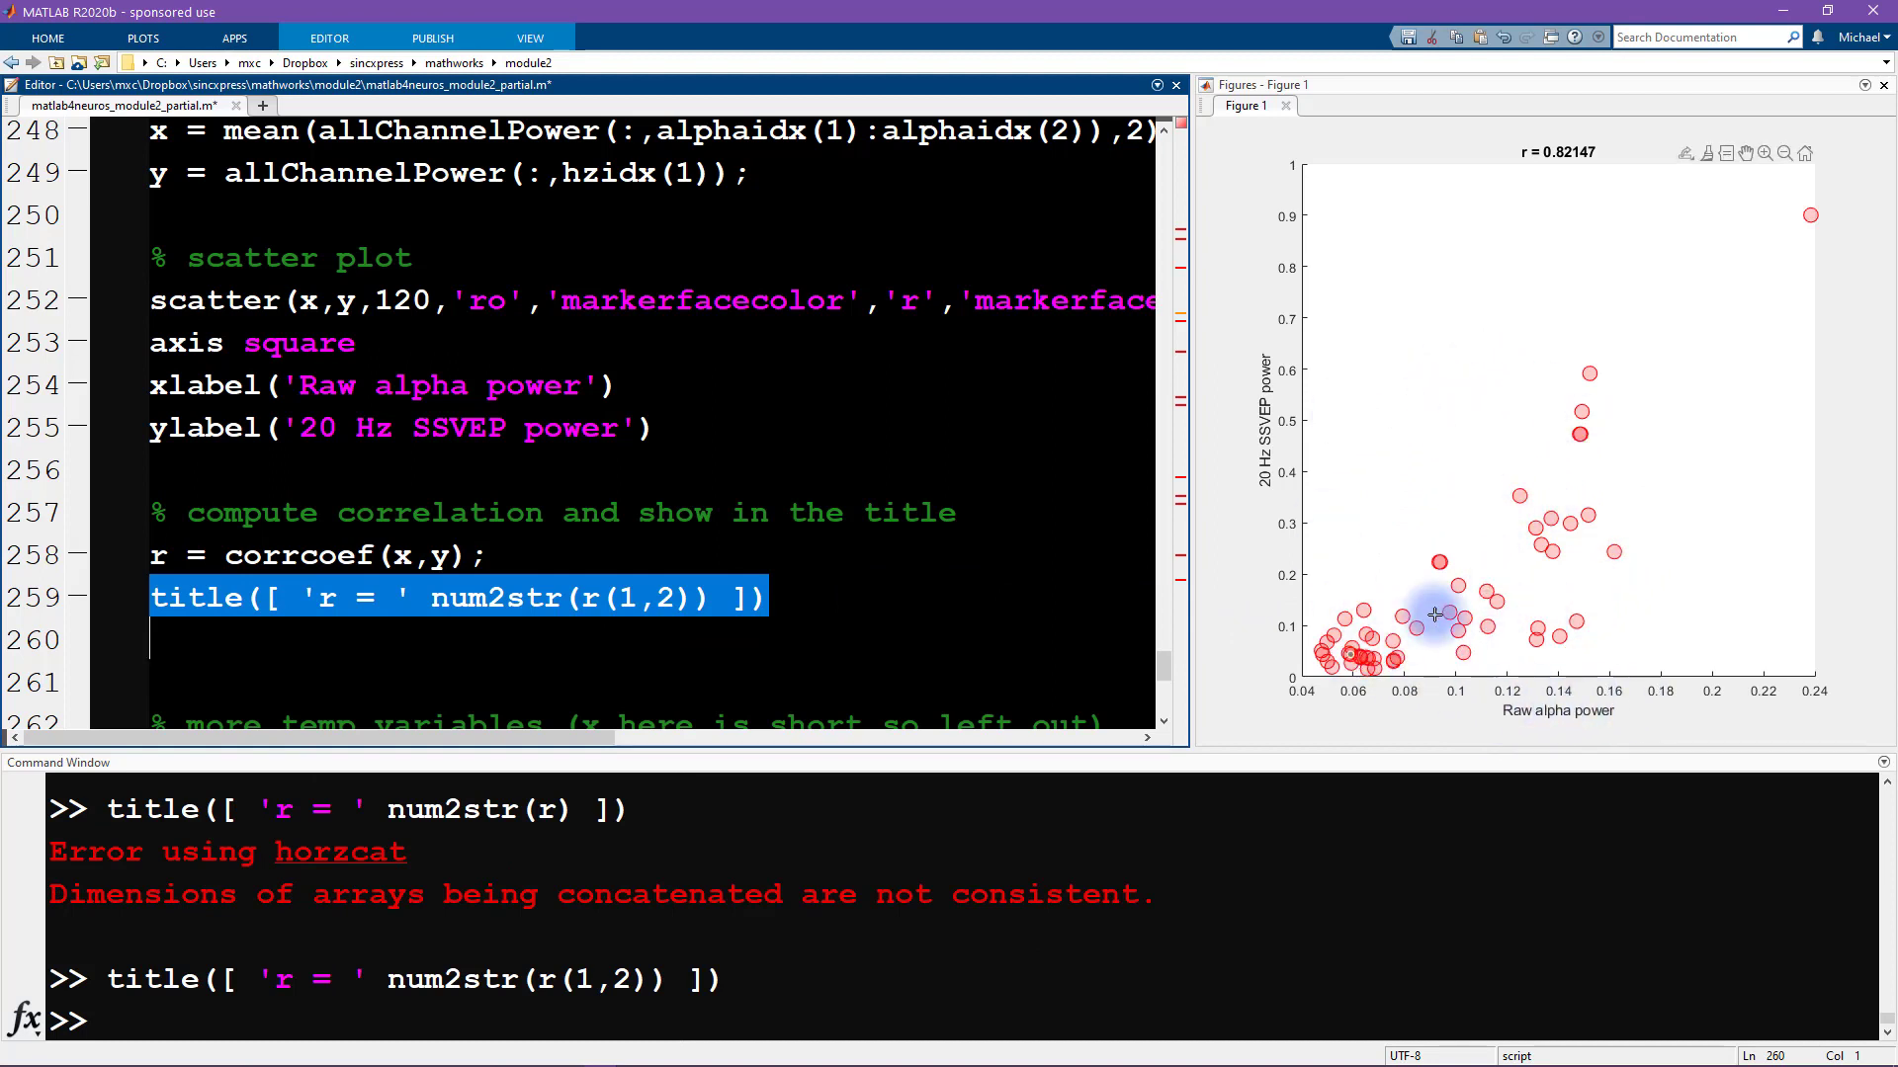
mouse_move(1561, 275)
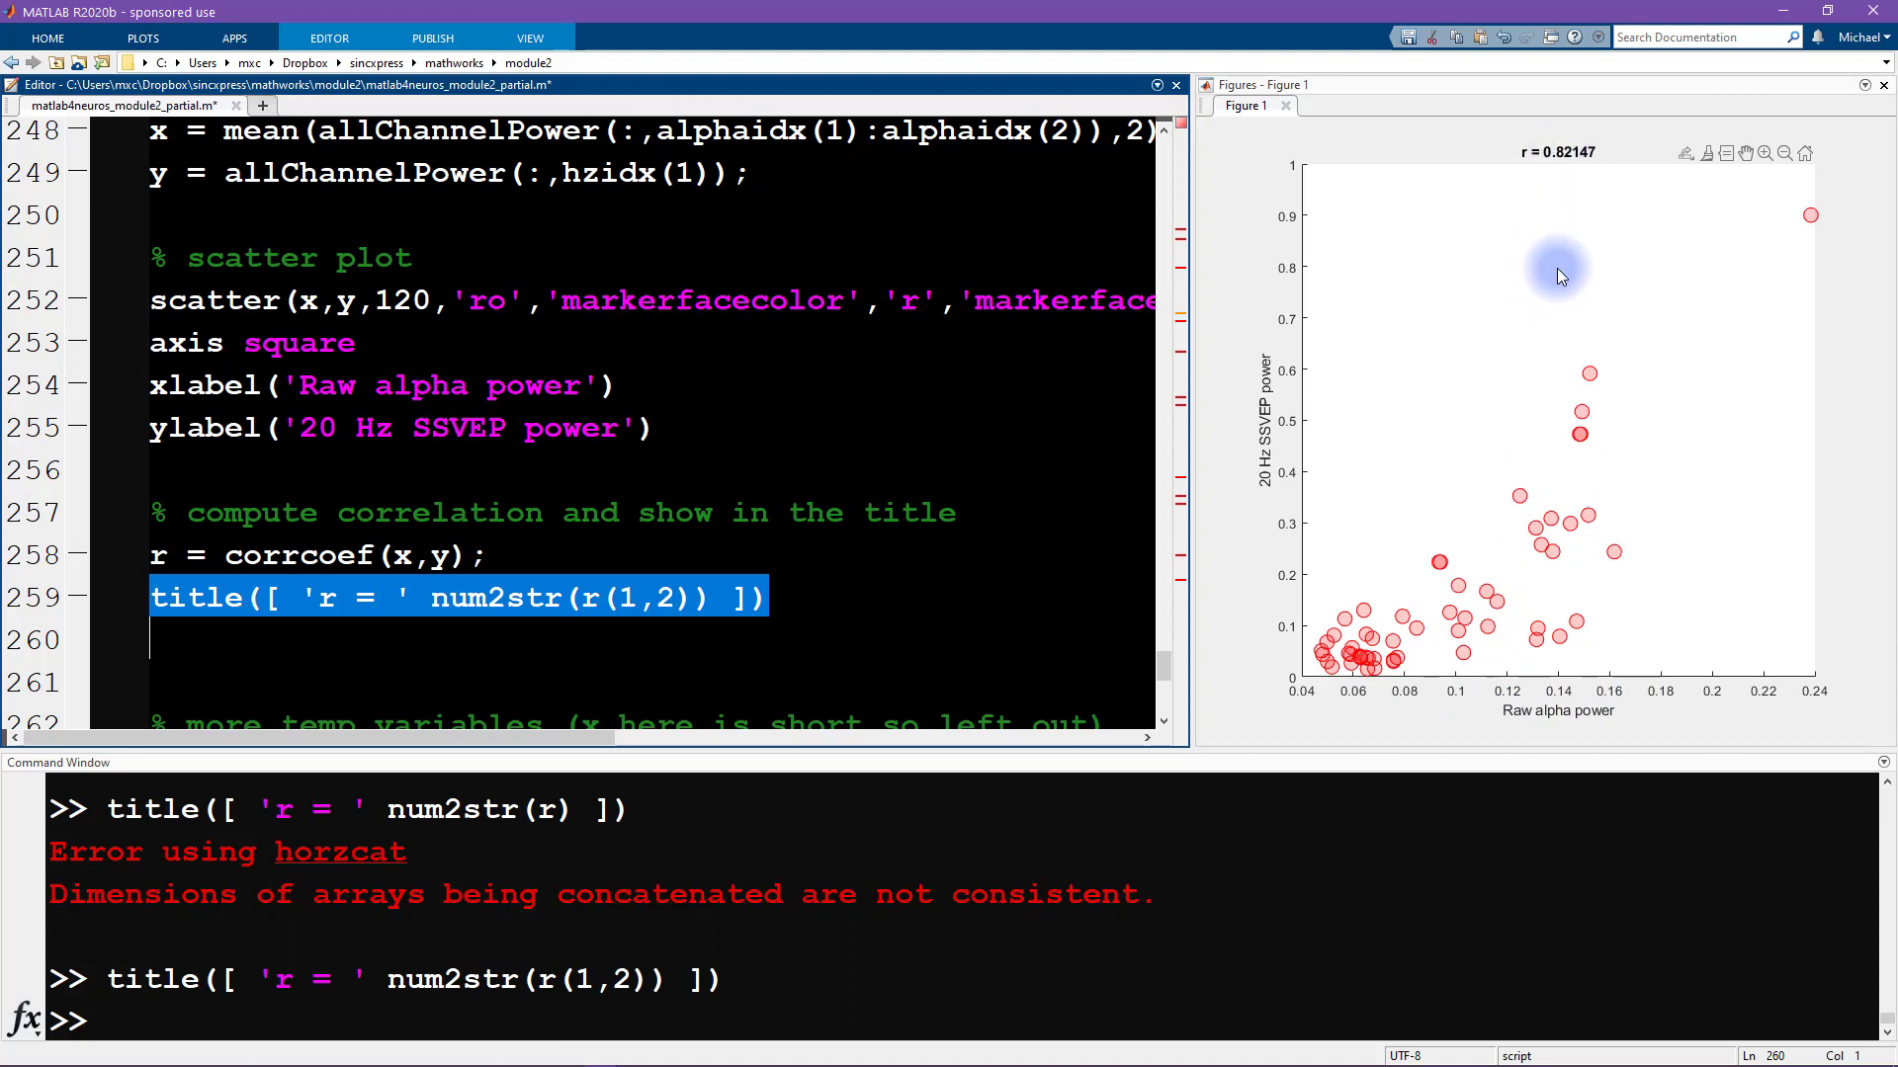
mouse_move(1268, 405)
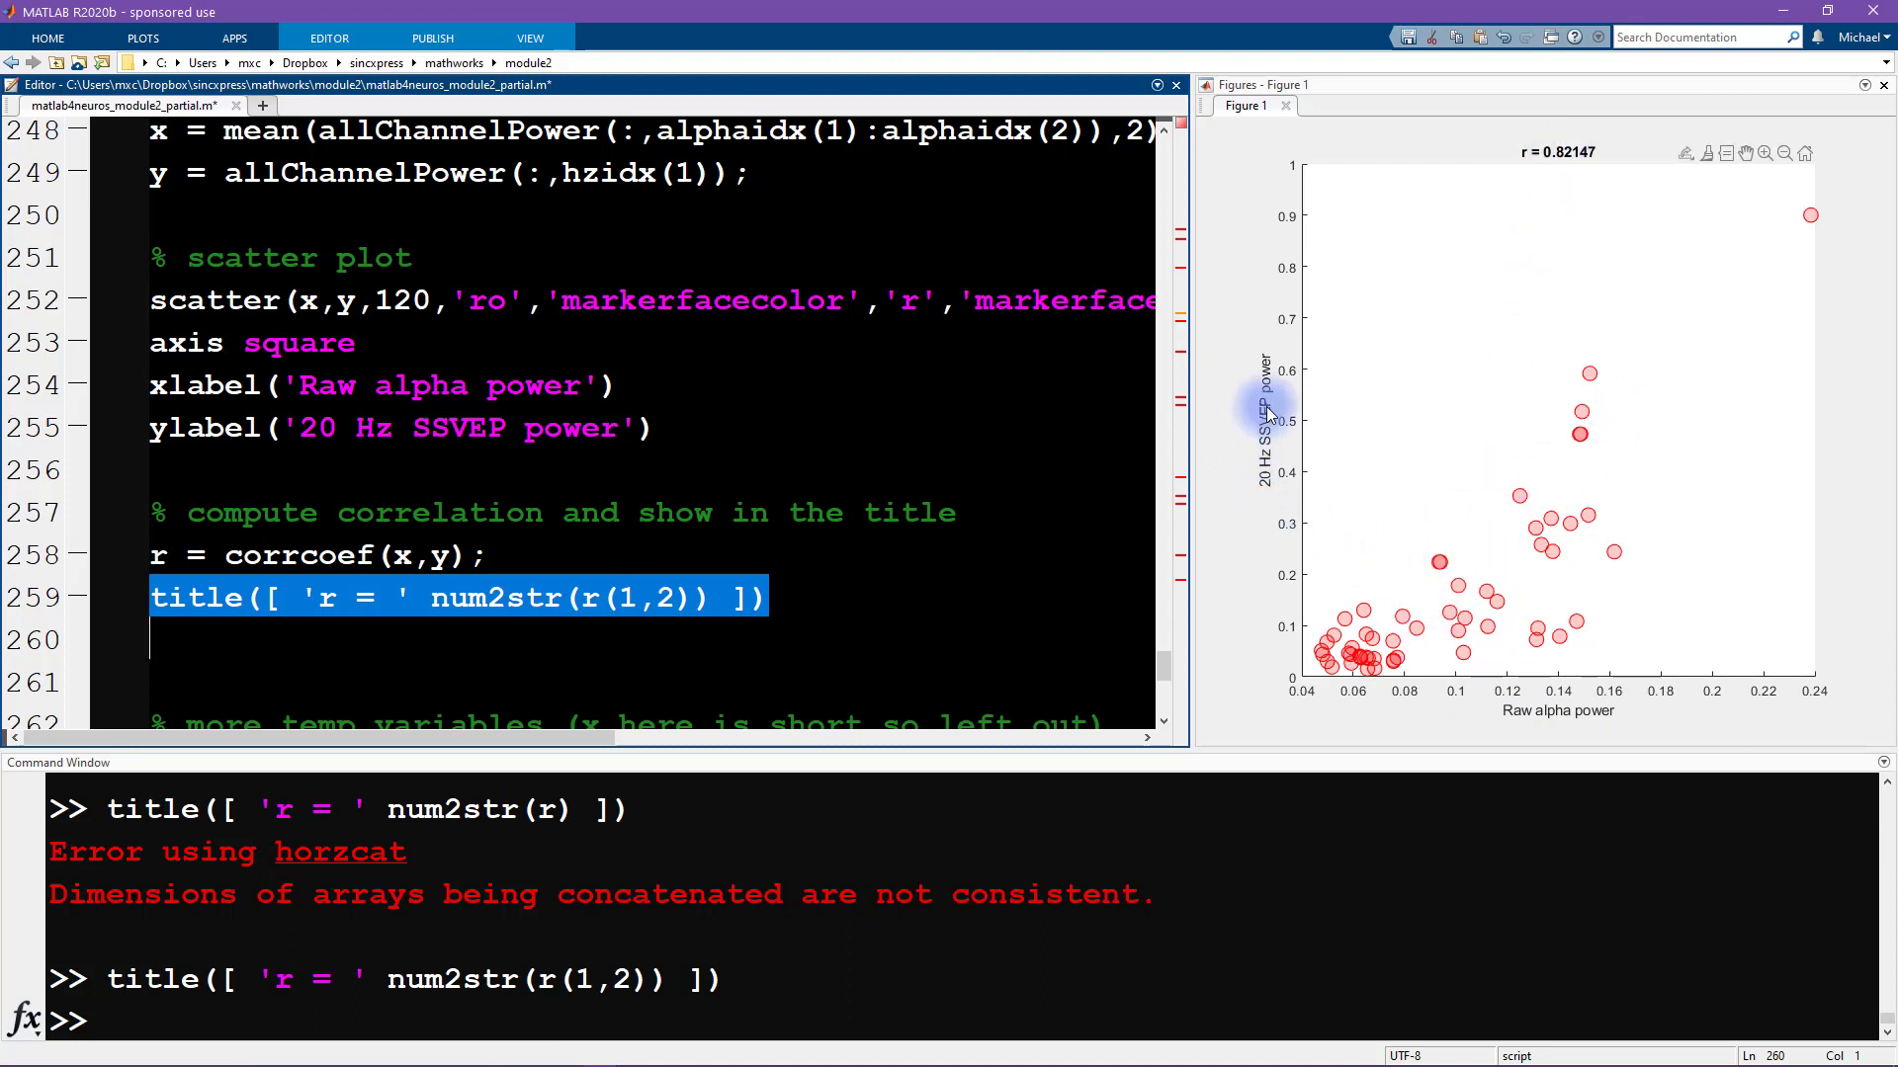
mouse_move(1259, 589)
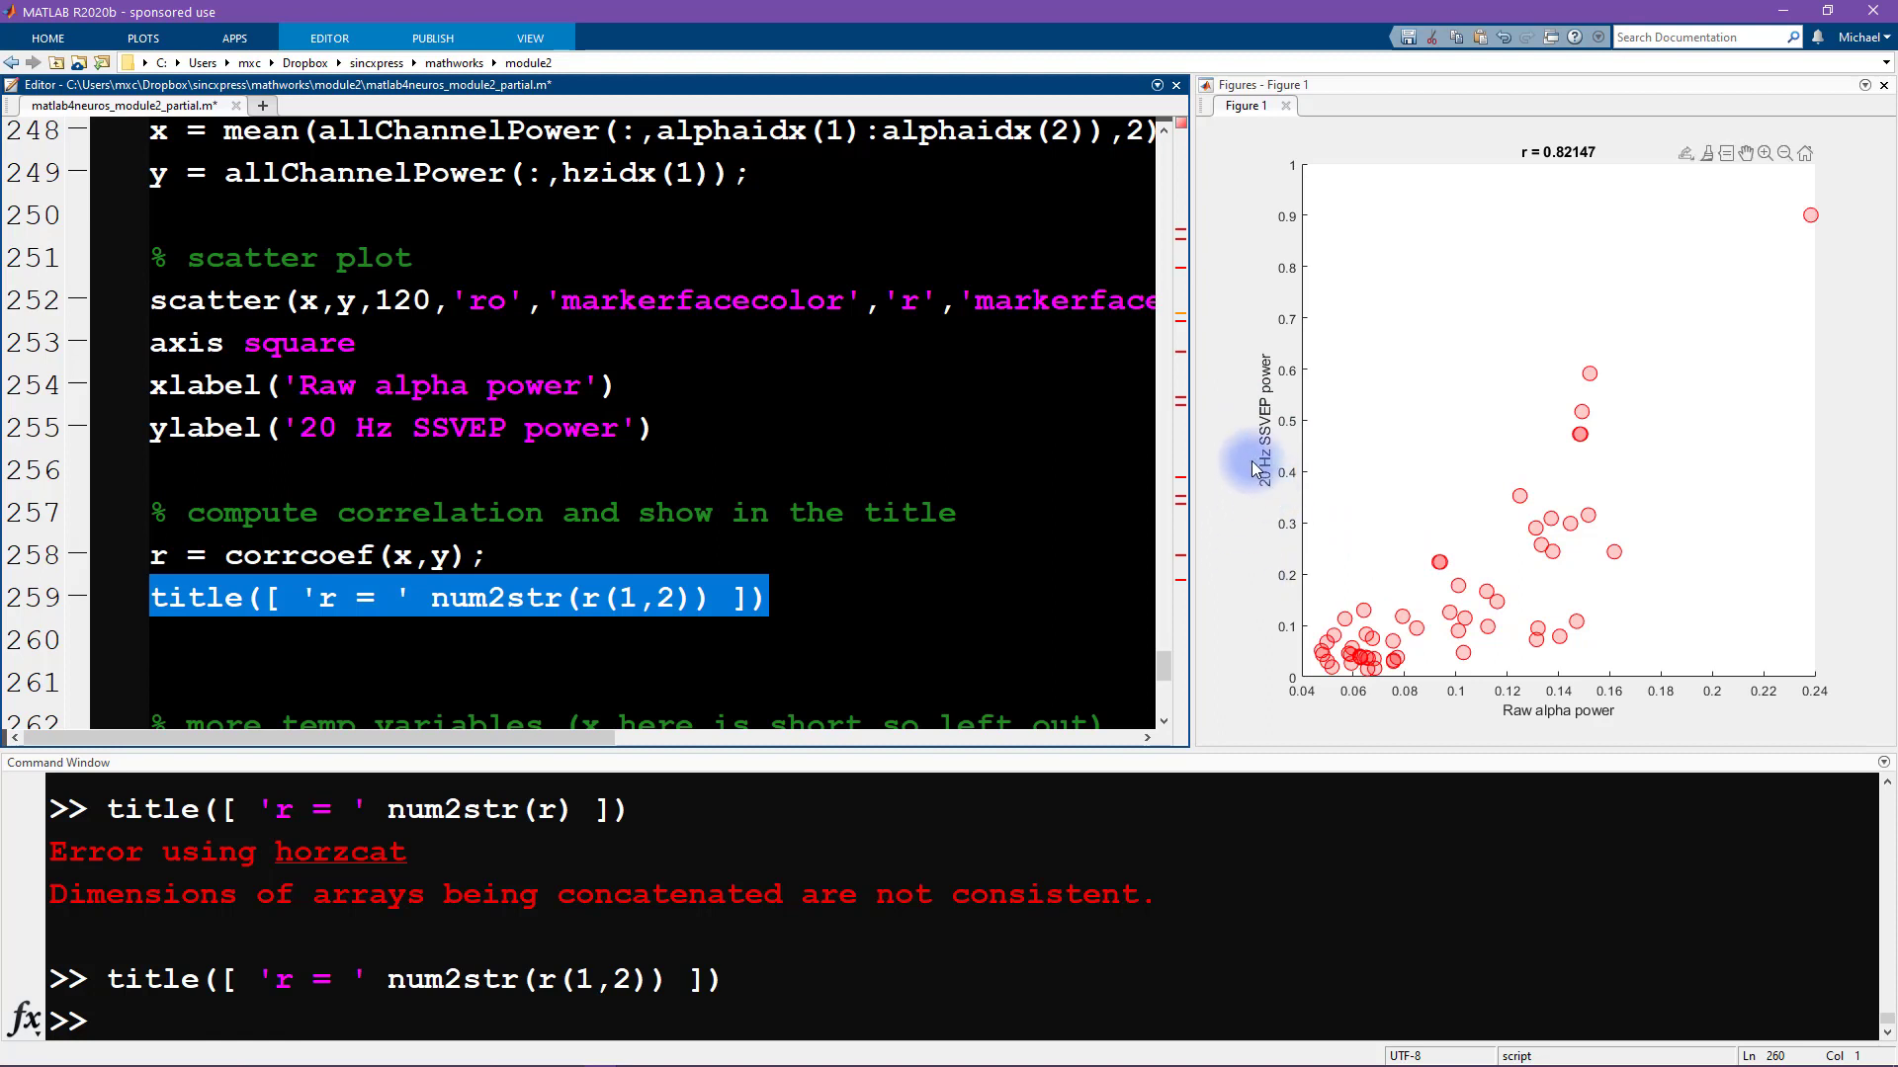
mouse_move(1537, 620)
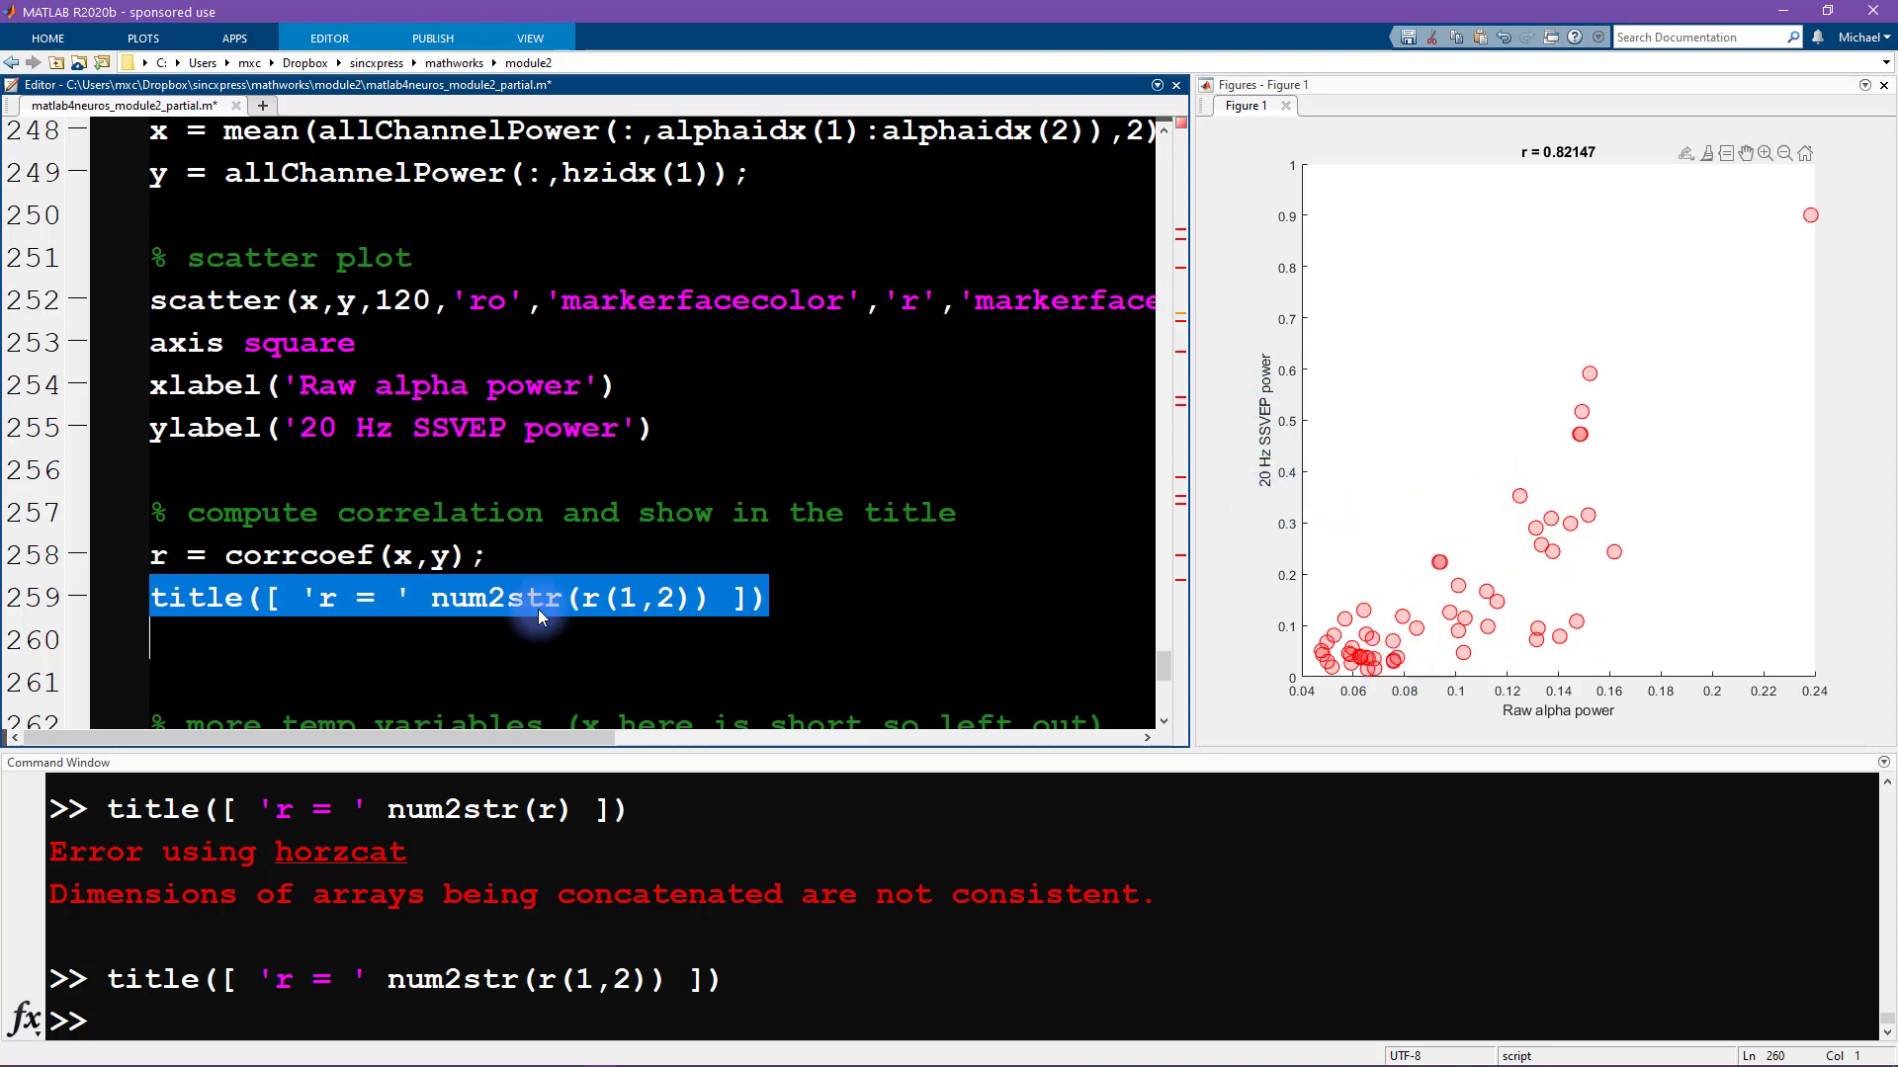
scroll(down, 3)
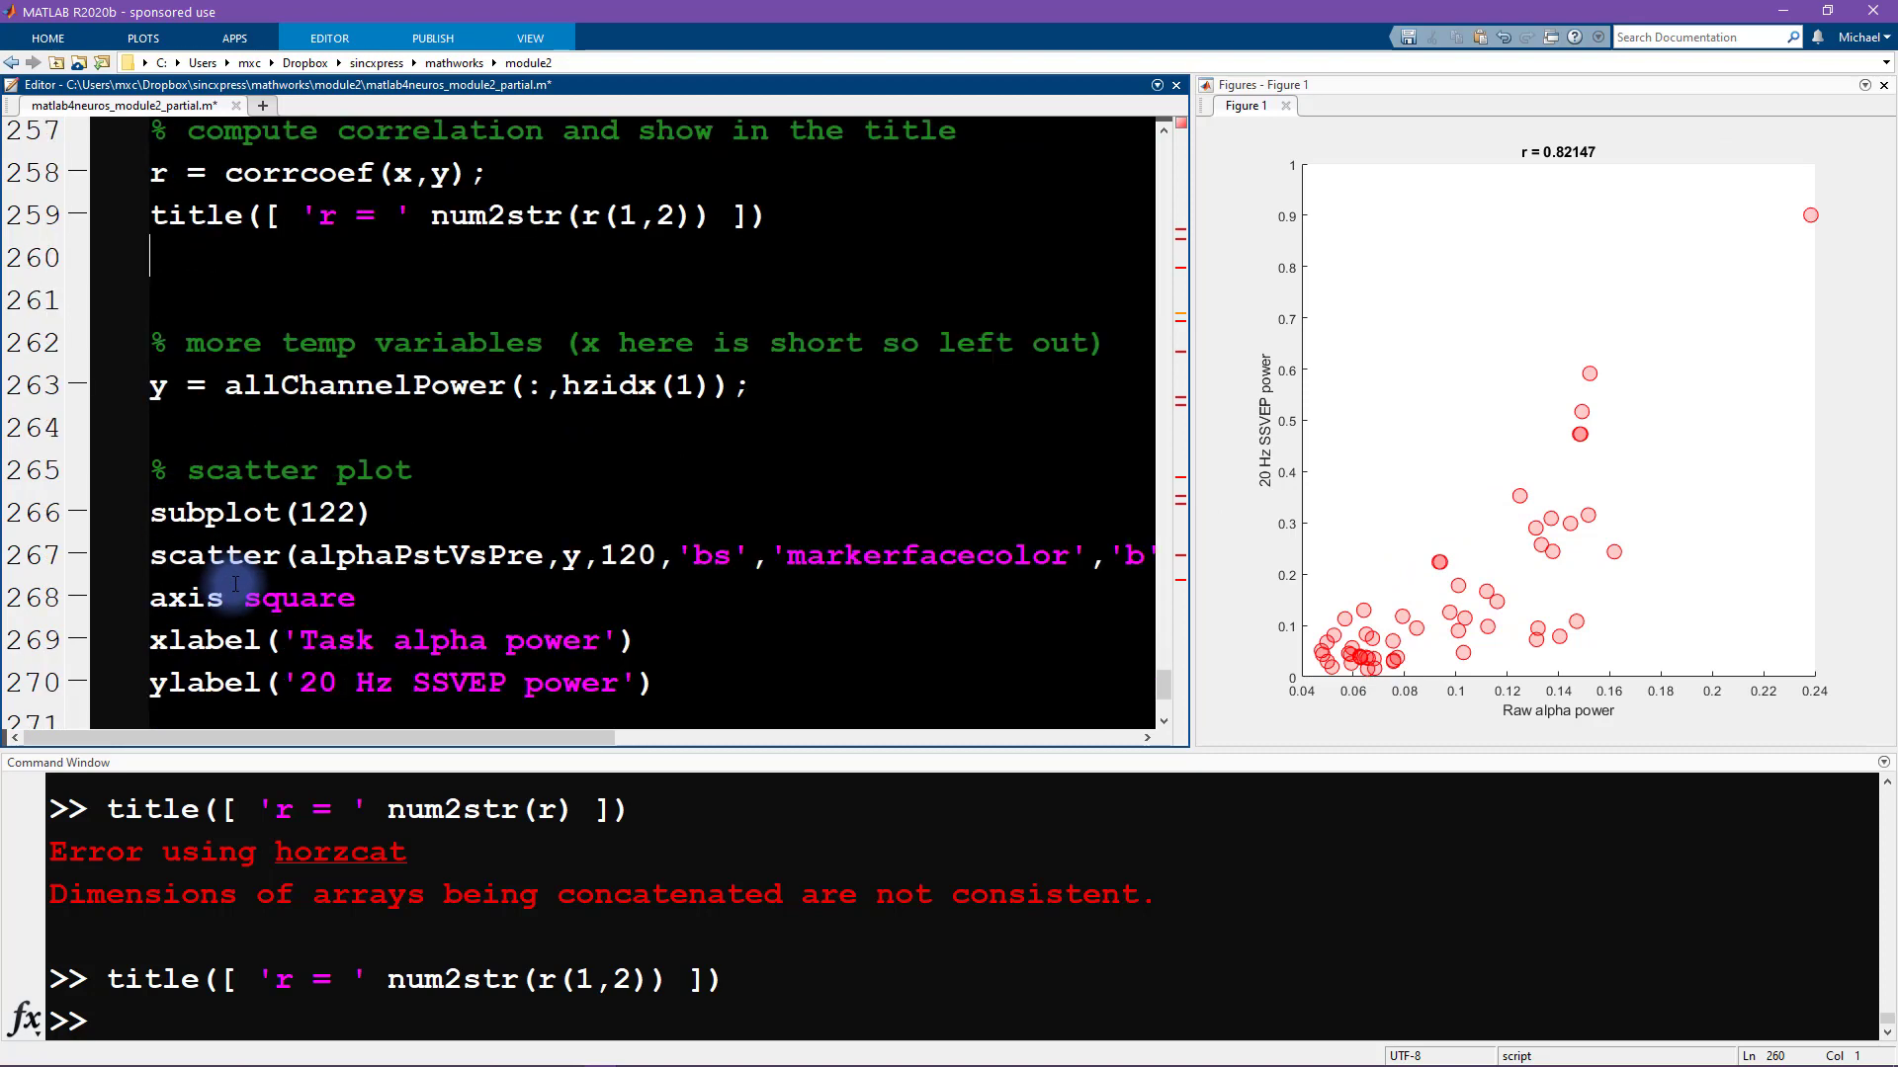
click(301, 555)
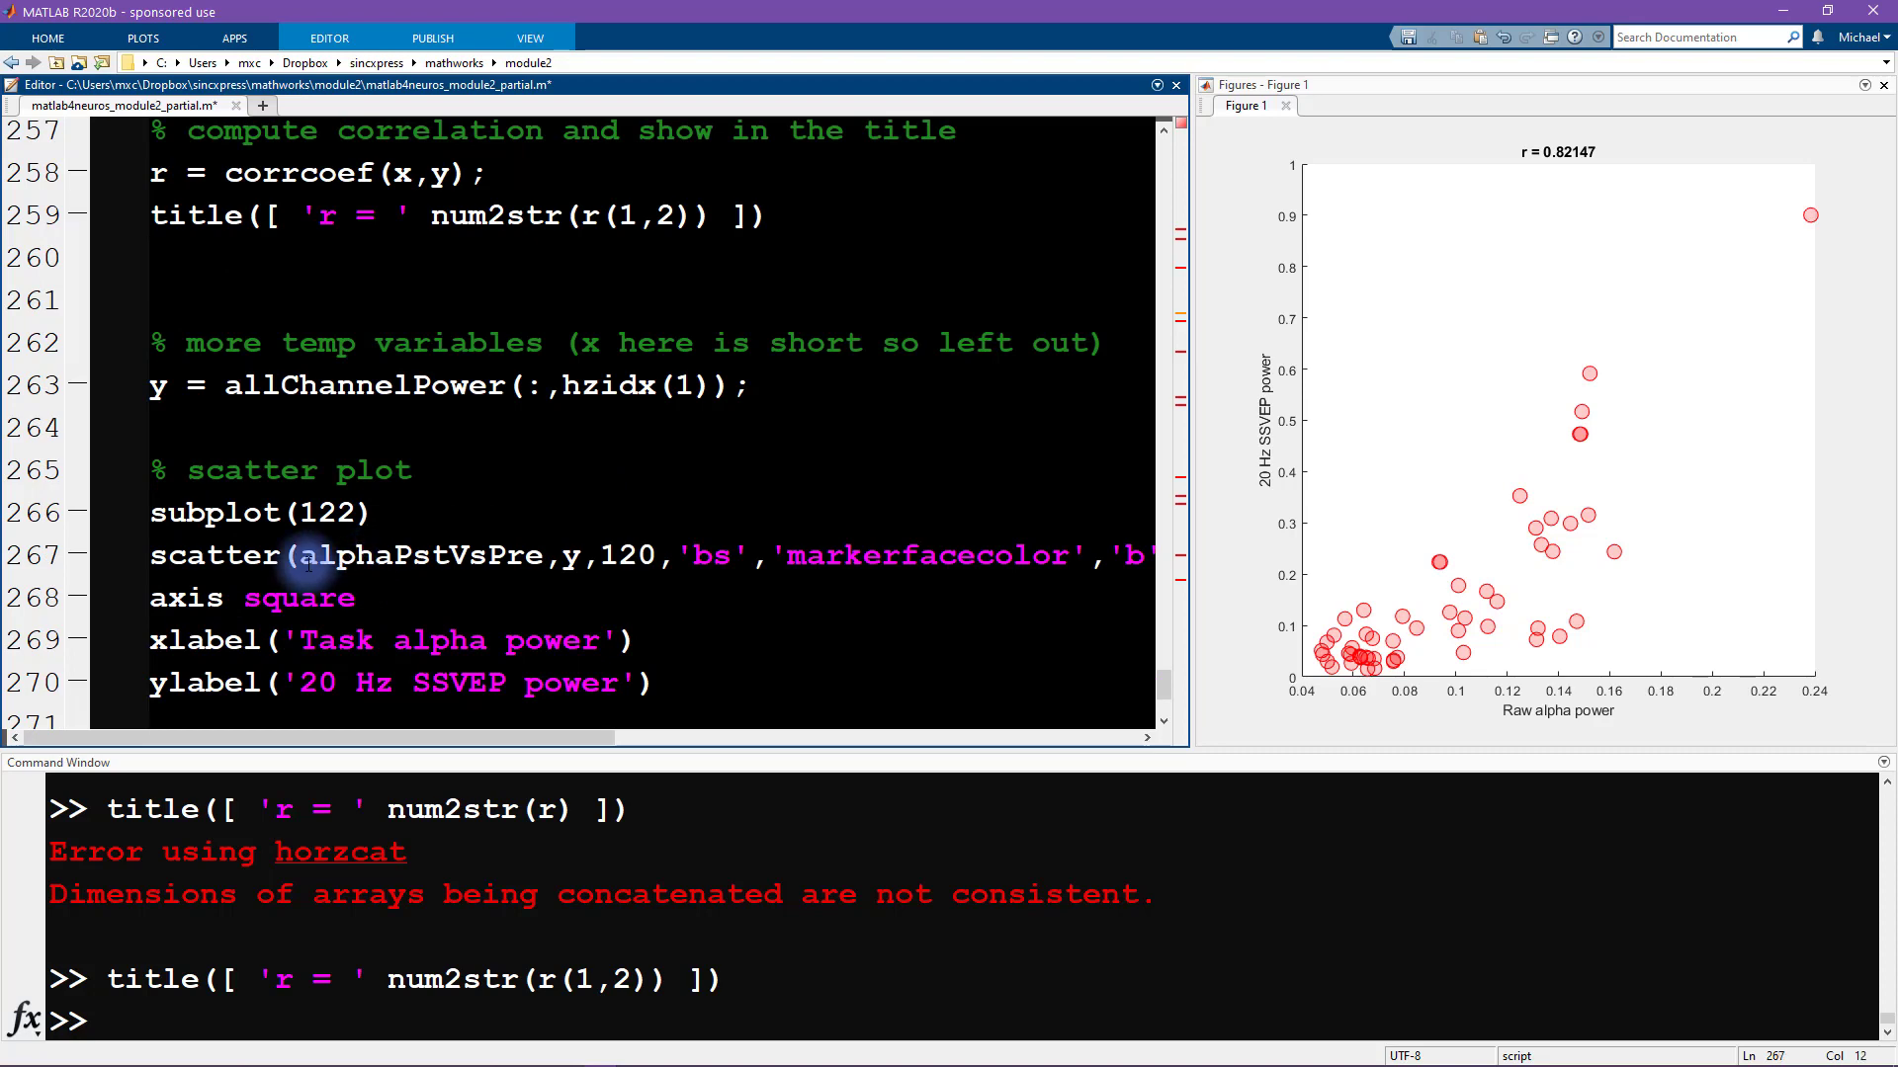
double_click(419, 555)
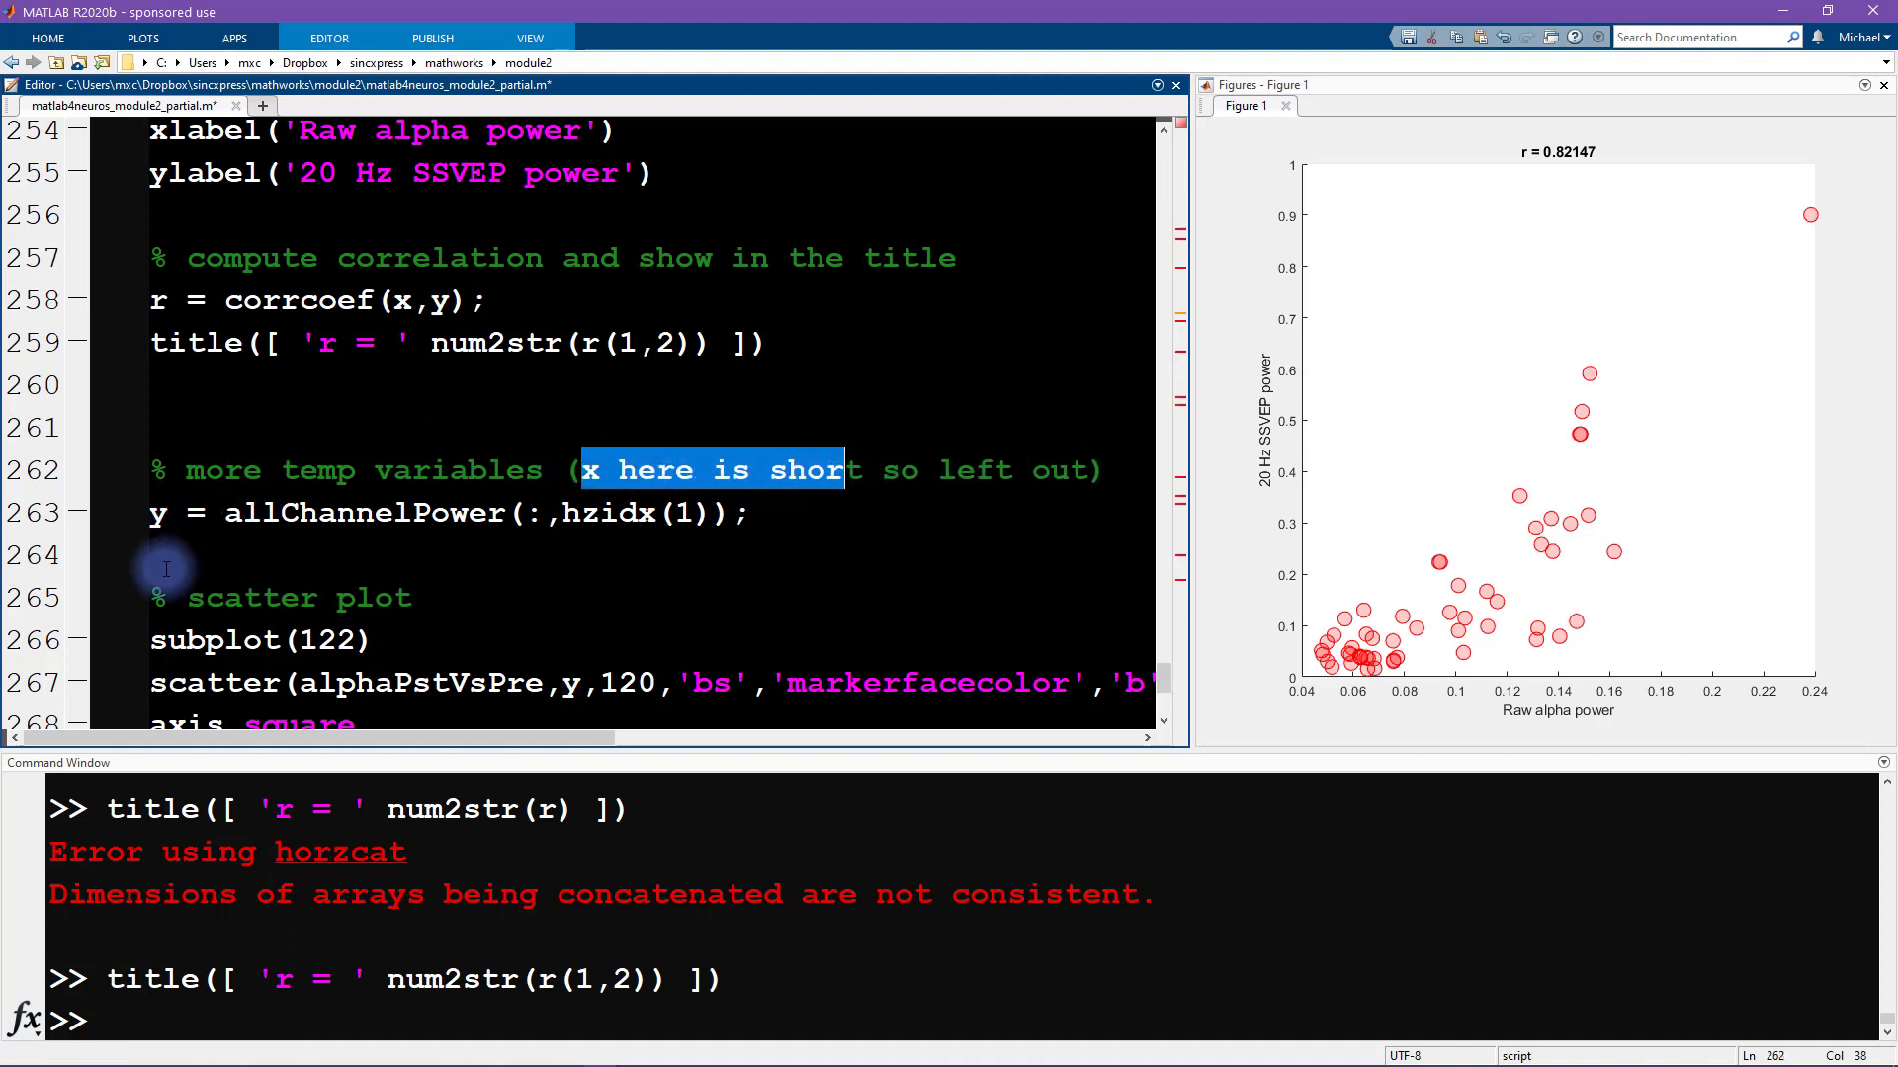
mouse_move(240, 428)
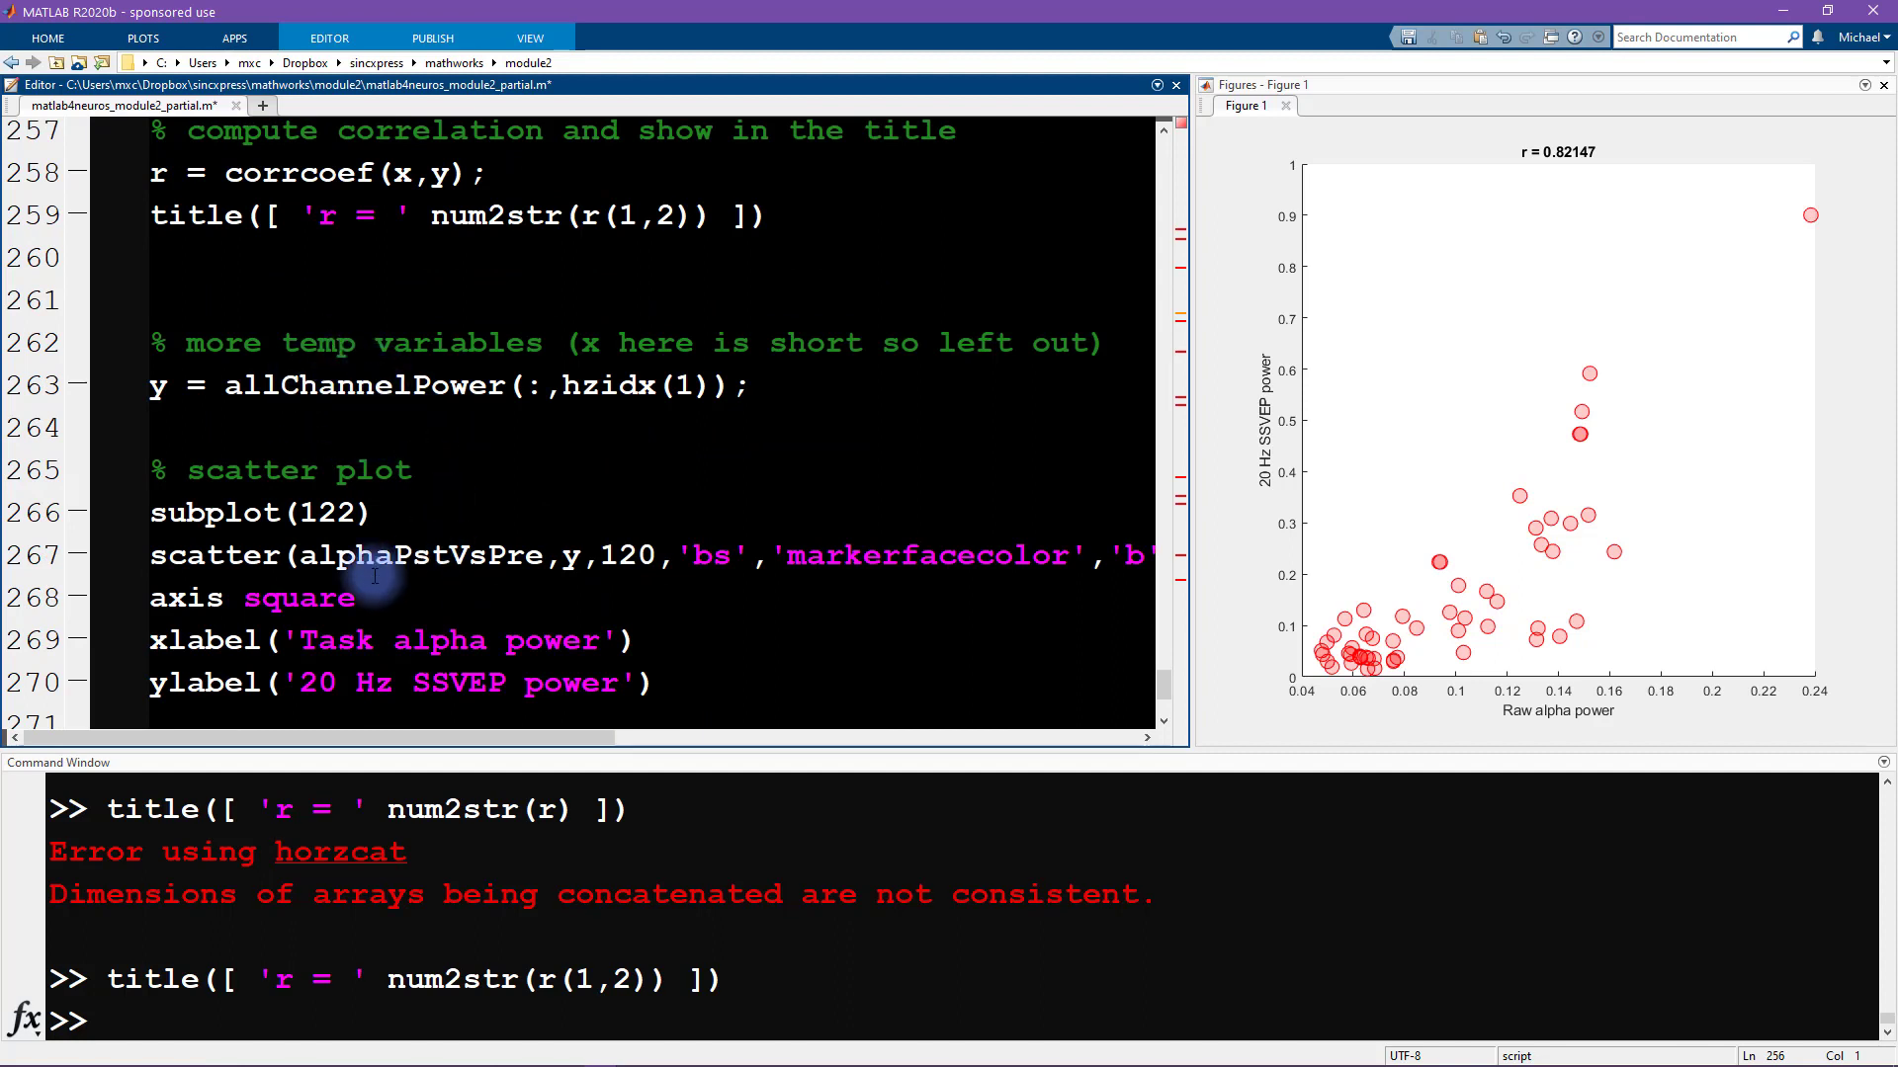
double_click(420, 555)
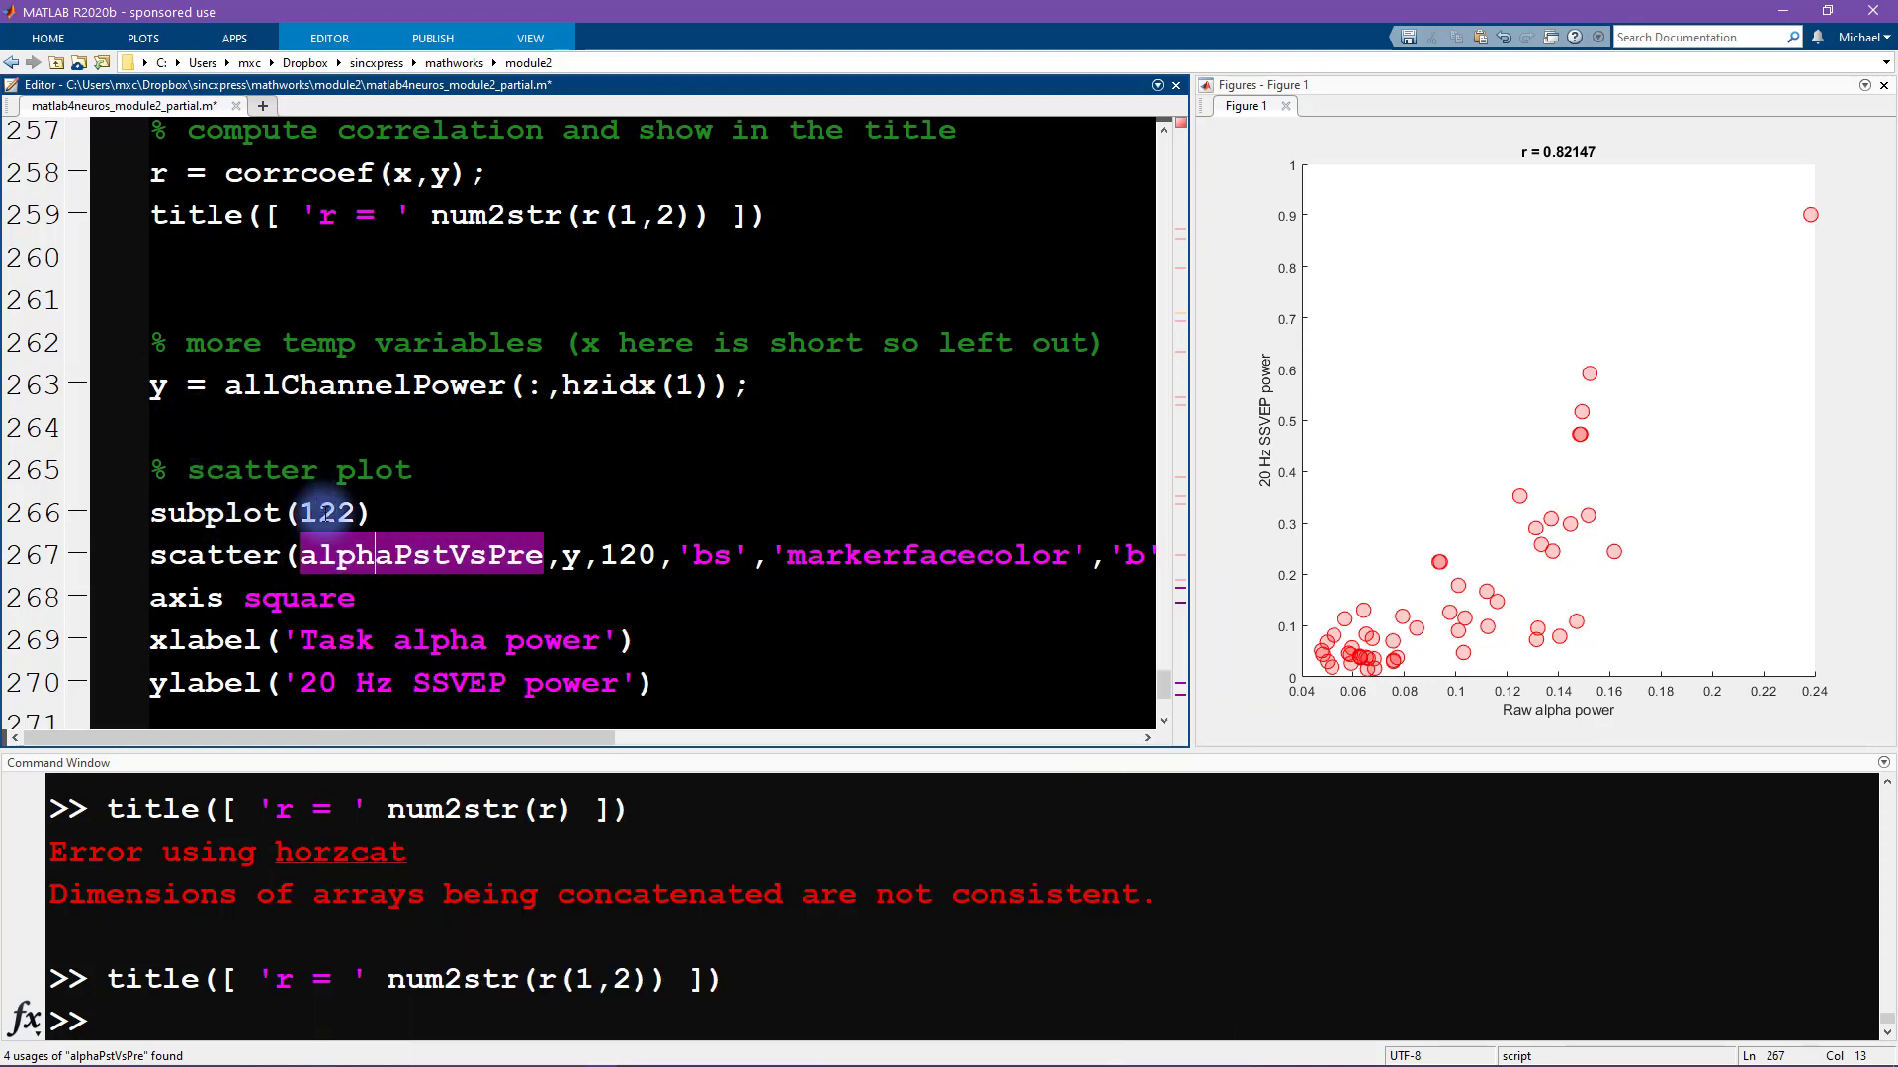
double_click(422, 556)
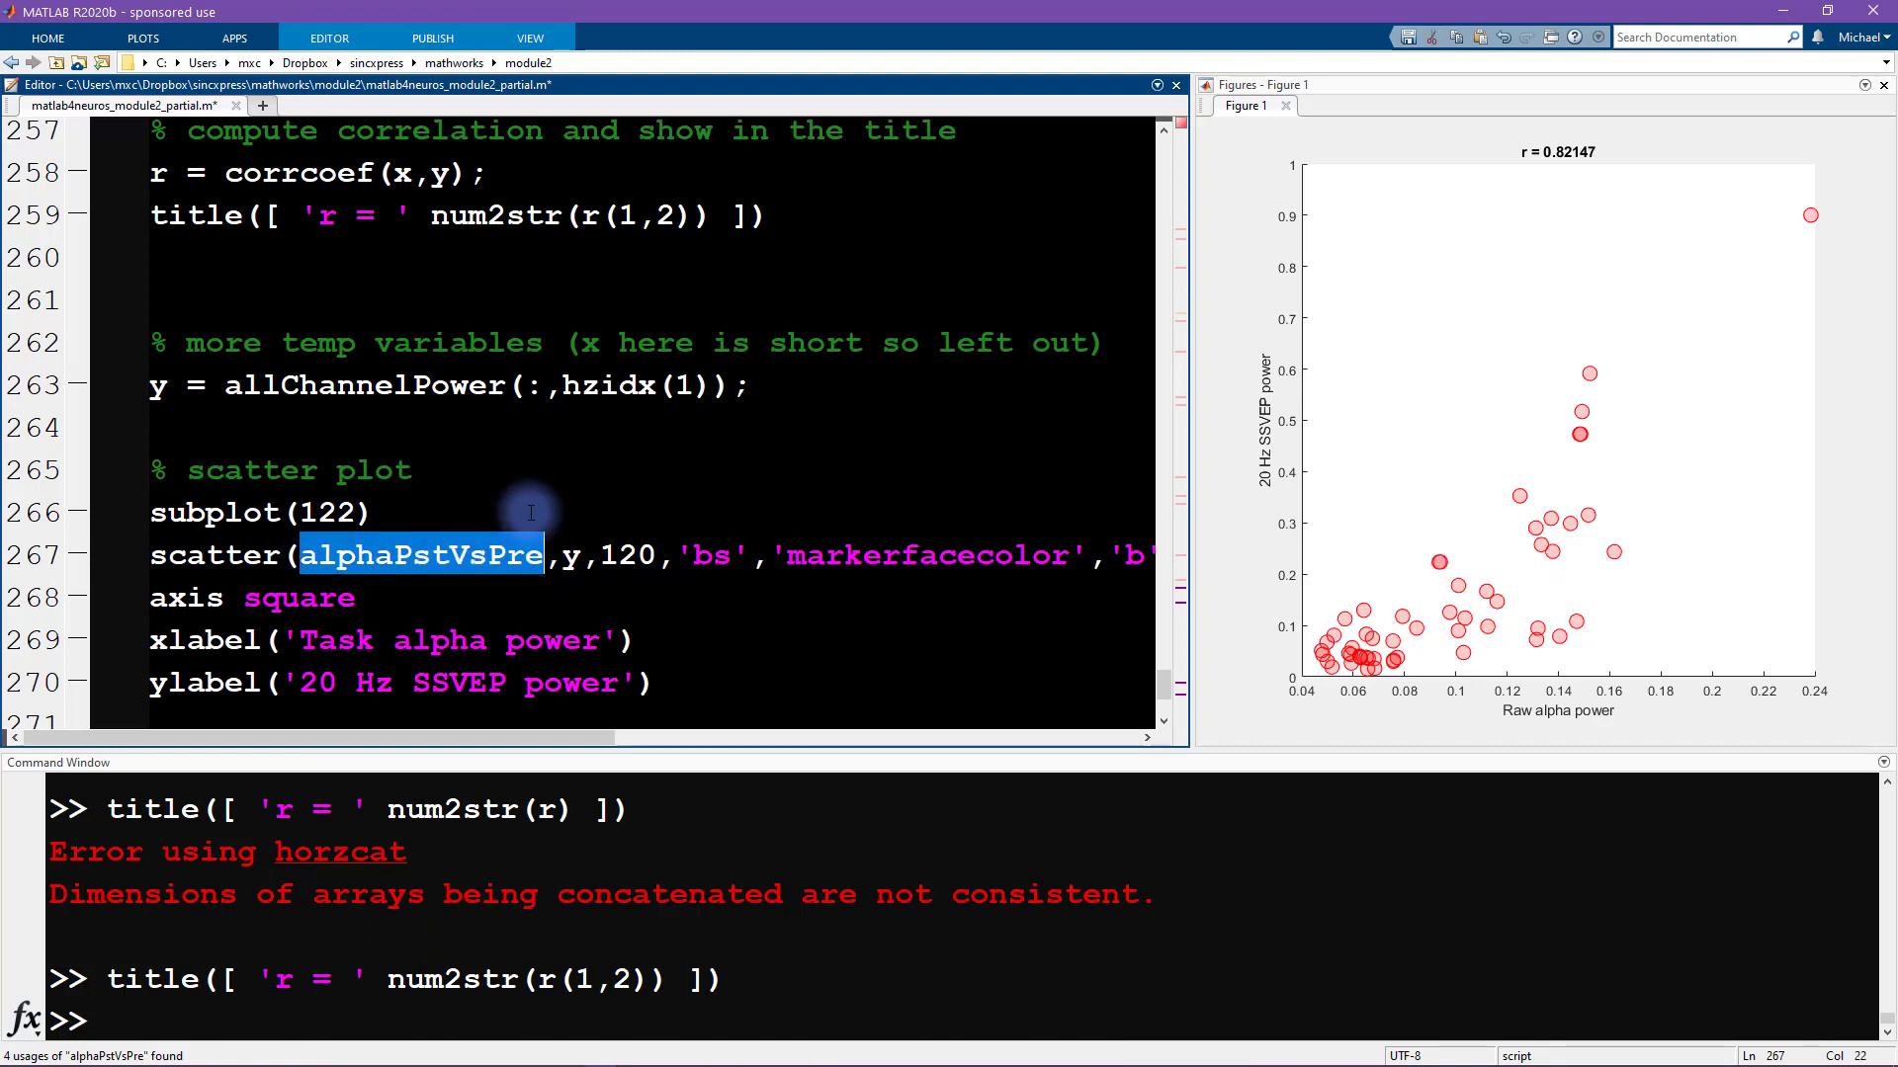
mouse_move(87, 388)
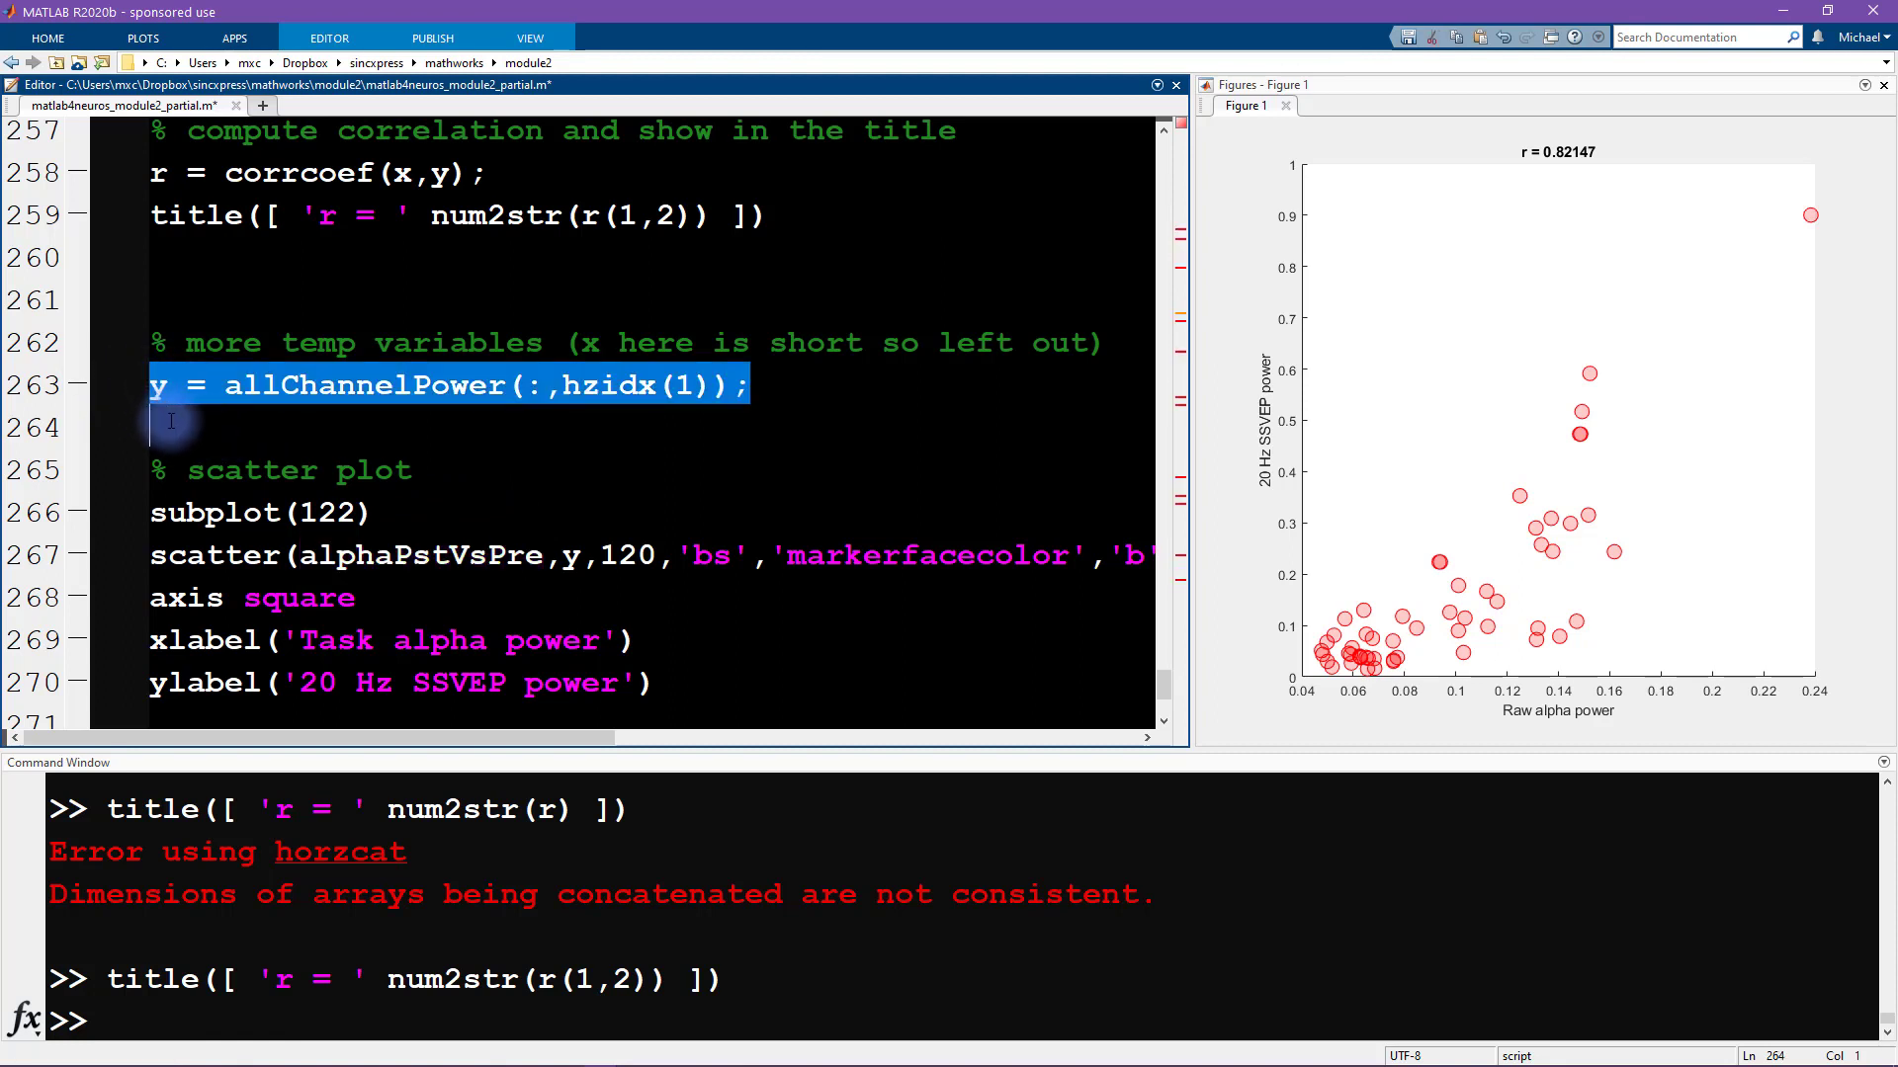
click(157, 385)
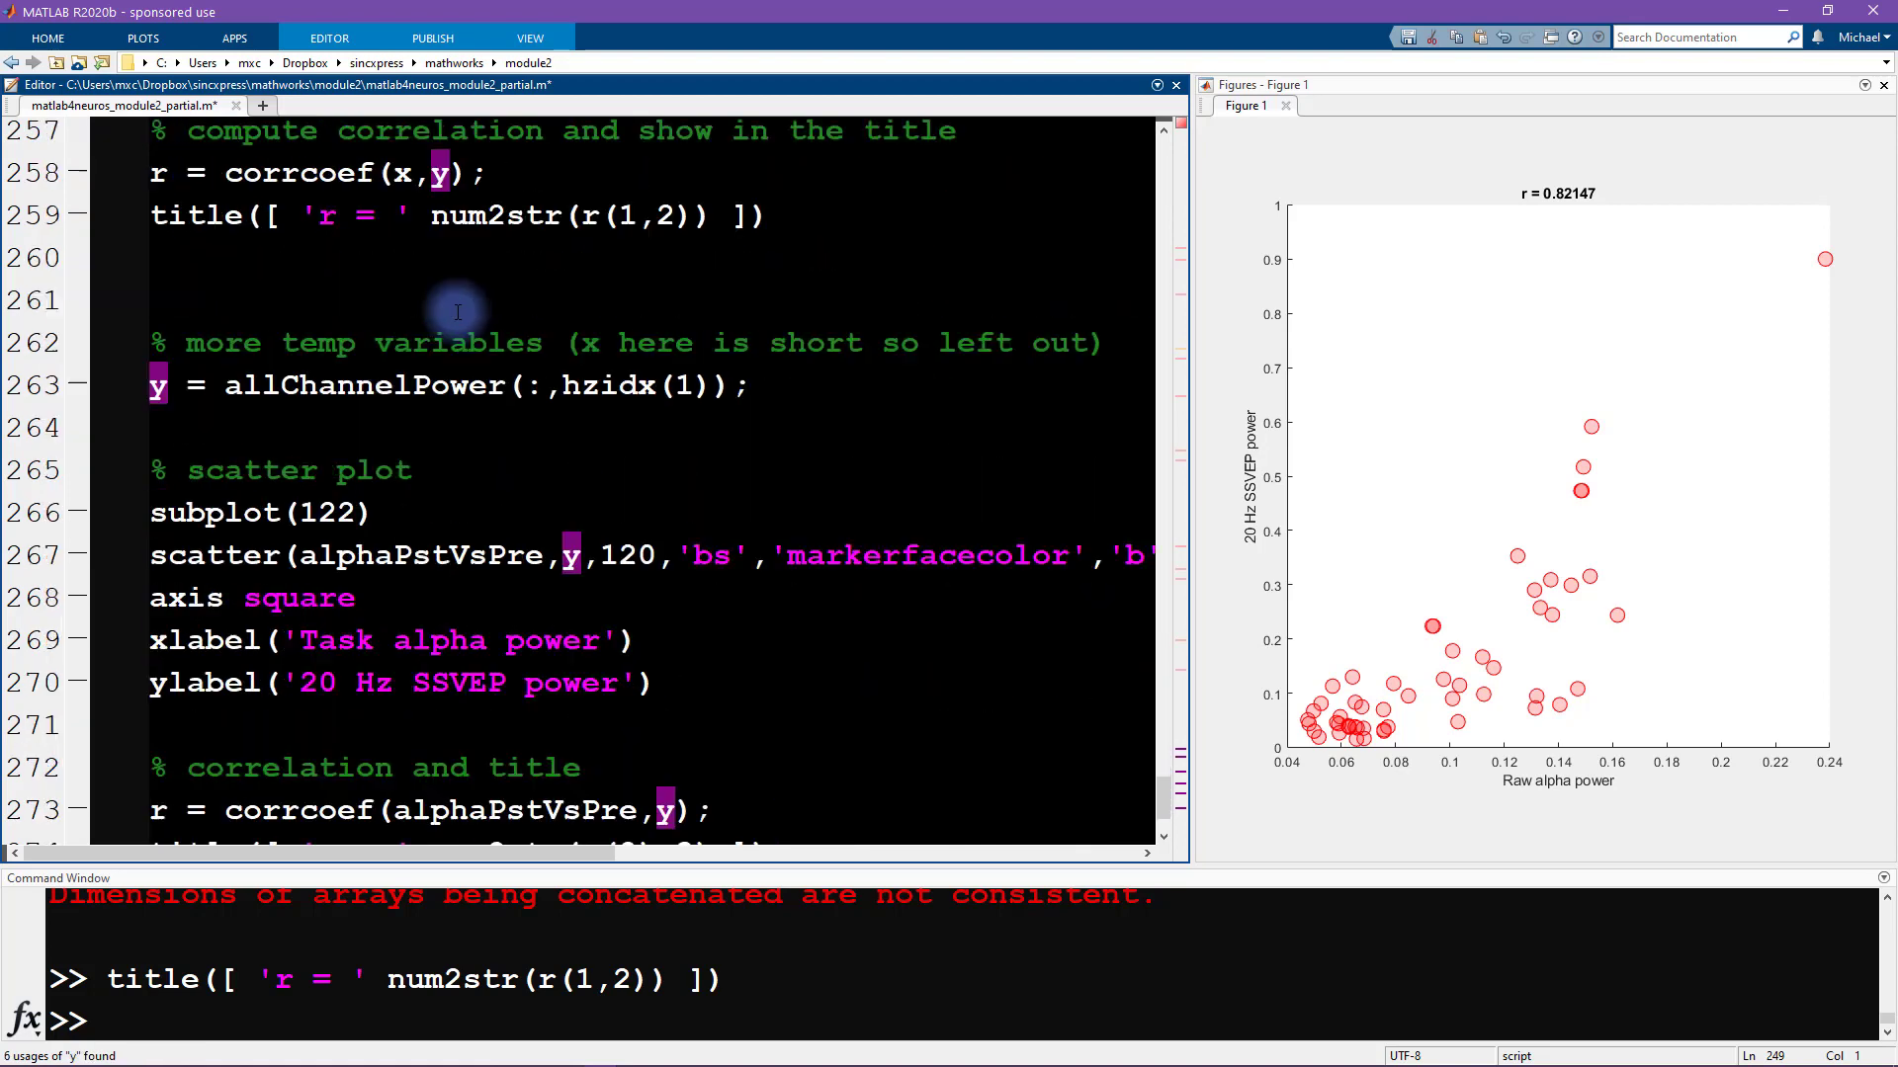
Step: Delete the duplicate y = allChannelPower line 263 and its temp-variables comment
triple_click(448, 384)
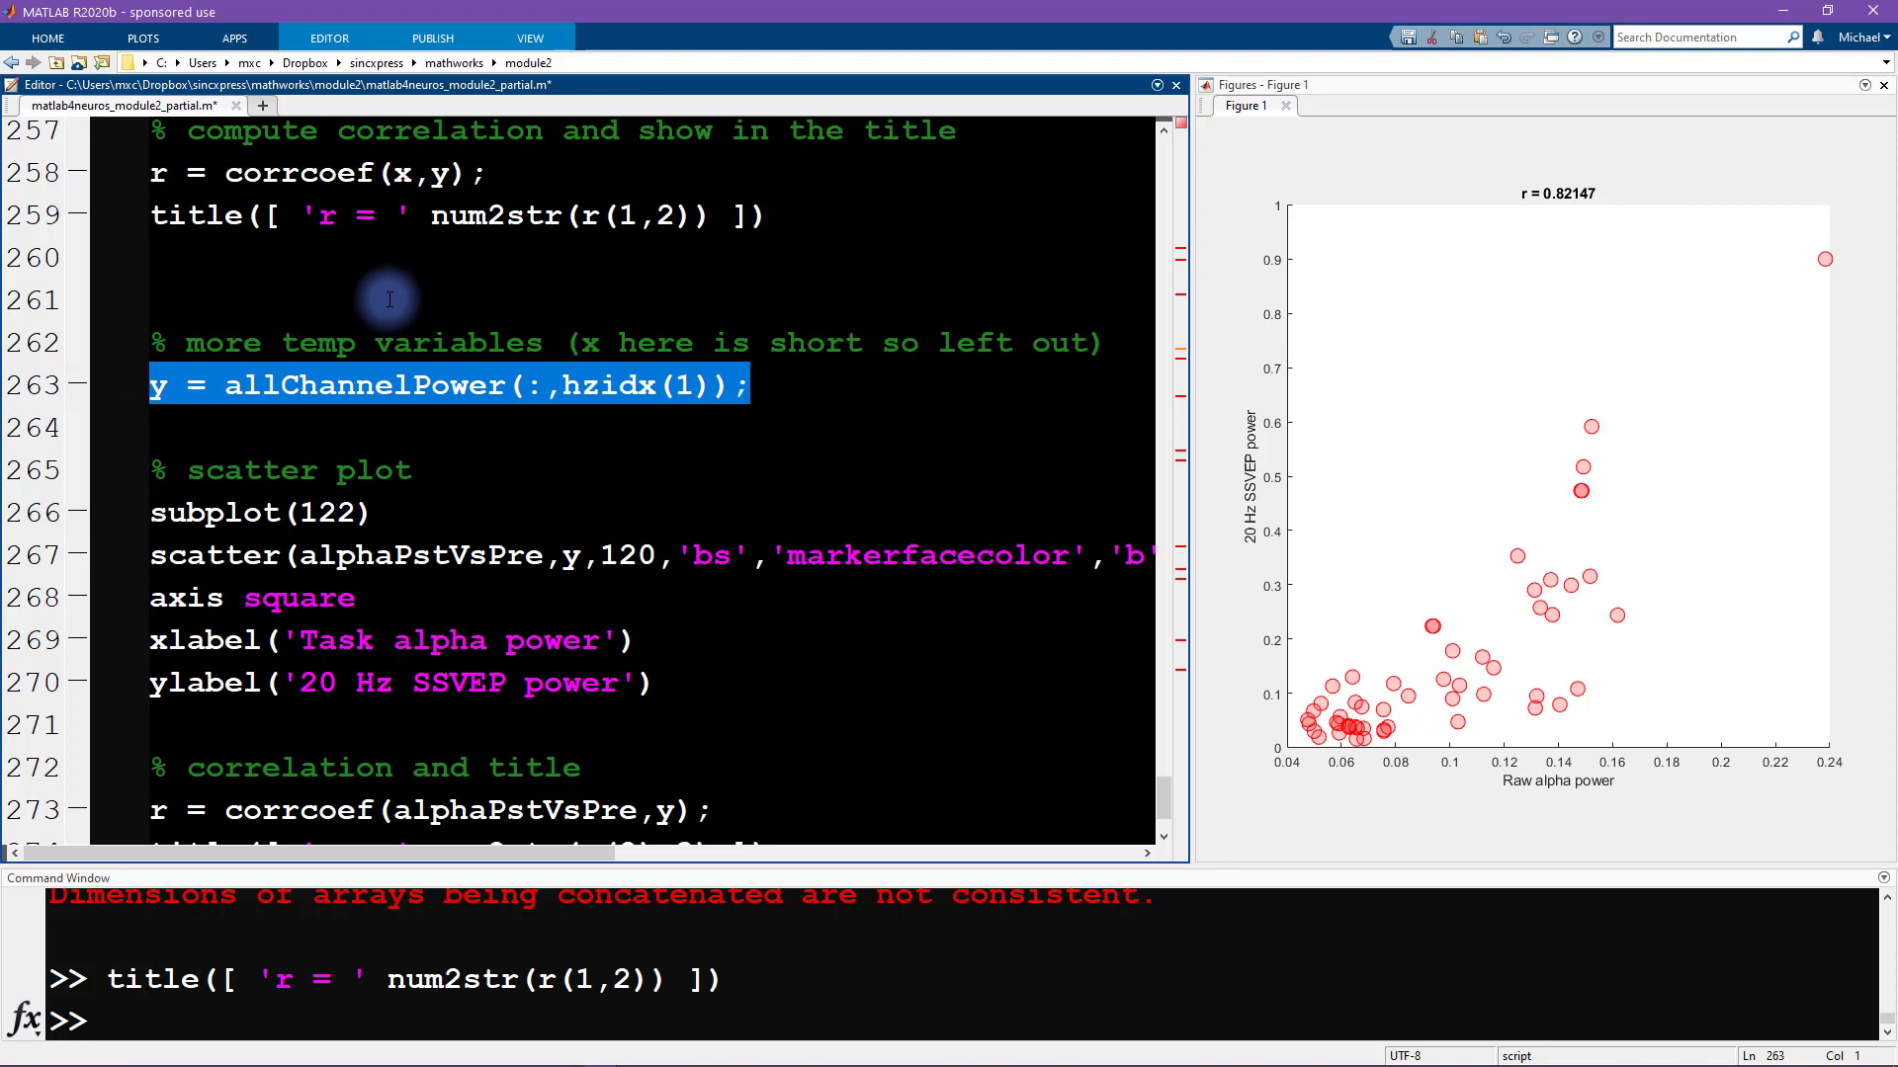
mouse_move(384, 293)
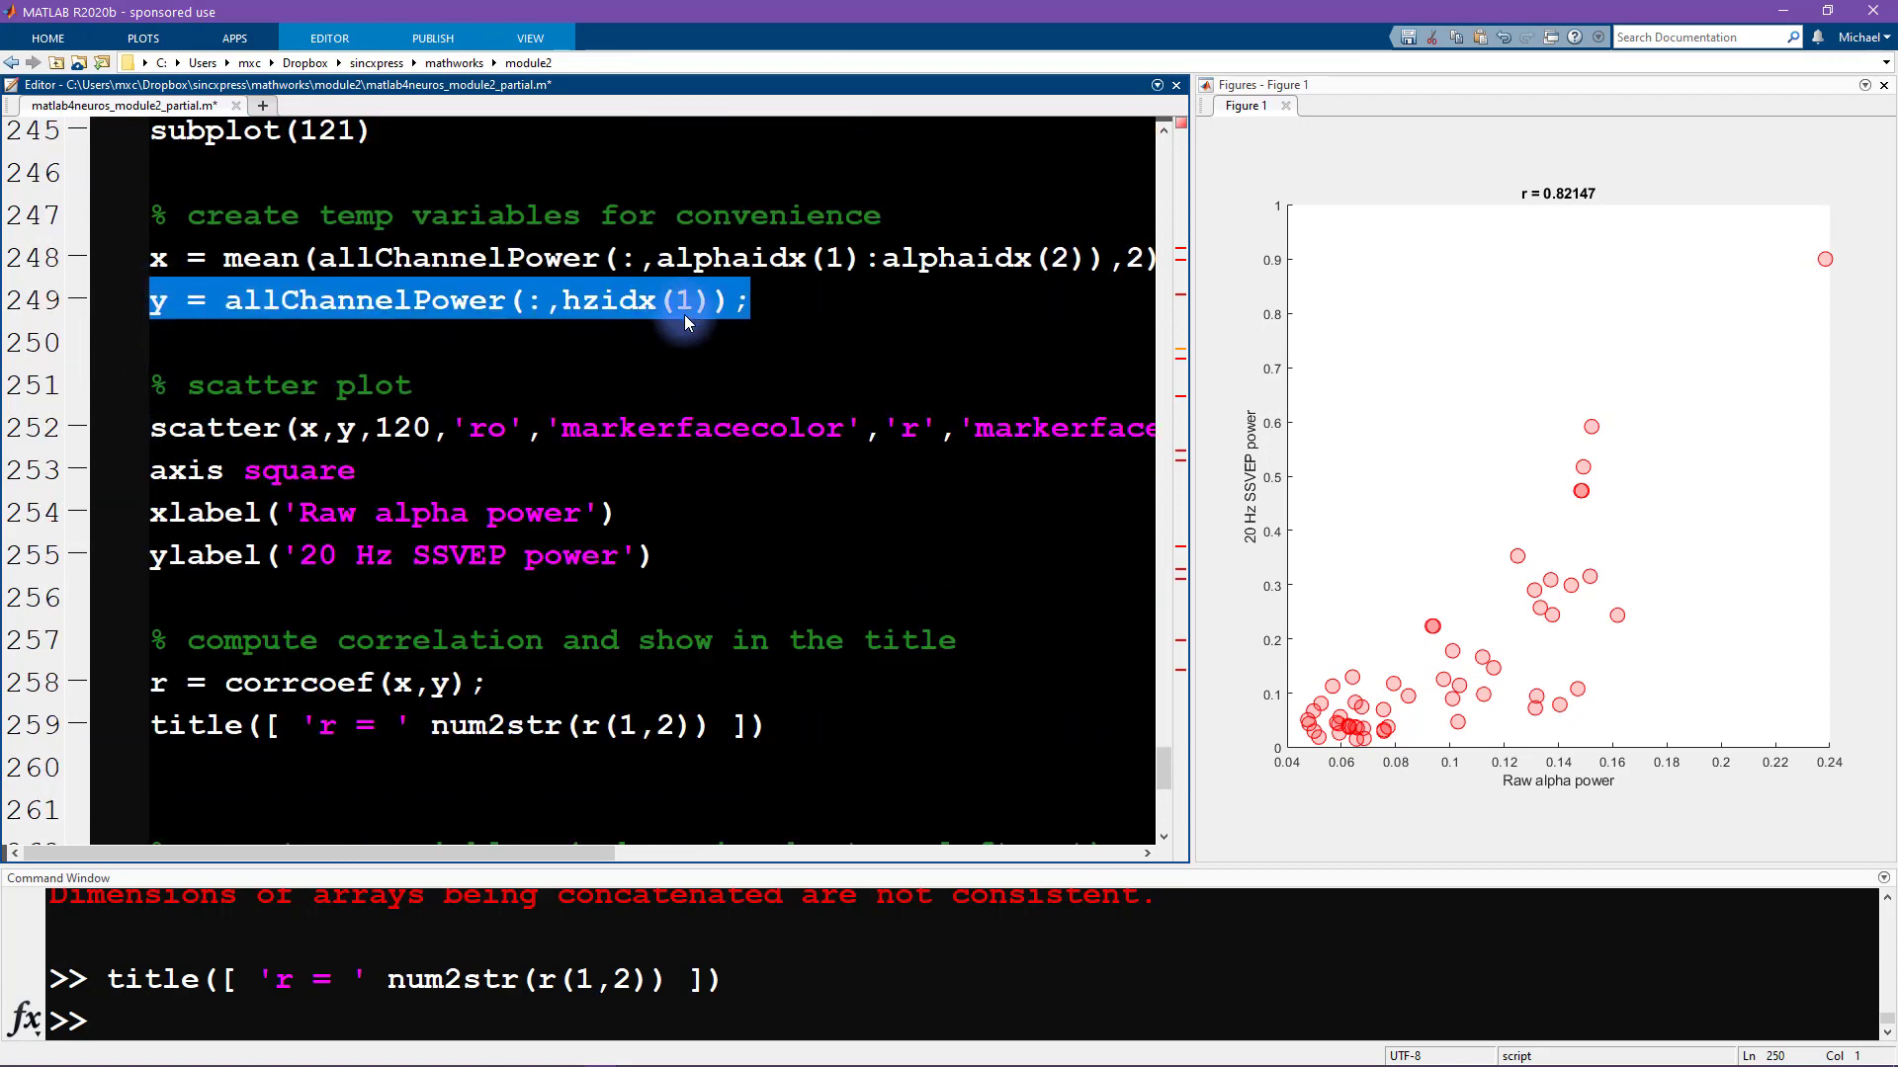
scroll(down, 3)
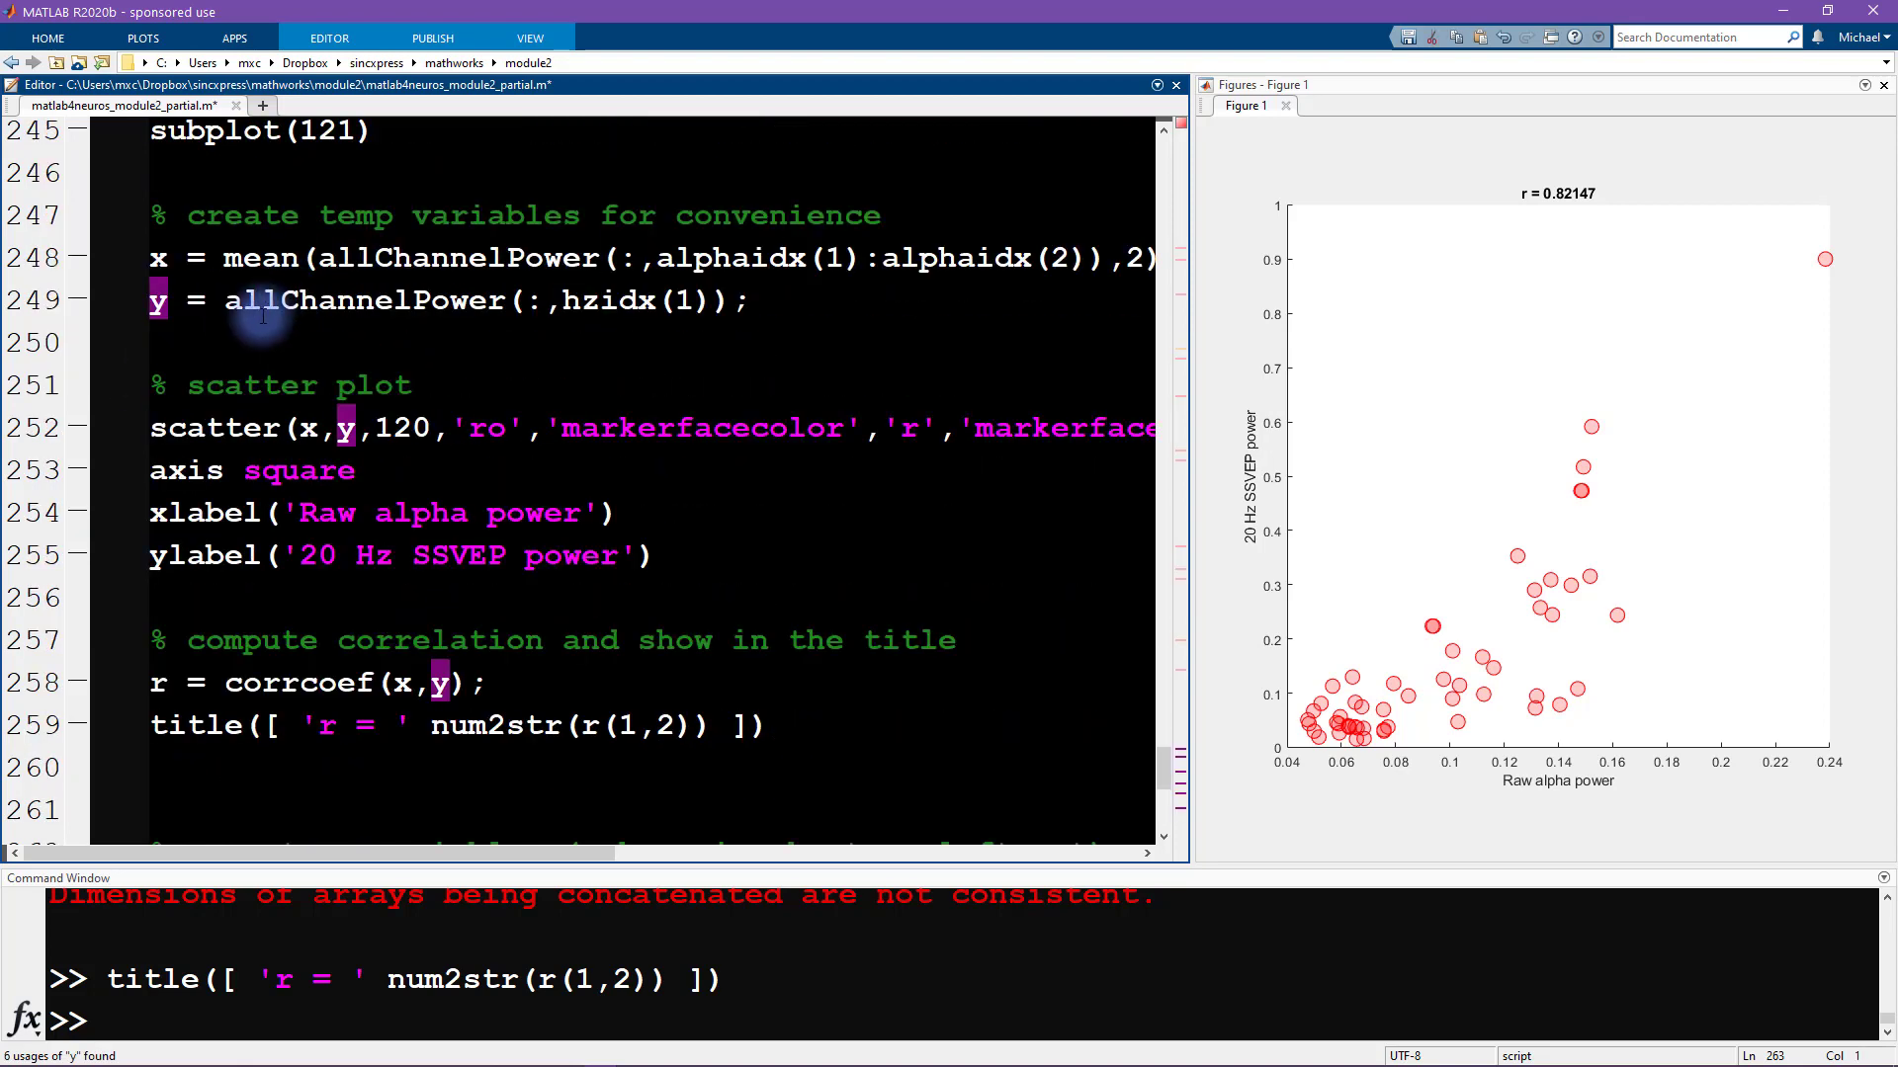
scroll(down, 3)
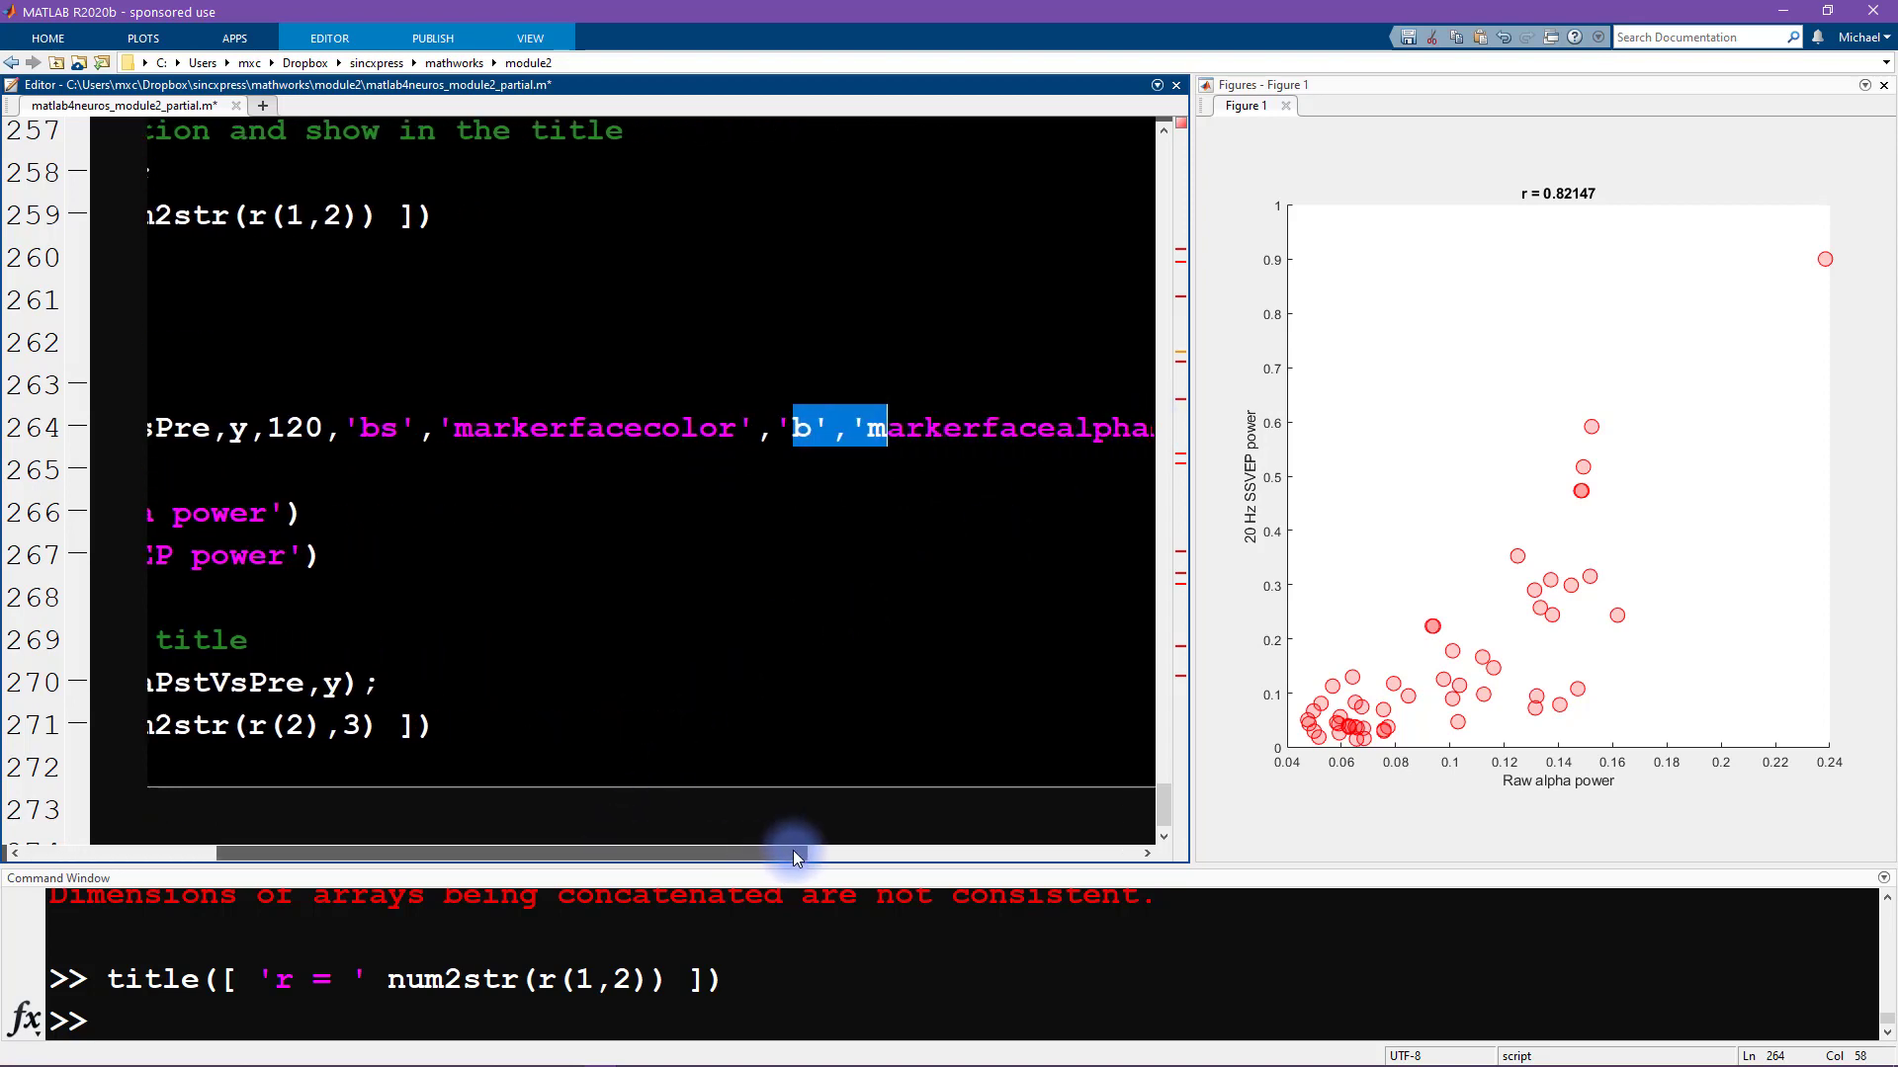
Step: Select the subplot(122) block (lines 263–267) to evaluate the blue-square task-alpha scatter
drag(793, 853, 218, 853)
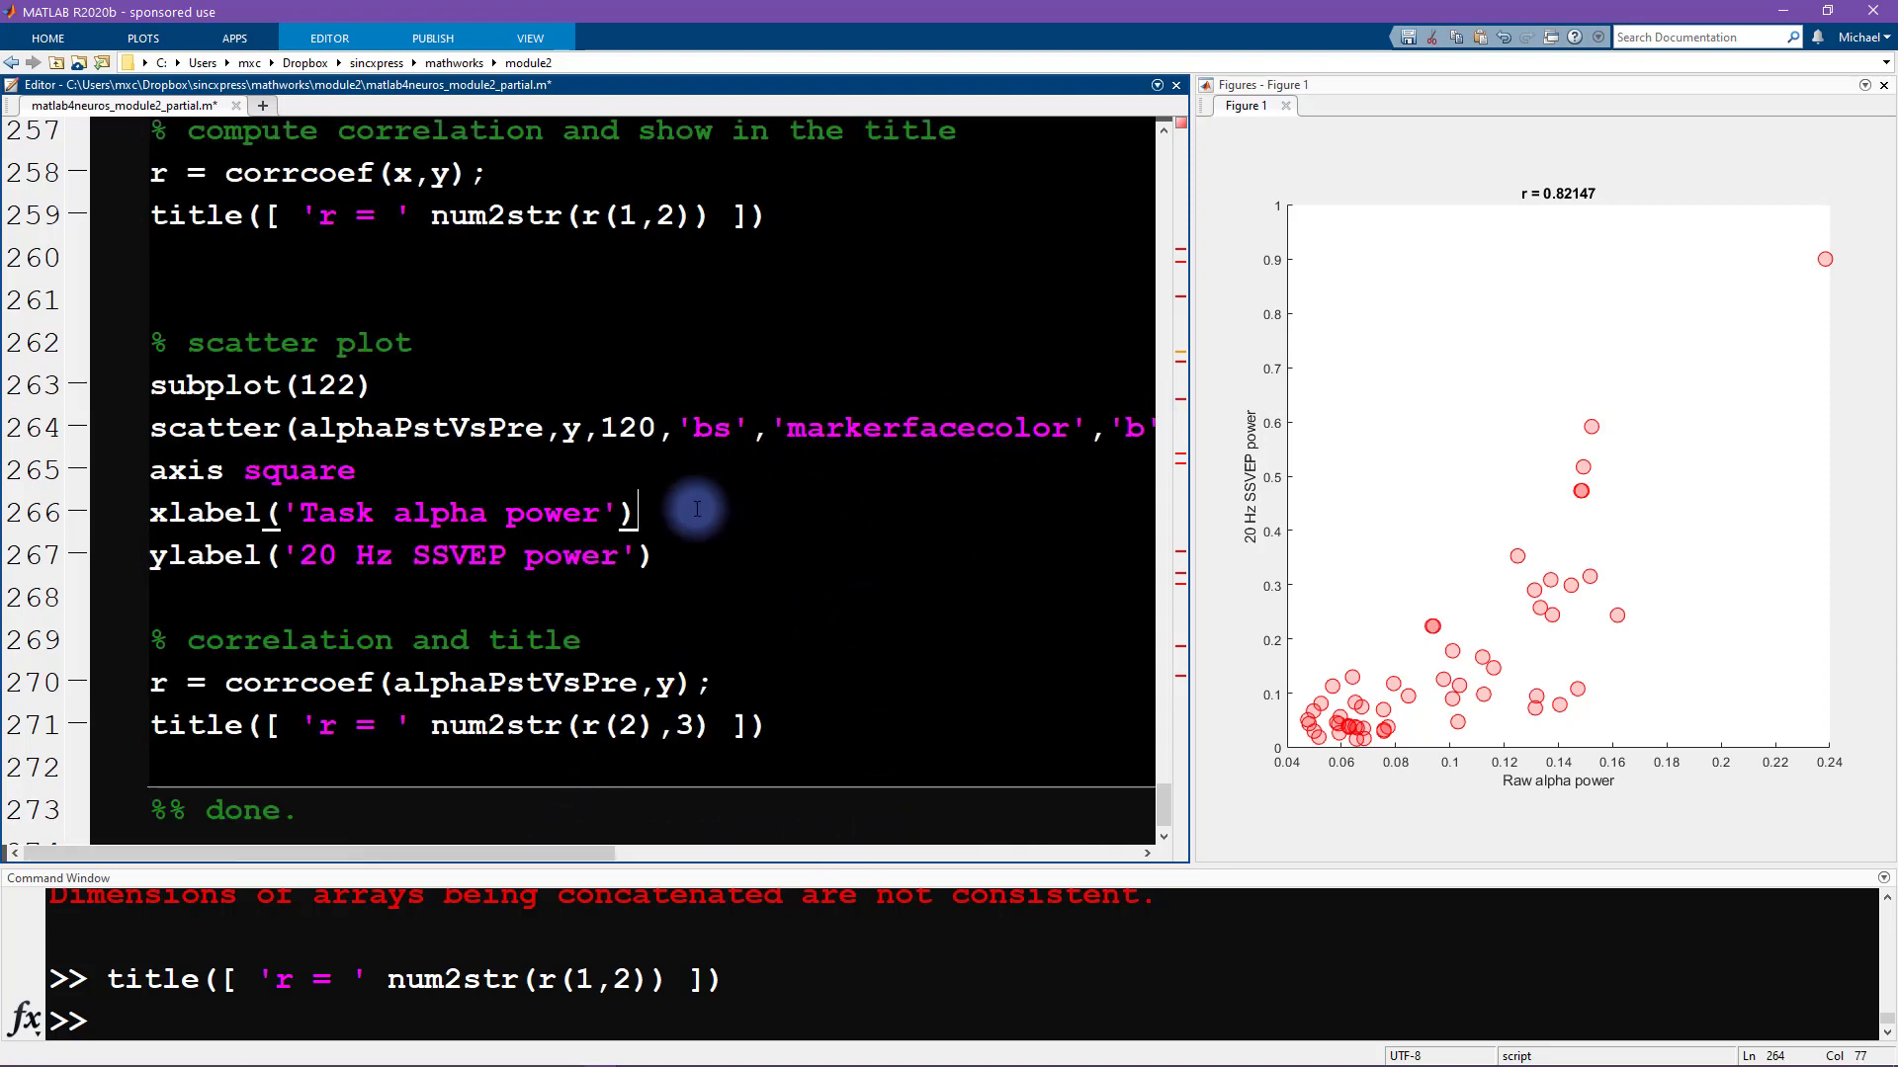
double_click(260, 384)
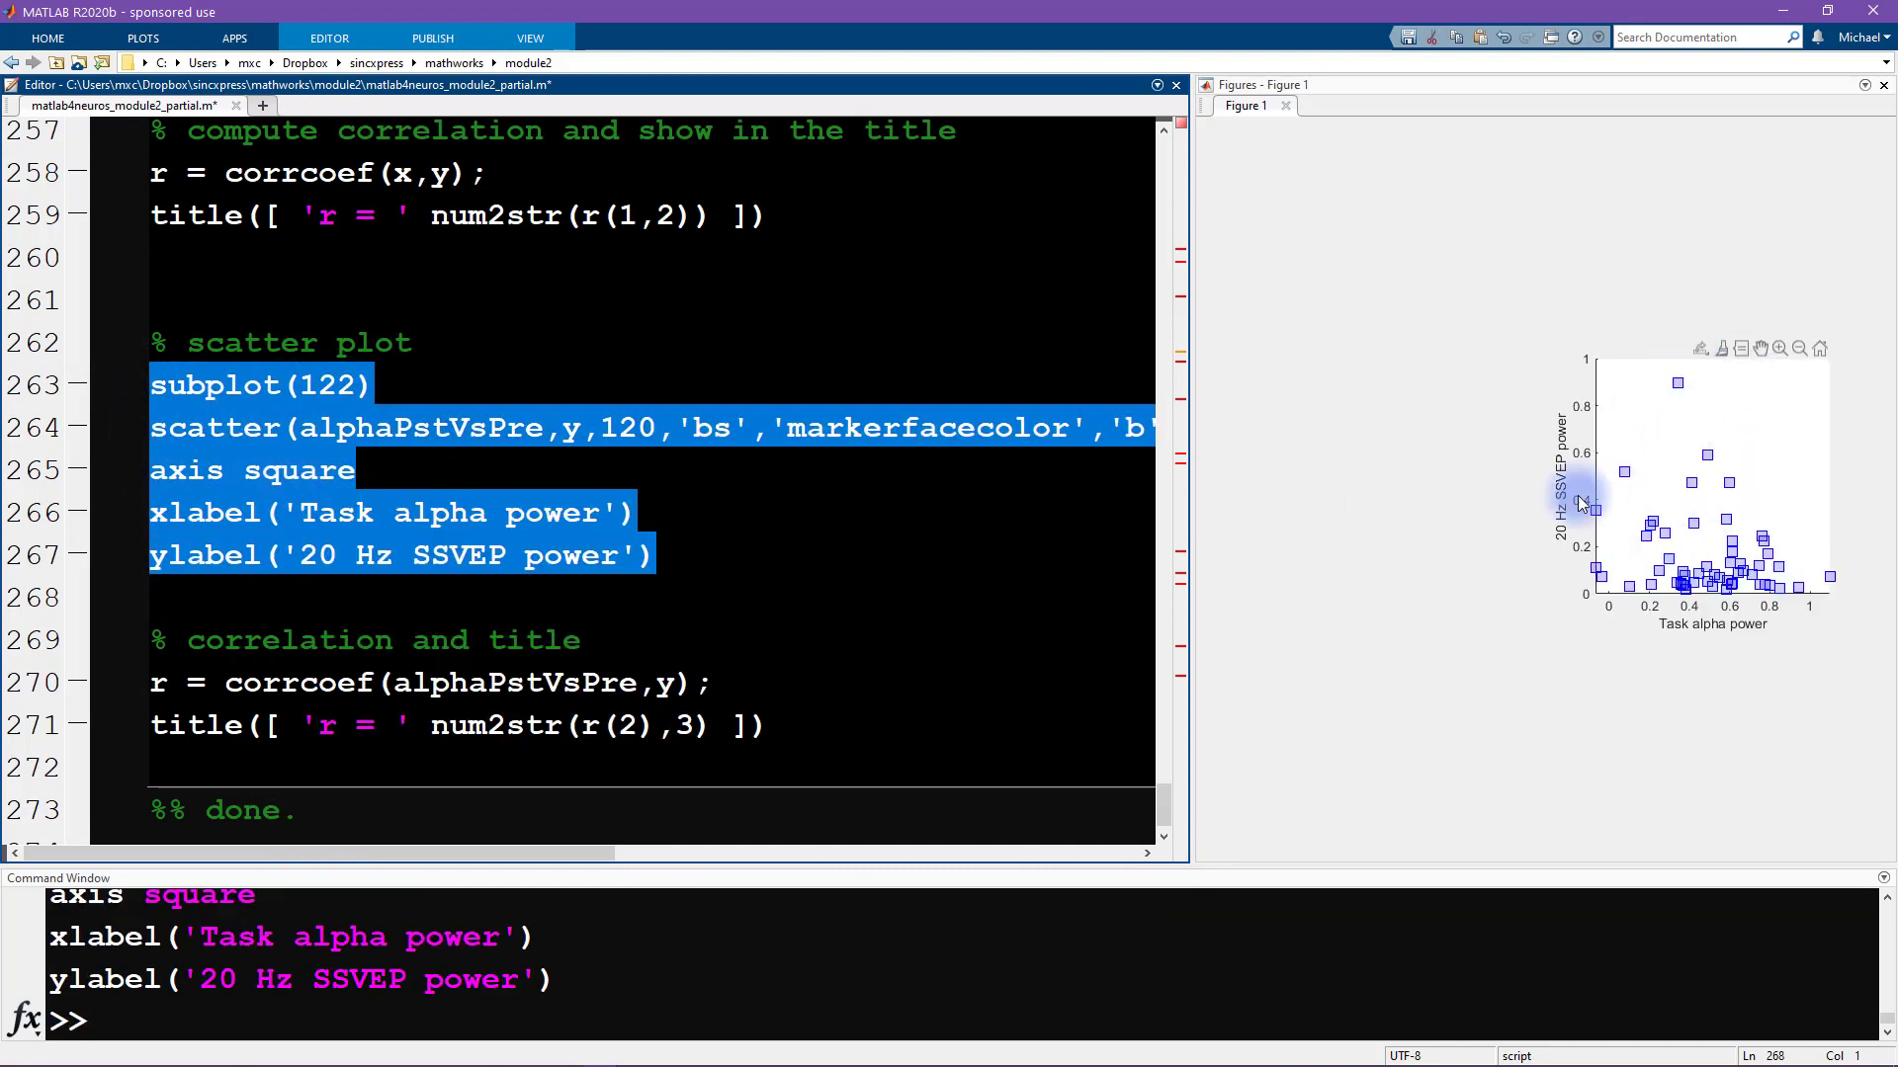
mouse_move(1543, 544)
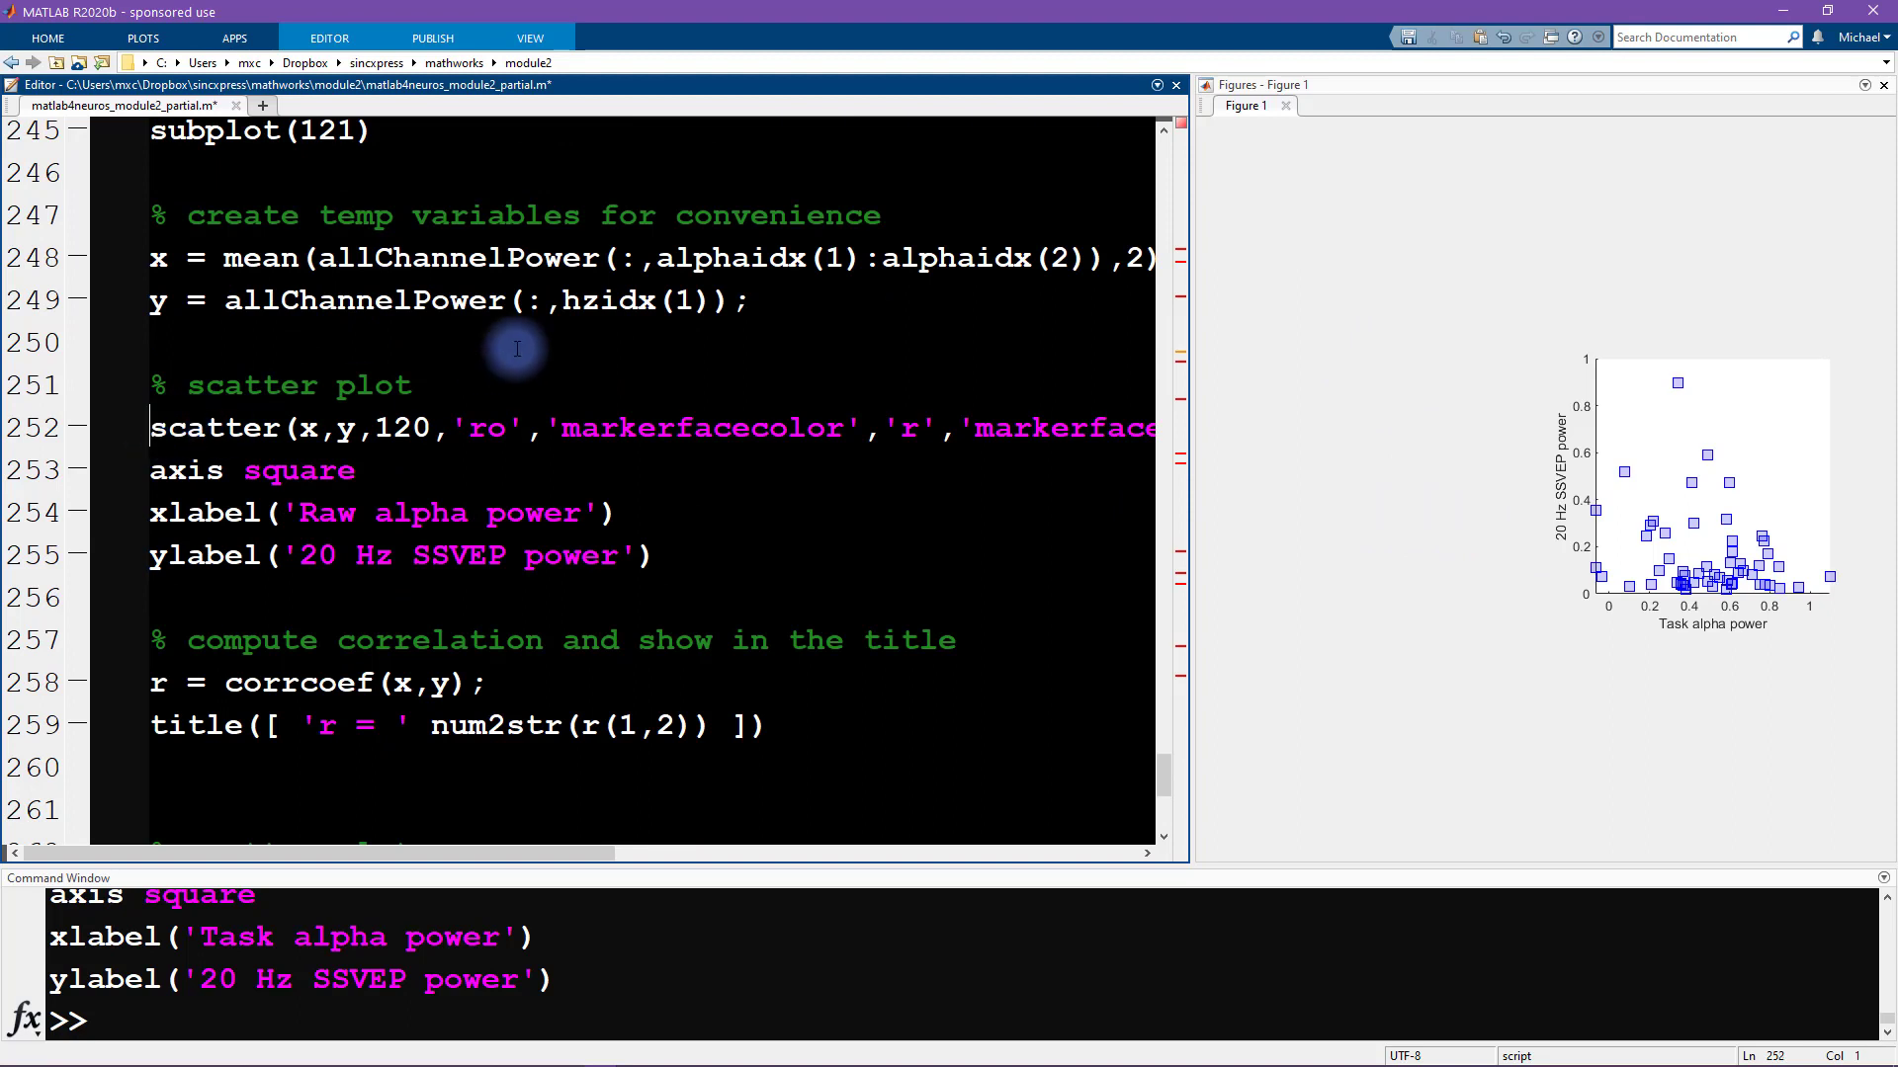
Step: Add subplot(121) above the red scatter call and rerun the first plot's code
text(subplot)
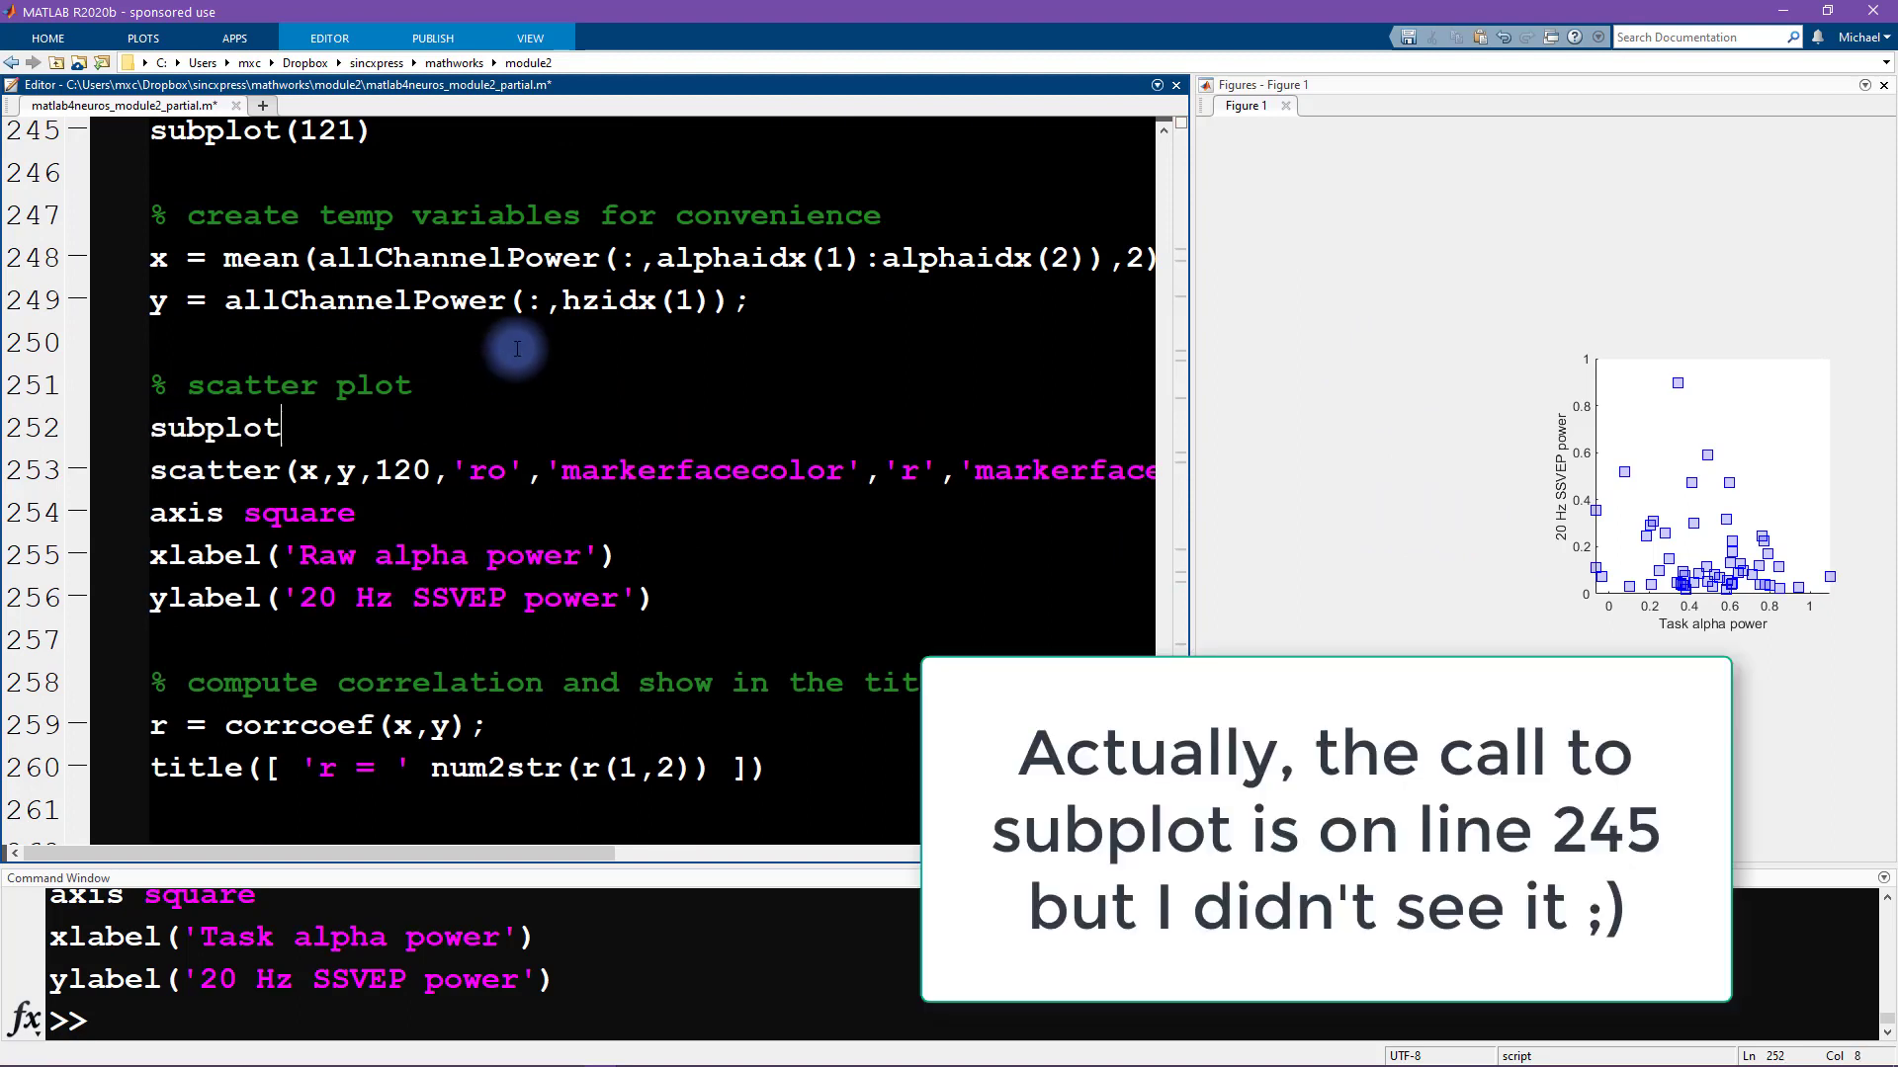
text((121)
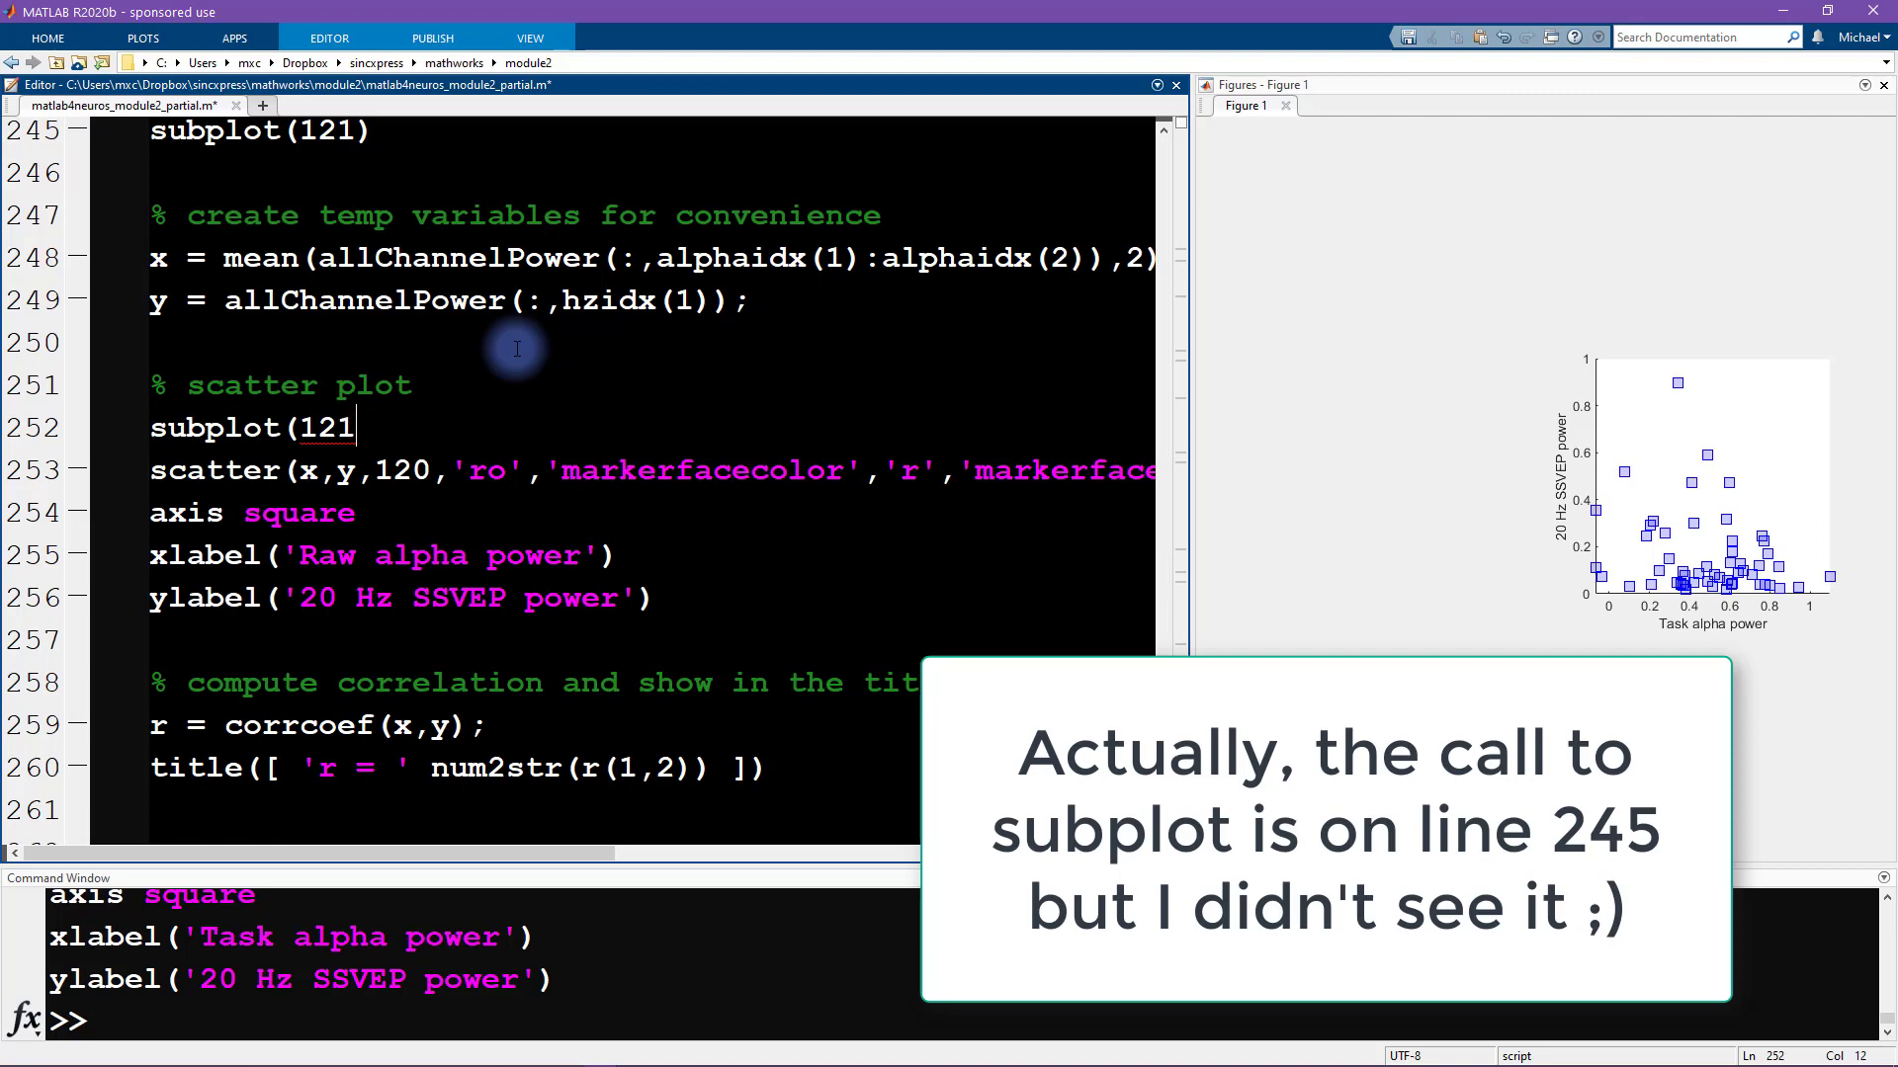
text())
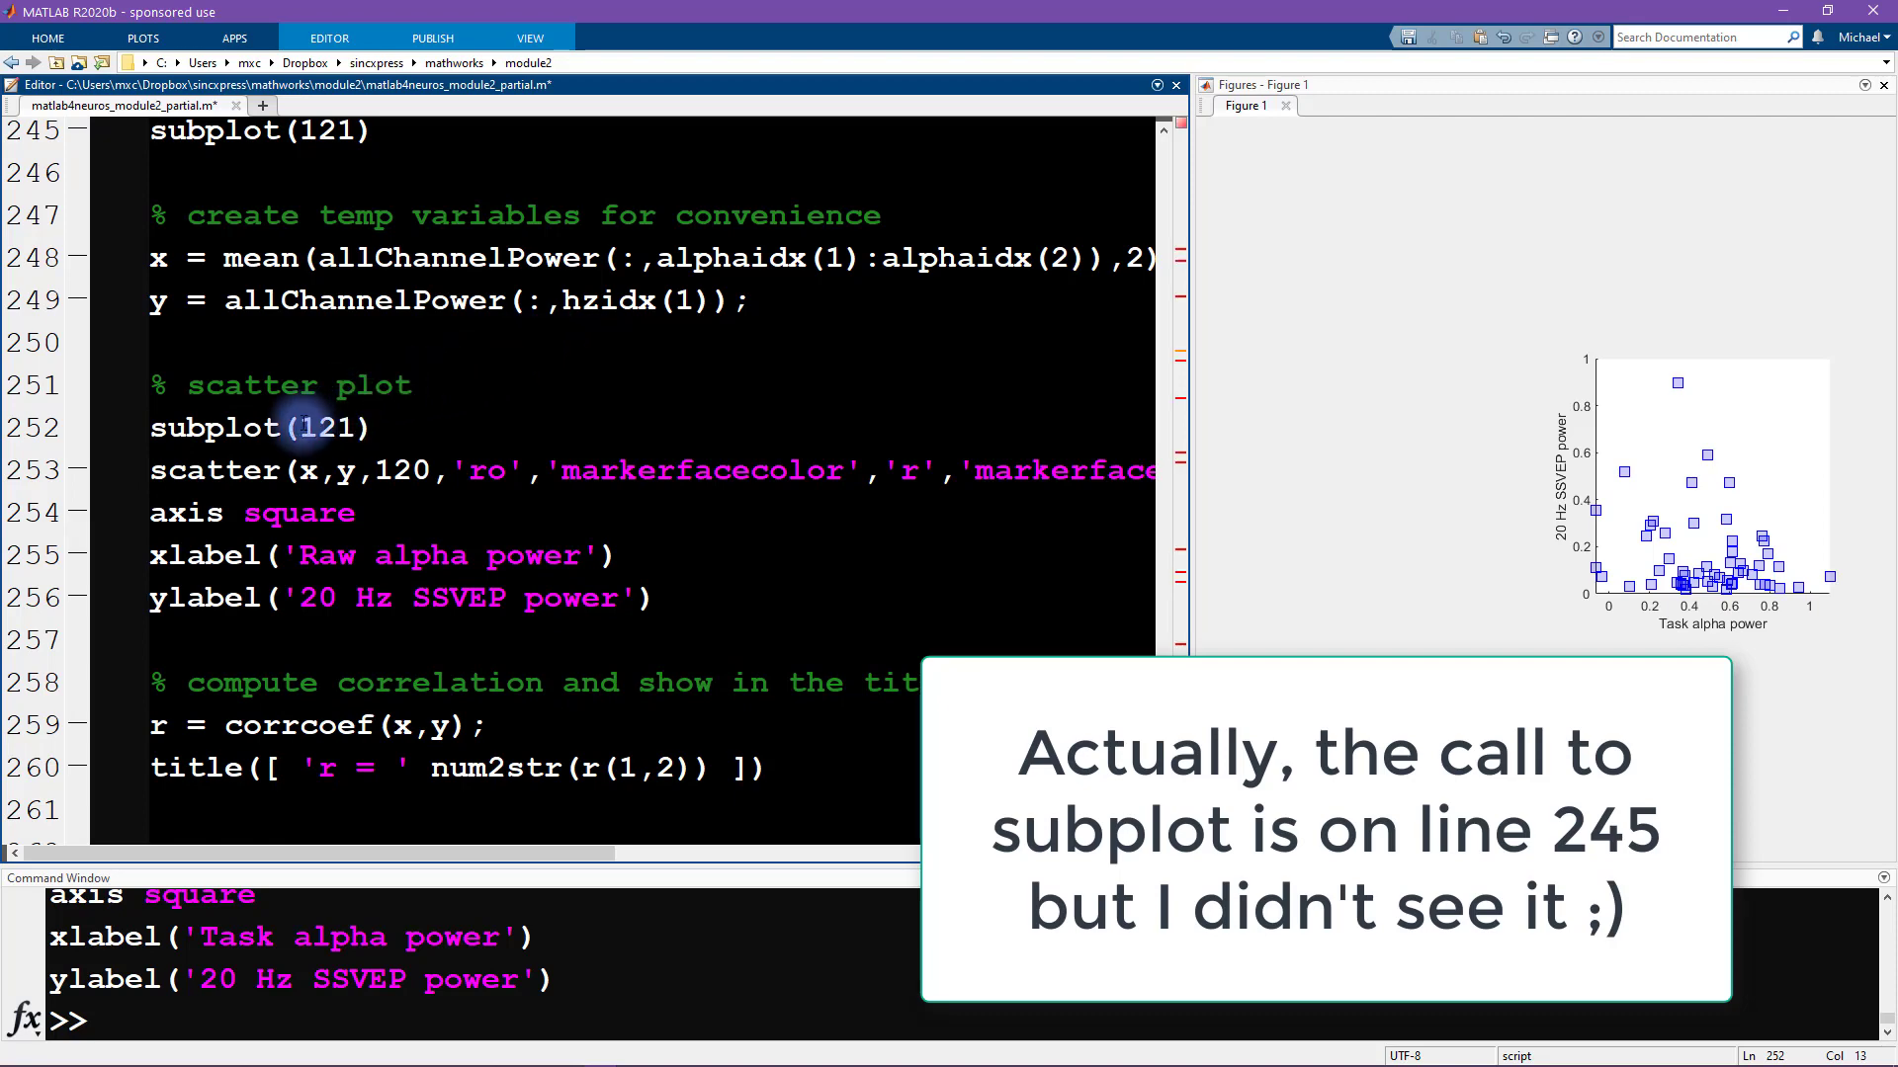
double_click(320, 427)
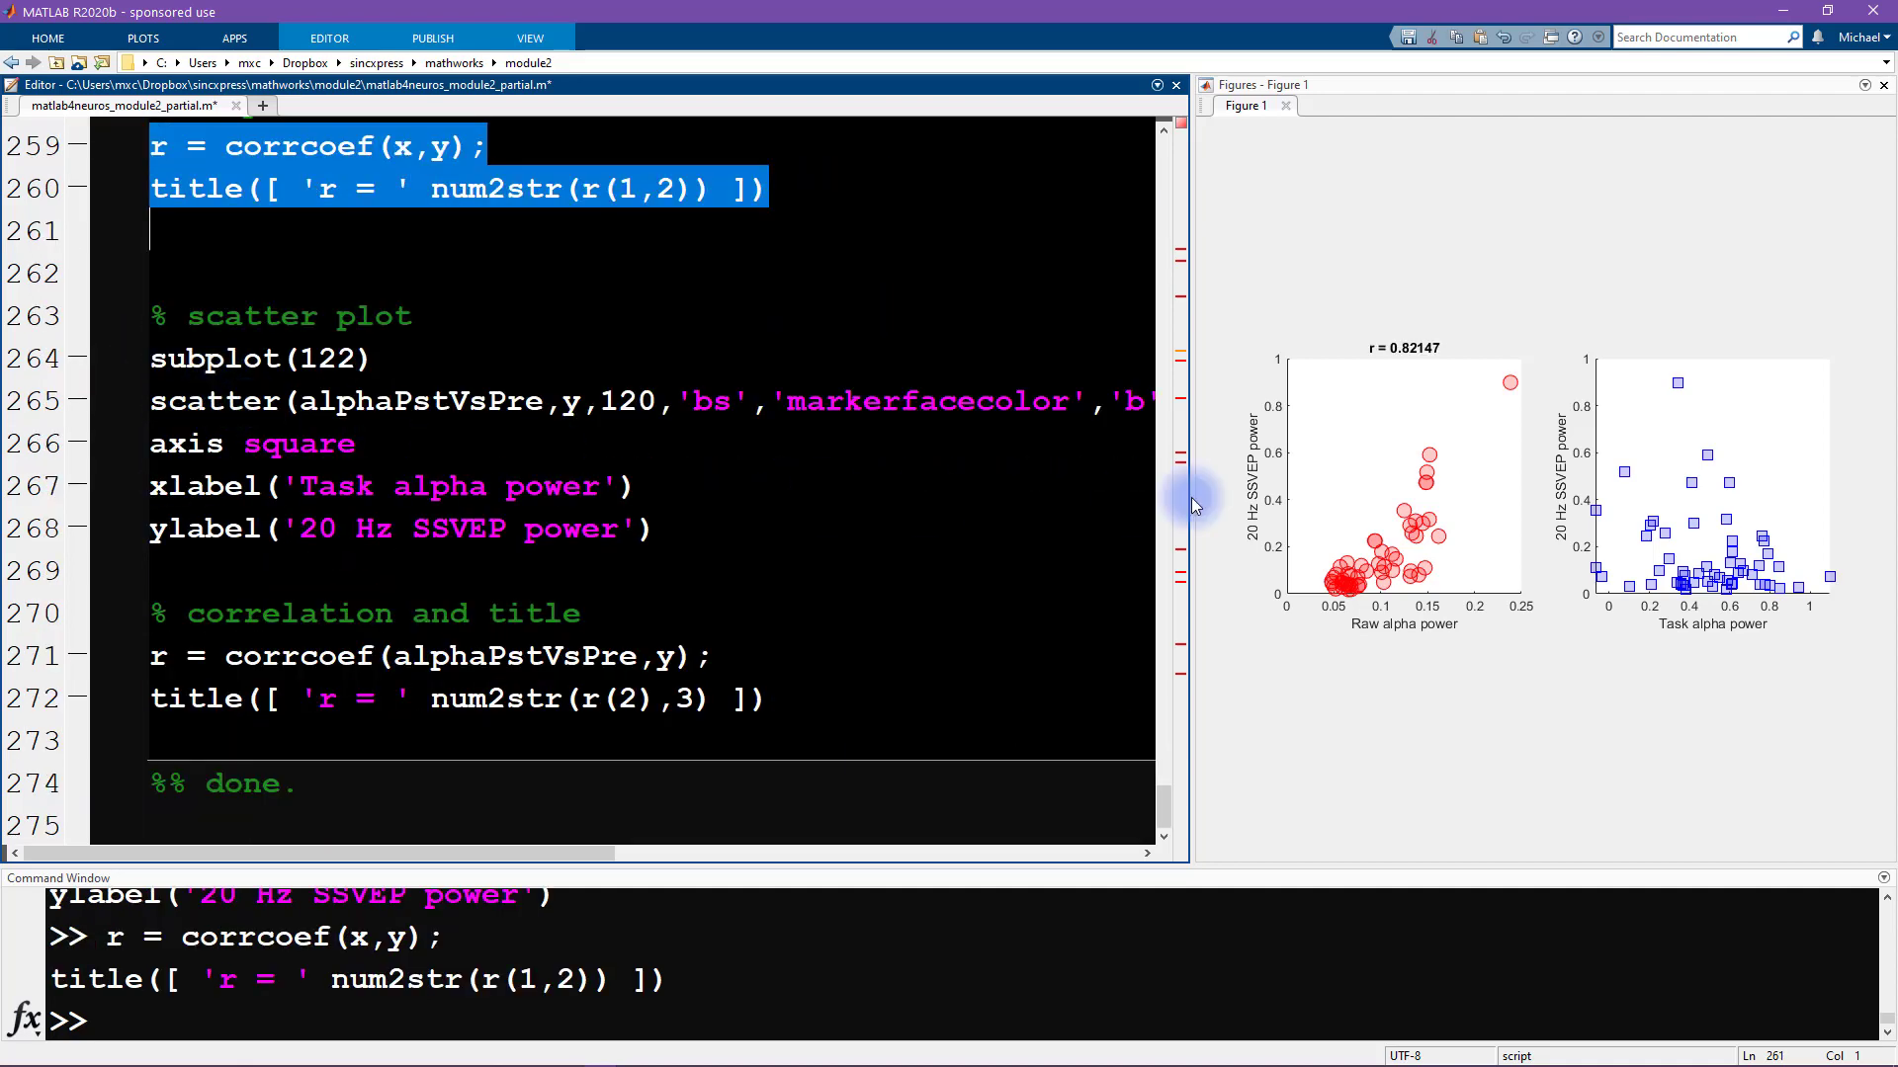
mouse_move(129, 438)
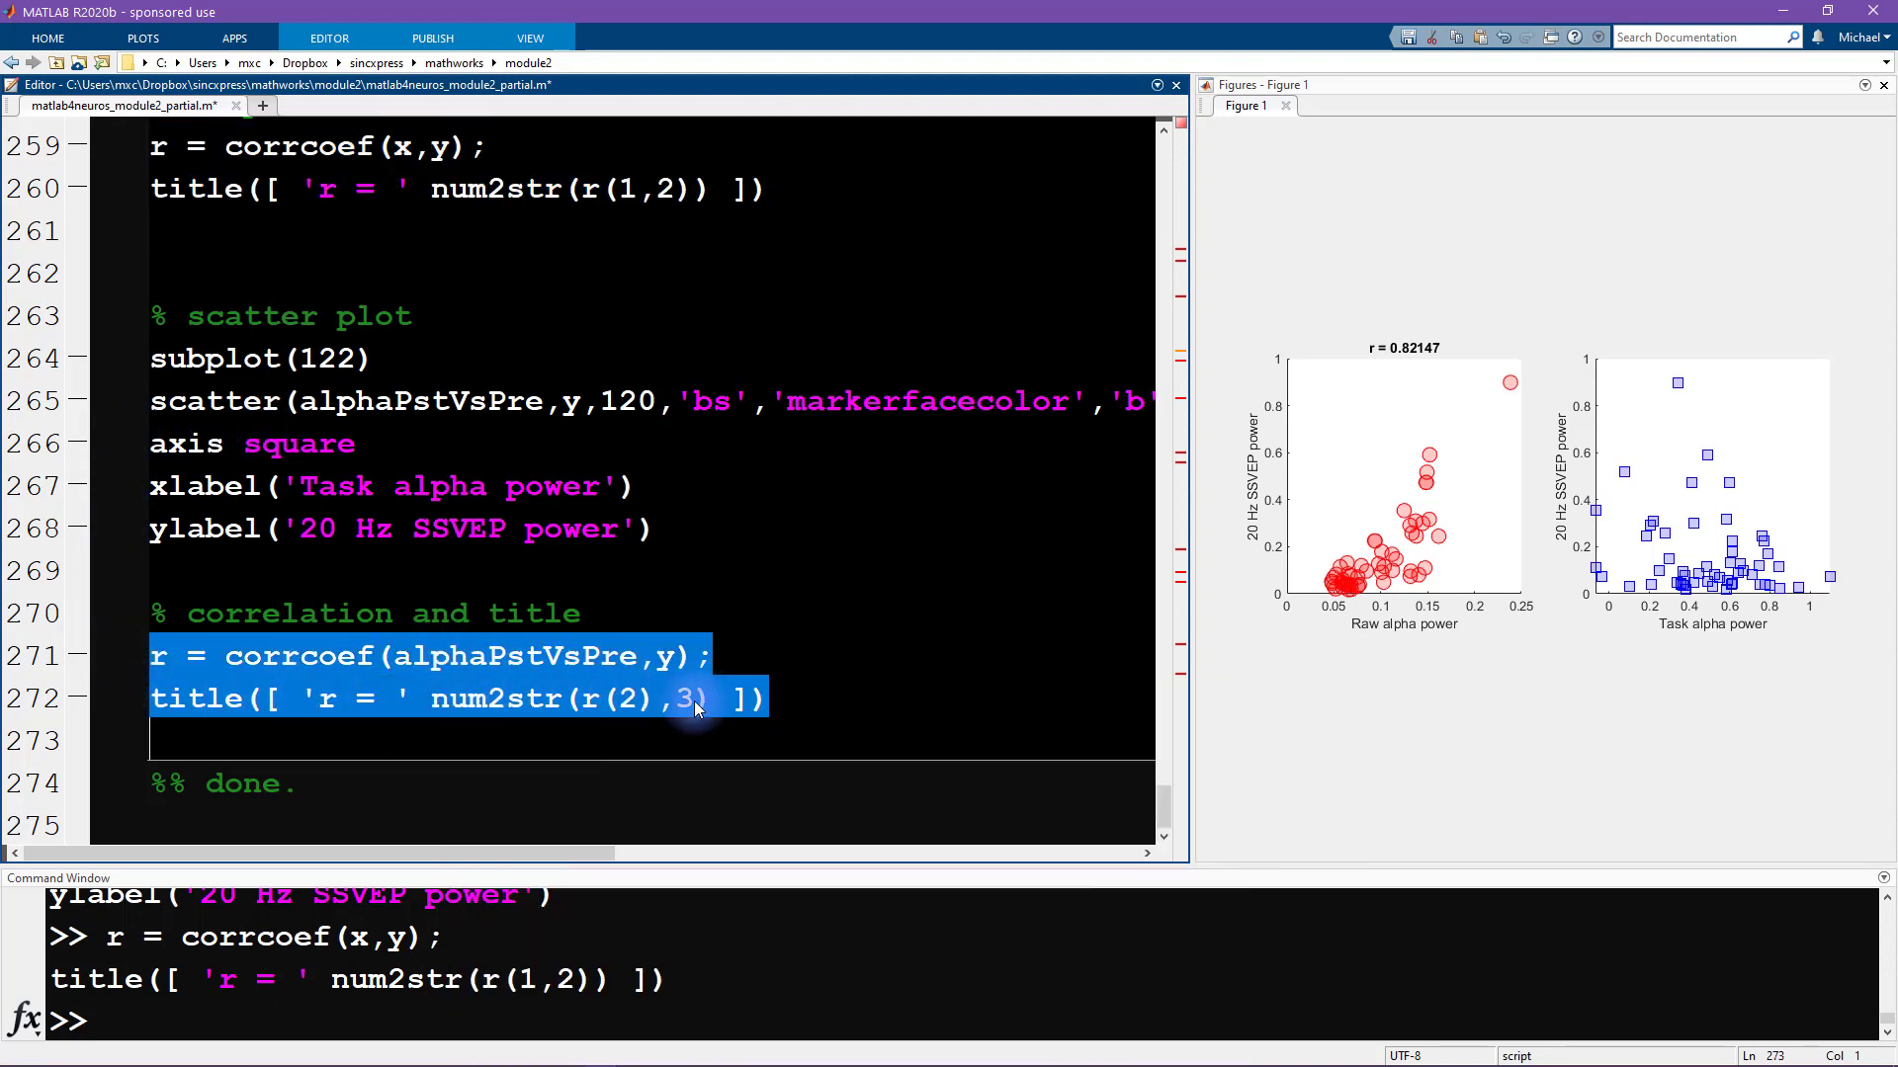
Step: Evaluate the task-alpha correlation and title lines, then rerun both panels from line 259
right_click(696, 710)
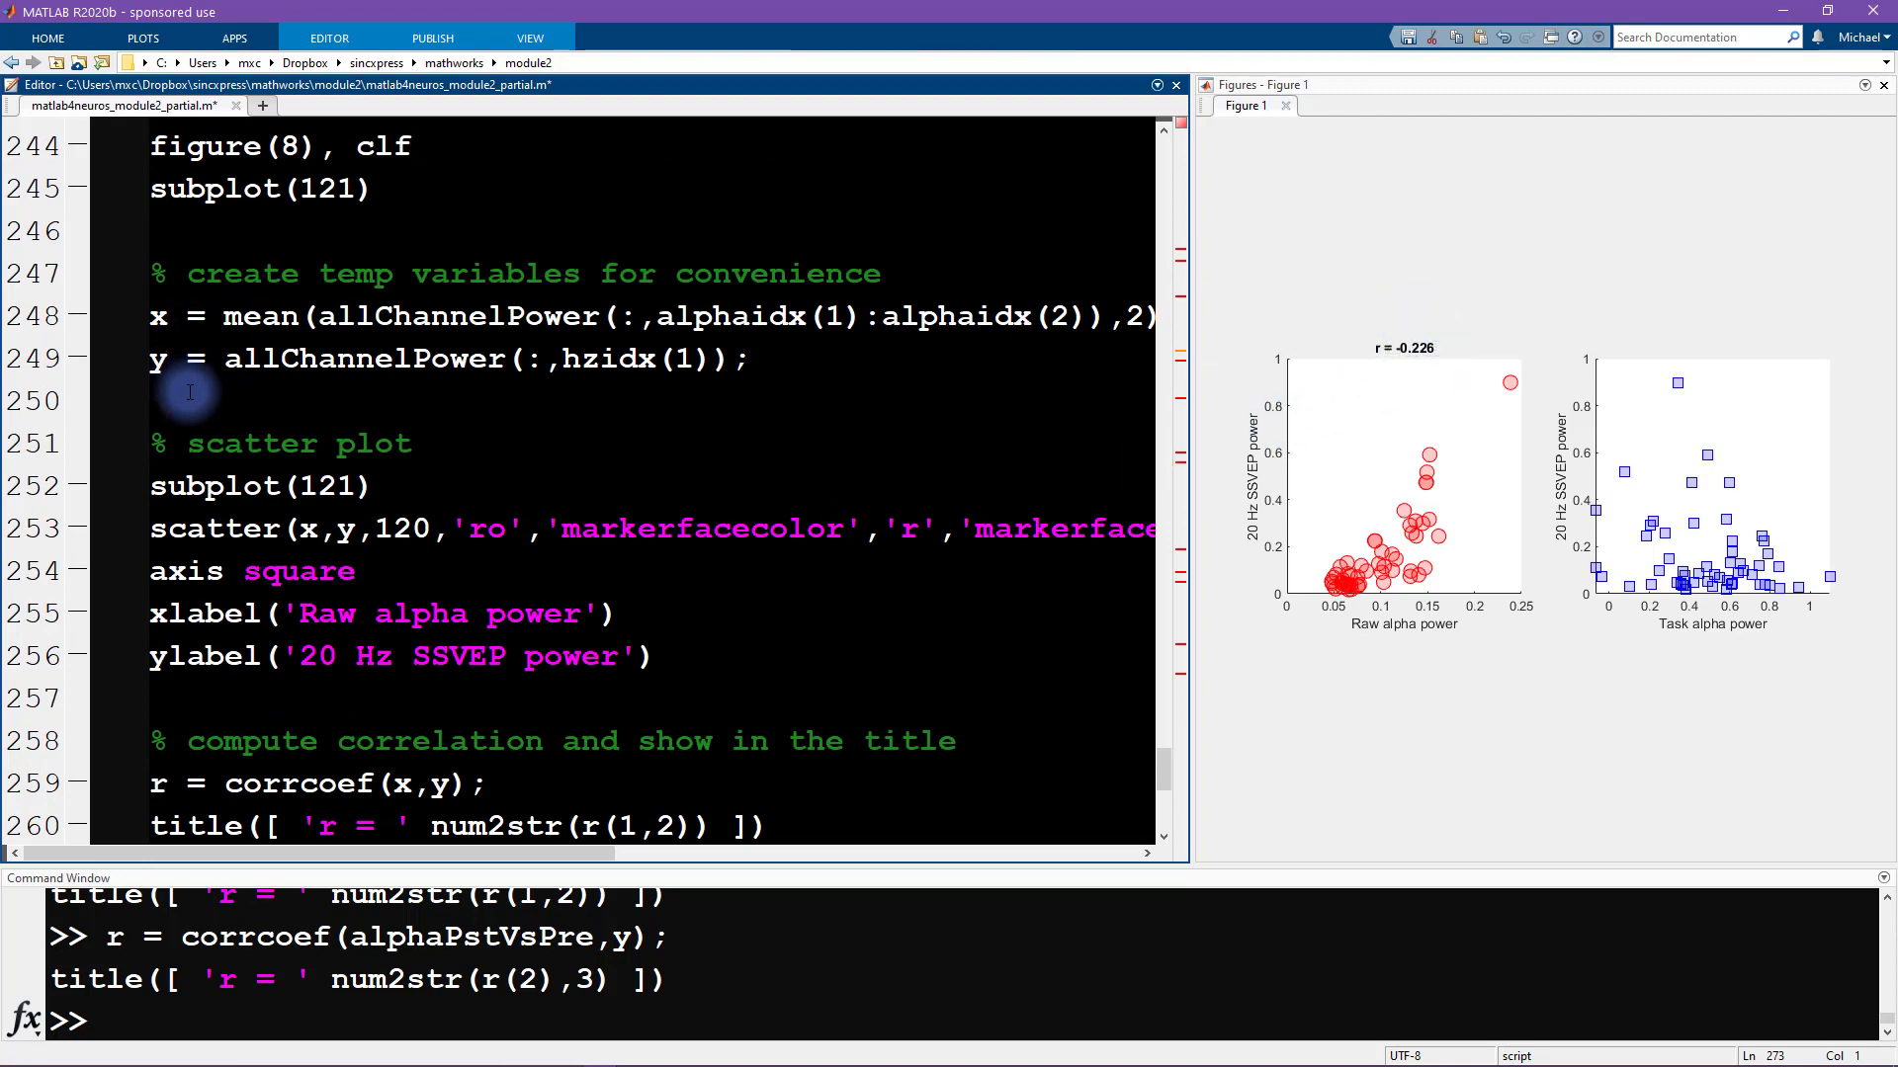
scroll(down, 3)
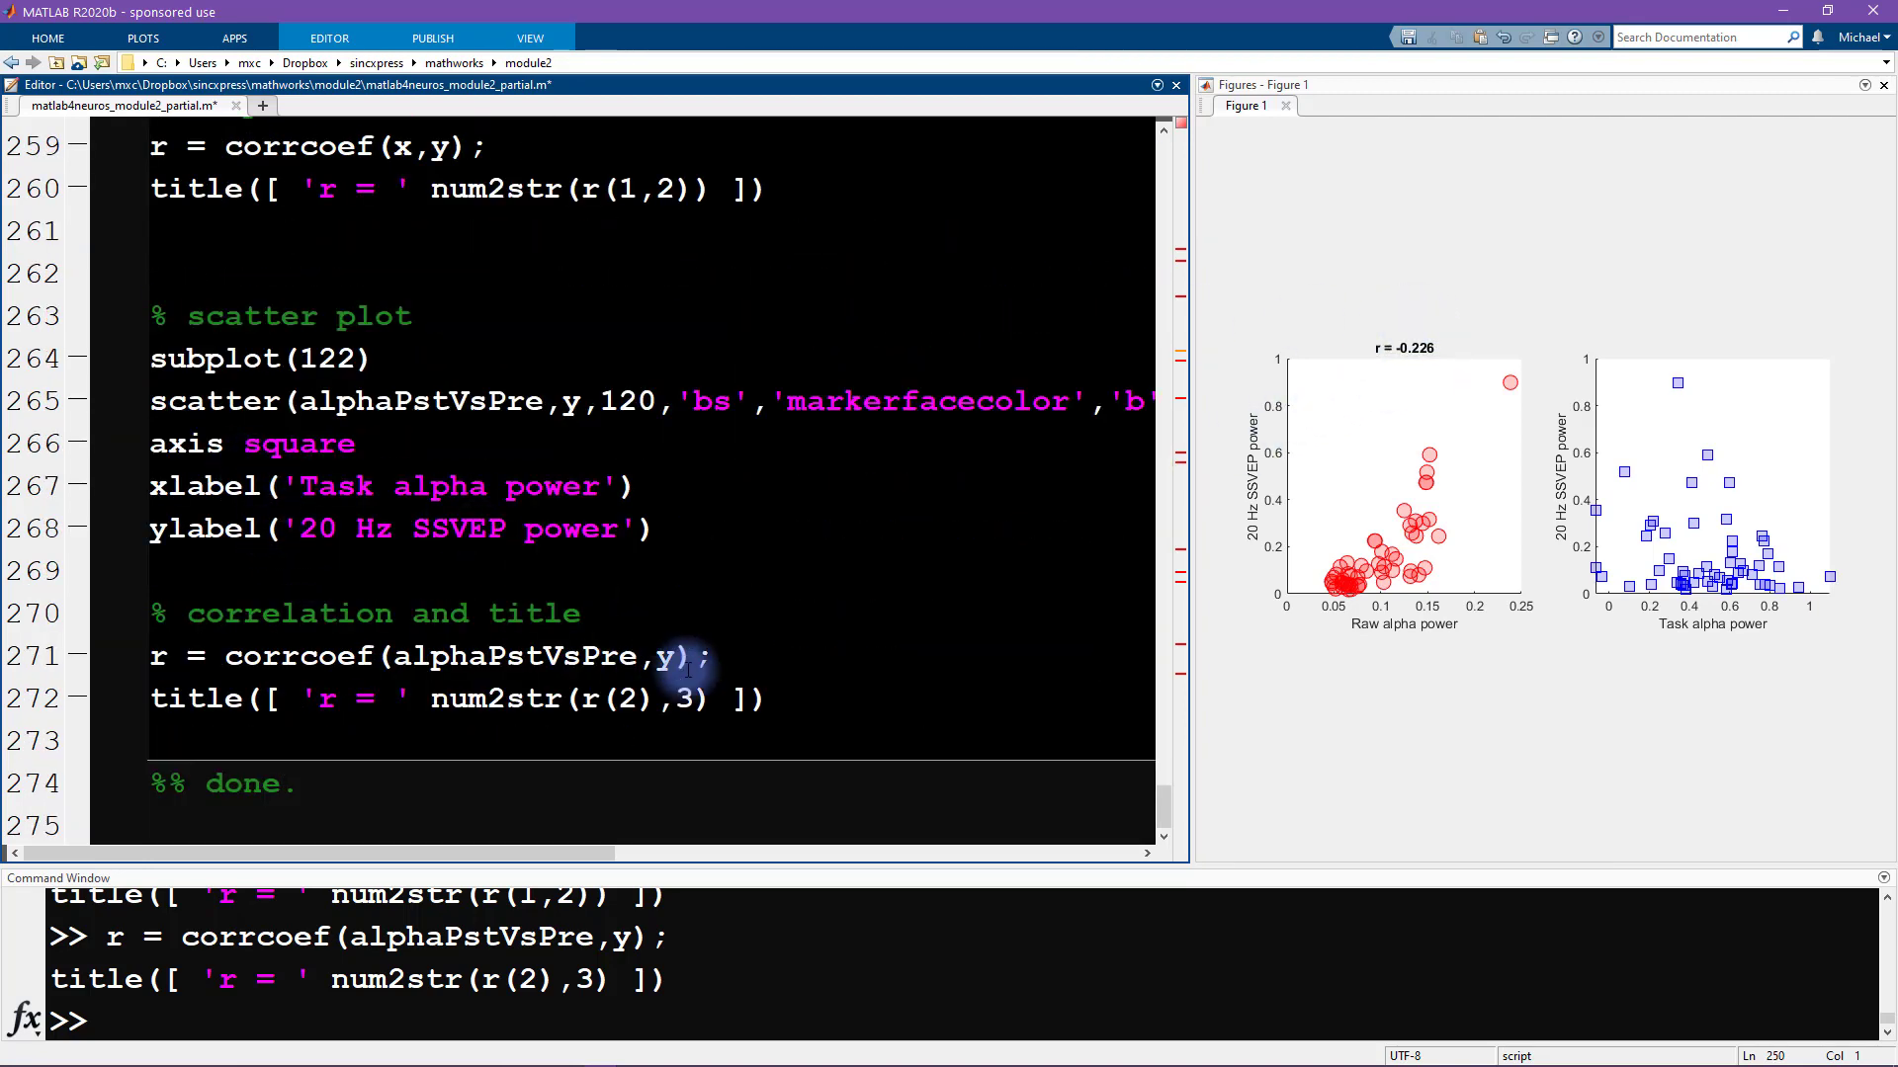
right_click(478, 405)
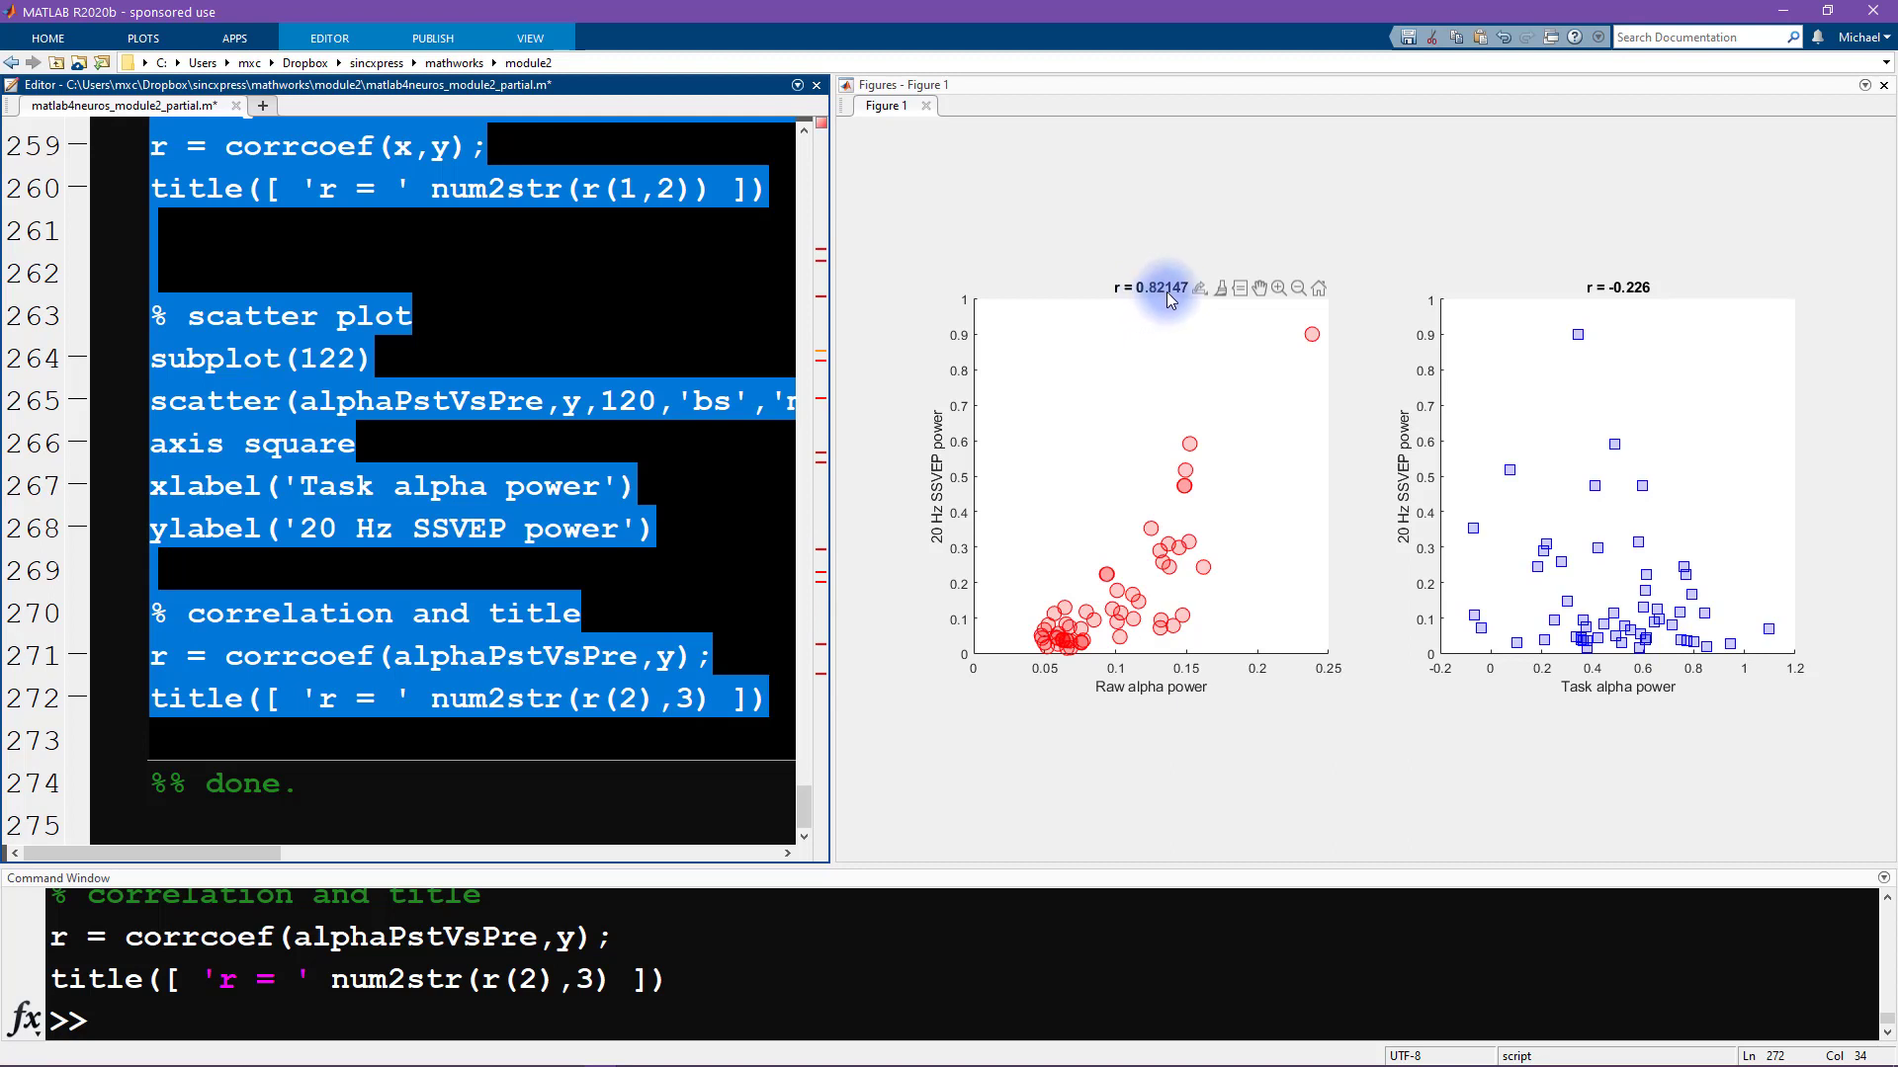
mouse_move(1202, 304)
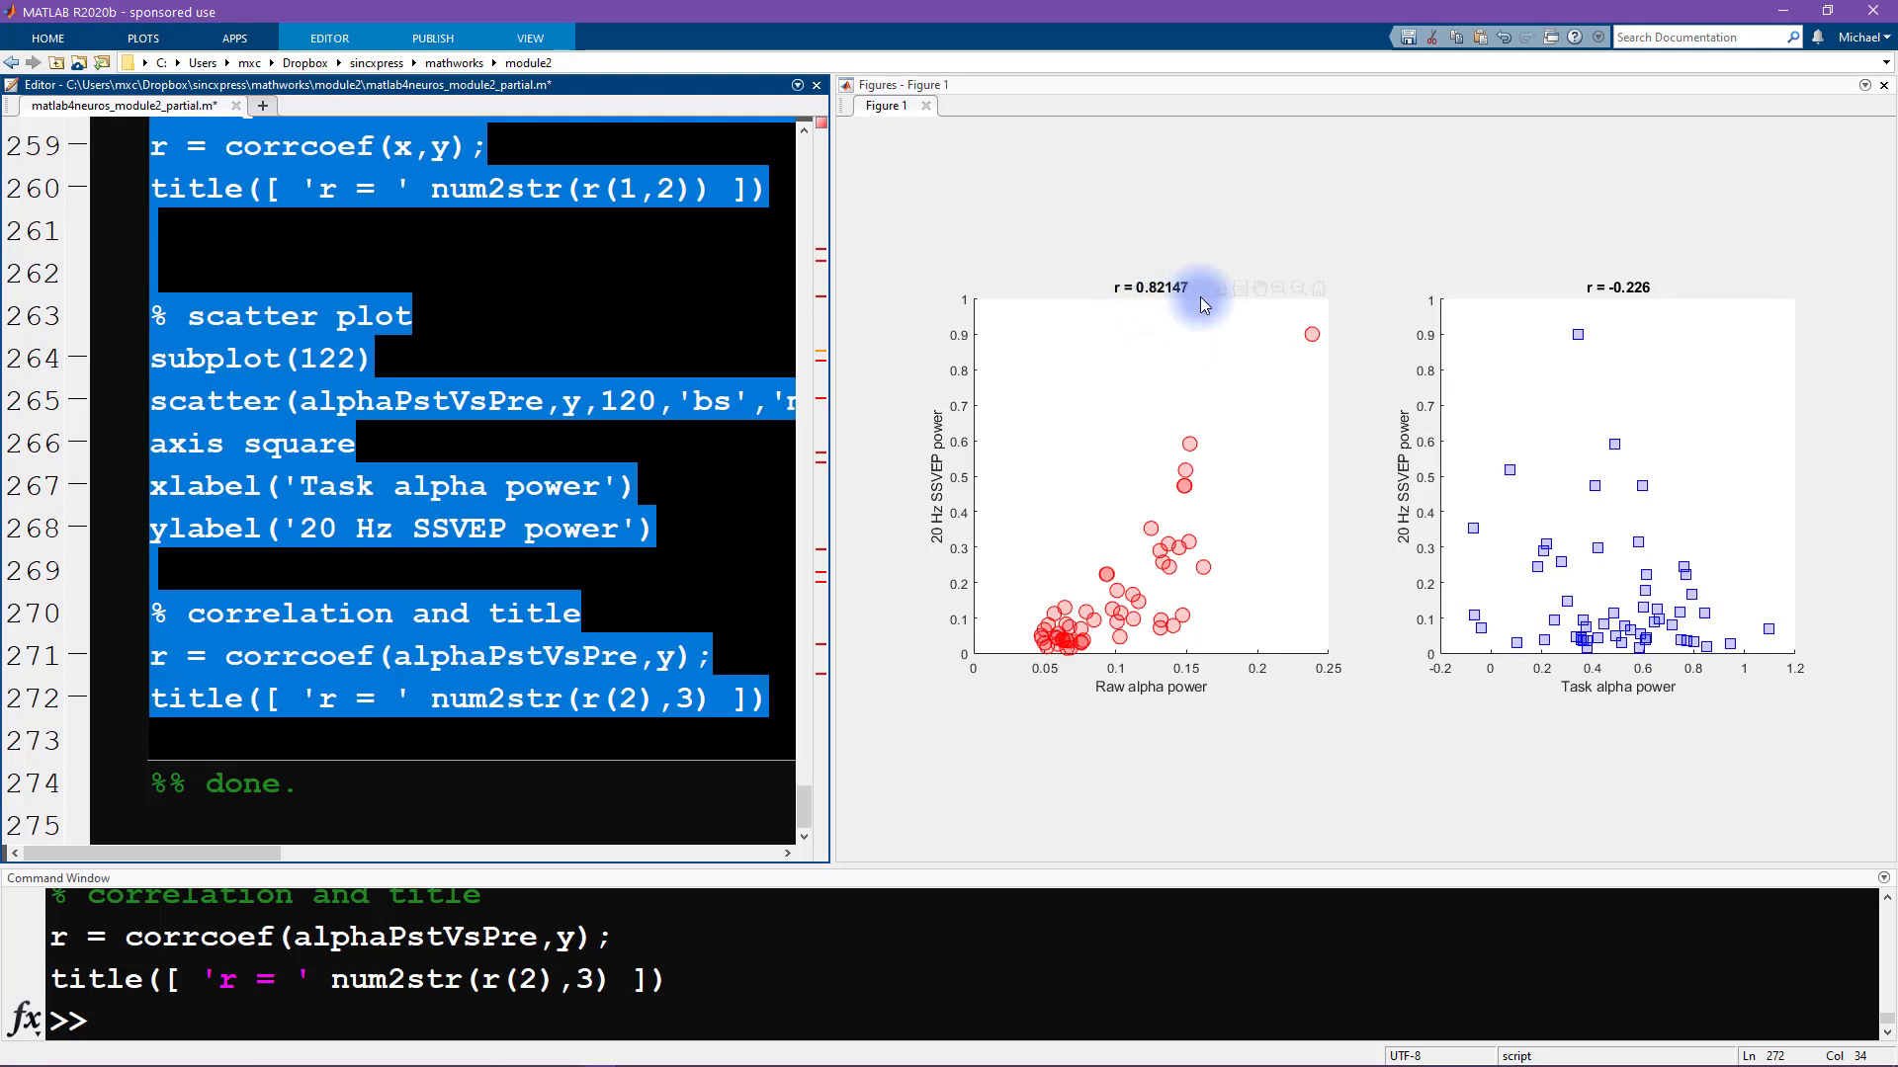
mouse_move(1634, 305)
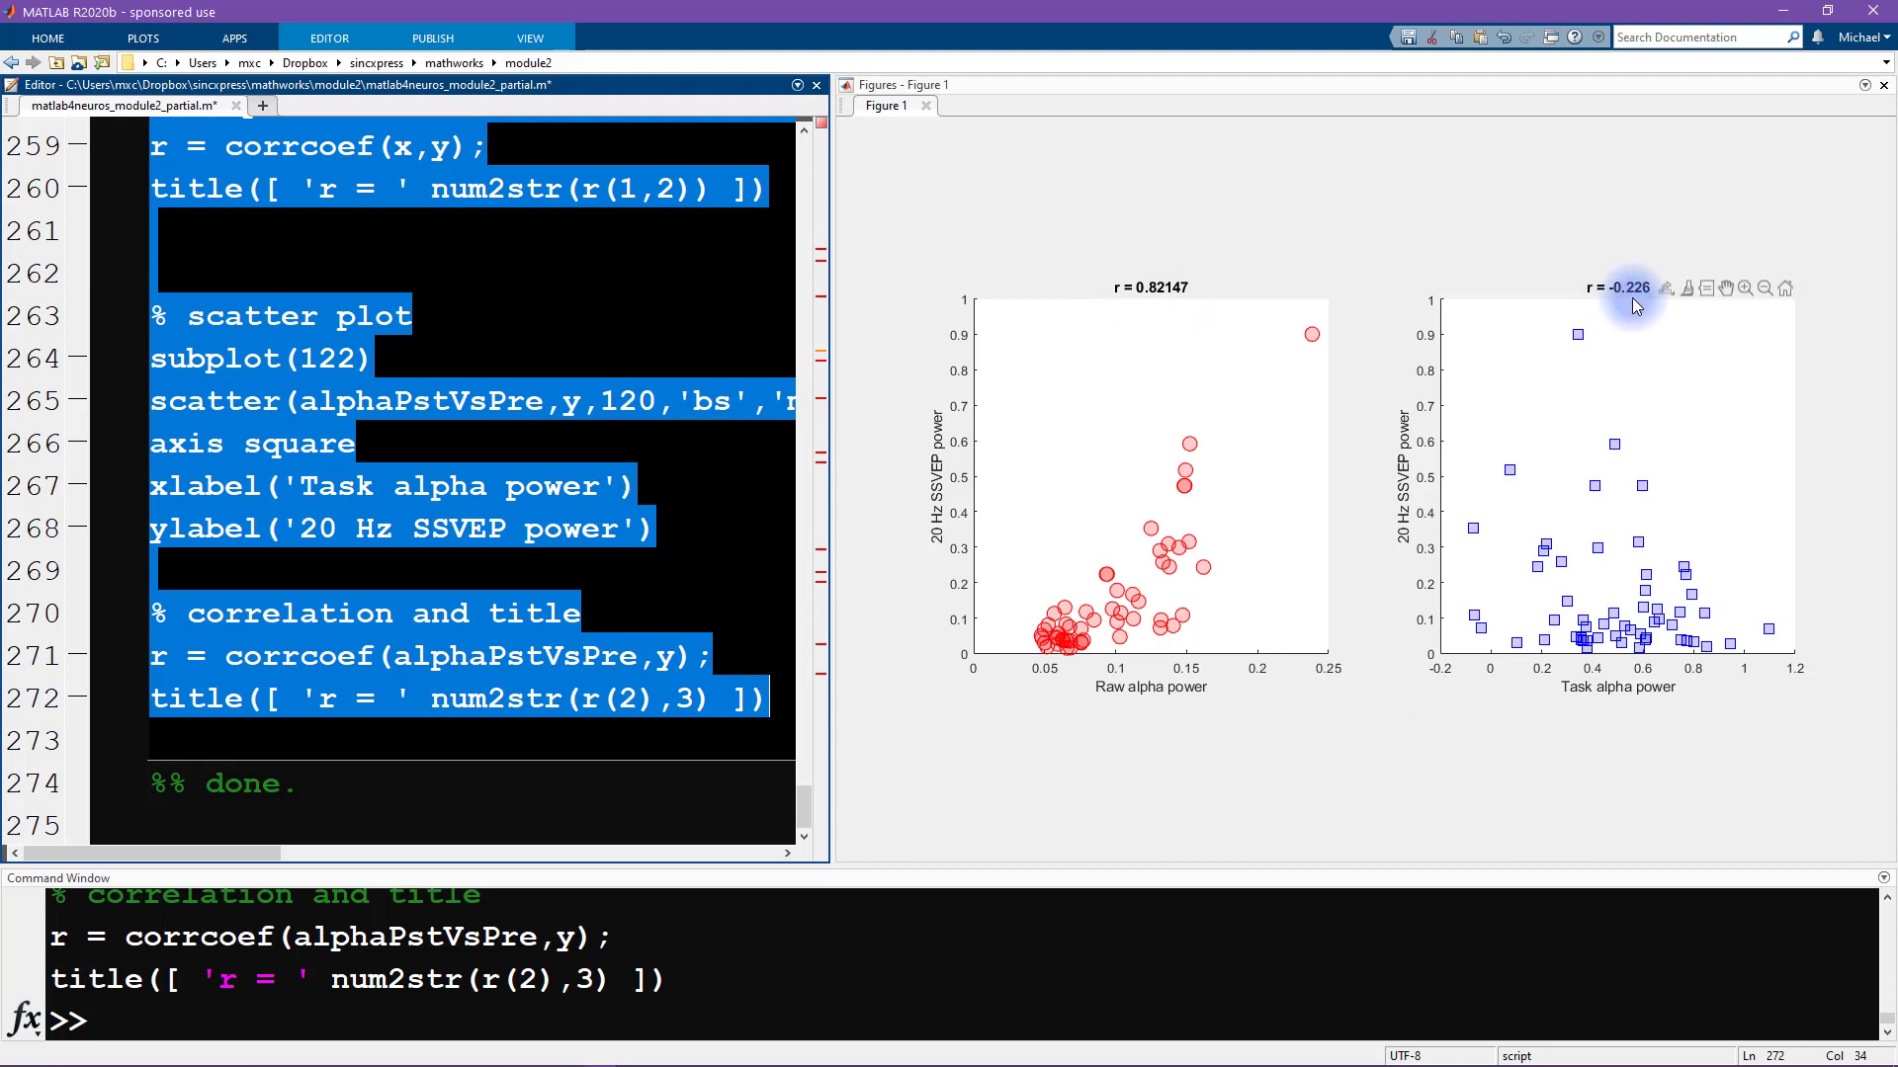
mouse_move(1656, 306)
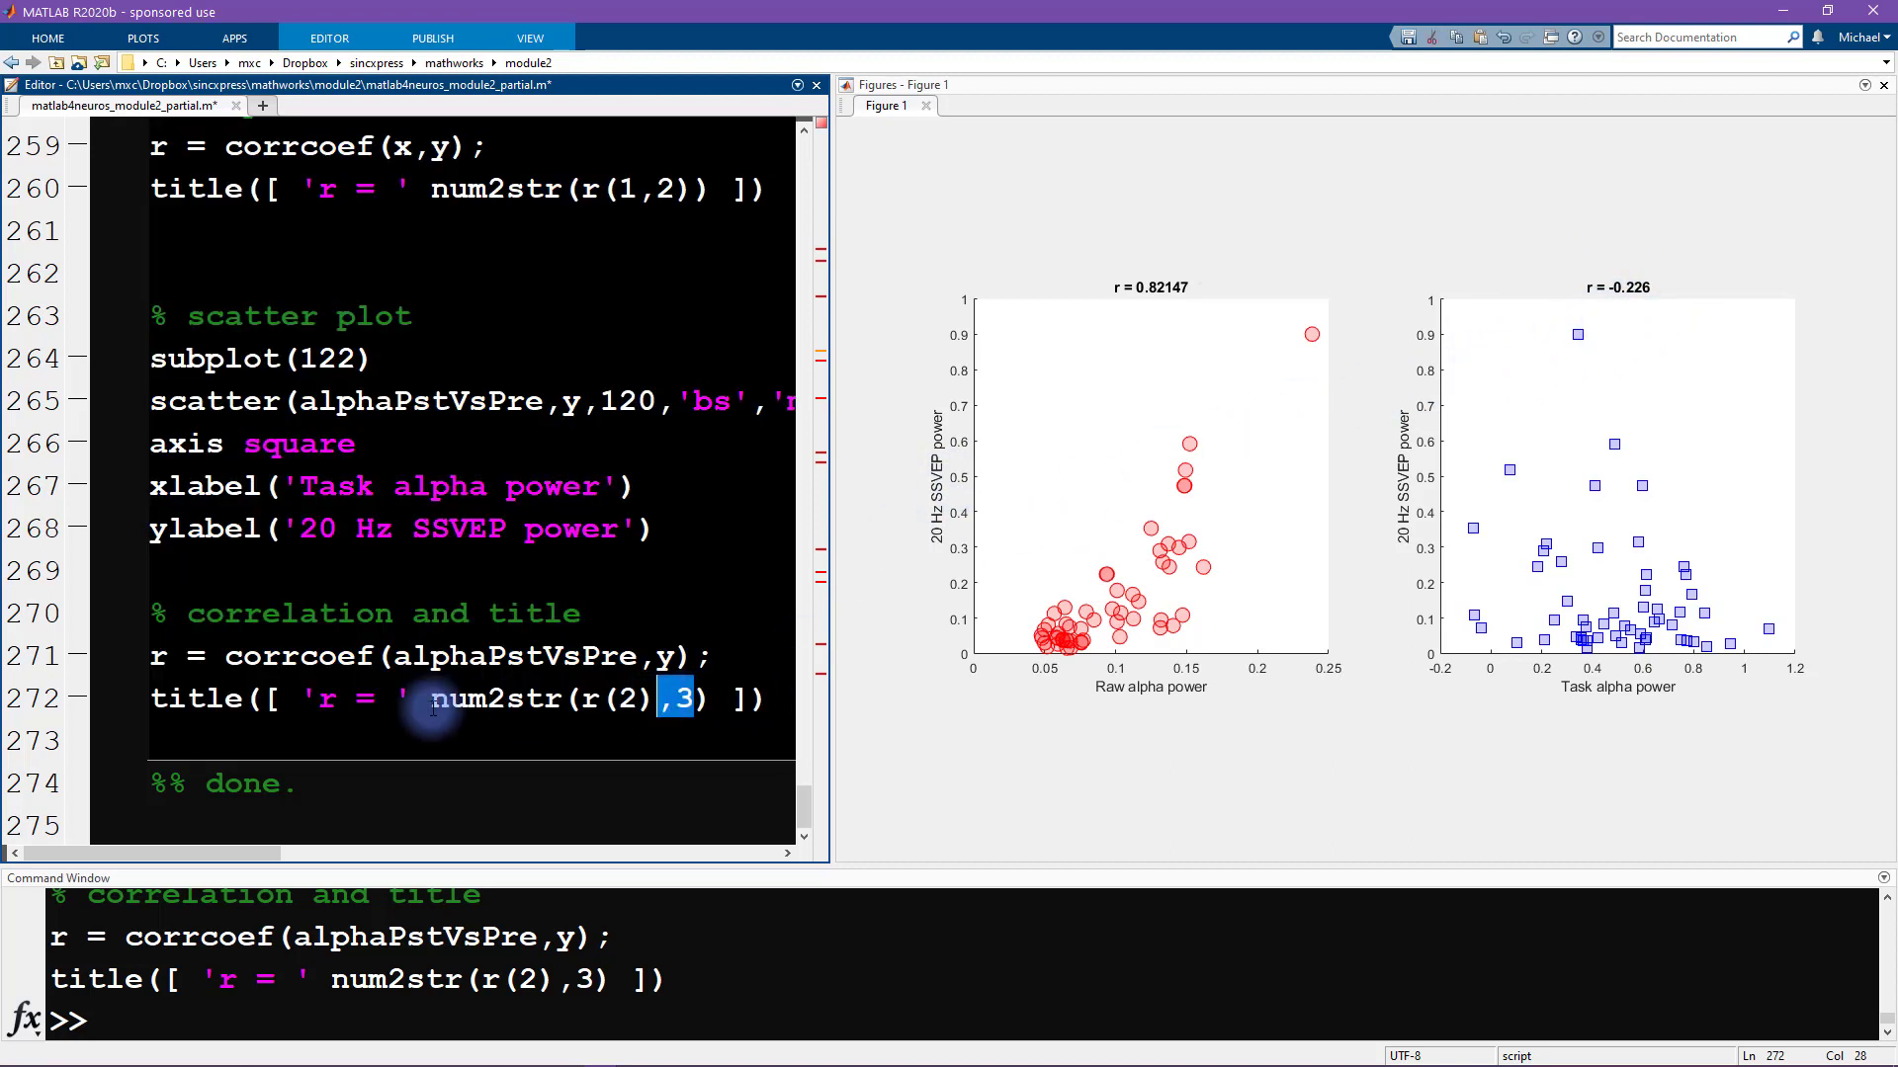
Step: Change the title's num2str precision from 3 to 9, then 1, evaluating the title line
double_click(490, 699)
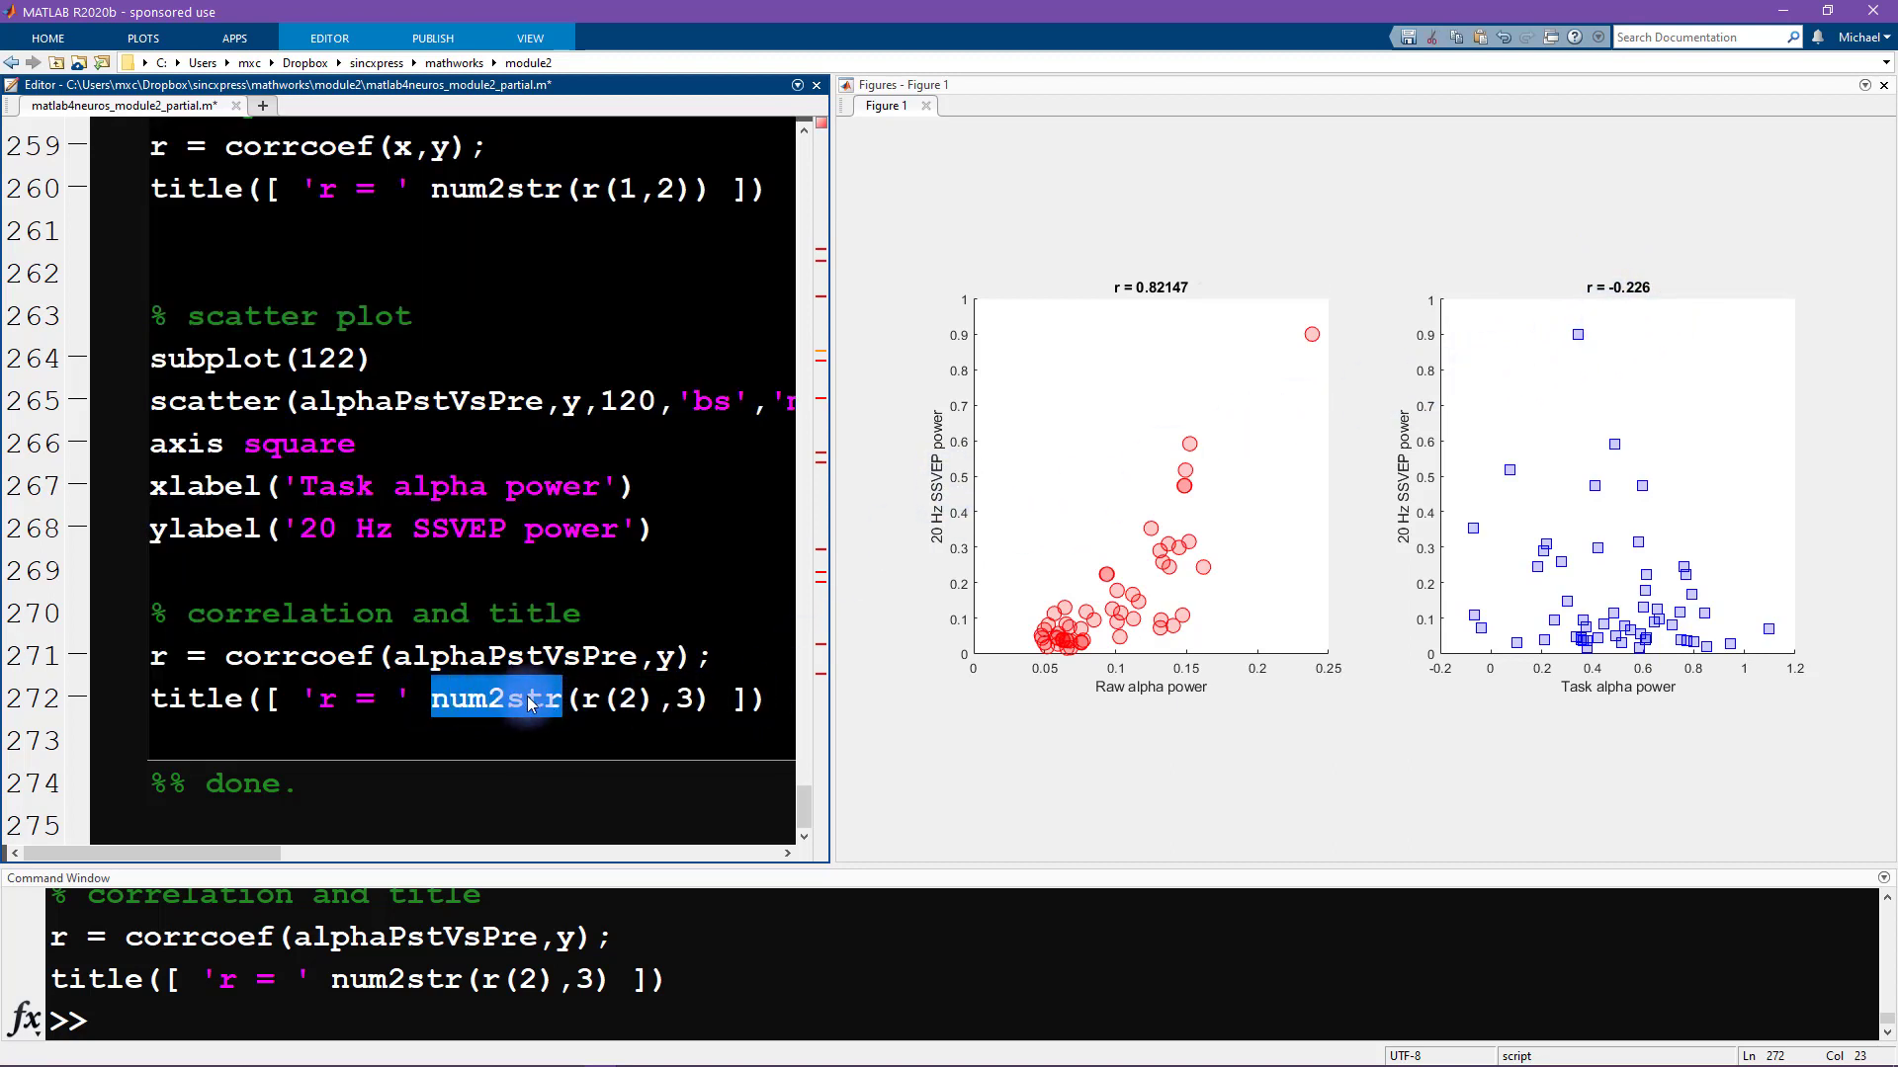
click(684, 700)
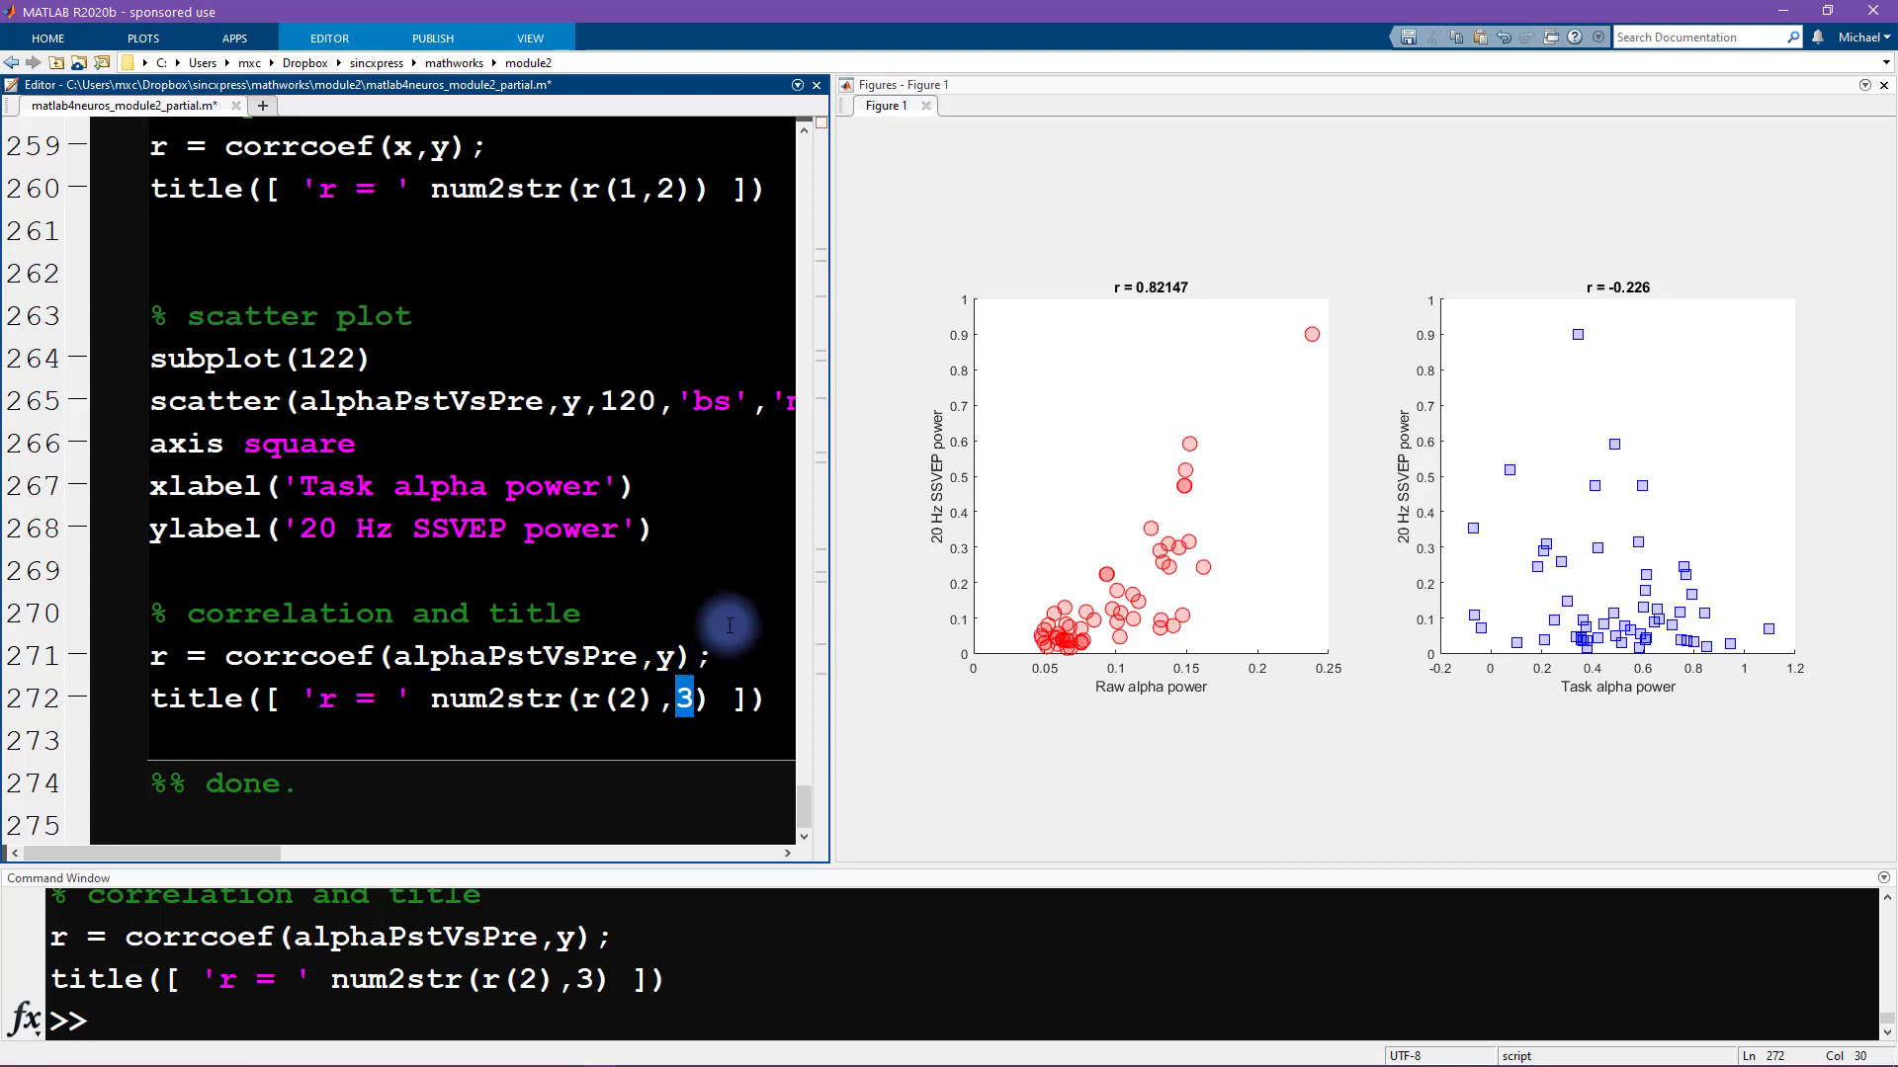
right_click(218, 699)
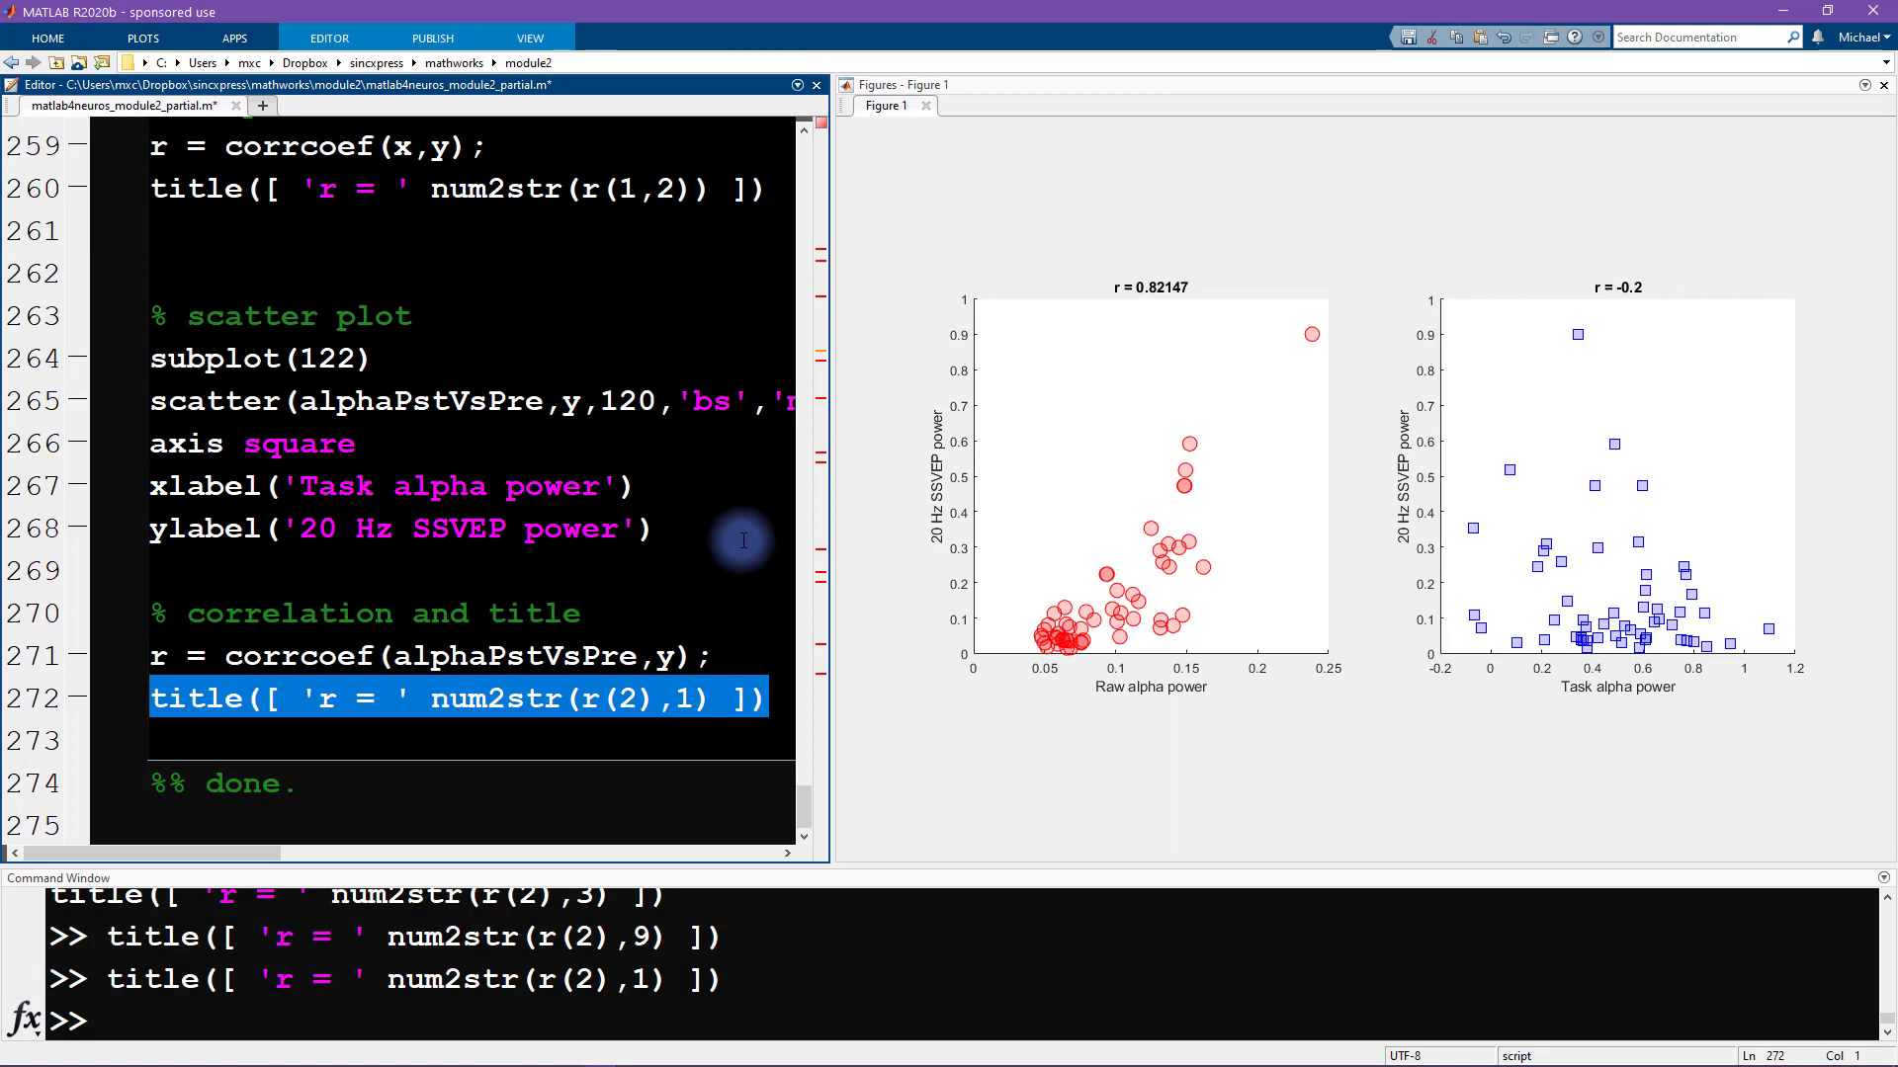
mouse_move(1556, 232)
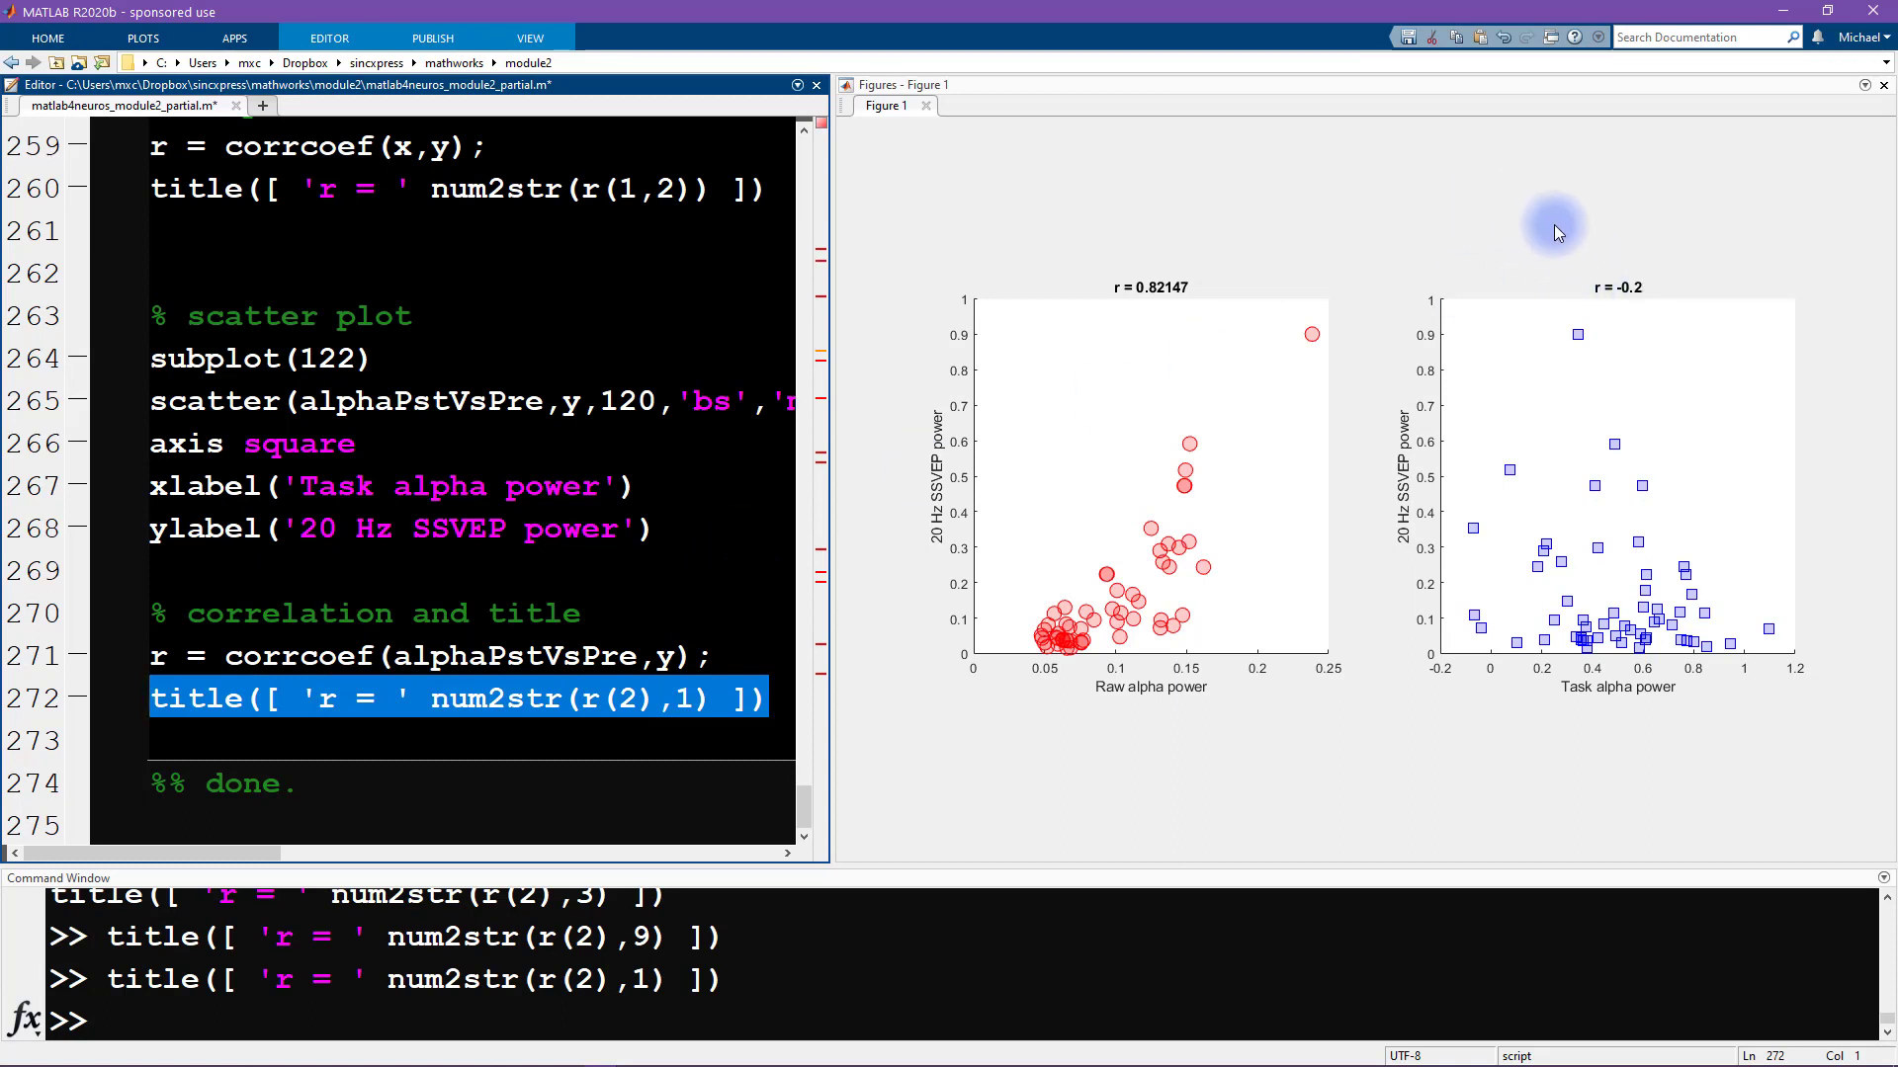
mouse_move(1625, 230)
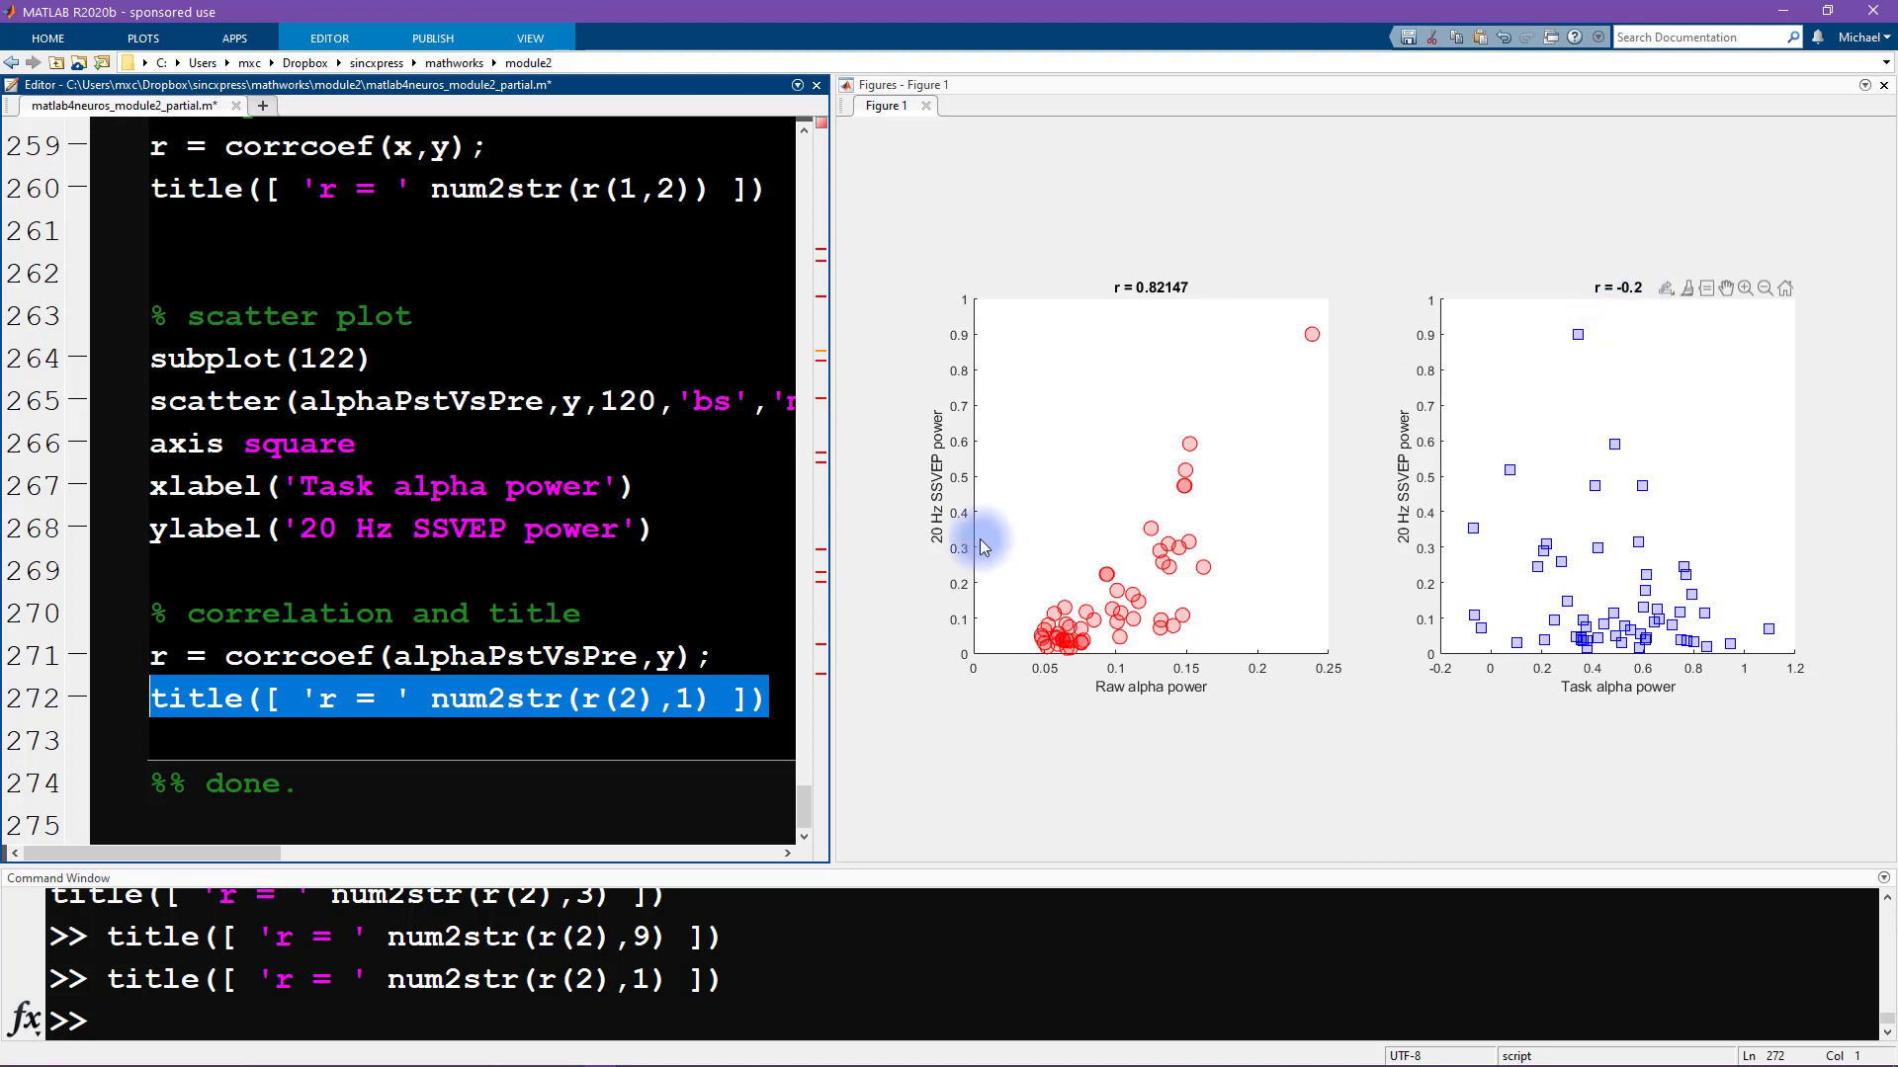
click(684, 699)
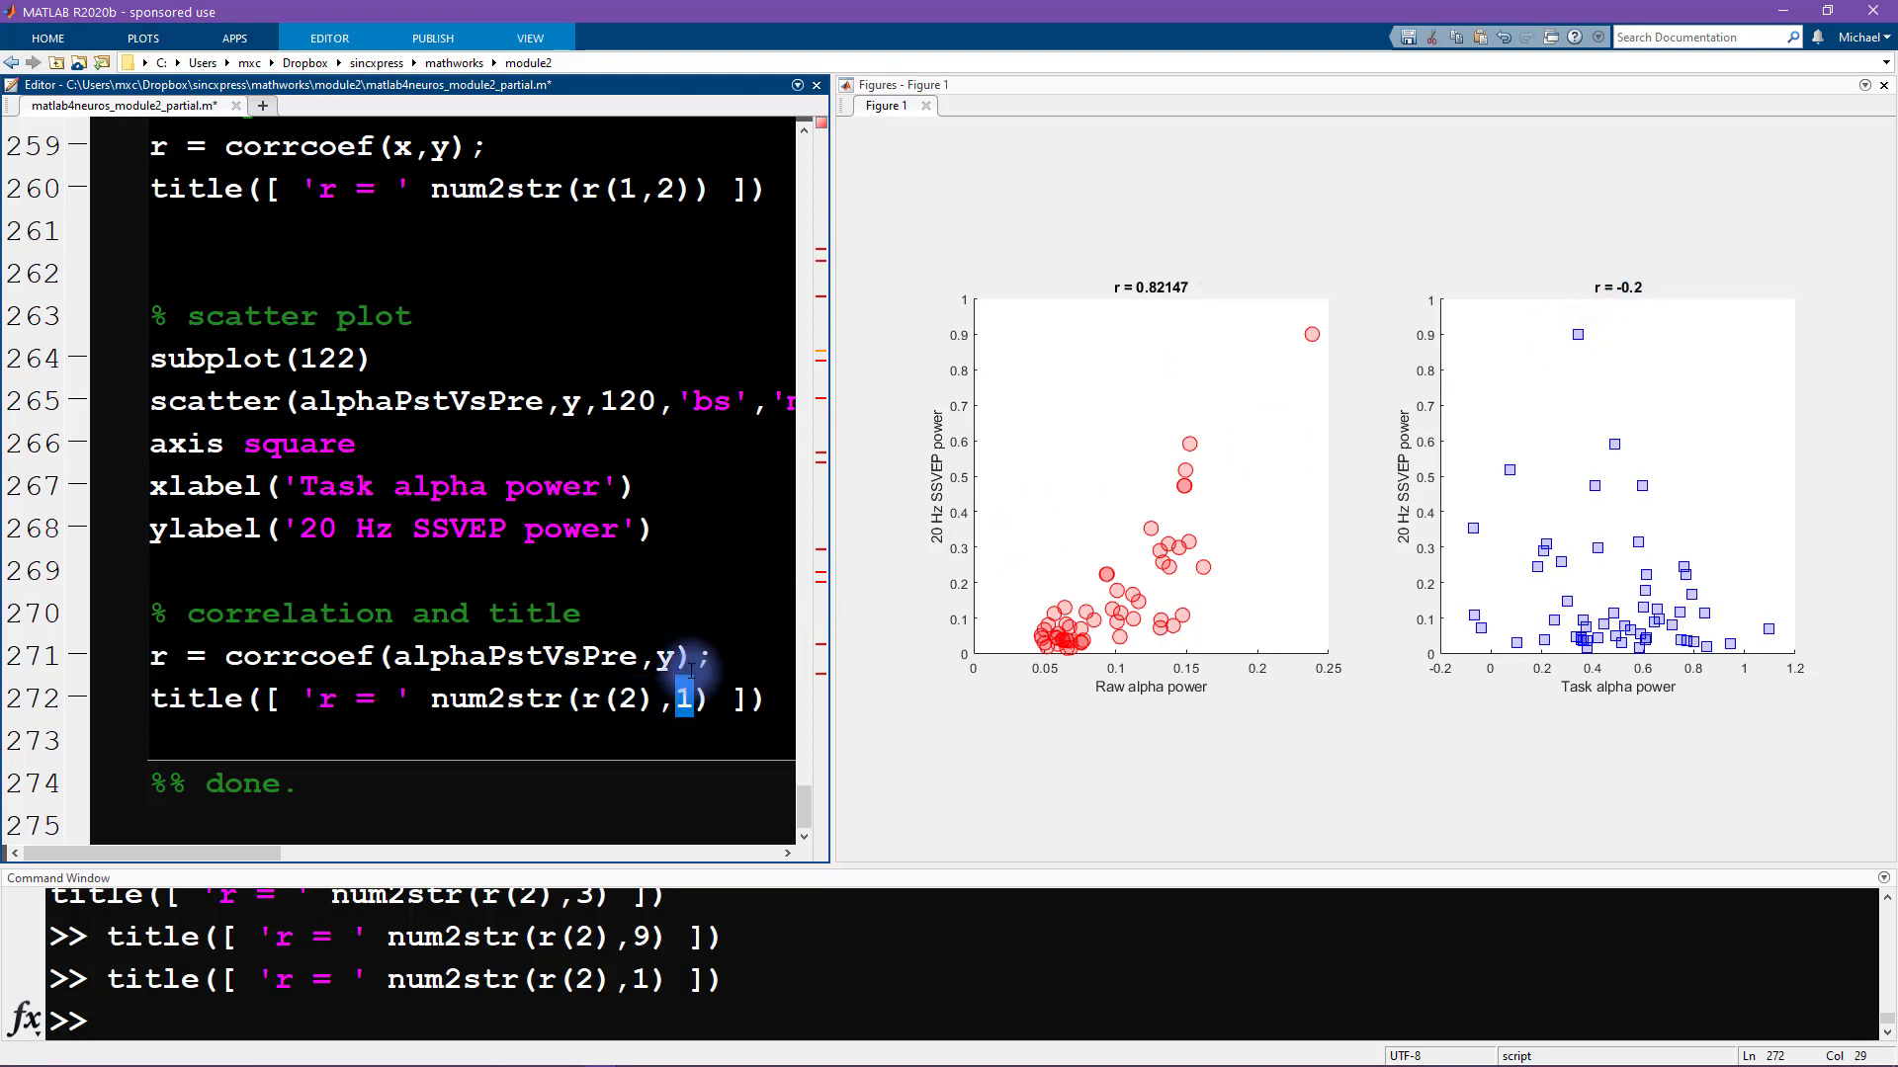